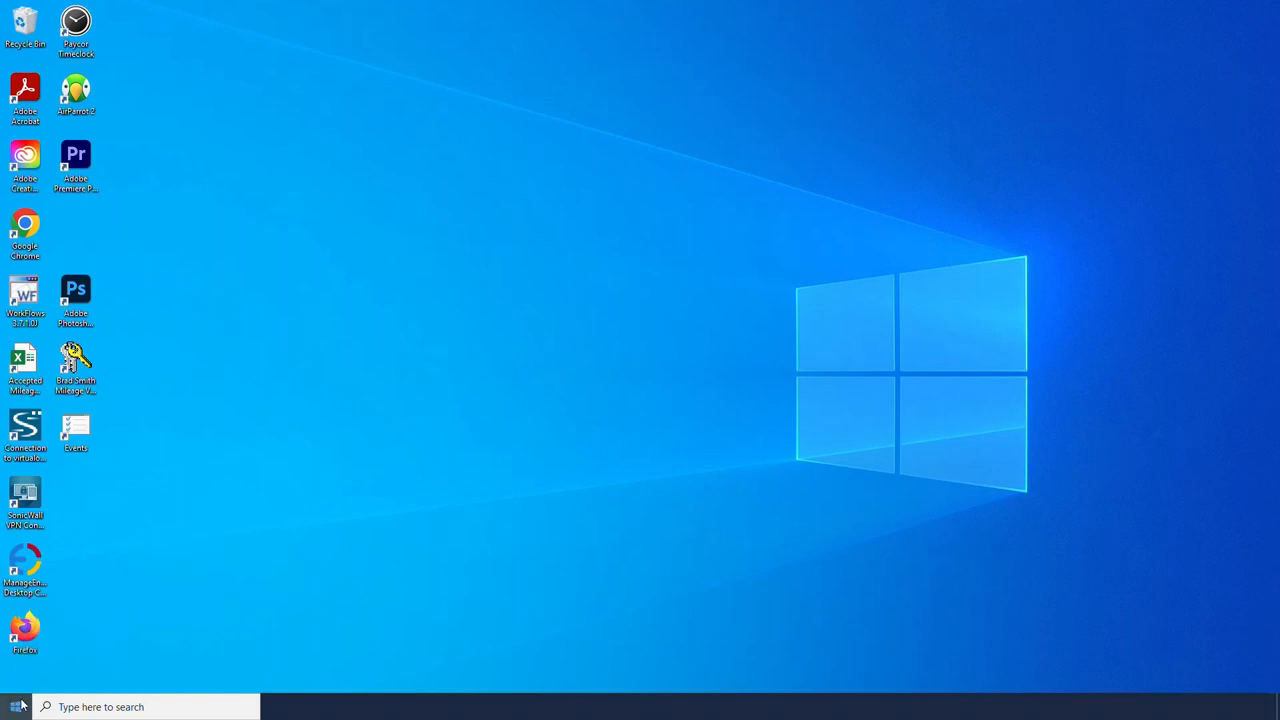
- Open the Start menu and jump to the V section of the app list
{"action": "left_click", "coordinate": [15, 706]}
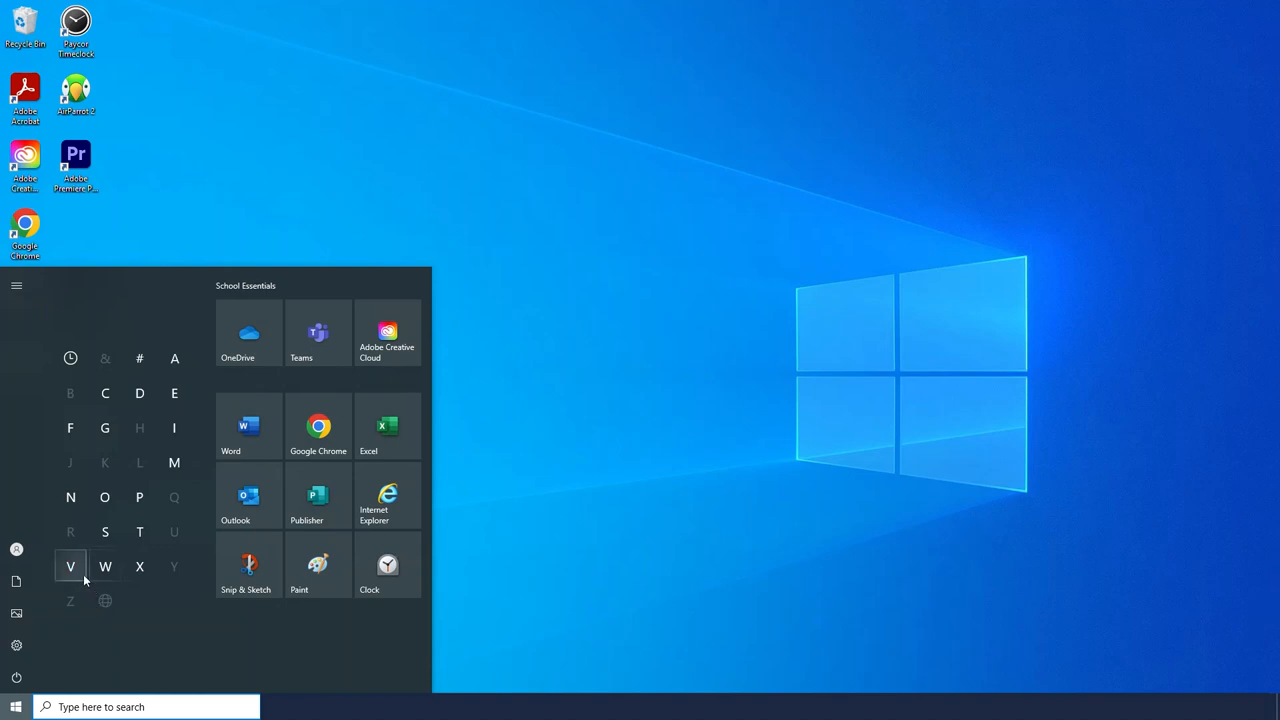
{"action": "left_click", "coordinate": [70, 566]}
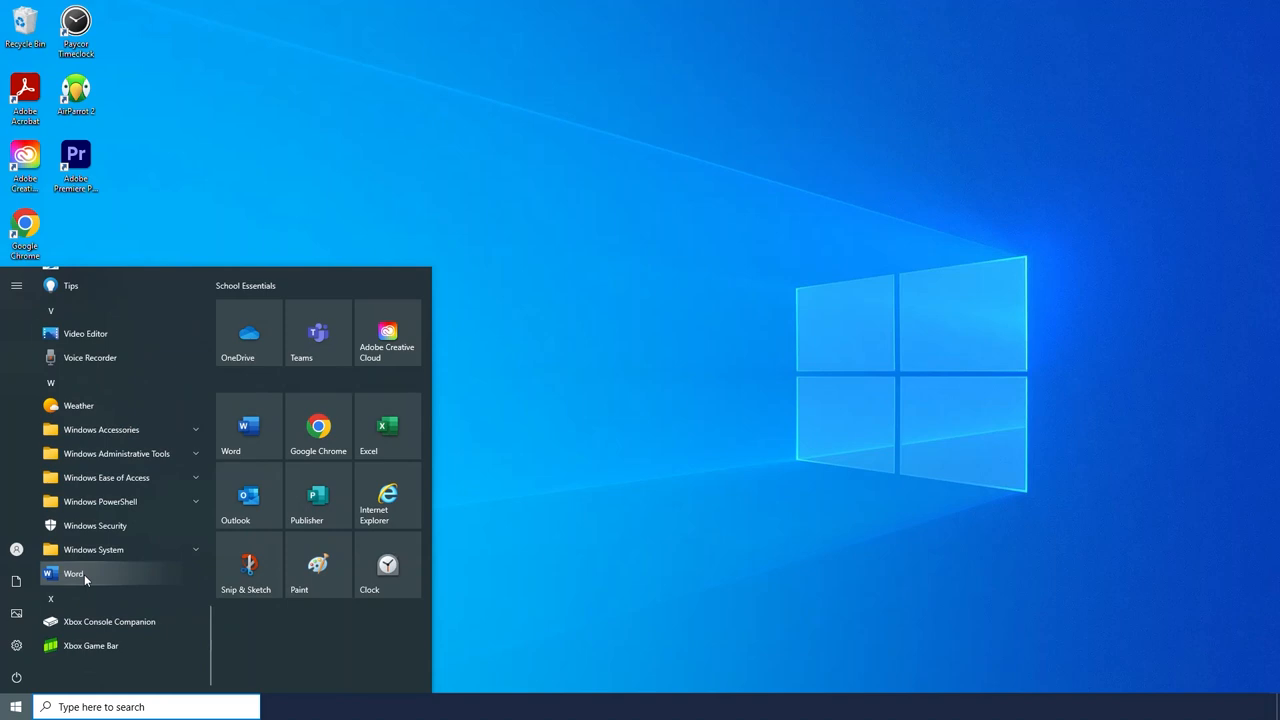
{"action": "mouse_move", "coordinate": [86, 333]}
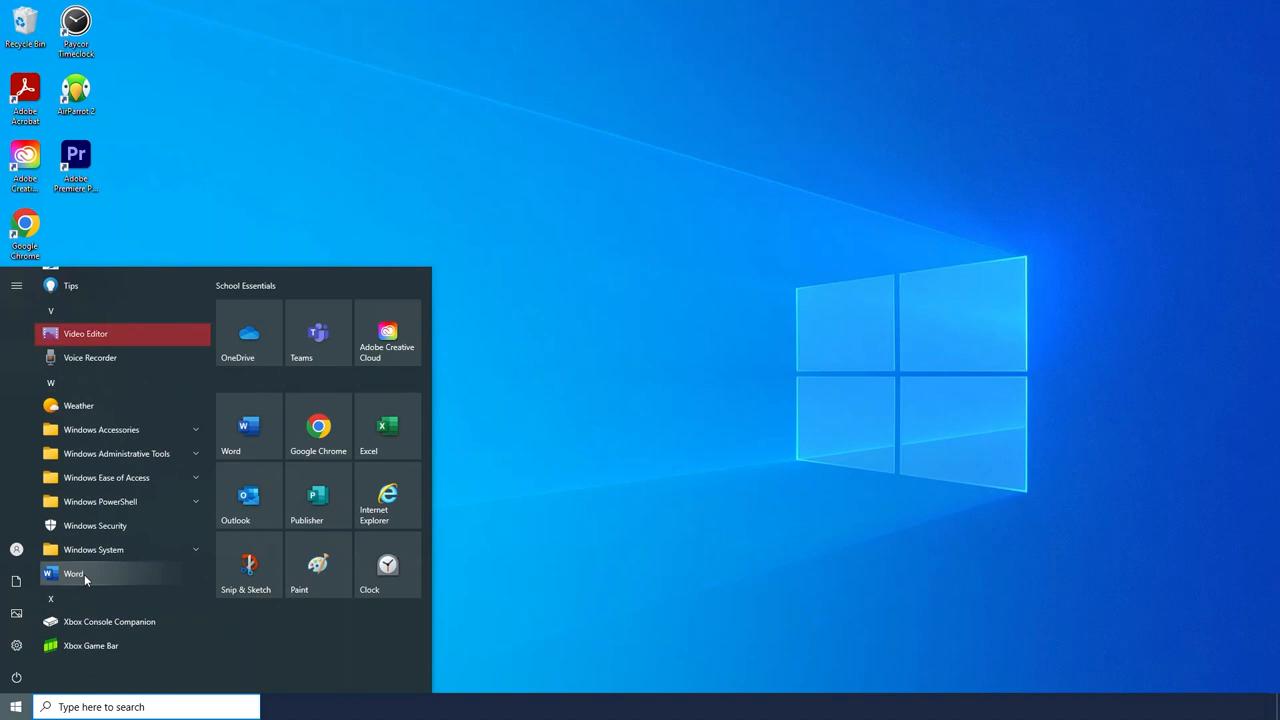
{"action": "mouse_move", "coordinate": [101, 357]}
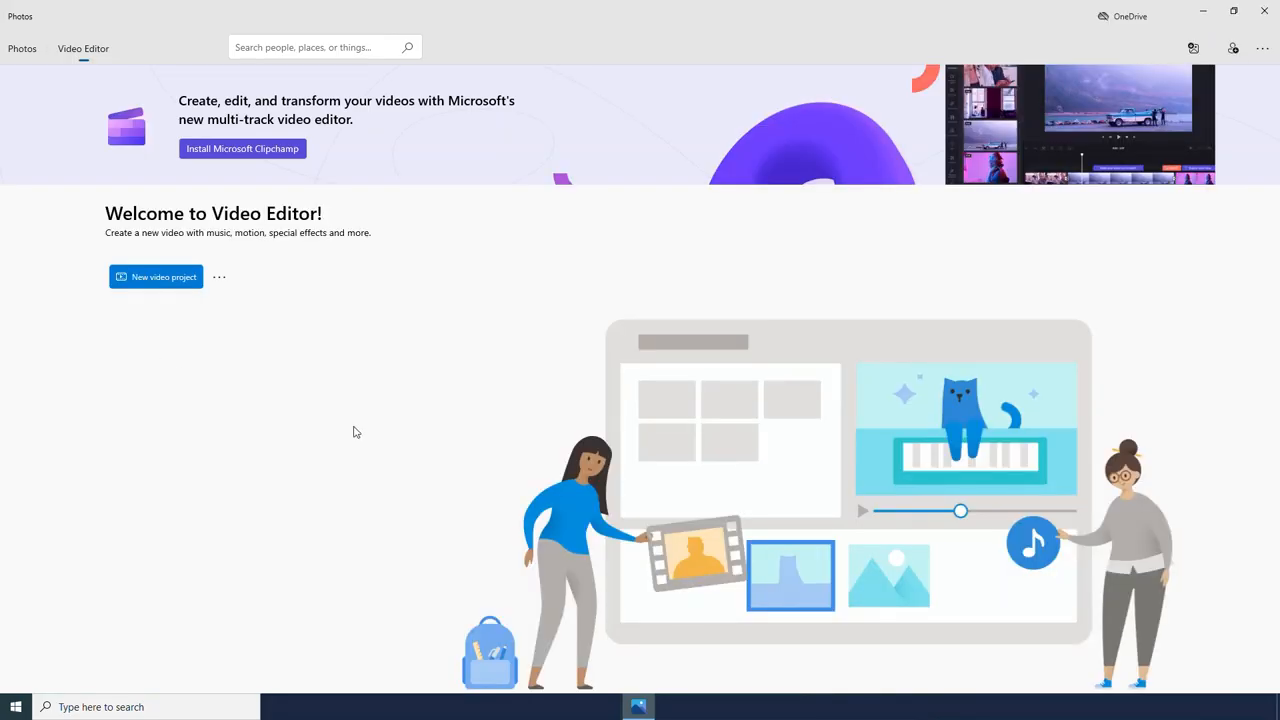
{"action": "mouse_move", "coordinate": [494, 427]}
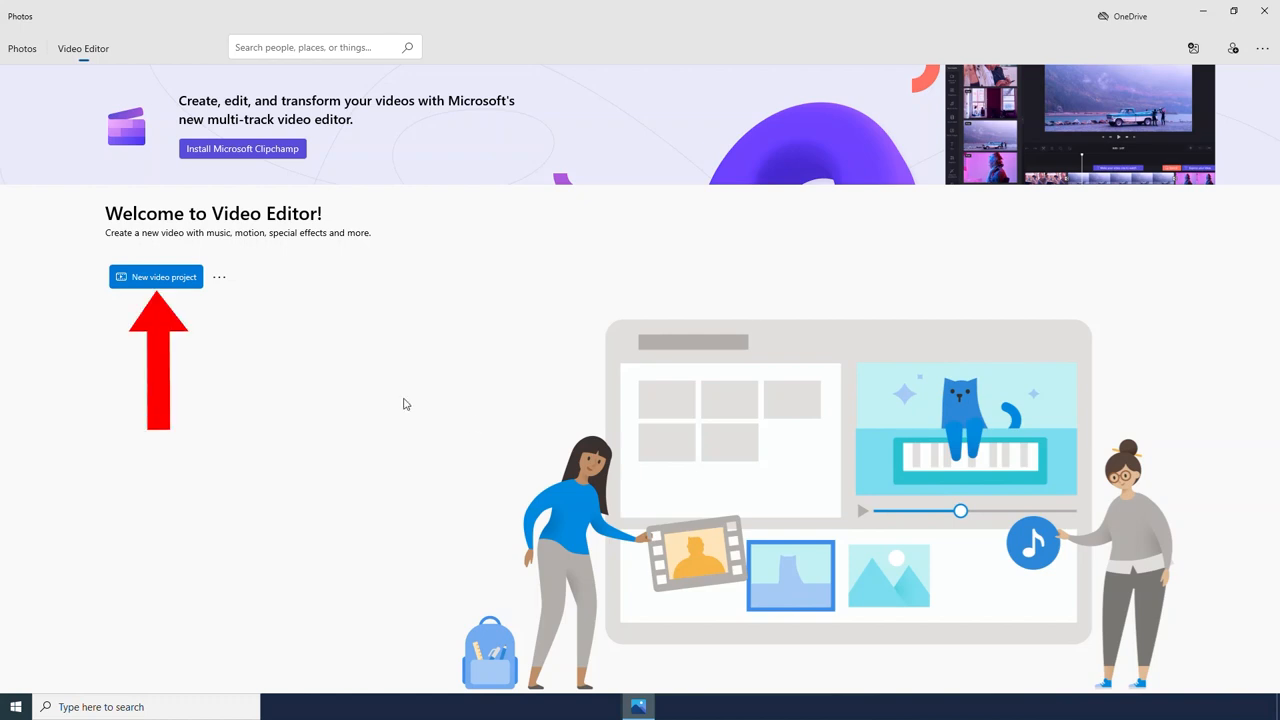
{"action": "mouse_move", "coordinate": [197, 289]}
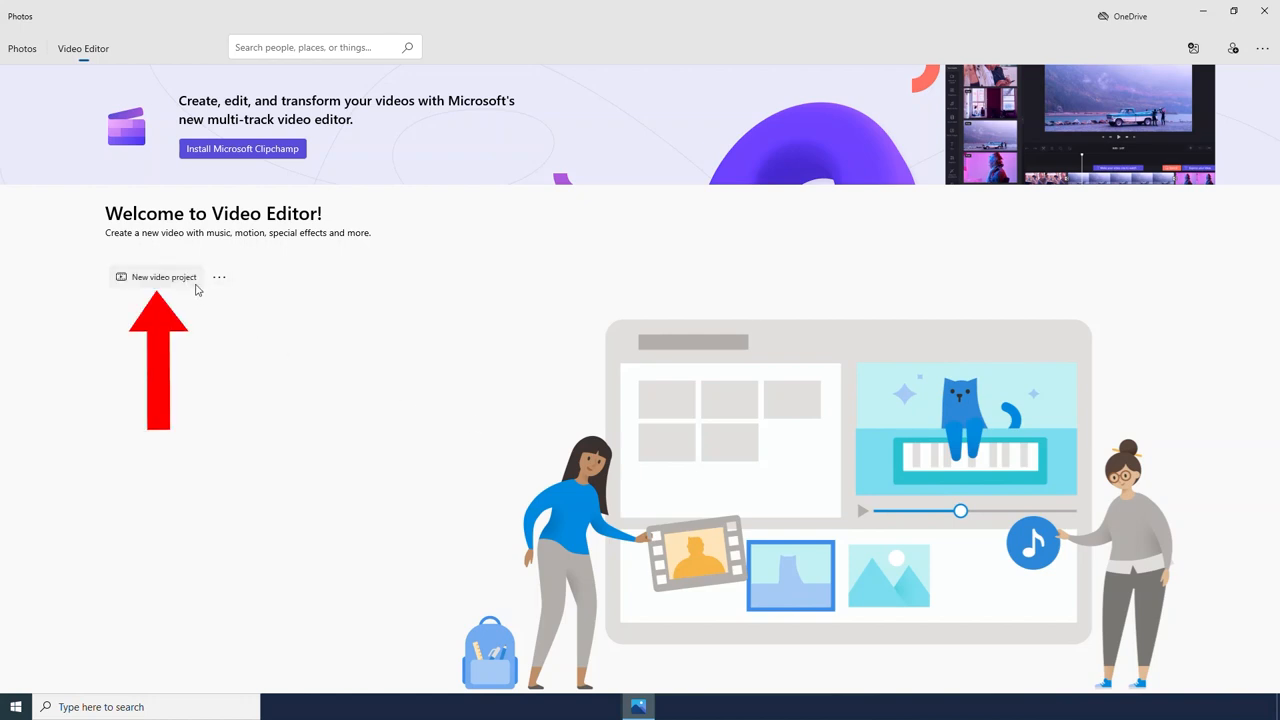
- Create a new video project and name it 'Astronaut in the office'
{"action": "left_click", "coordinate": [155, 277]}
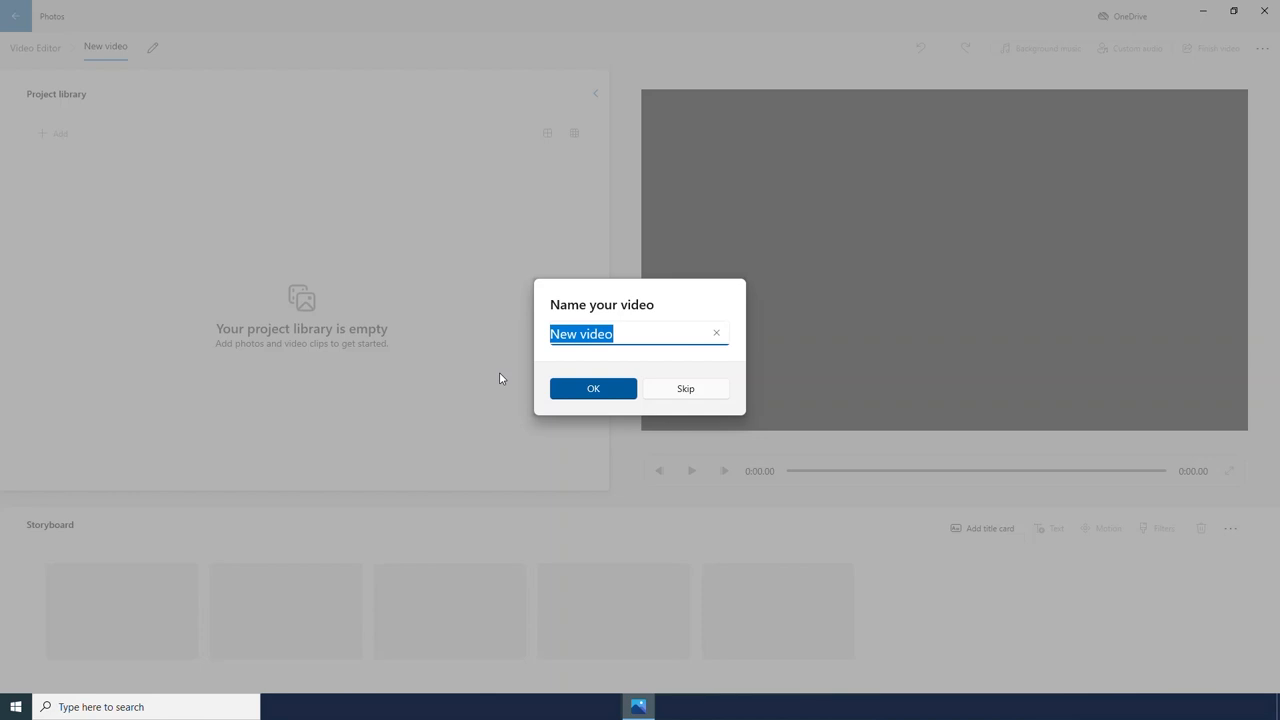
{"action": "type", "text": "A"}
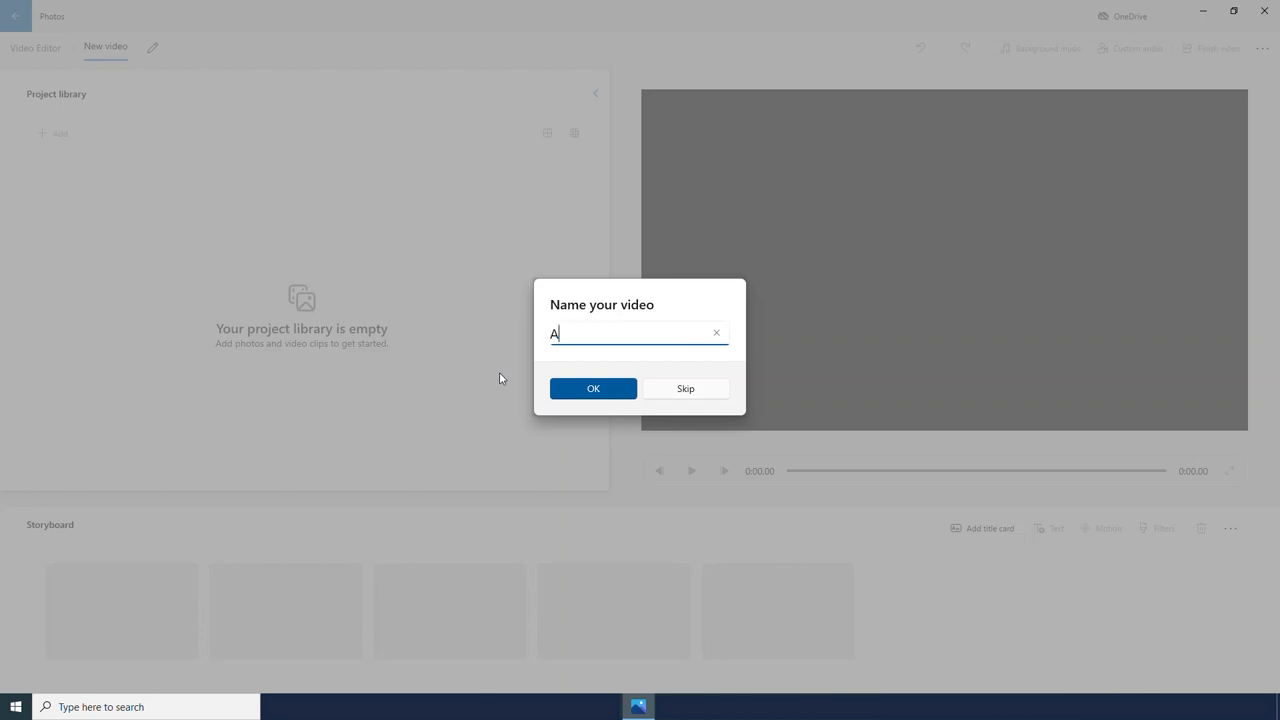
{"action": "type", "text": "stronaut in the o"}
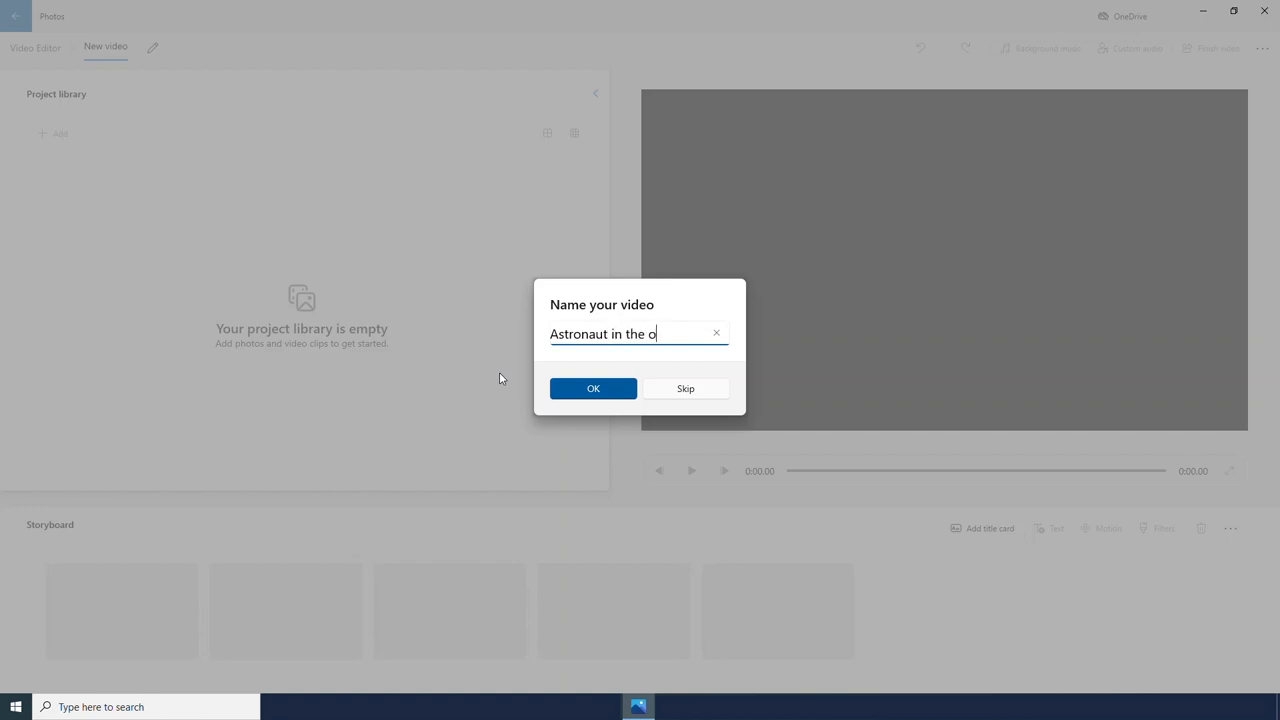
{"action": "type", "text": "ffice"}
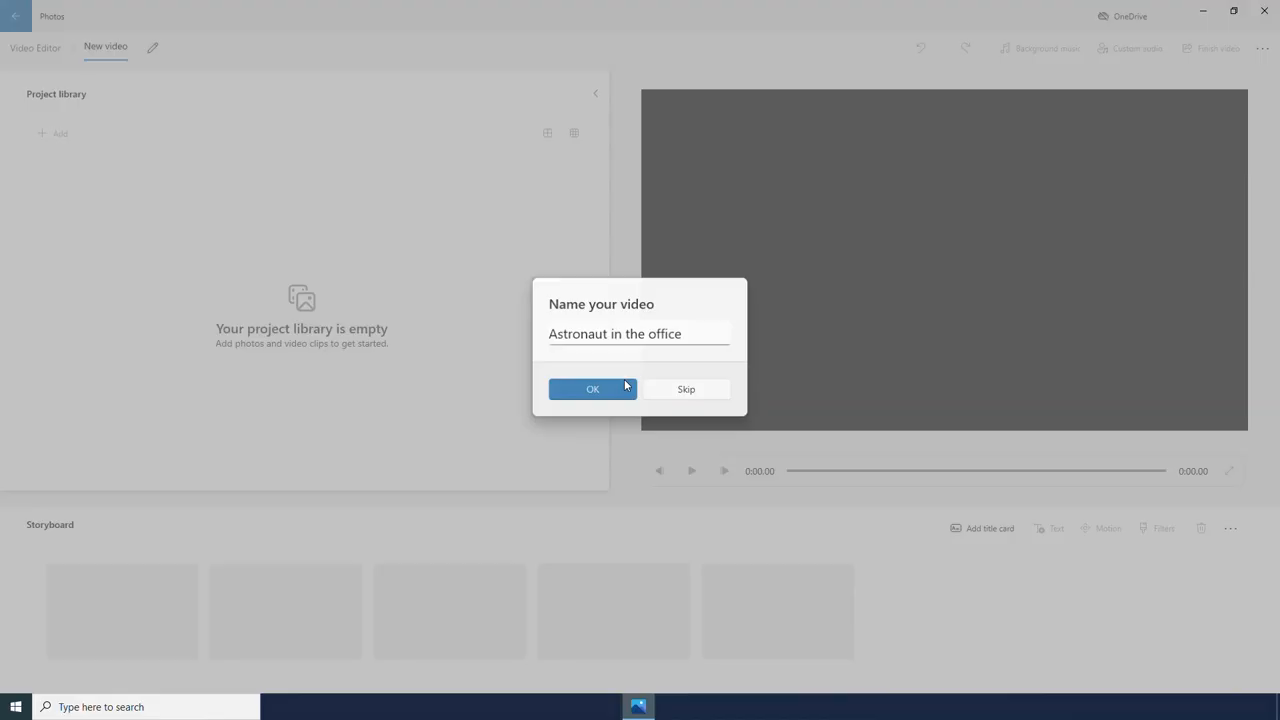
{"action": "left_click", "coordinate": [592, 389]}
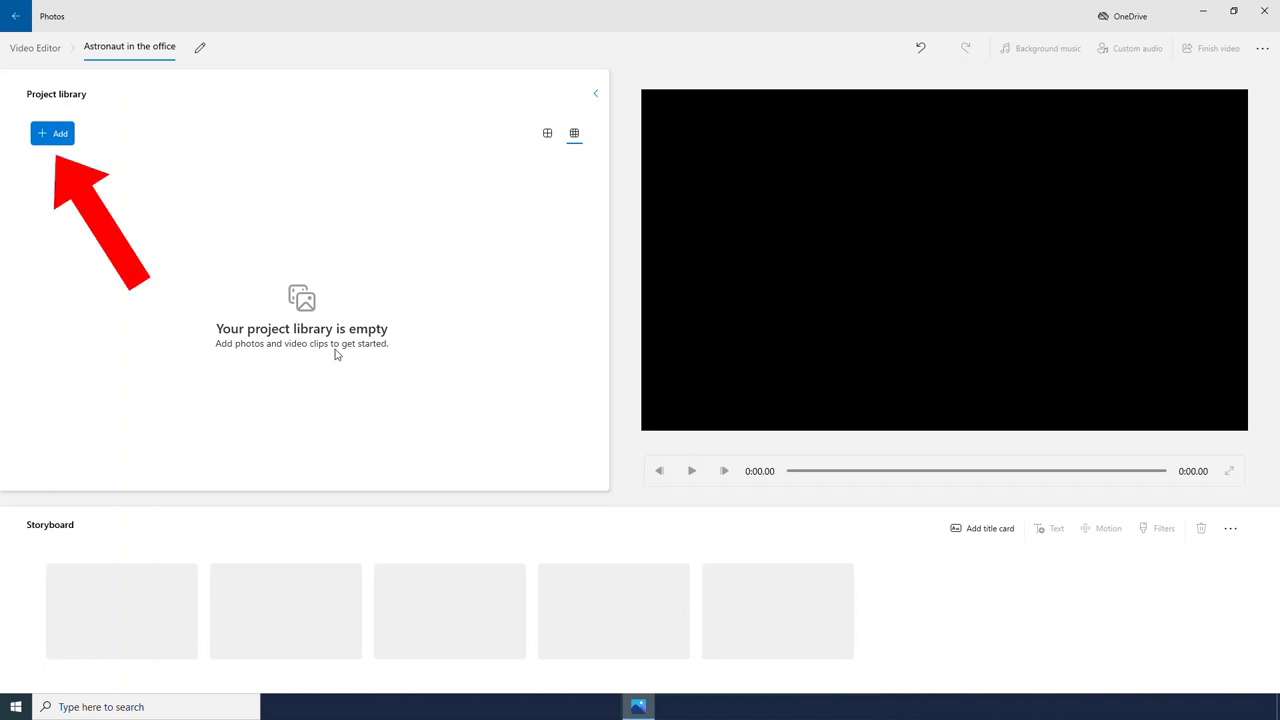
{"action": "mouse_move", "coordinate": [87, 161]}
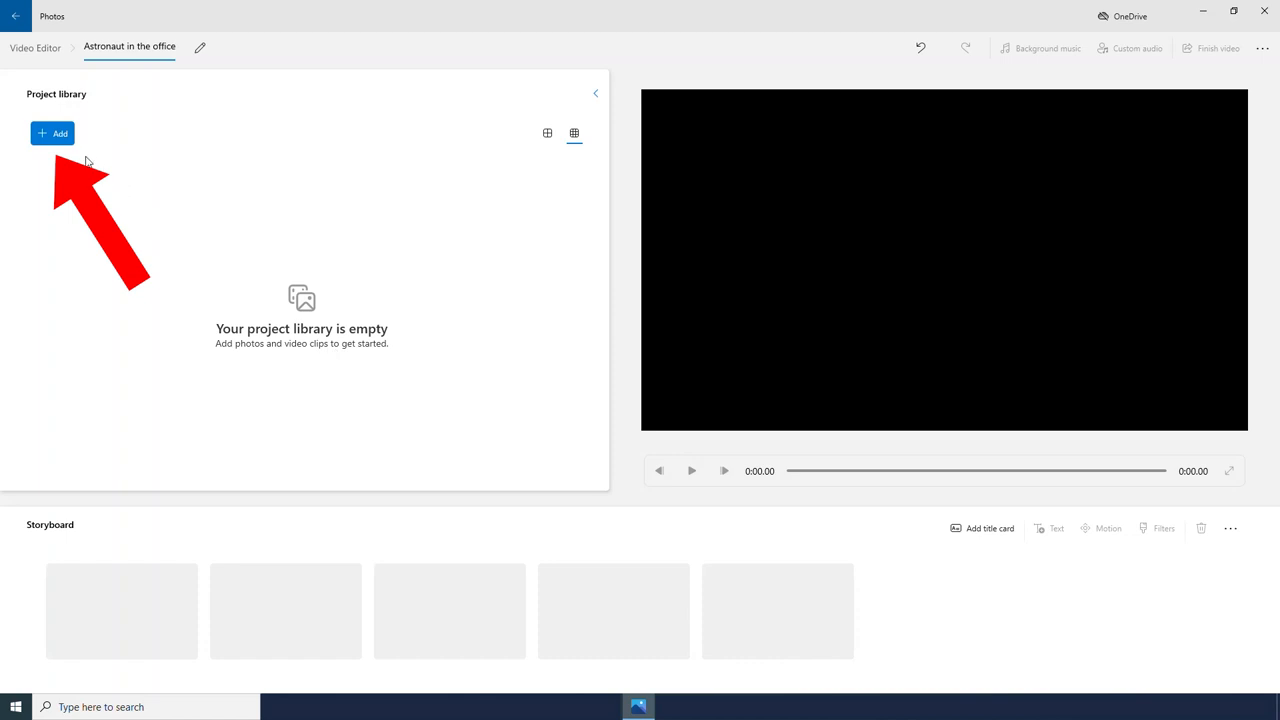
- Add the 00:26 keyboard clip from My collection to the project library
{"action": "left_click", "coordinate": [52, 133]}
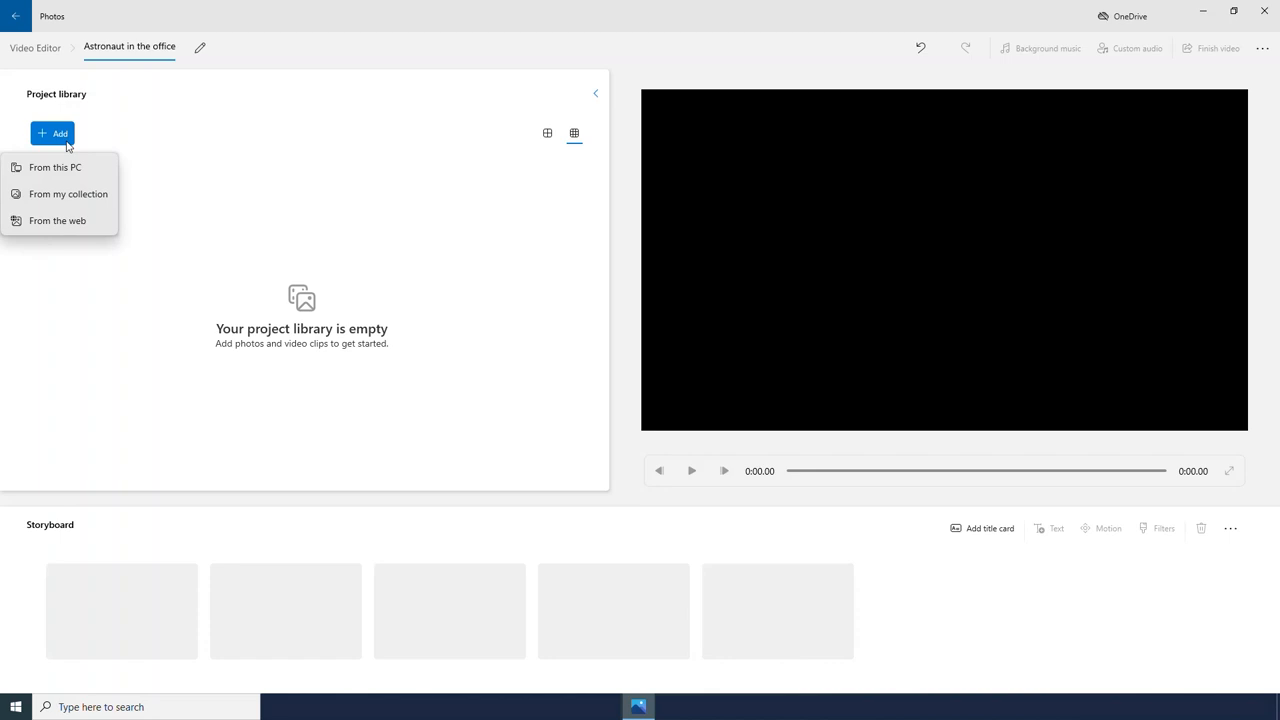
{"action": "mouse_move", "coordinate": [55, 167]}
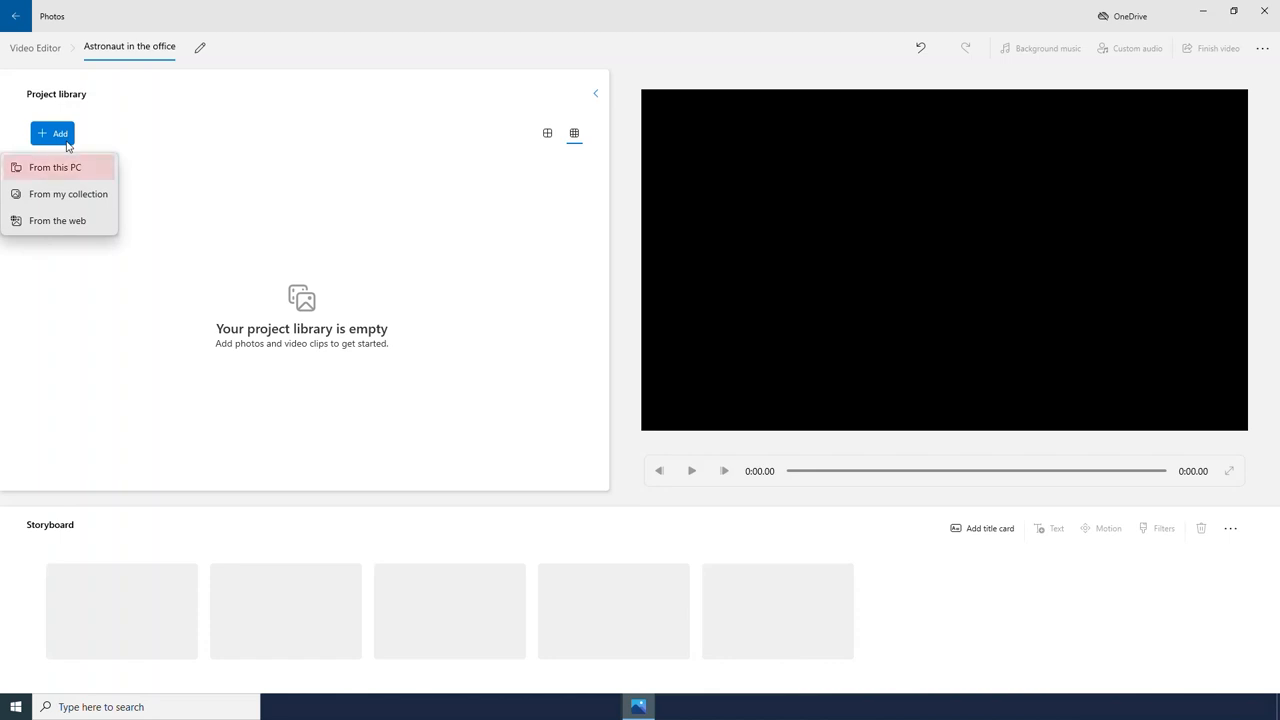
{"action": "mouse_move", "coordinate": [68, 149]}
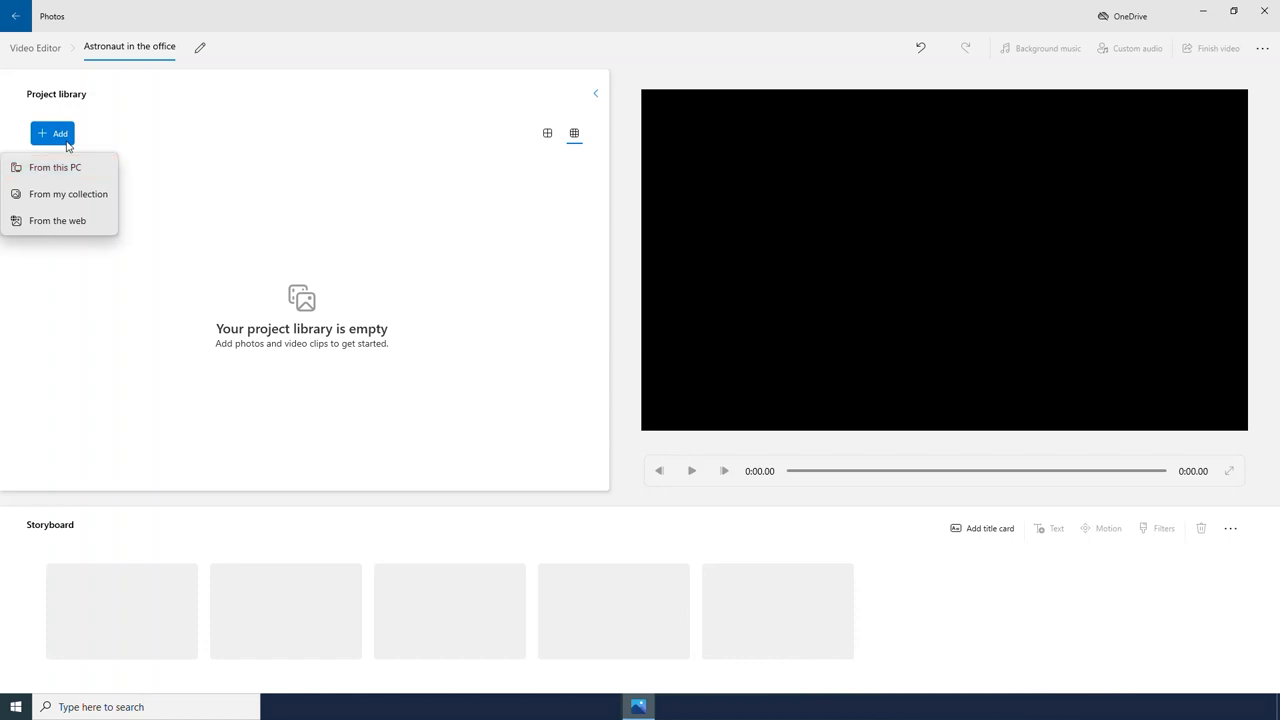
{"action": "mouse_move", "coordinate": [57, 221]}
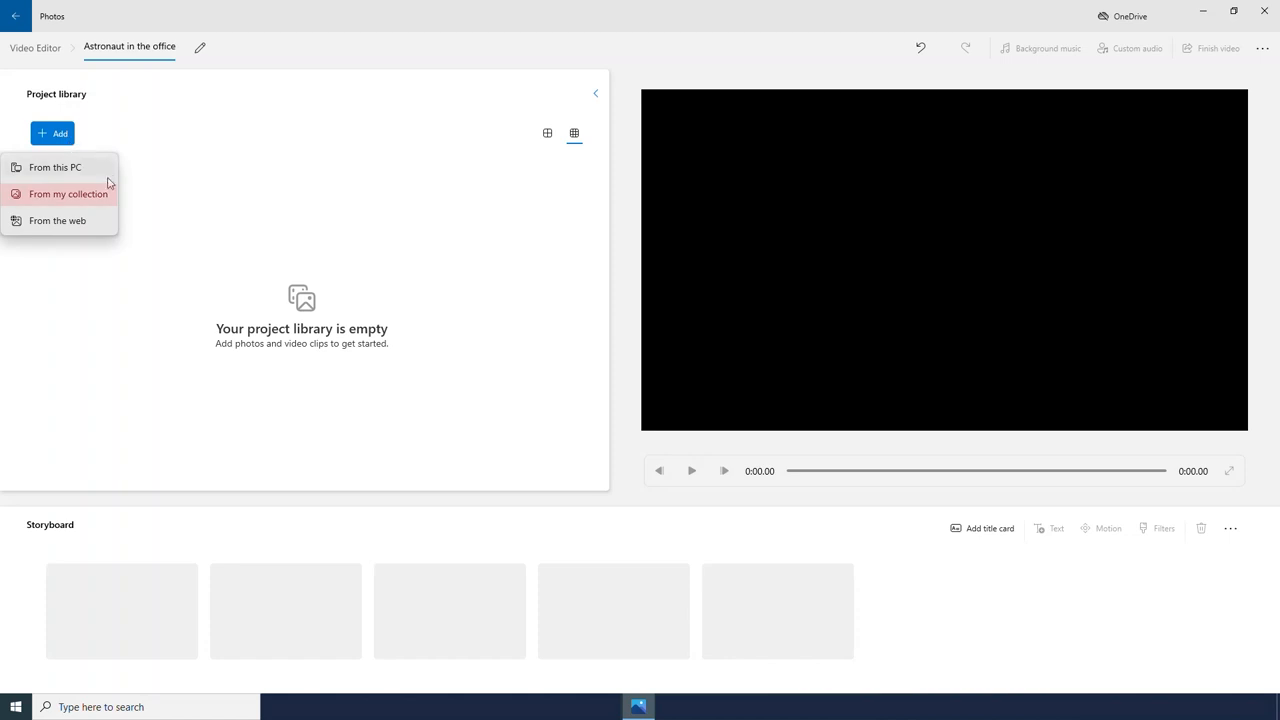
{"action": "left_click", "coordinate": [68, 194]}
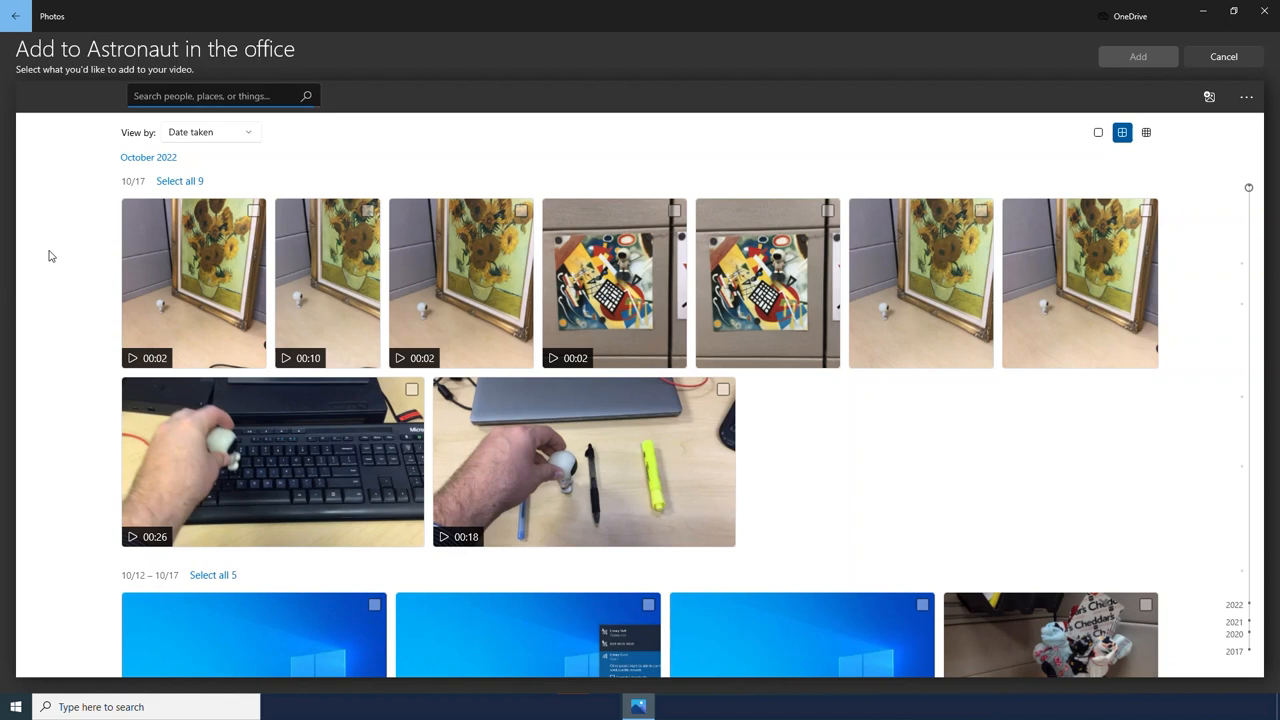
{"action": "mouse_move", "coordinate": [3, 313]}
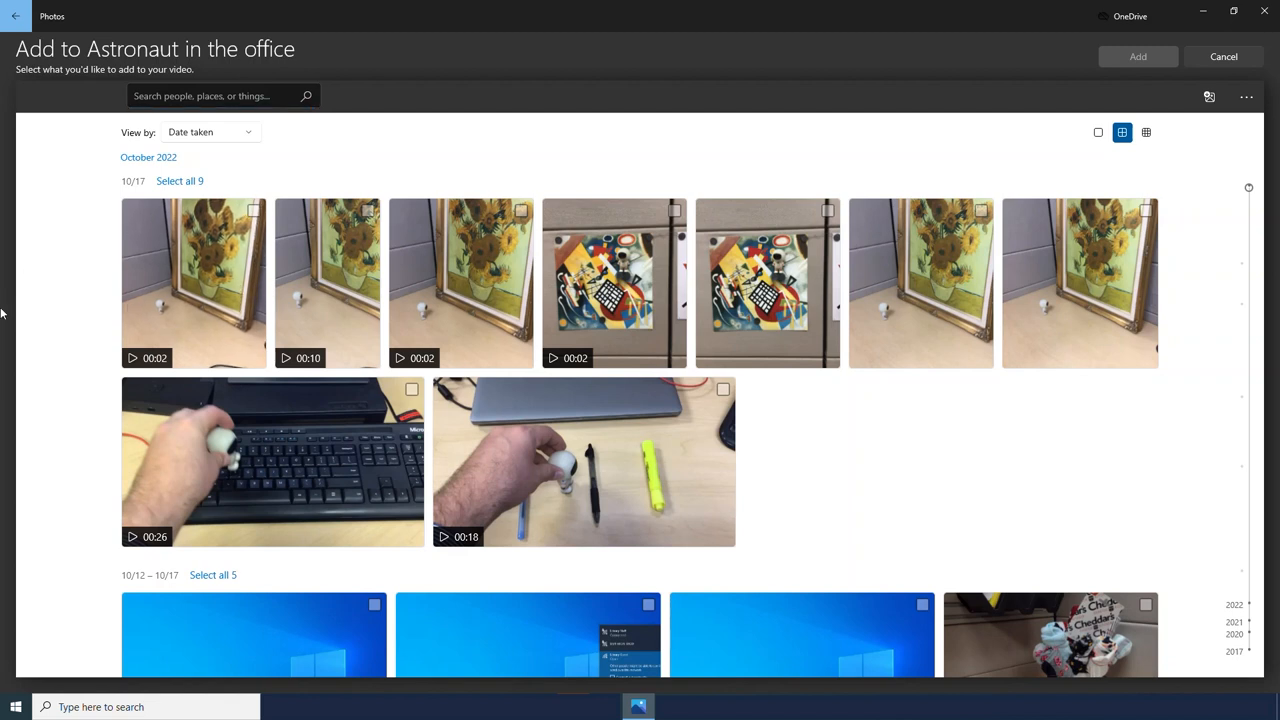
{"action": "mouse_move", "coordinate": [335, 471]}
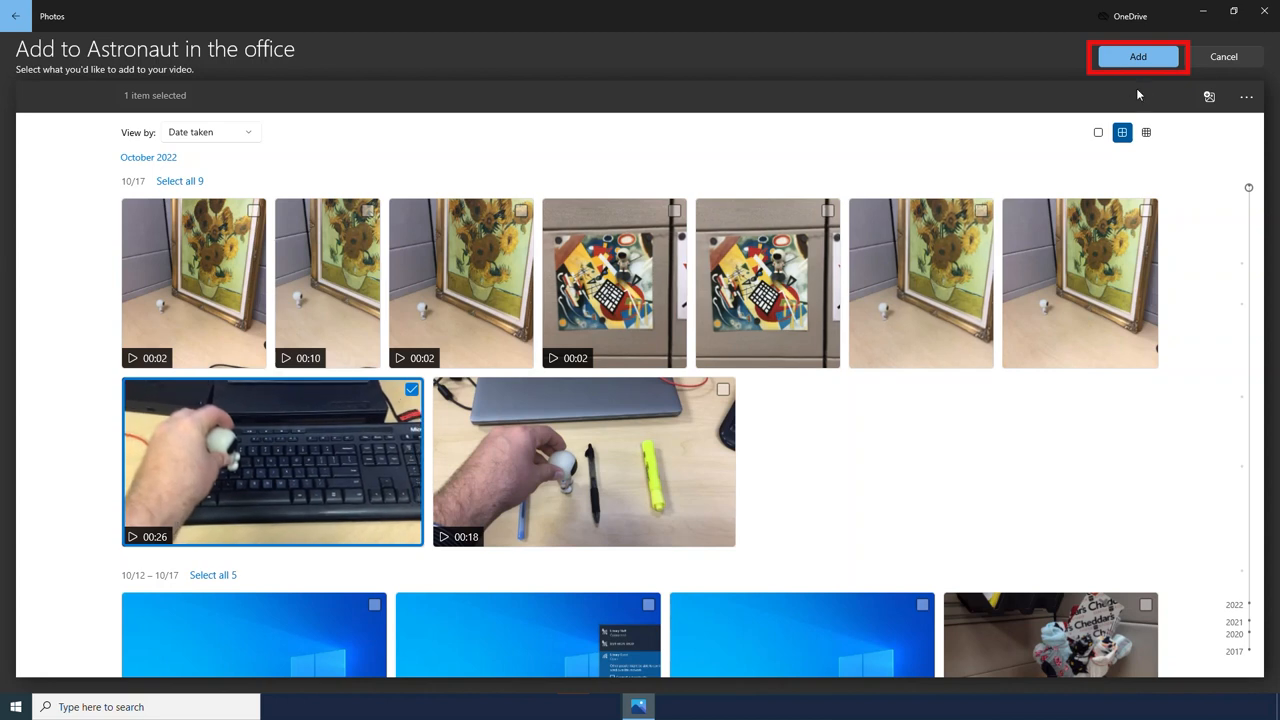
{"action": "left_click", "coordinate": [1136, 56]}
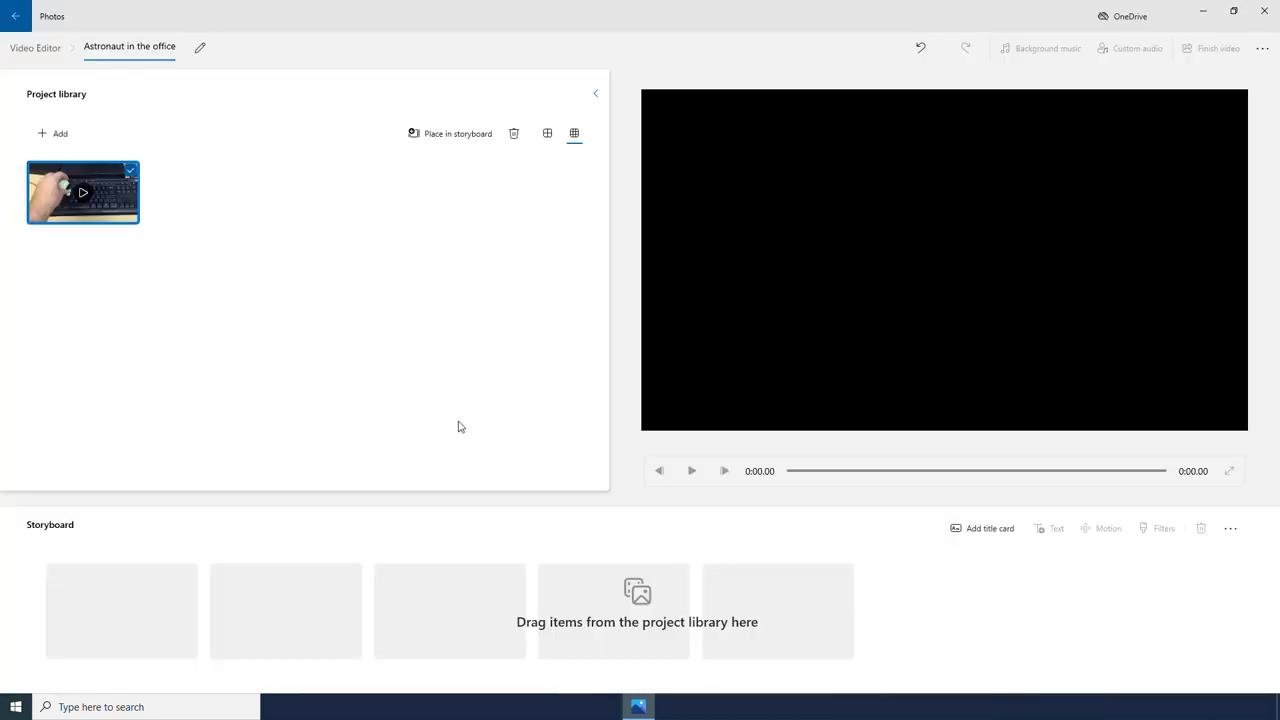
{"action": "mouse_move", "coordinate": [369, 325]}
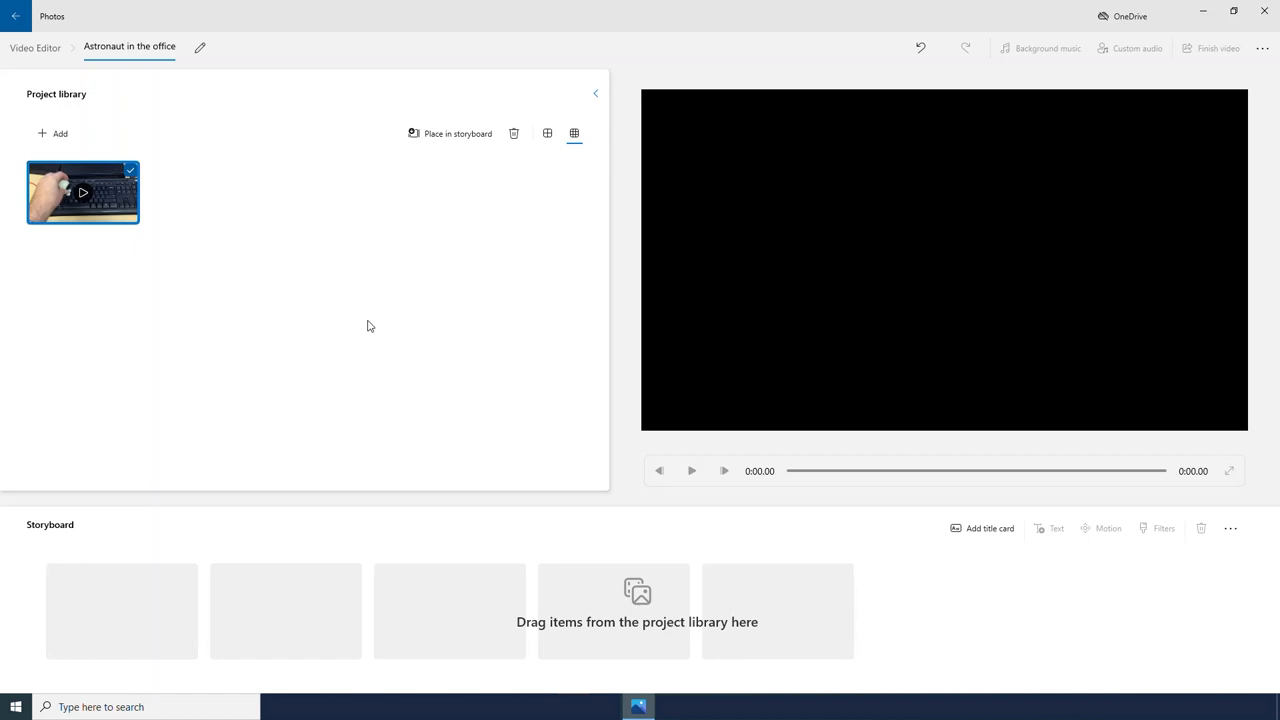
{"action": "mouse_move", "coordinate": [308, 417]}
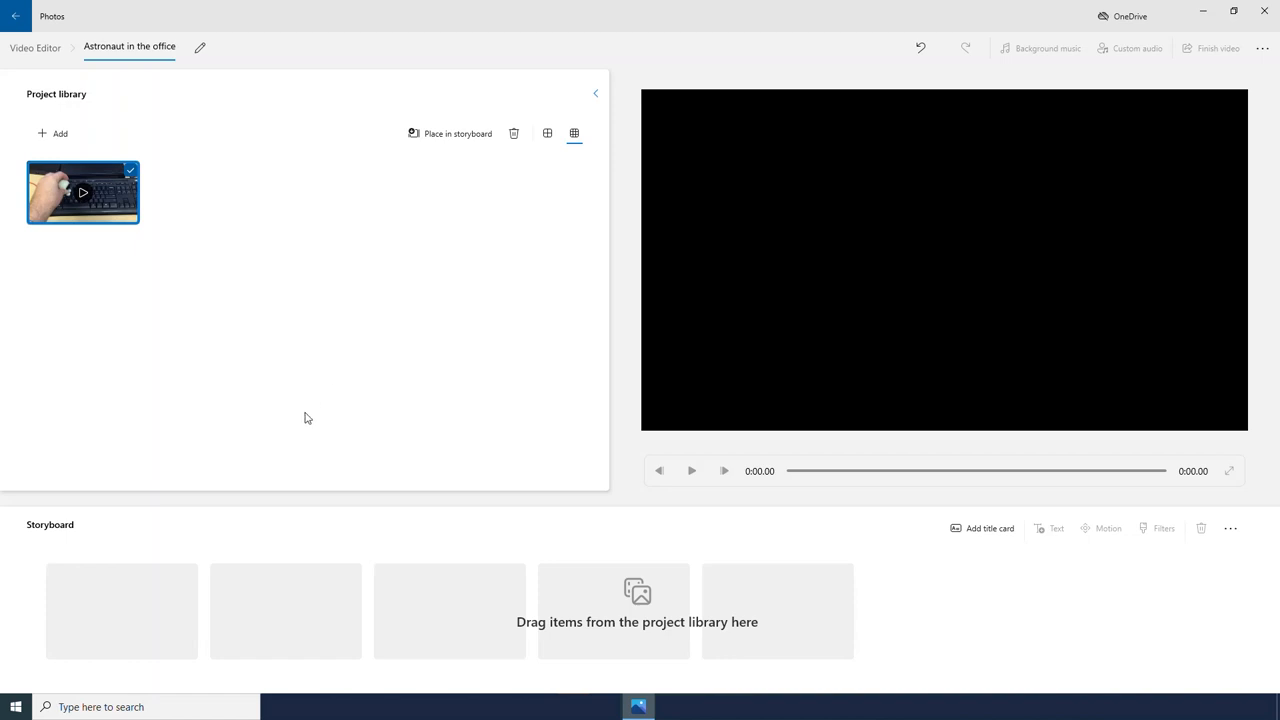
{"action": "mouse_move", "coordinate": [240, 338]}
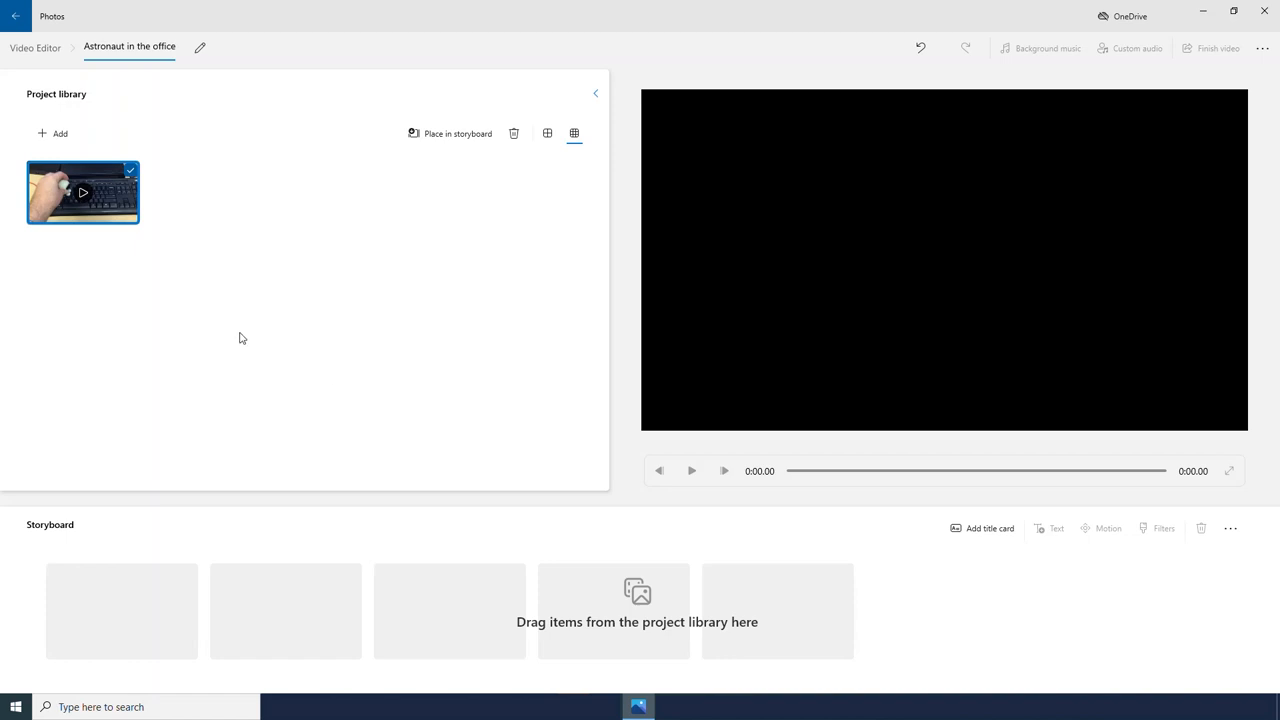
{"action": "mouse_move", "coordinate": [97, 210]}
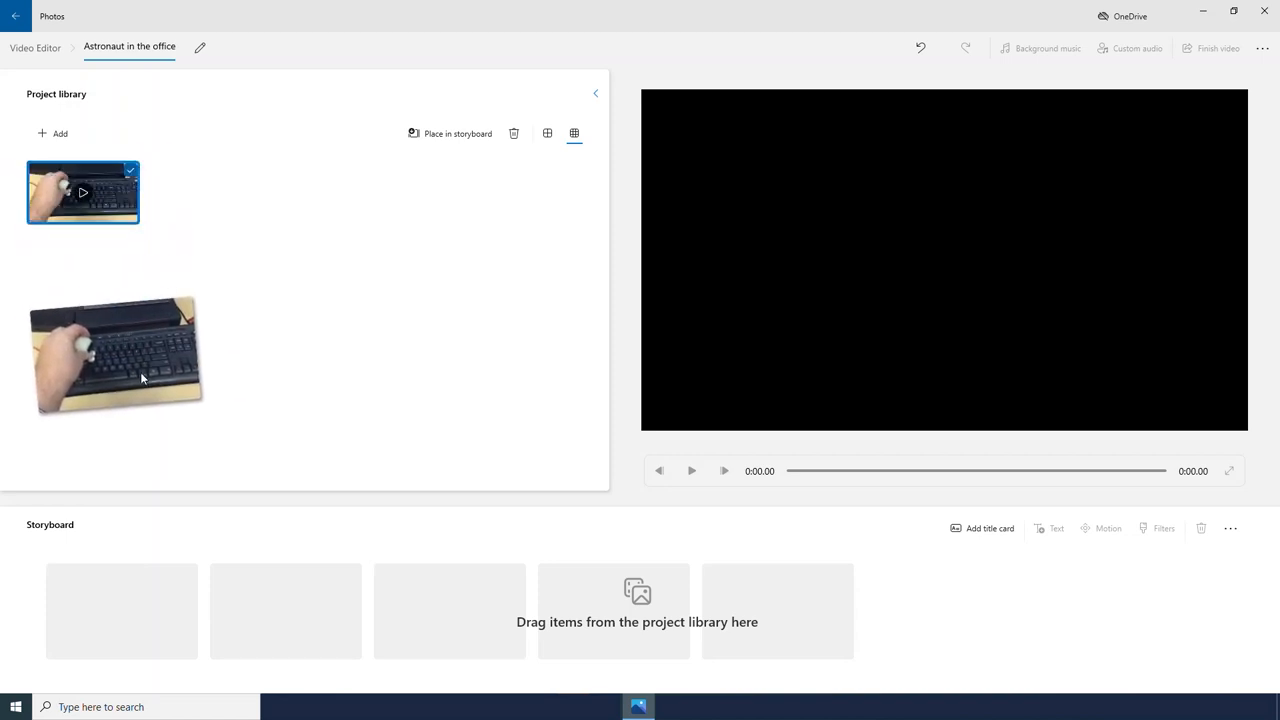
- Place the keyboard clip in the first storyboard slot and preview part of it
{"action": "left_click_drag", "start_coordinate": [115, 353], "coordinate": [122, 610]}
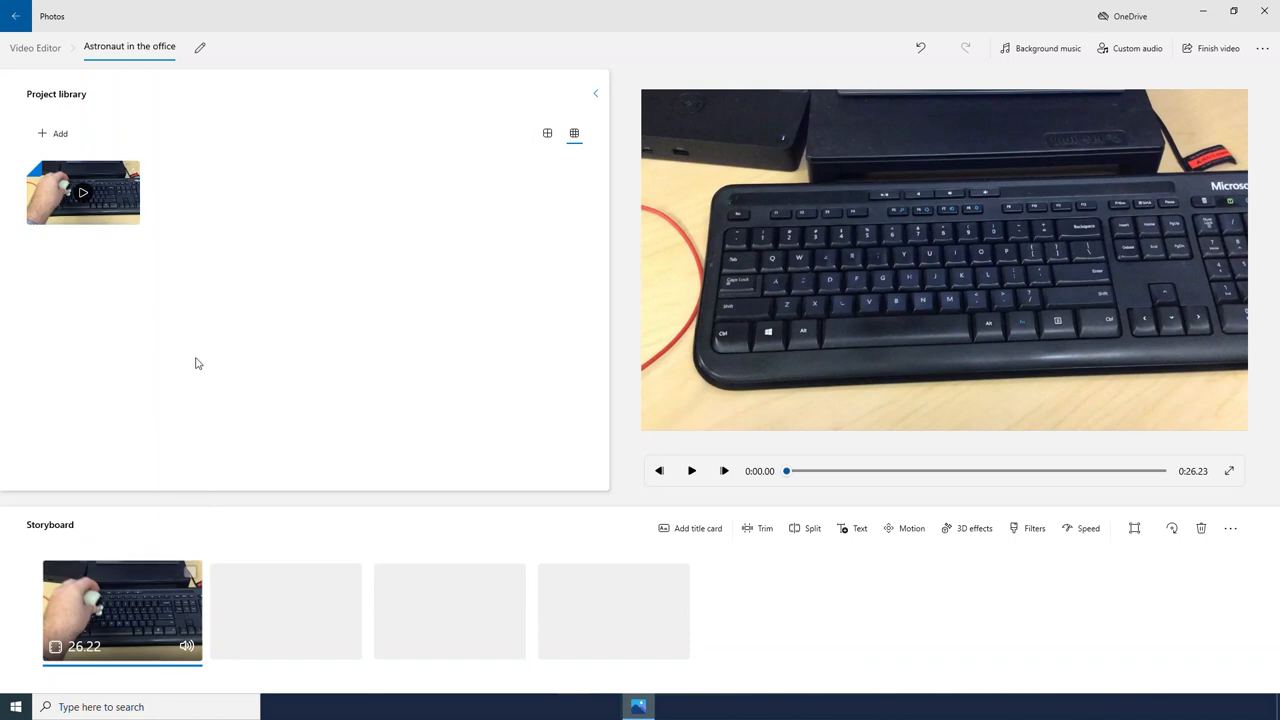
{"action": "mouse_move", "coordinate": [324, 392]}
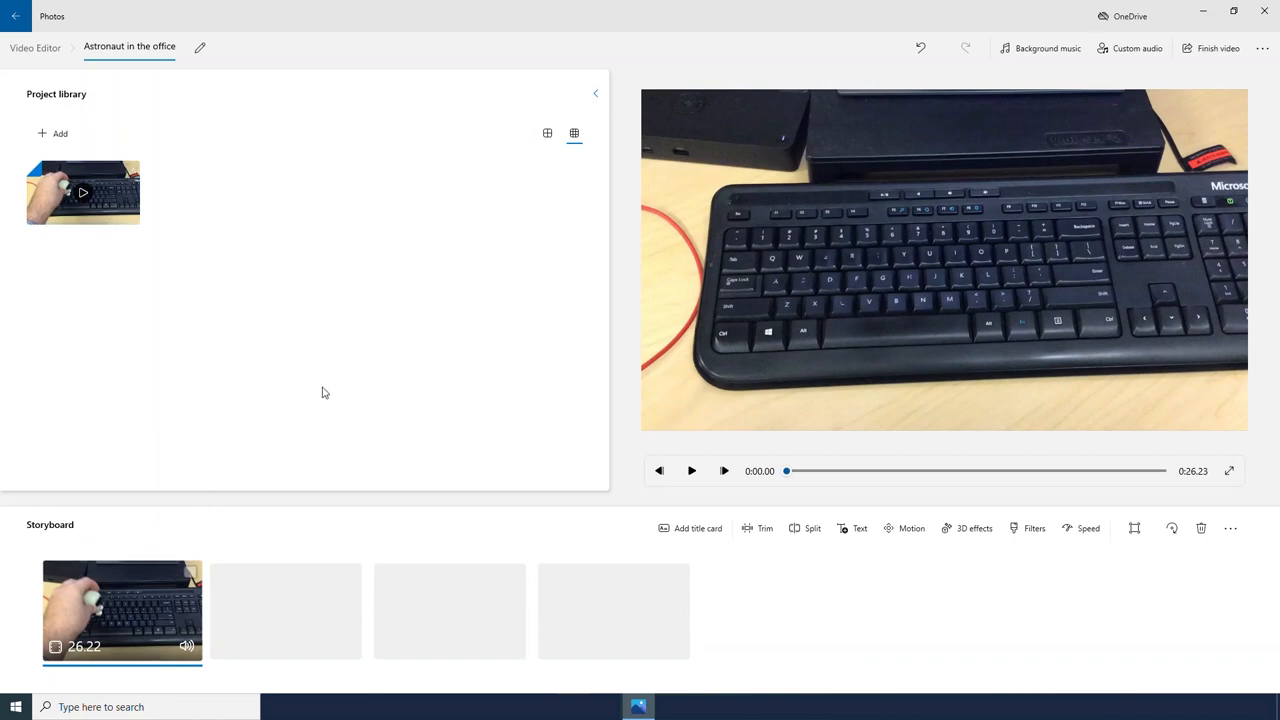
{"action": "left_click", "coordinate": [691, 470]}
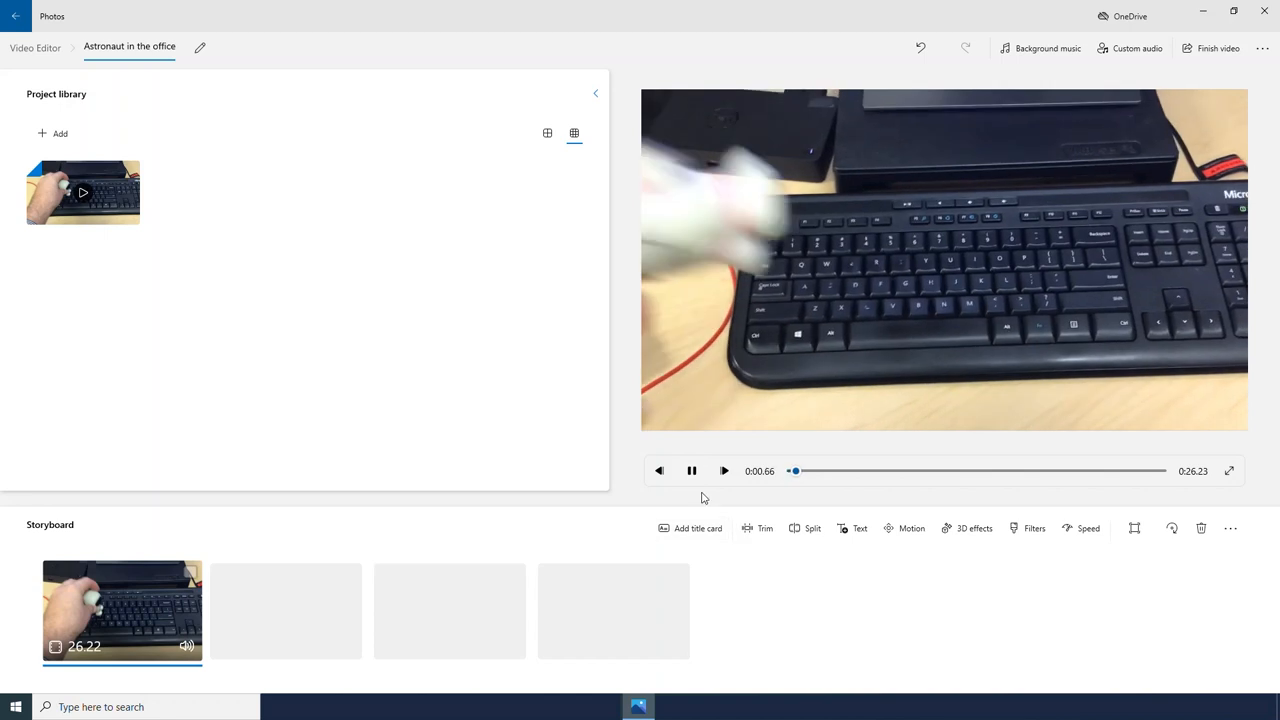
{"action": "left_click", "coordinate": [691, 470]}
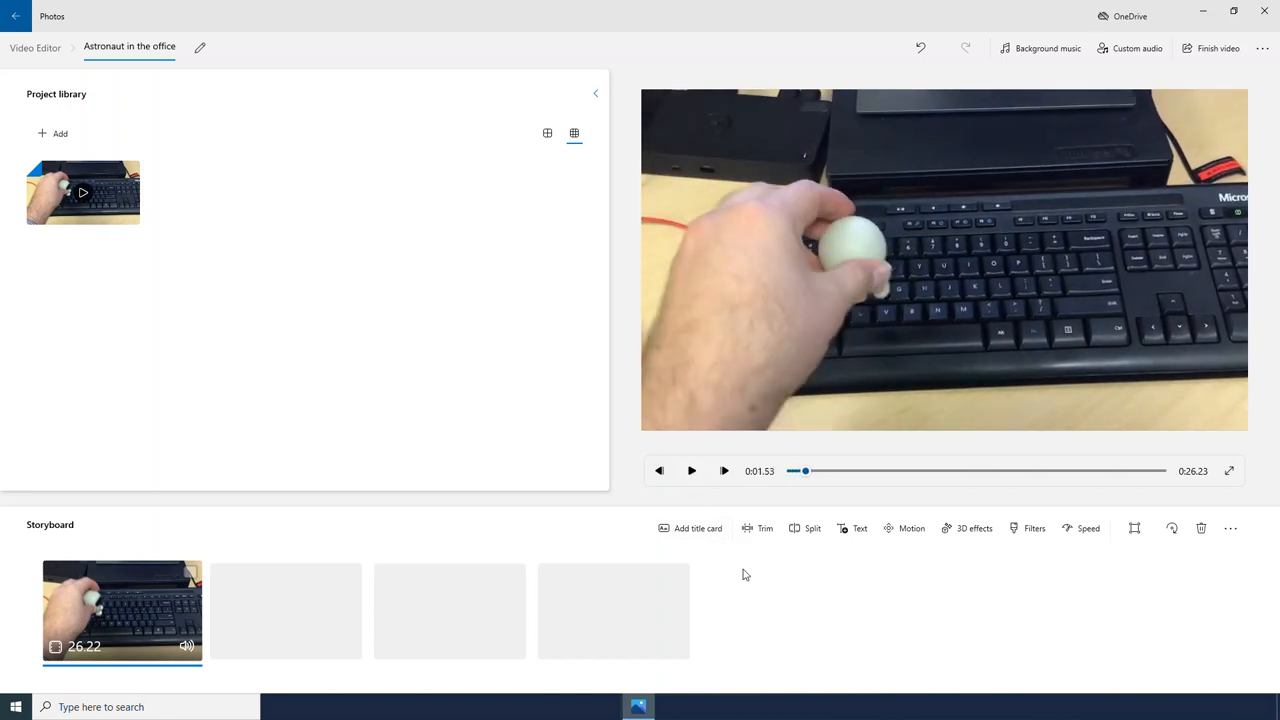
{"action": "mouse_move", "coordinate": [755, 595]}
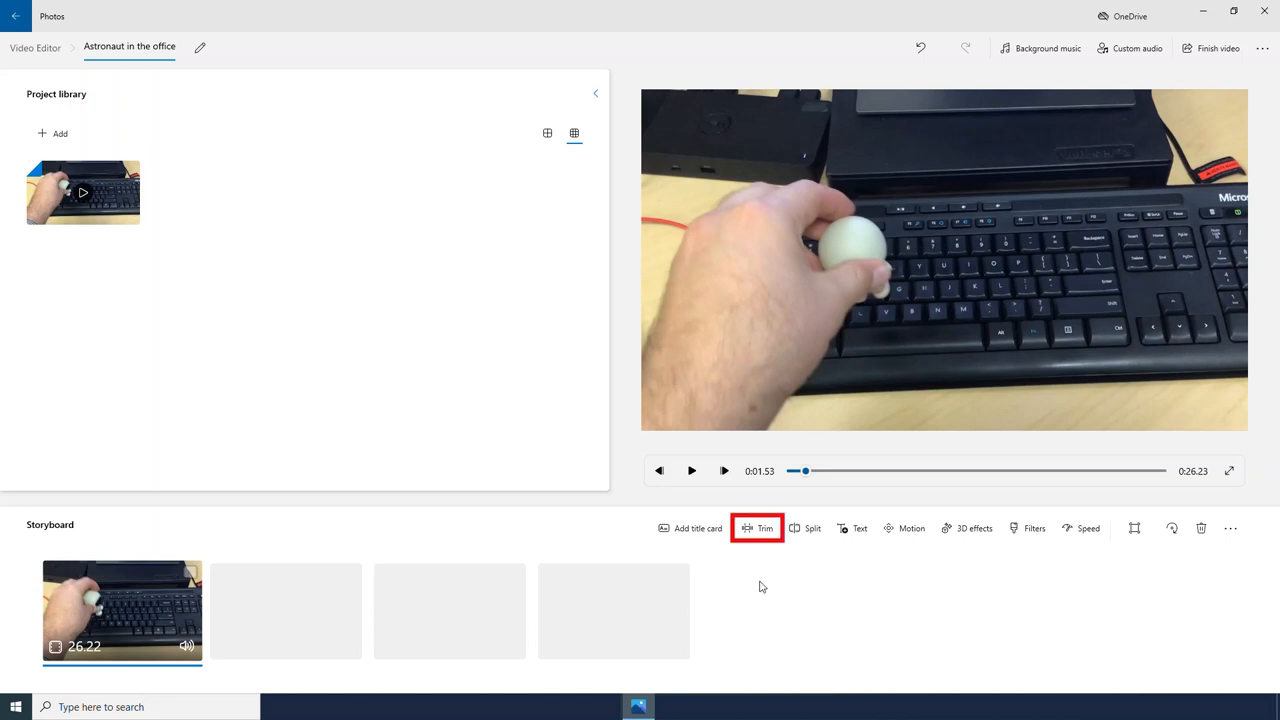
- Trim the keyboard clip's end so its length reads 0:19.23, and confirm
{"action": "left_click", "coordinate": [755, 528]}
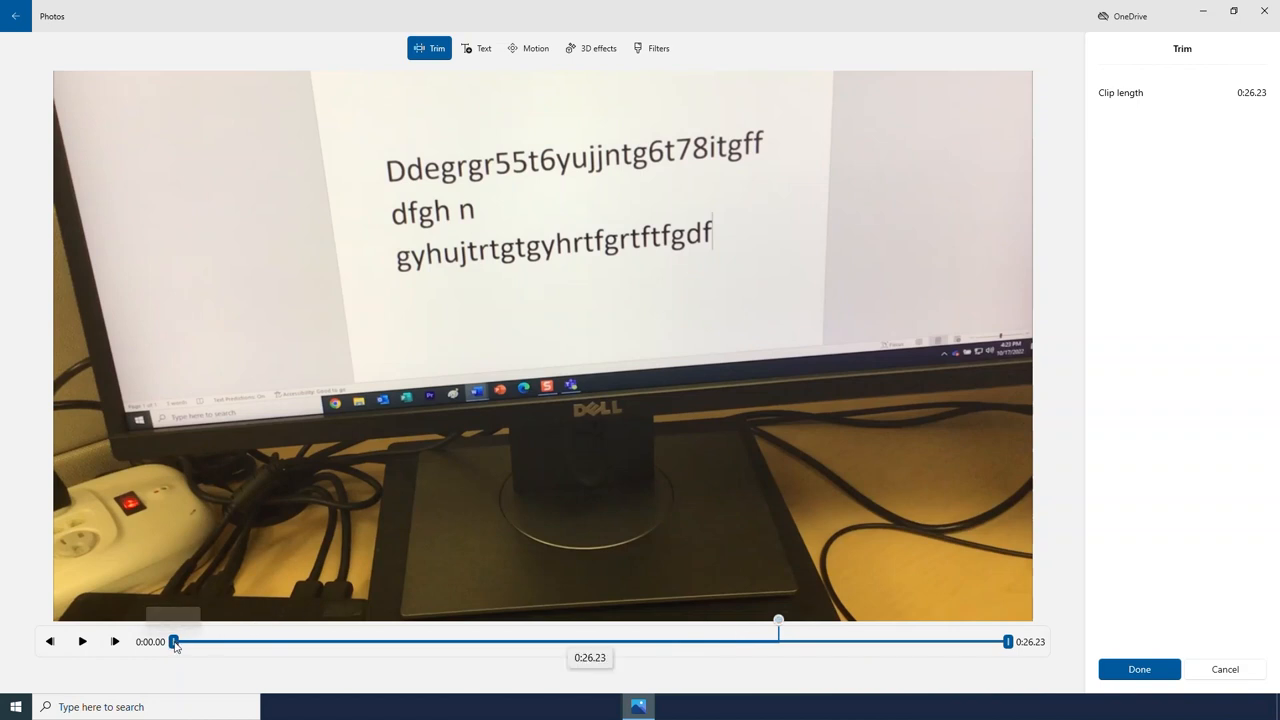
{"action": "left_click_drag", "start_coordinate": [175, 641], "coordinate": [288, 641]}
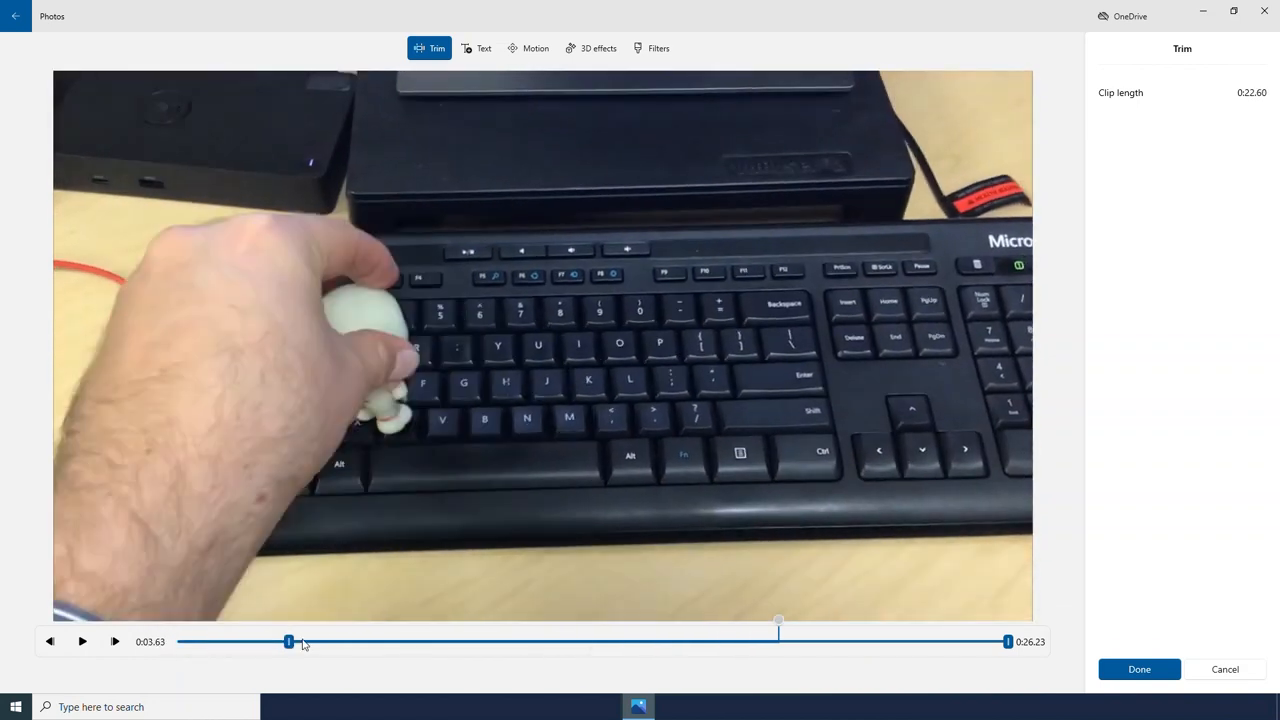
{"action": "left_click_drag", "start_coordinate": [288, 641], "coordinate": [172, 641]}
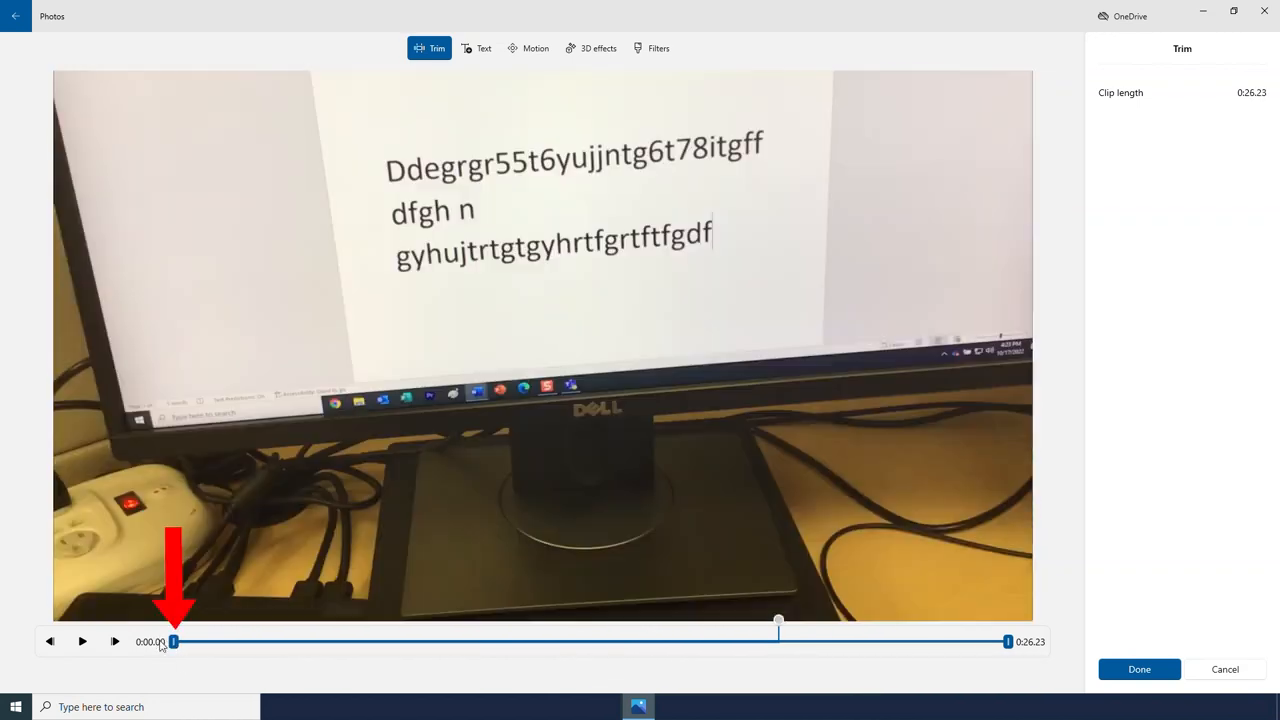
{"action": "left_click_drag", "start_coordinate": [1007, 641], "coordinate": [986, 641]}
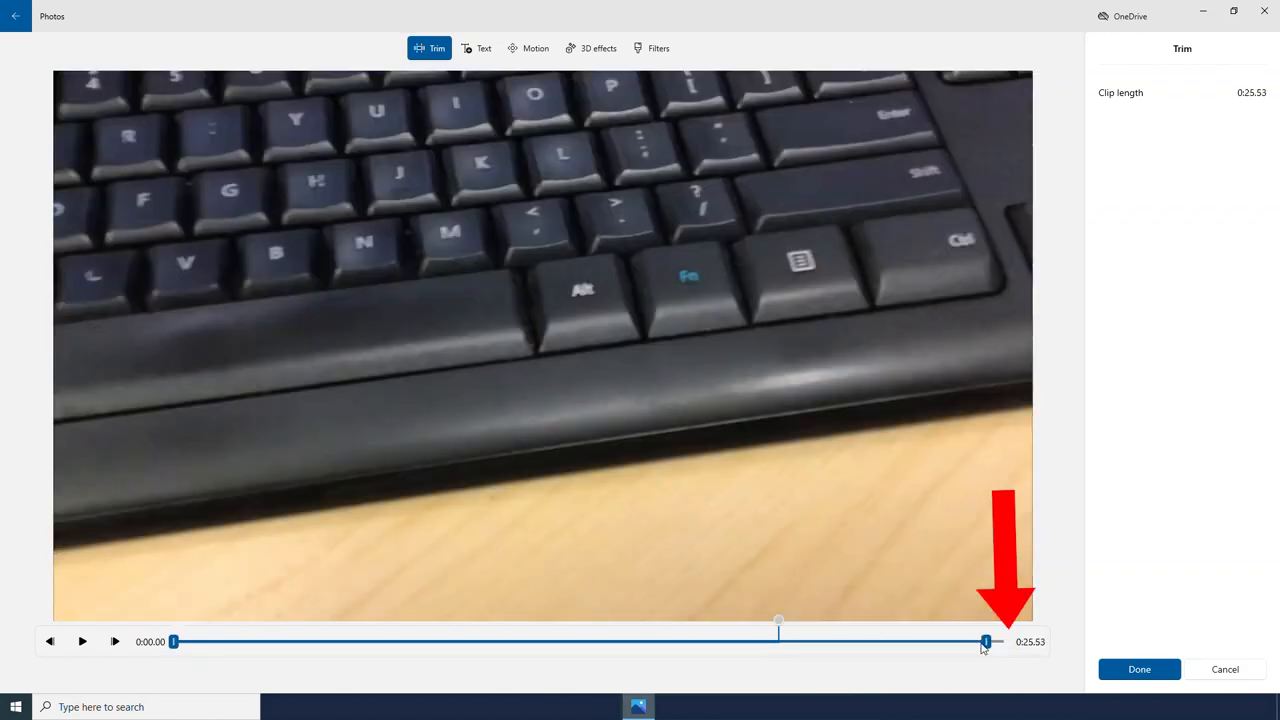
{"action": "left_click_drag", "start_coordinate": [986, 641], "coordinate": [786, 641]}
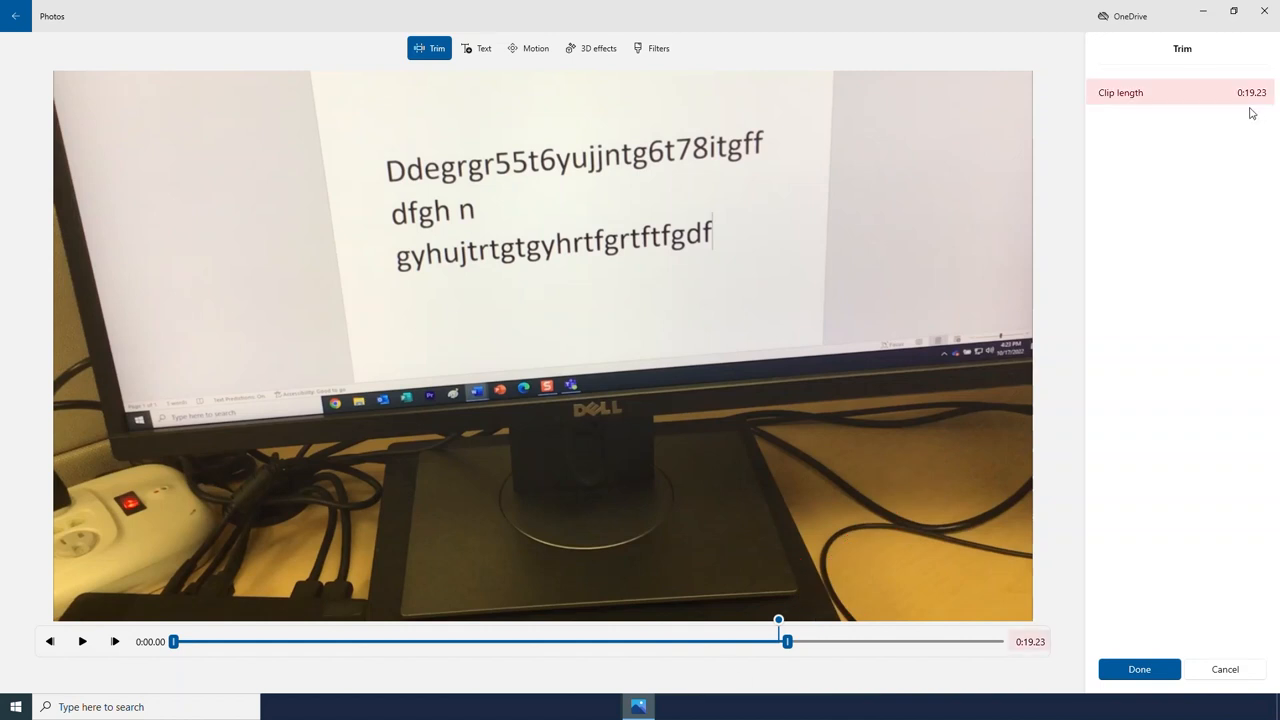
{"action": "mouse_move", "coordinate": [1236, 473]}
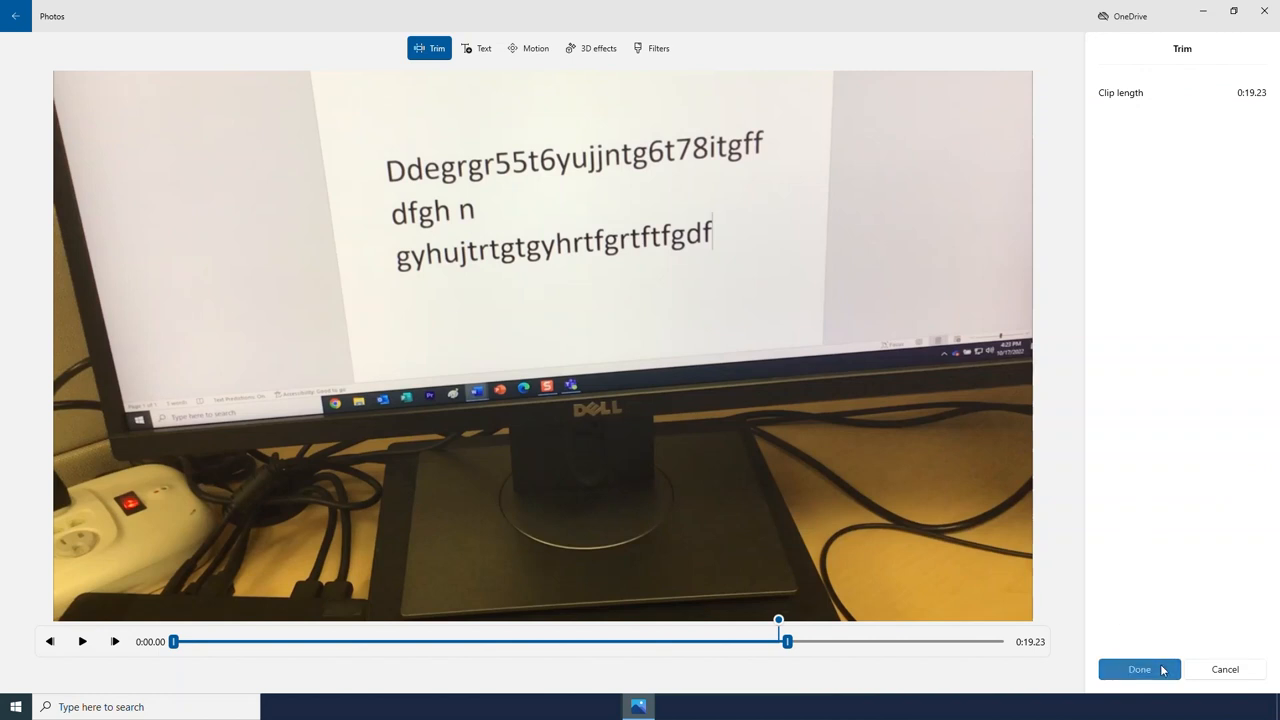
{"action": "left_click", "coordinate": [1139, 669]}
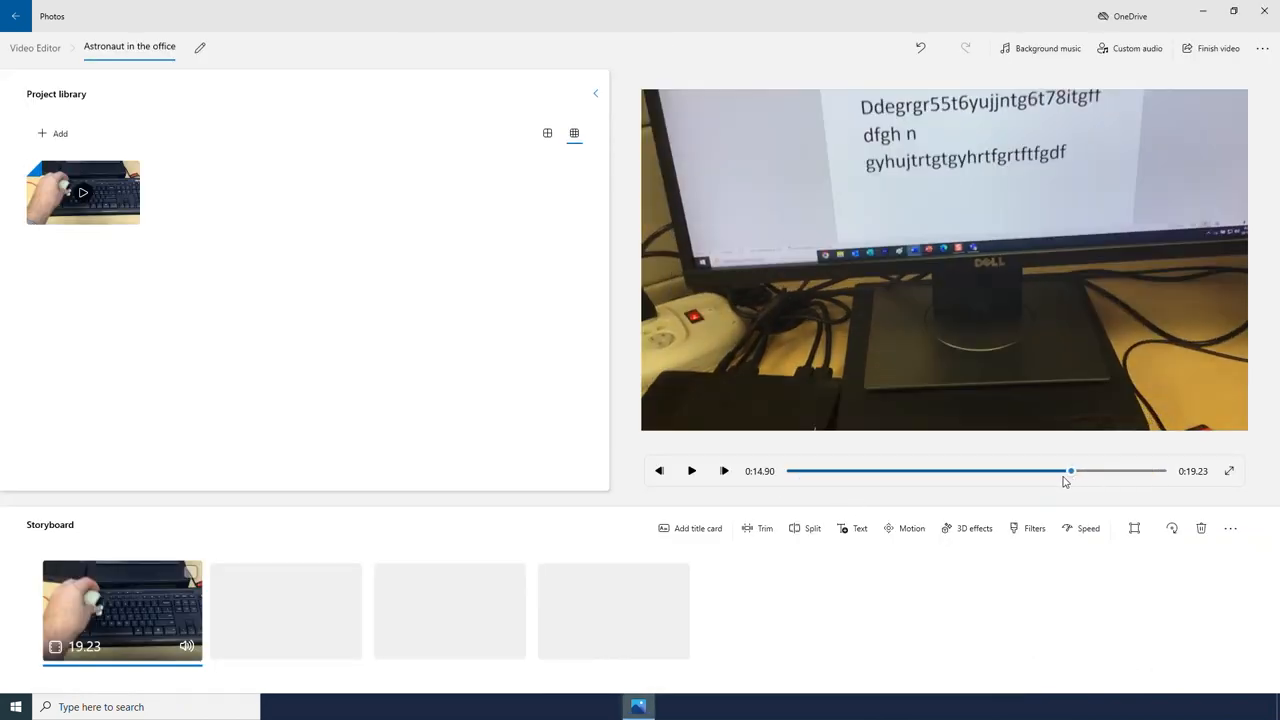
{"action": "left_click", "coordinate": [691, 470]}
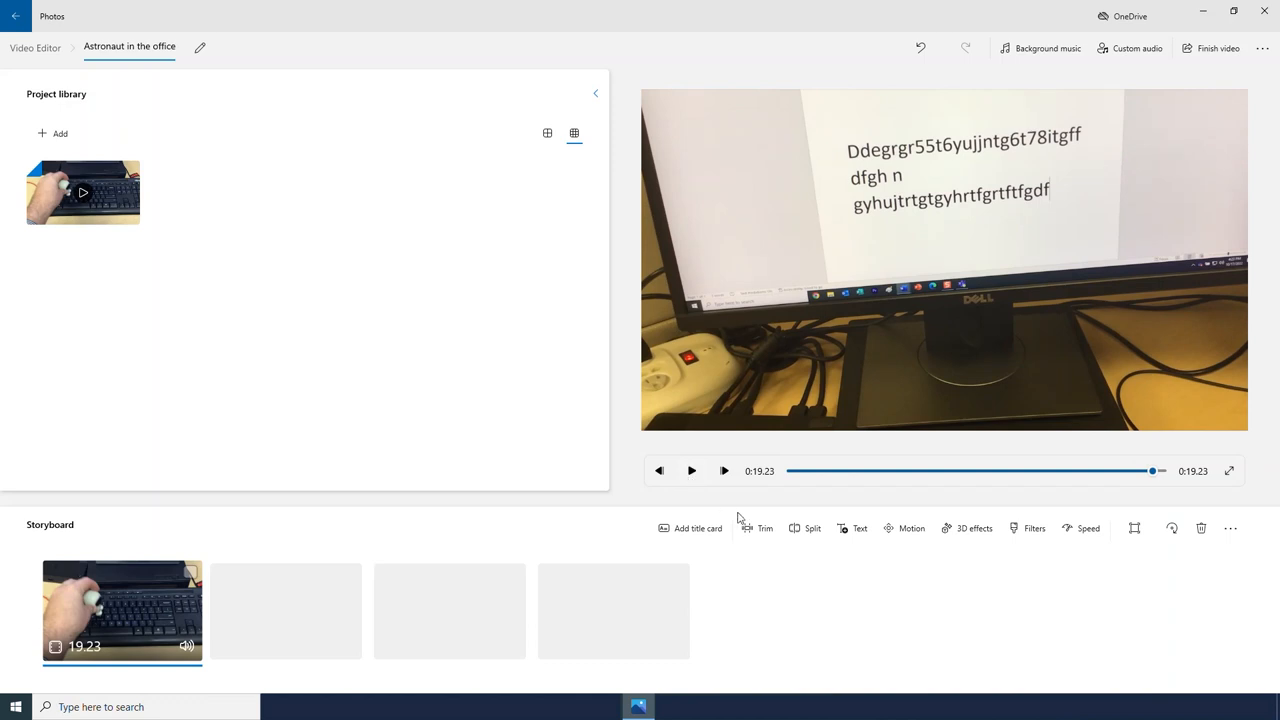
{"action": "mouse_move", "coordinate": [949, 598]}
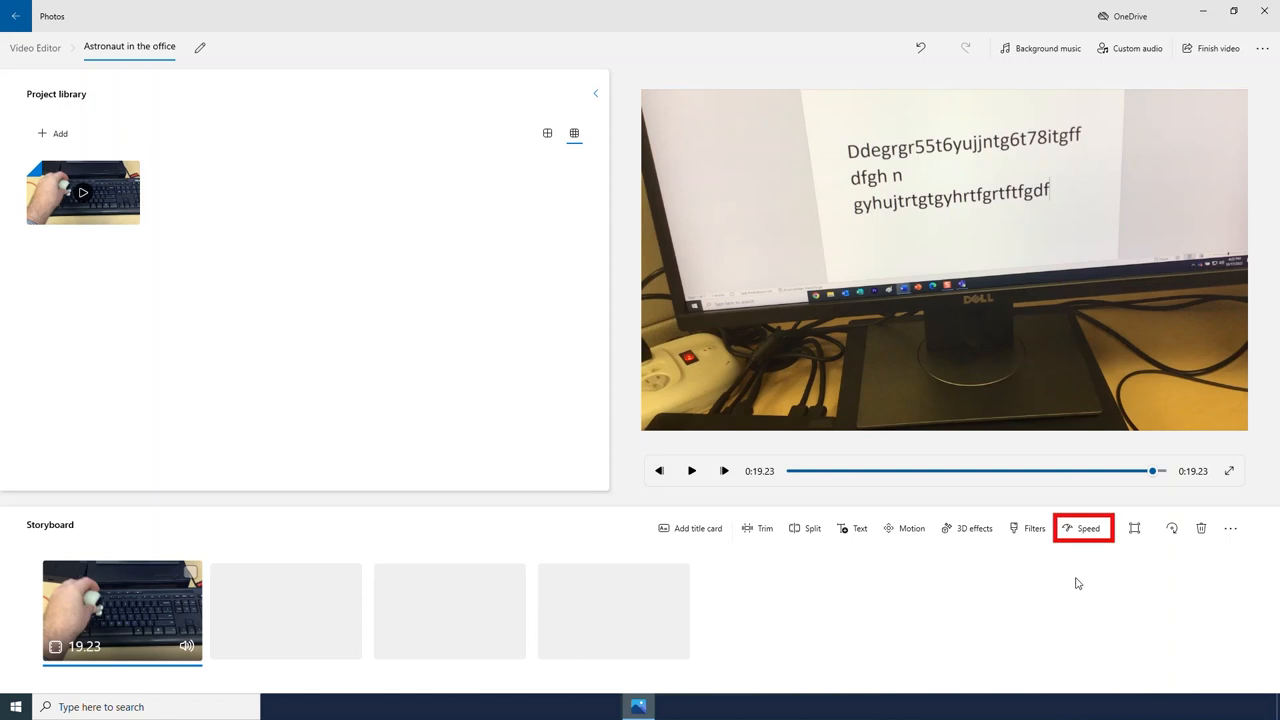
- Set the clip to its fastest speed and preview the sped-up playback
{"action": "left_click", "coordinate": [1088, 528]}
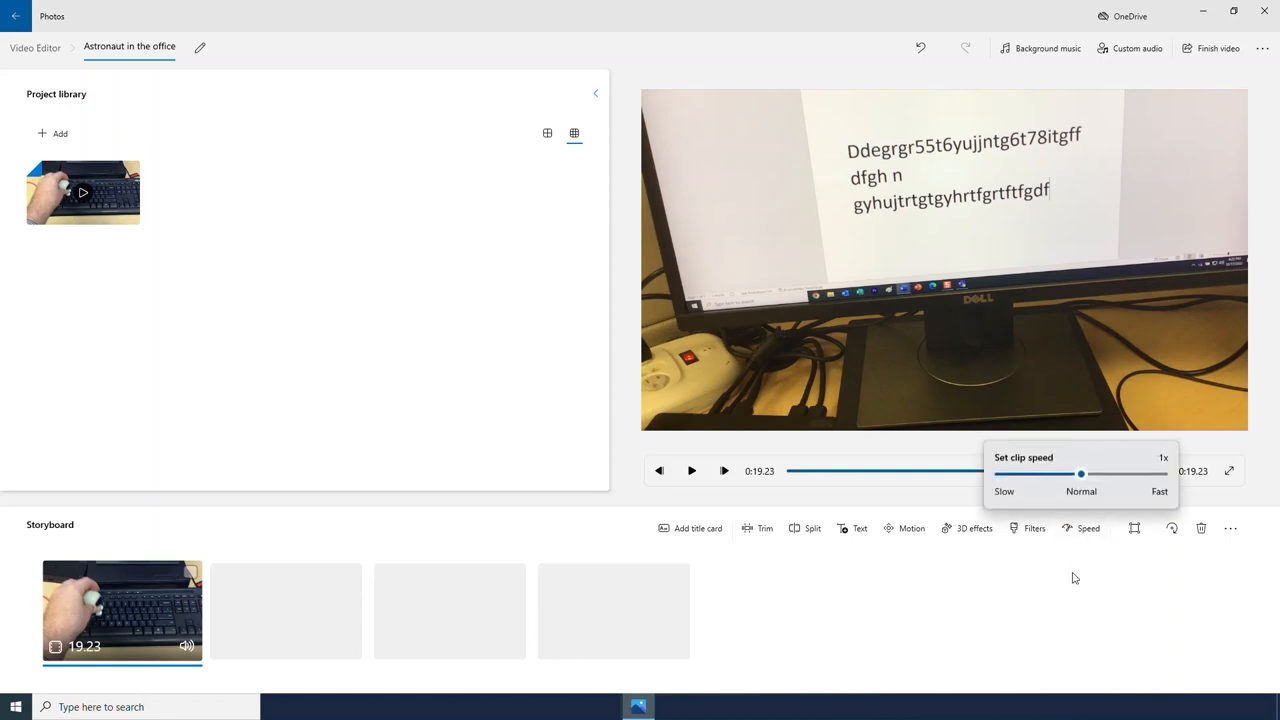
{"action": "mouse_move", "coordinate": [1053, 612]}
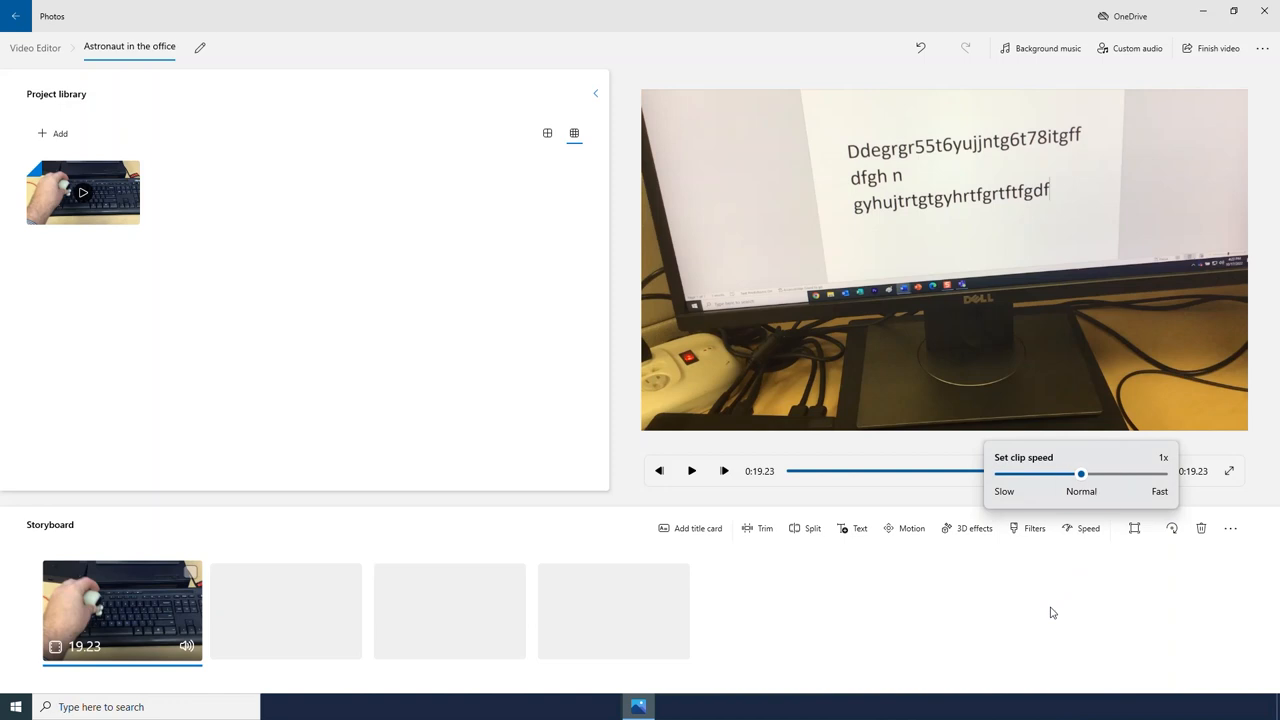
{"action": "mouse_move", "coordinate": [1078, 574]}
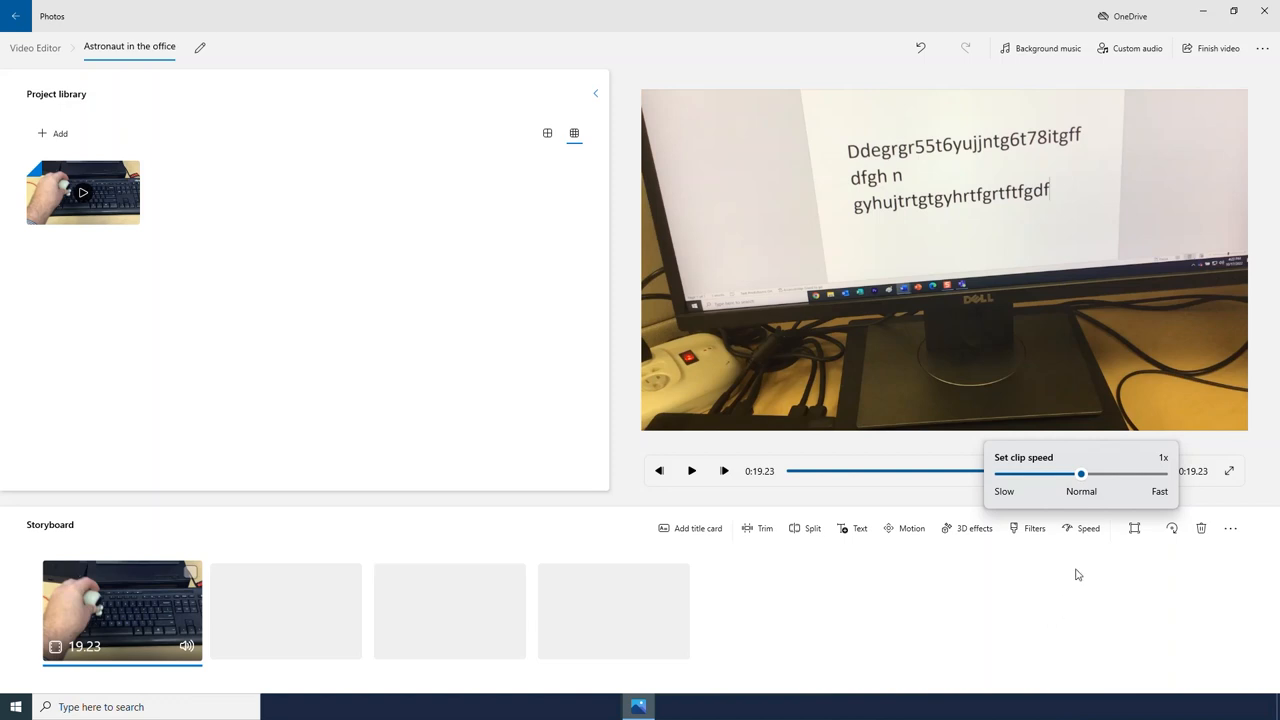
{"action": "left_click_drag", "start_coordinate": [1080, 473], "coordinate": [1093, 473]}
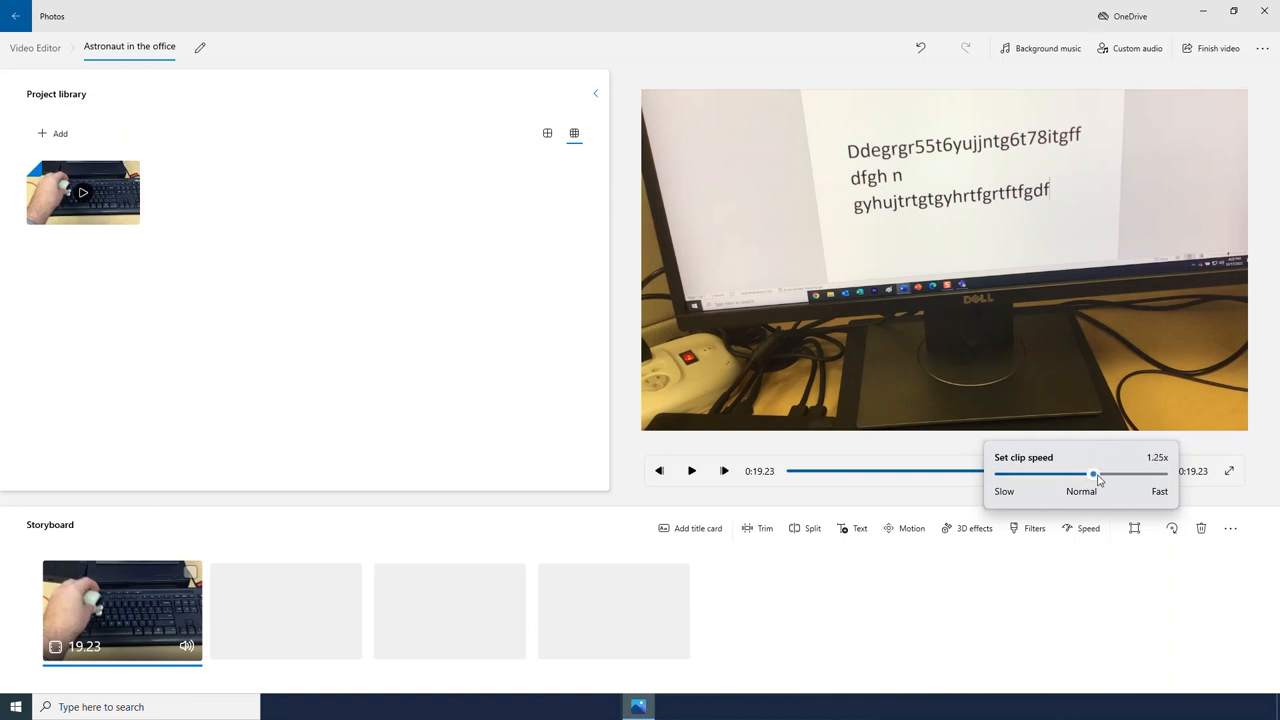
{"action": "left_click_drag", "start_coordinate": [1093, 474], "coordinate": [1118, 474]}
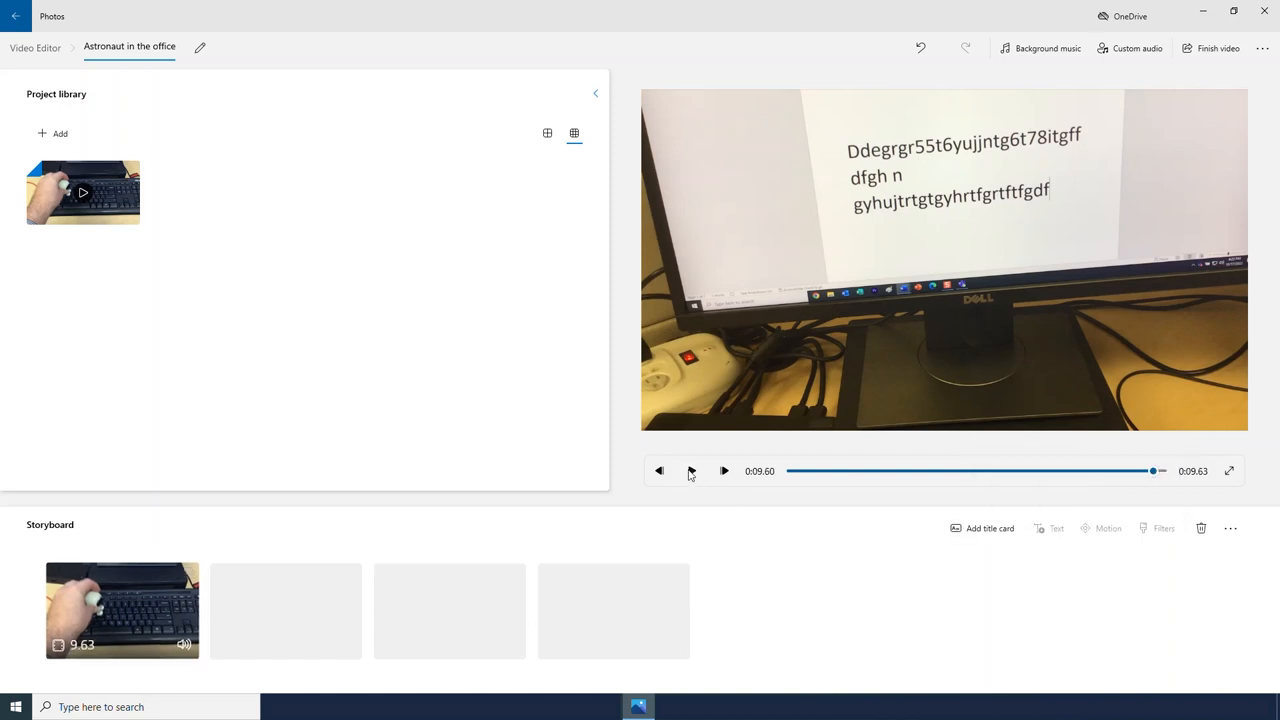
{"action": "left_click", "coordinate": [122, 611]}
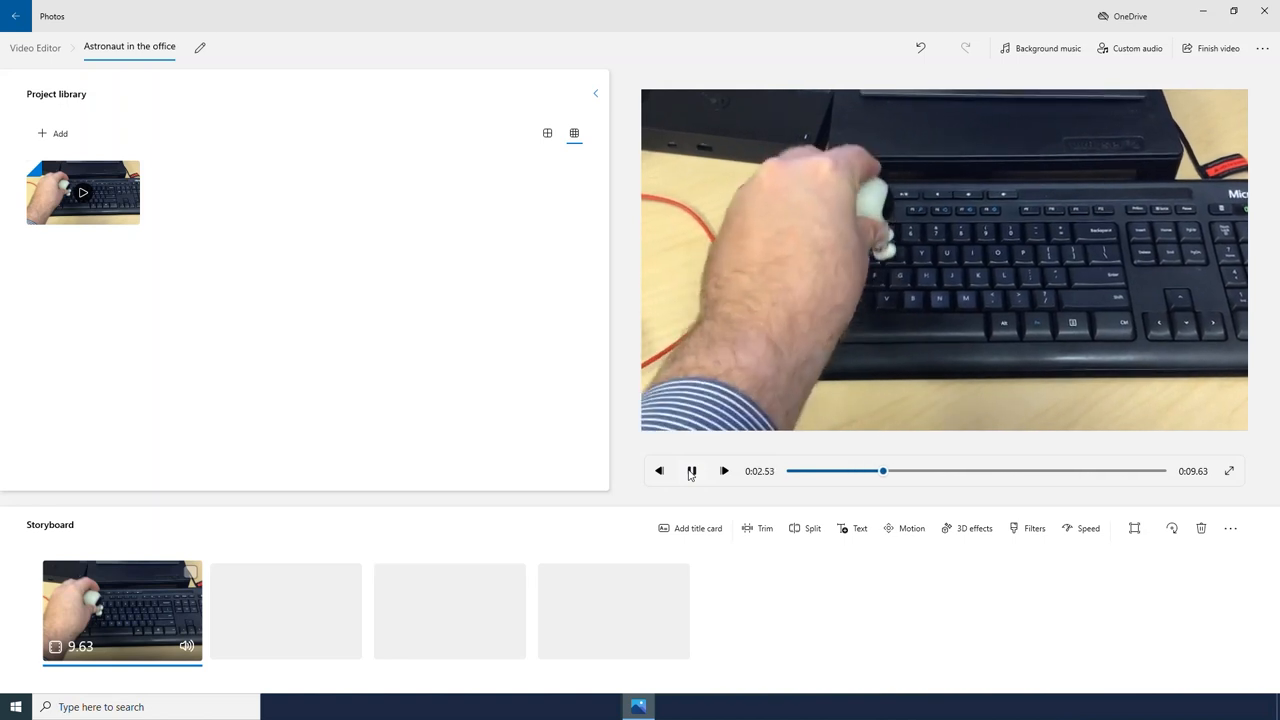
{"action": "left_click", "coordinate": [724, 470]}
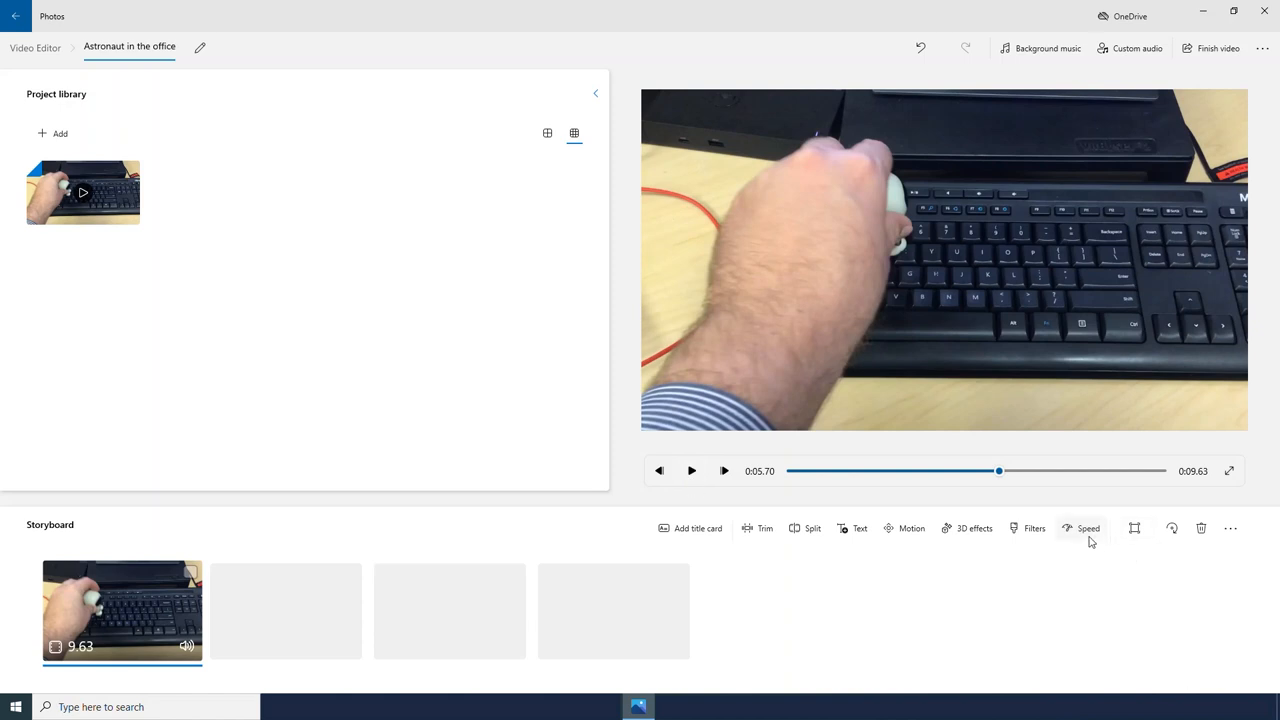
- Slow the clip below normal, then return it to about normal speed (19.27 s)
{"action": "left_click", "coordinate": [1088, 528]}
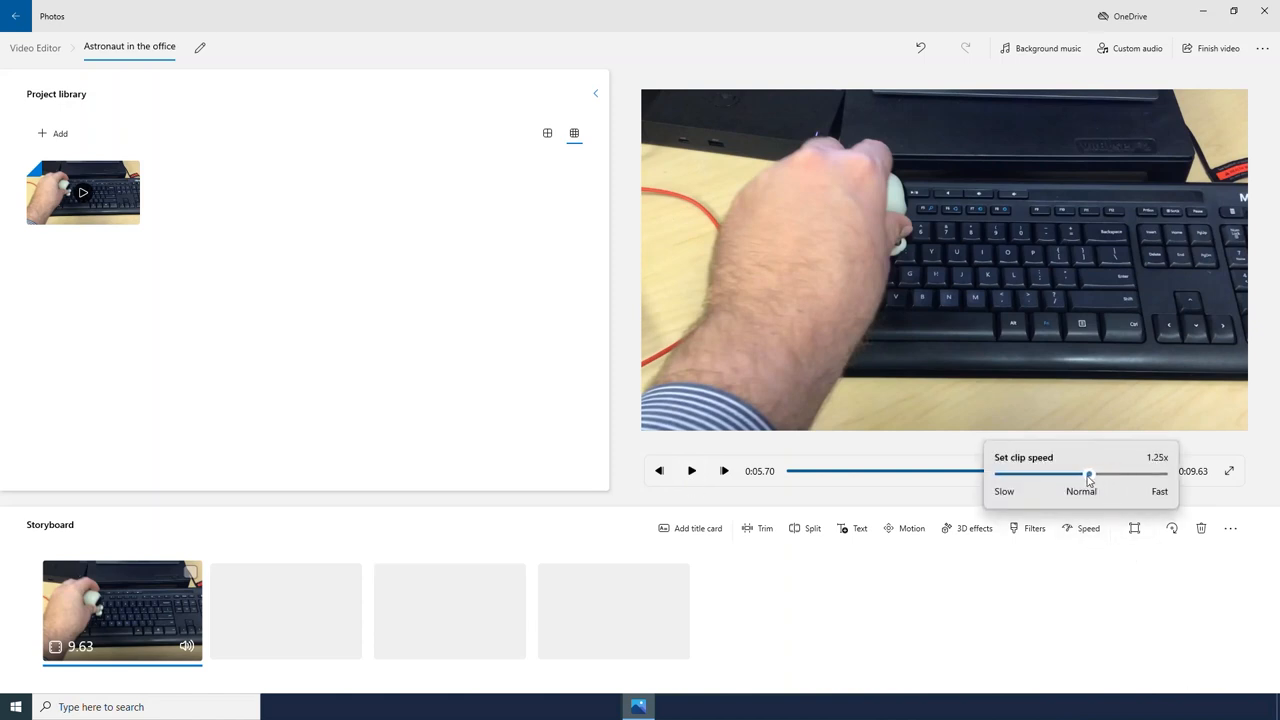
{"action": "left_click_drag", "start_coordinate": [1088, 473], "coordinate": [1053, 473]}
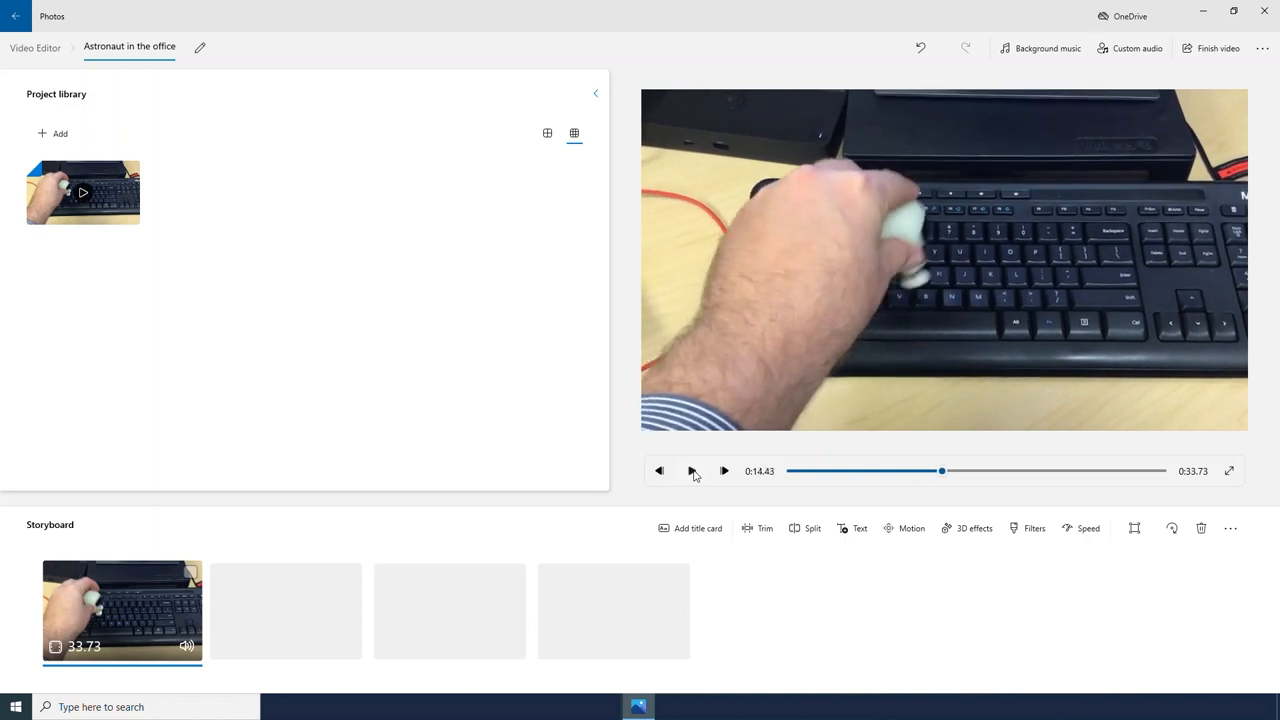
{"action": "mouse_move", "coordinate": [1064, 612]}
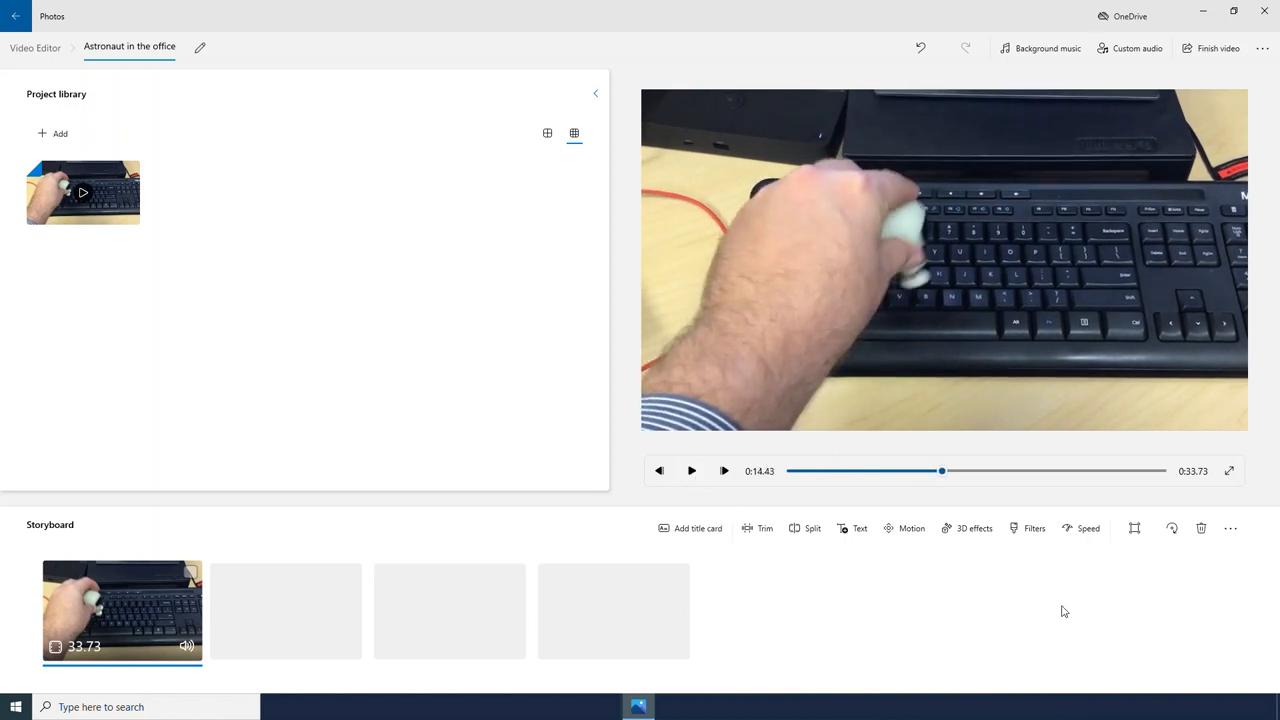
{"action": "left_click", "coordinate": [1087, 528]}
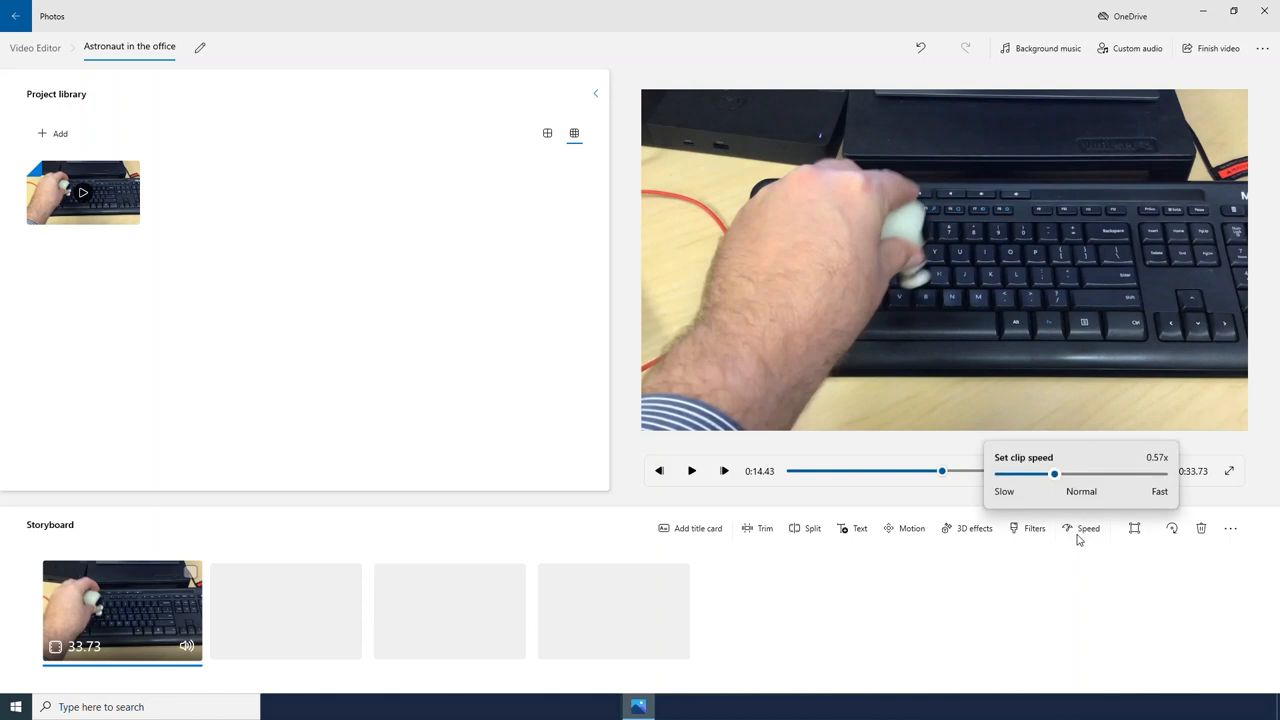
{"action": "left_click_drag", "start_coordinate": [1053, 474], "coordinate": [1081, 474]}
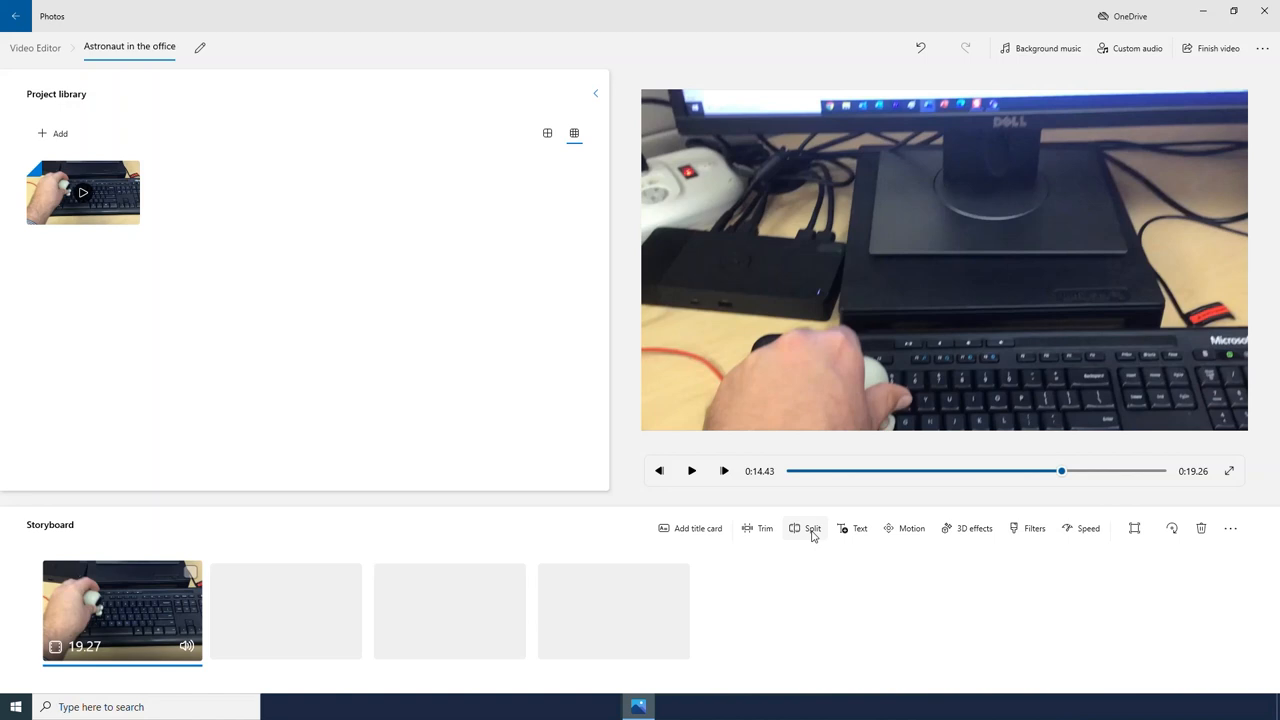
- Split the keyboard clip at 0:14.93 into 14.93 s and 4.33 s pieces
{"action": "left_click", "coordinate": [805, 528]}
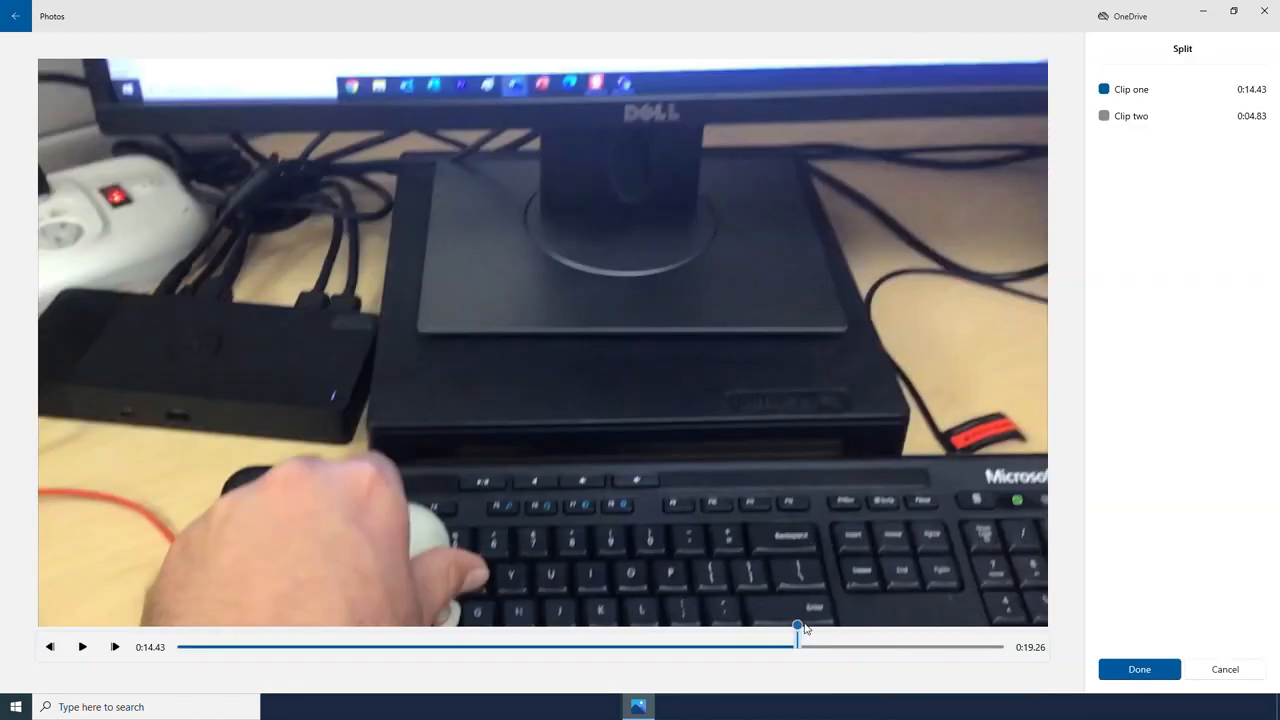
{"action": "left_click_drag", "start_coordinate": [797, 628], "coordinate": [820, 628]}
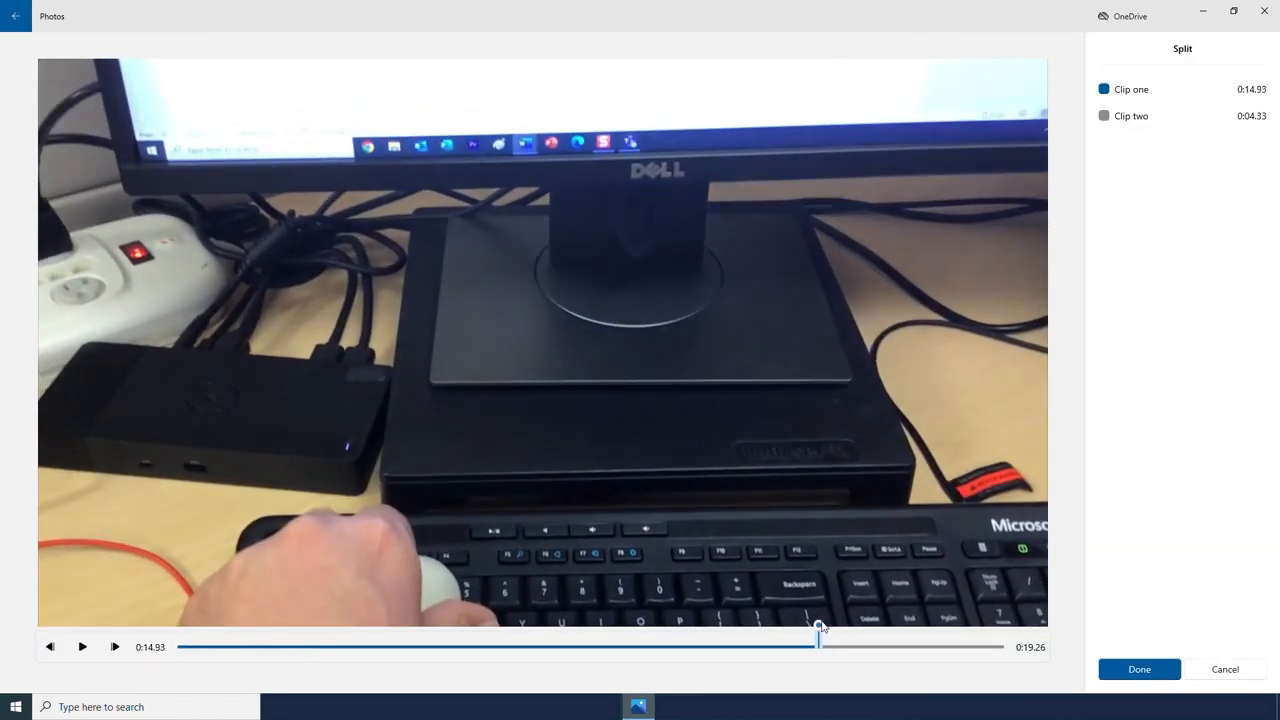
{"action": "left_click_drag", "start_coordinate": [818, 625], "coordinate": [603, 625]}
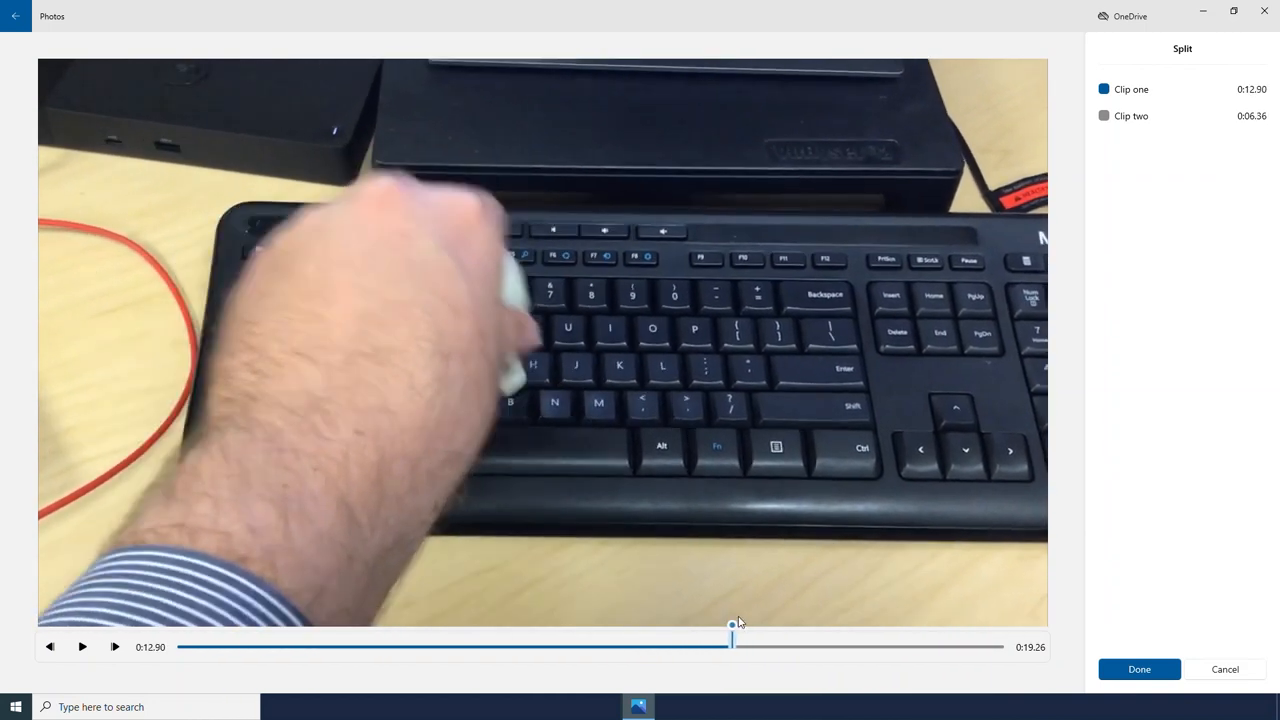
{"action": "left_click_drag", "start_coordinate": [732, 625], "coordinate": [810, 625]}
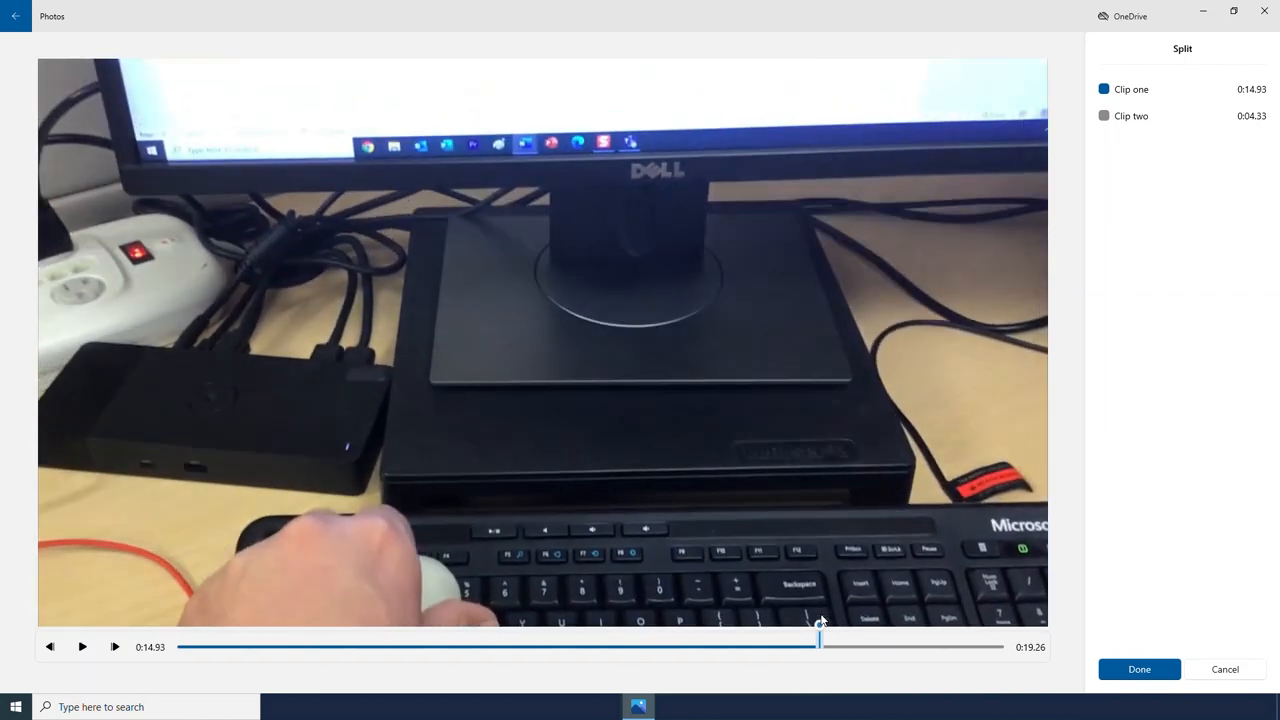
{"action": "mouse_move", "coordinate": [188, 690]}
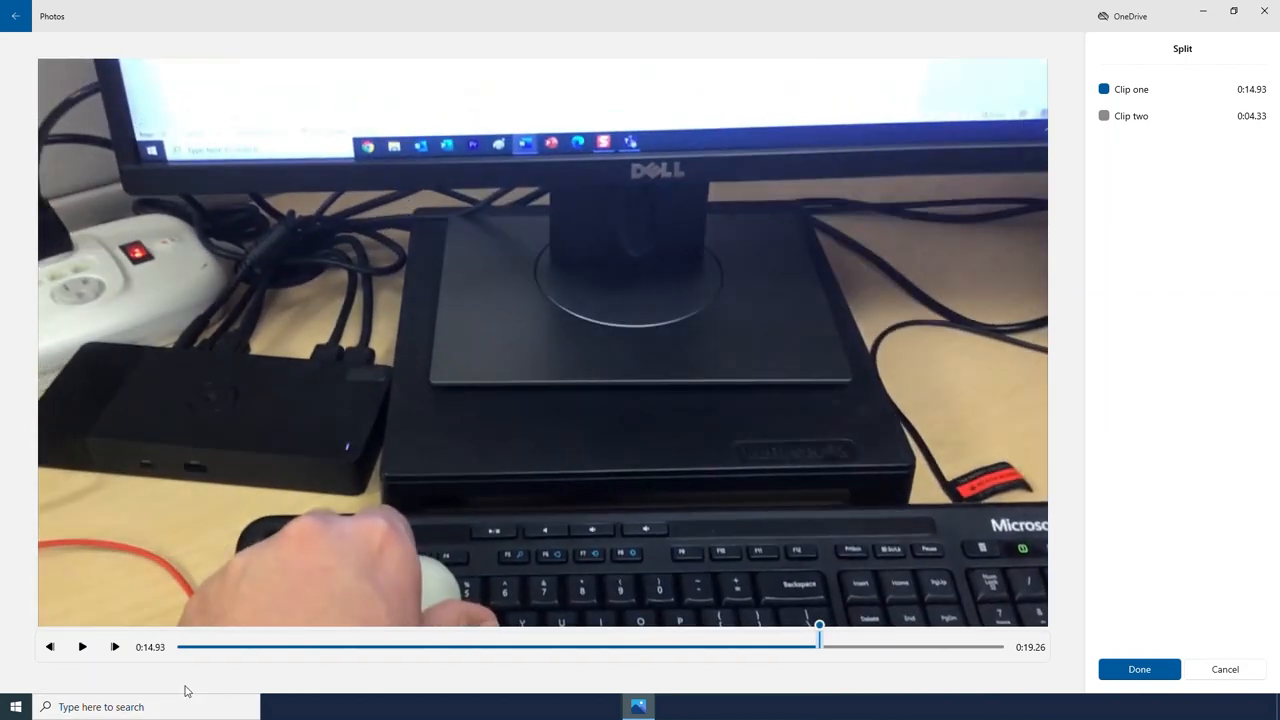
{"action": "left_click", "coordinate": [1133, 88]}
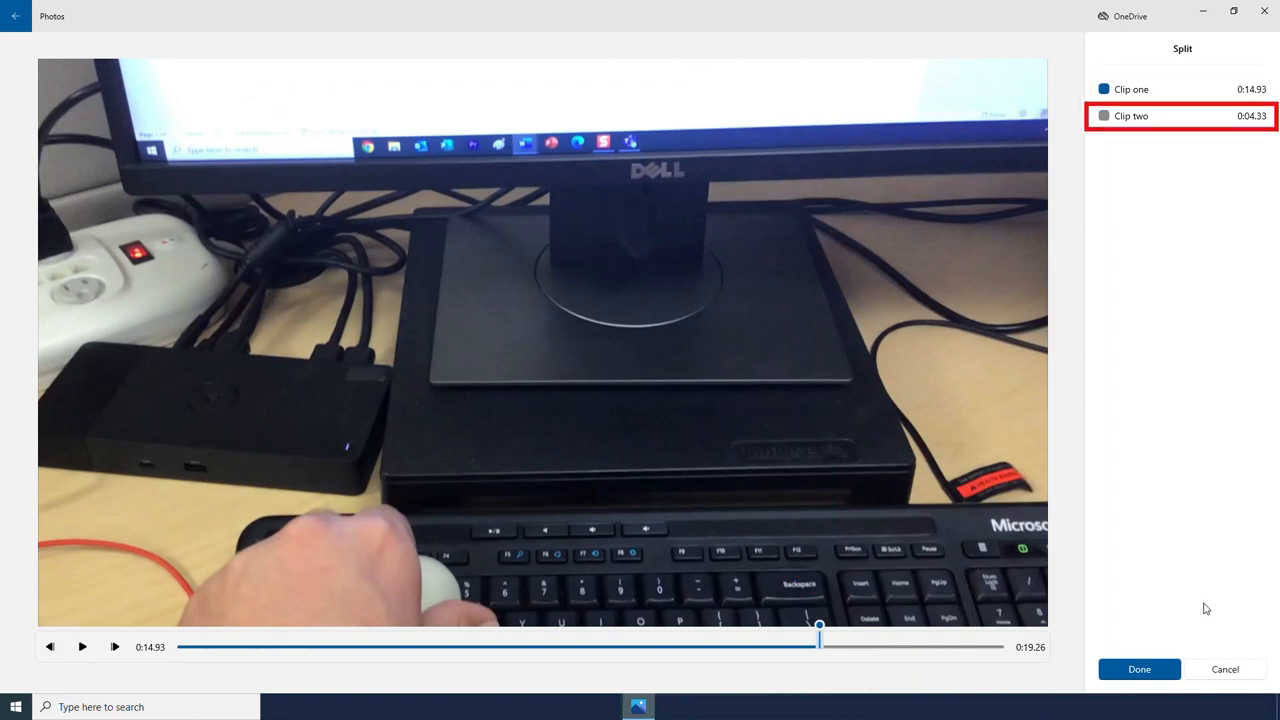
{"action": "left_click", "coordinate": [1139, 669]}
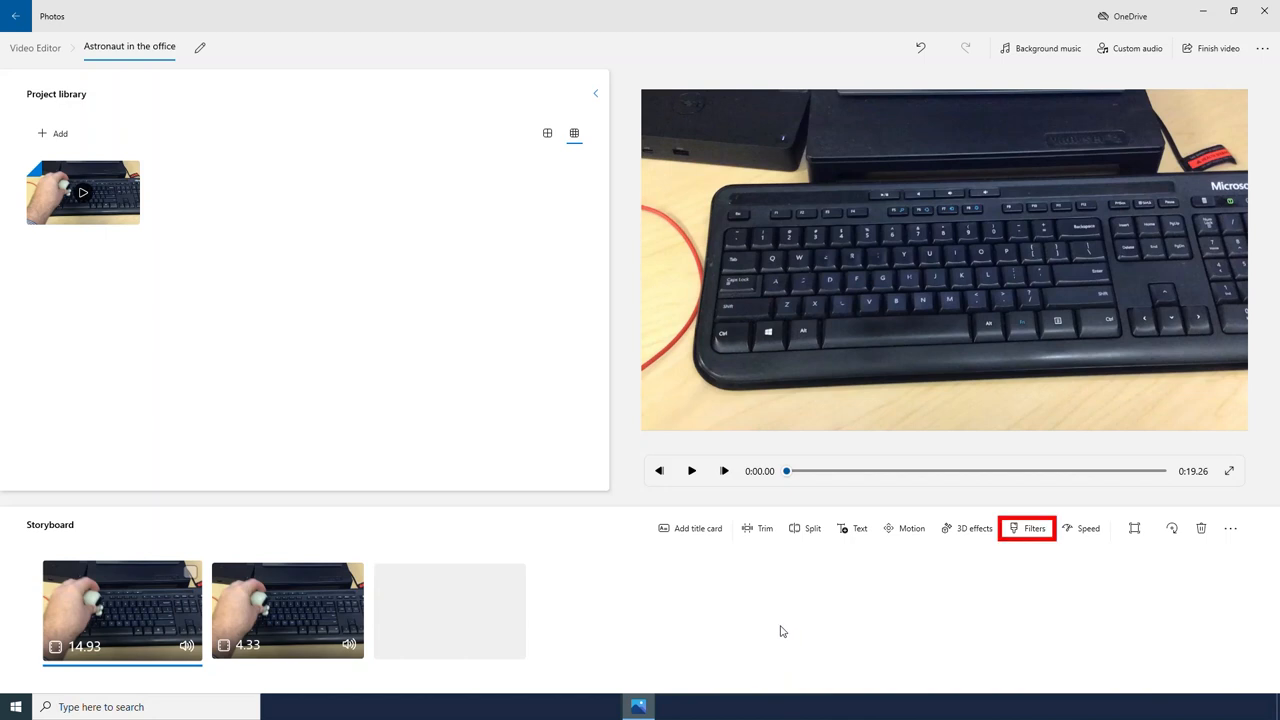
- Preview Adventure, Iceberg and Arcade filters, then apply Inky to the first clip
{"action": "left_click", "coordinate": [1033, 528]}
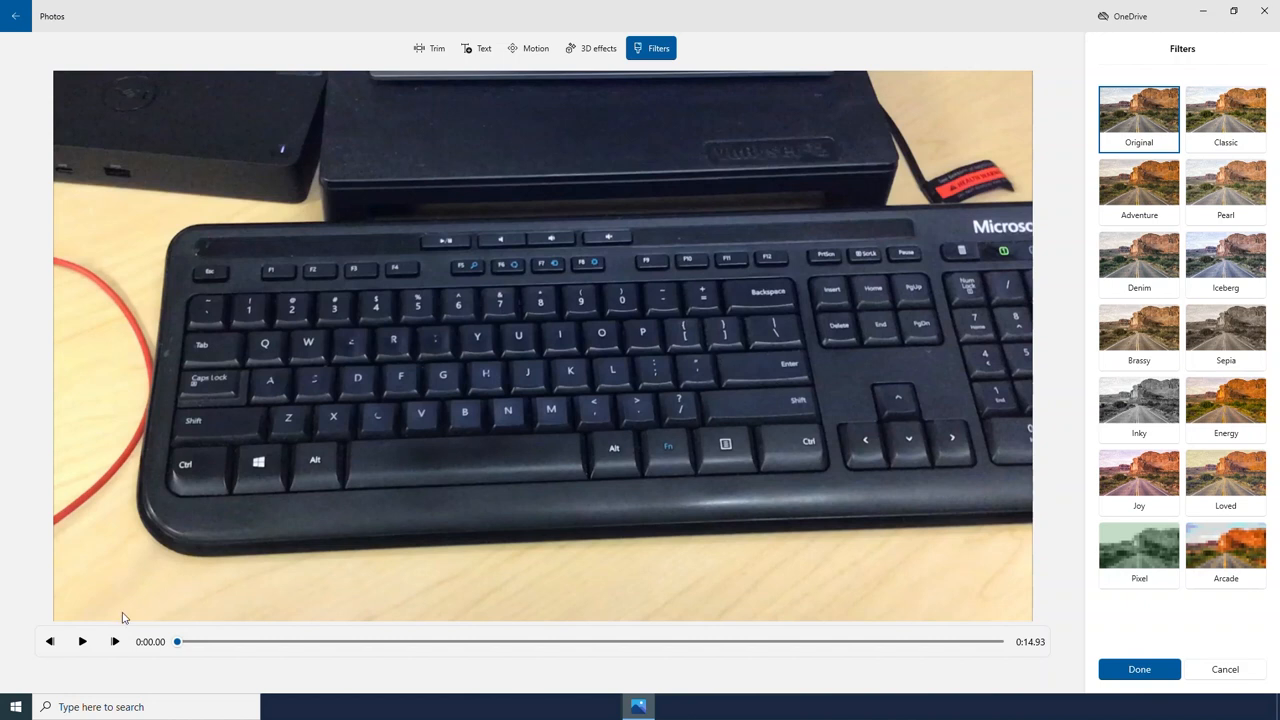
{"action": "left_click", "coordinate": [1139, 190]}
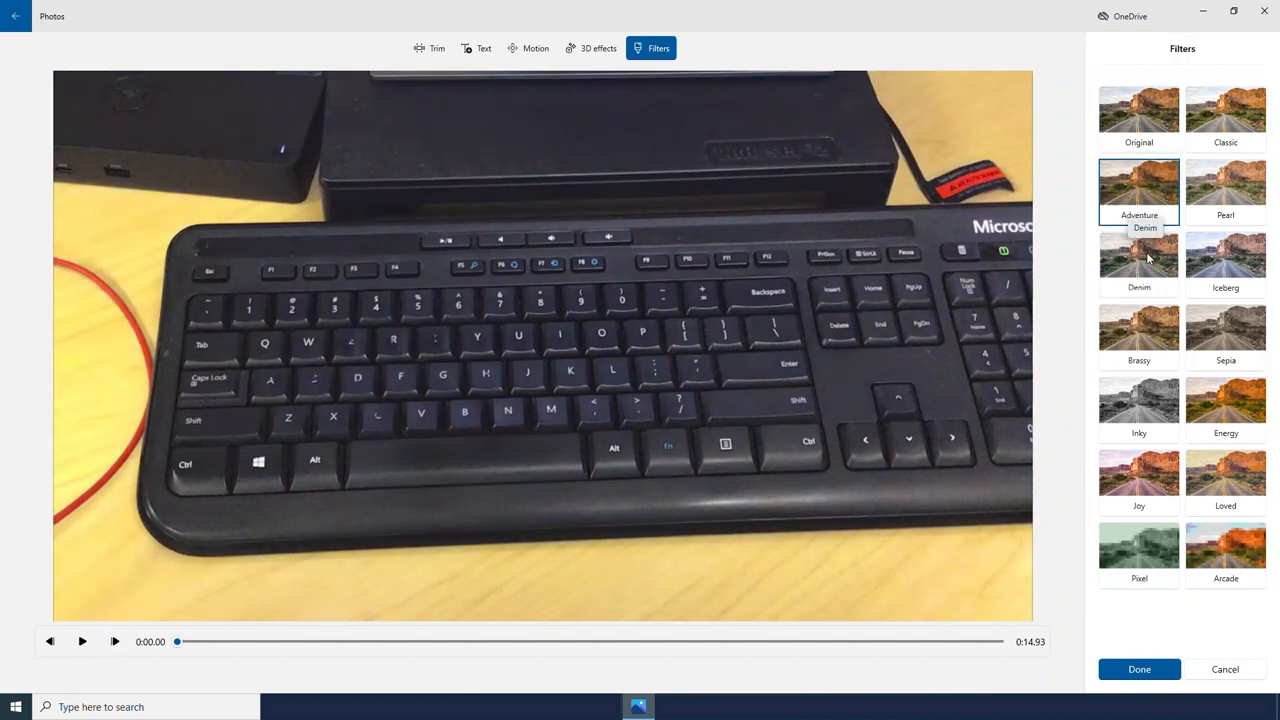
{"action": "left_click", "coordinate": [1225, 260]}
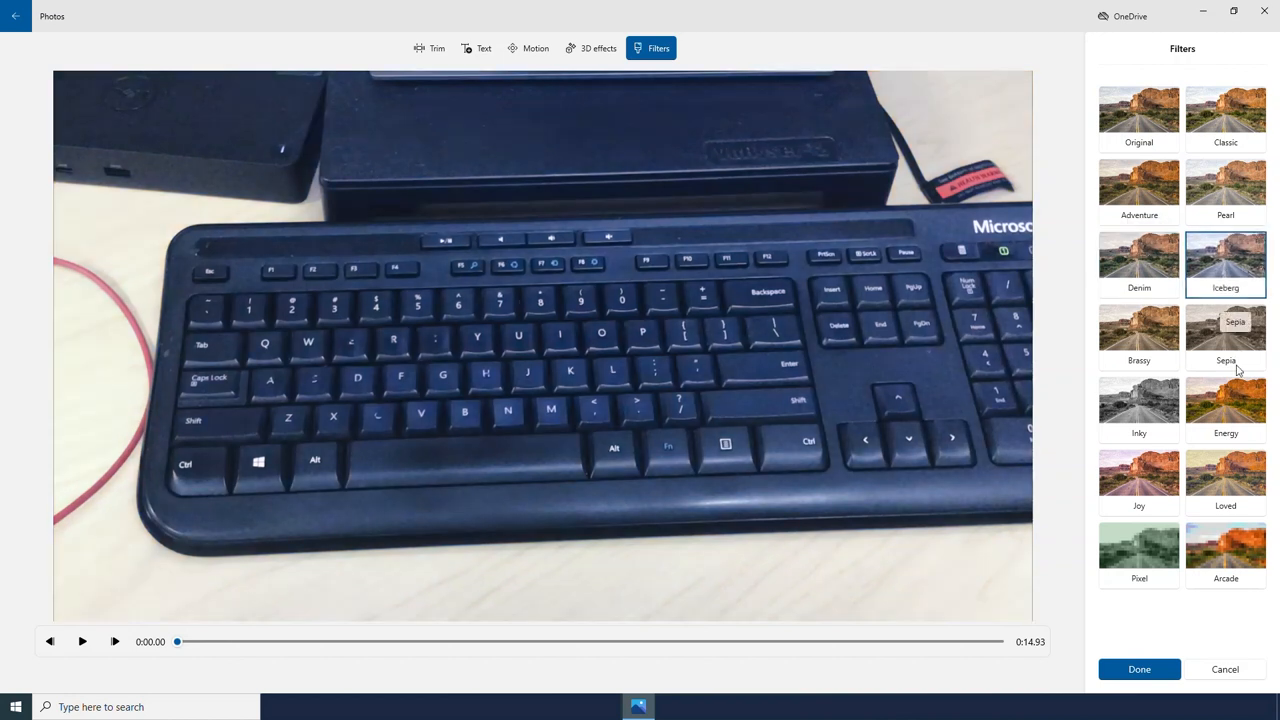
{"action": "left_click", "coordinate": [1225, 548]}
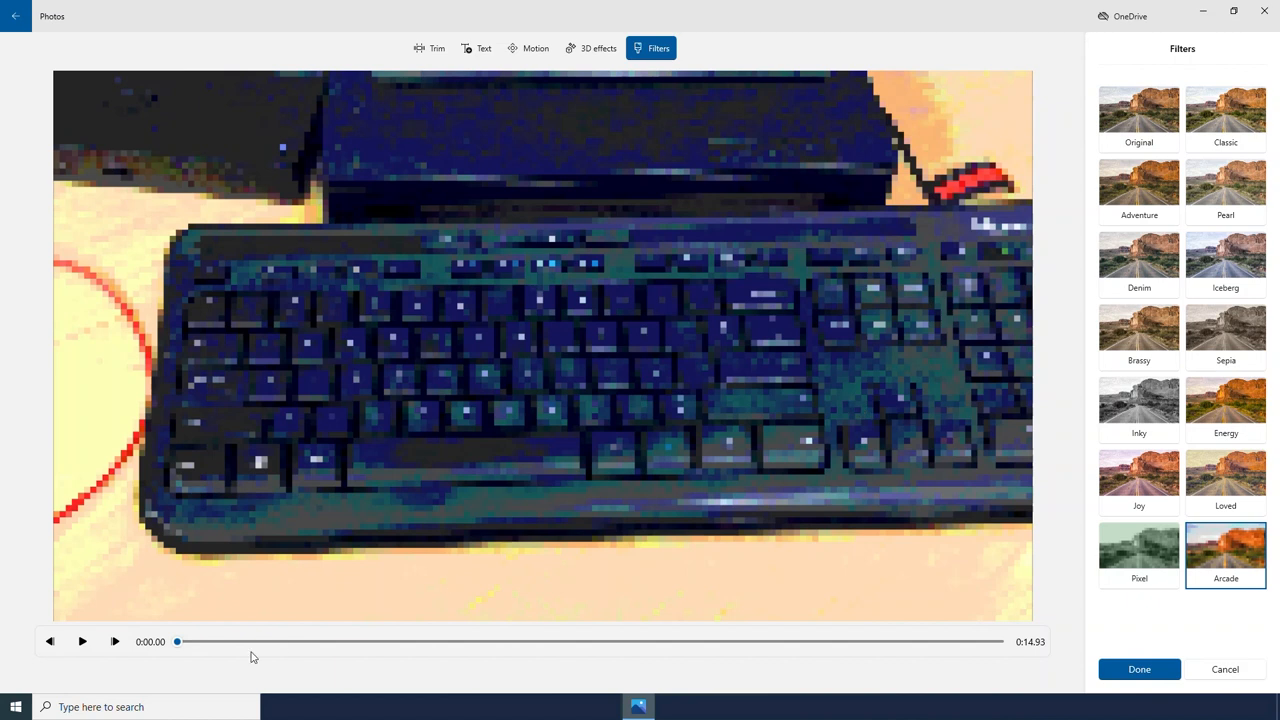
{"action": "mouse_move", "coordinate": [1228, 455]}
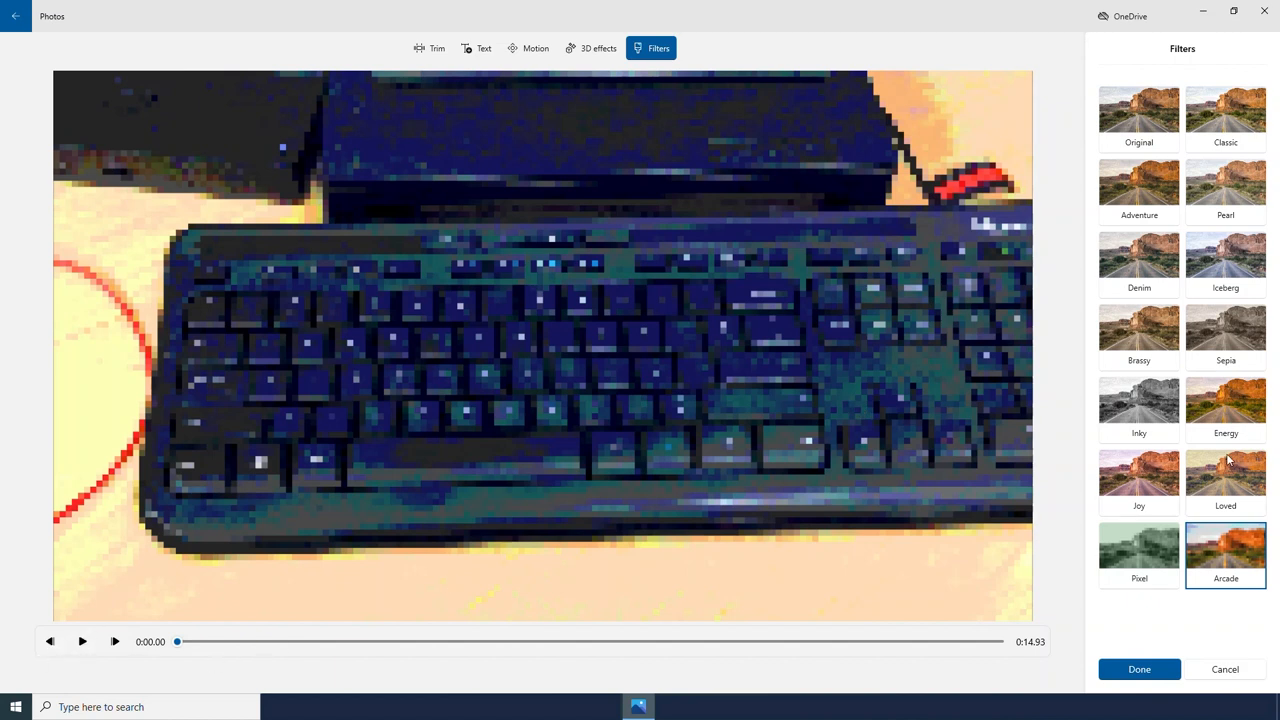
{"action": "left_click", "coordinate": [1138, 393]}
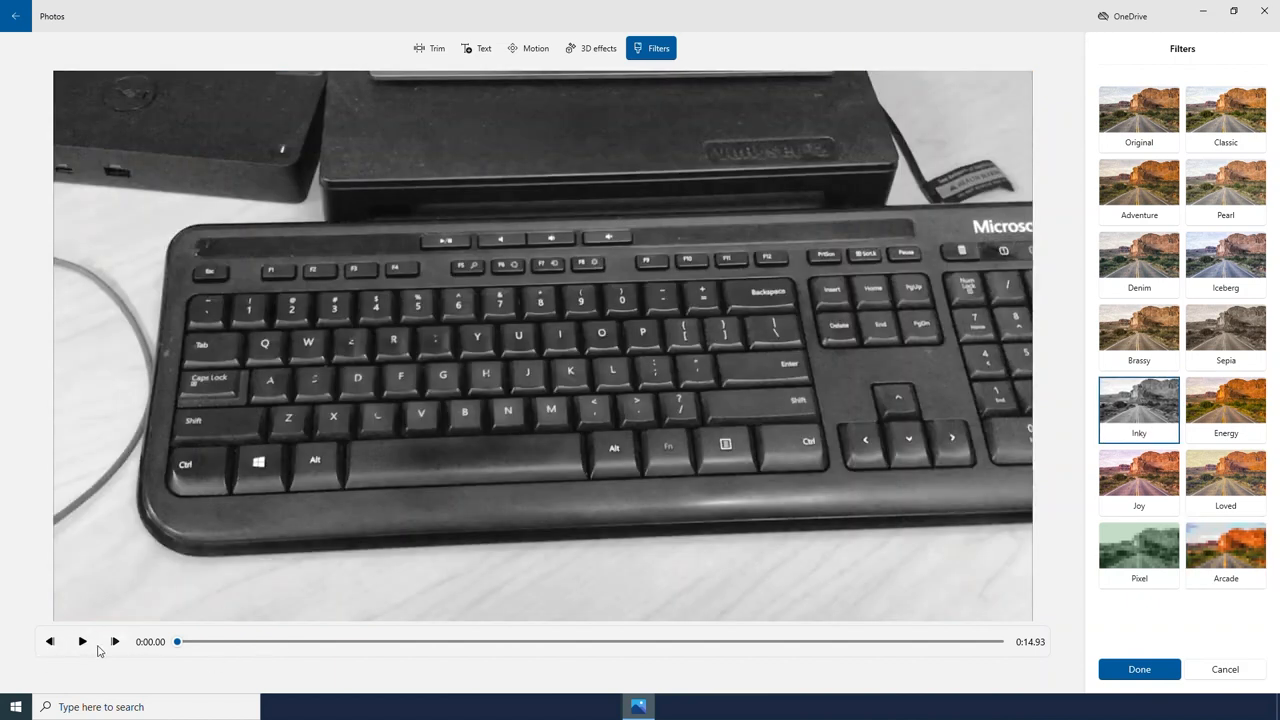
{"action": "left_click", "coordinate": [83, 642]}
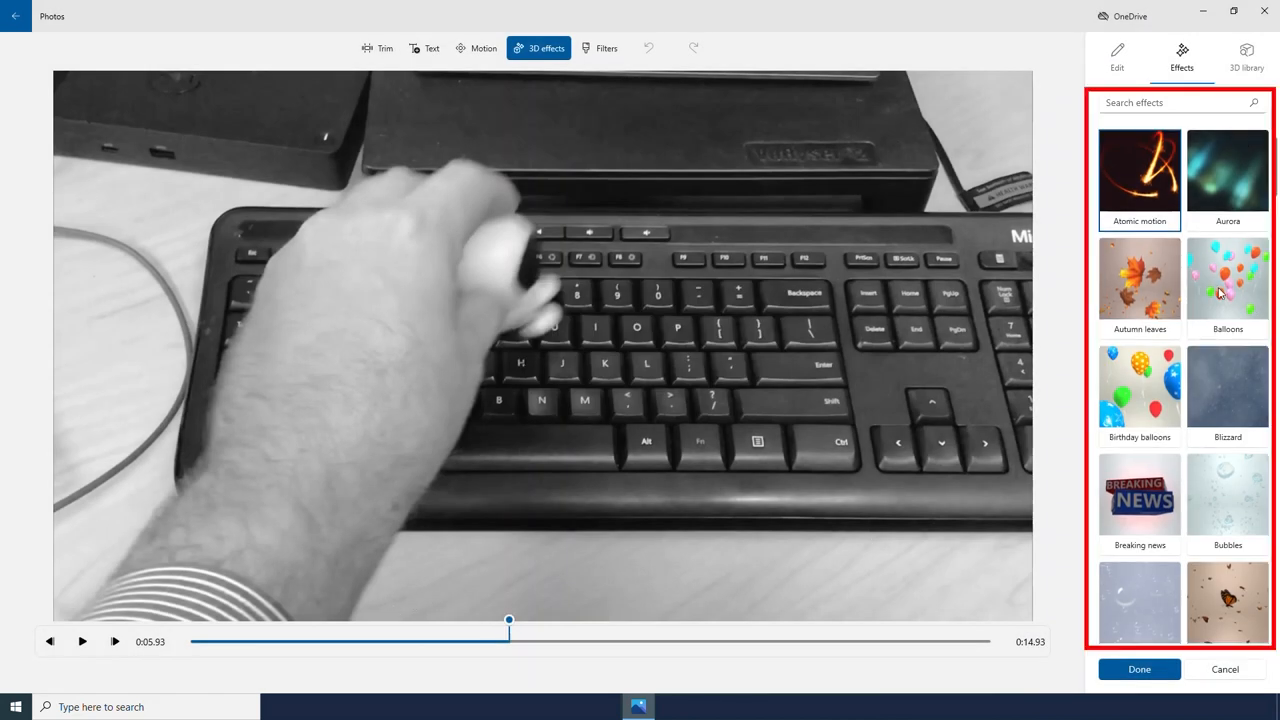
- Add the Live 3D effect at the frame's top-right, preview it, and lower its volume
{"action": "scroll", "scroll_direction": "down", "scroll_amount": 3}
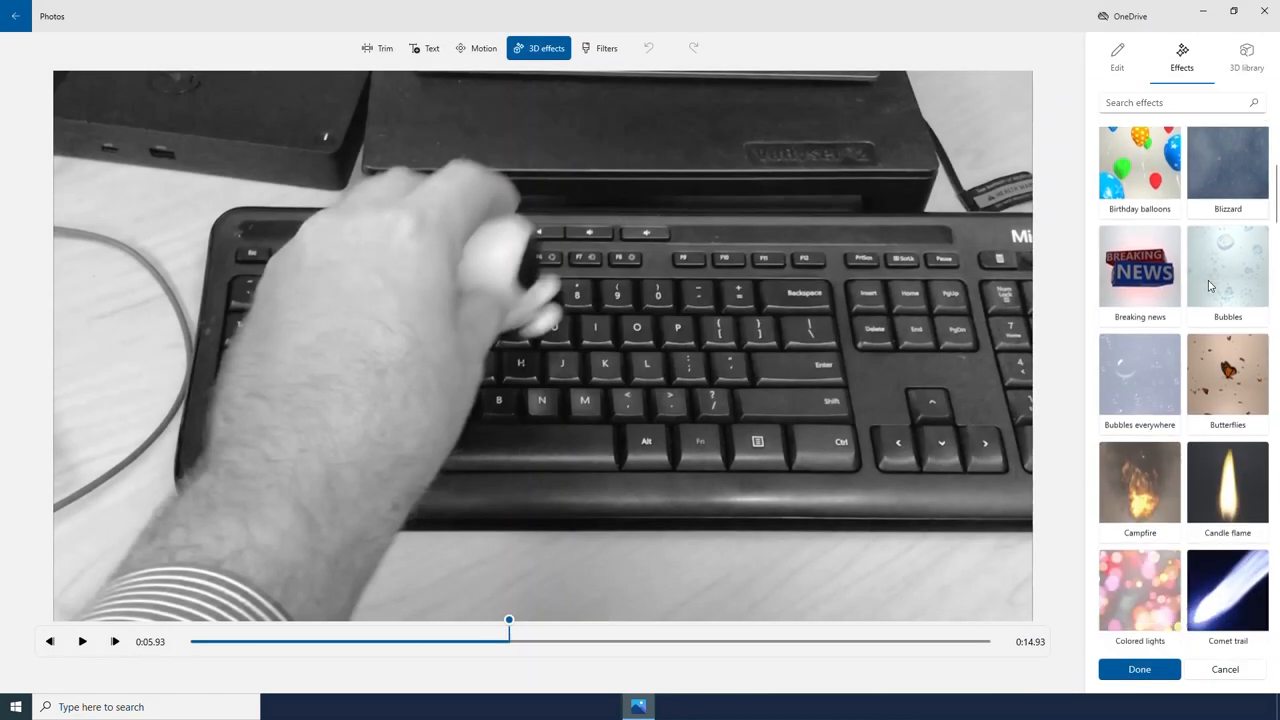
{"action": "scroll", "scroll_direction": "down", "scroll_amount": 3}
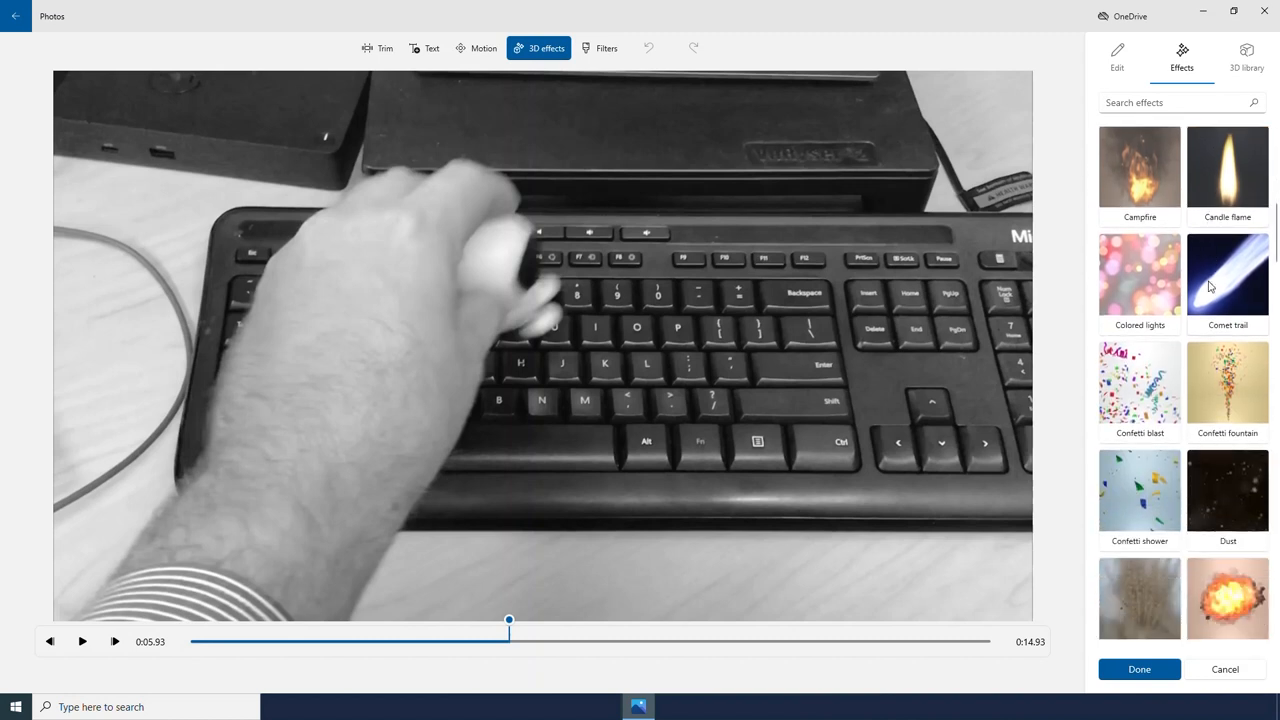
{"action": "scroll", "scroll_direction": "down", "scroll_amount": 3}
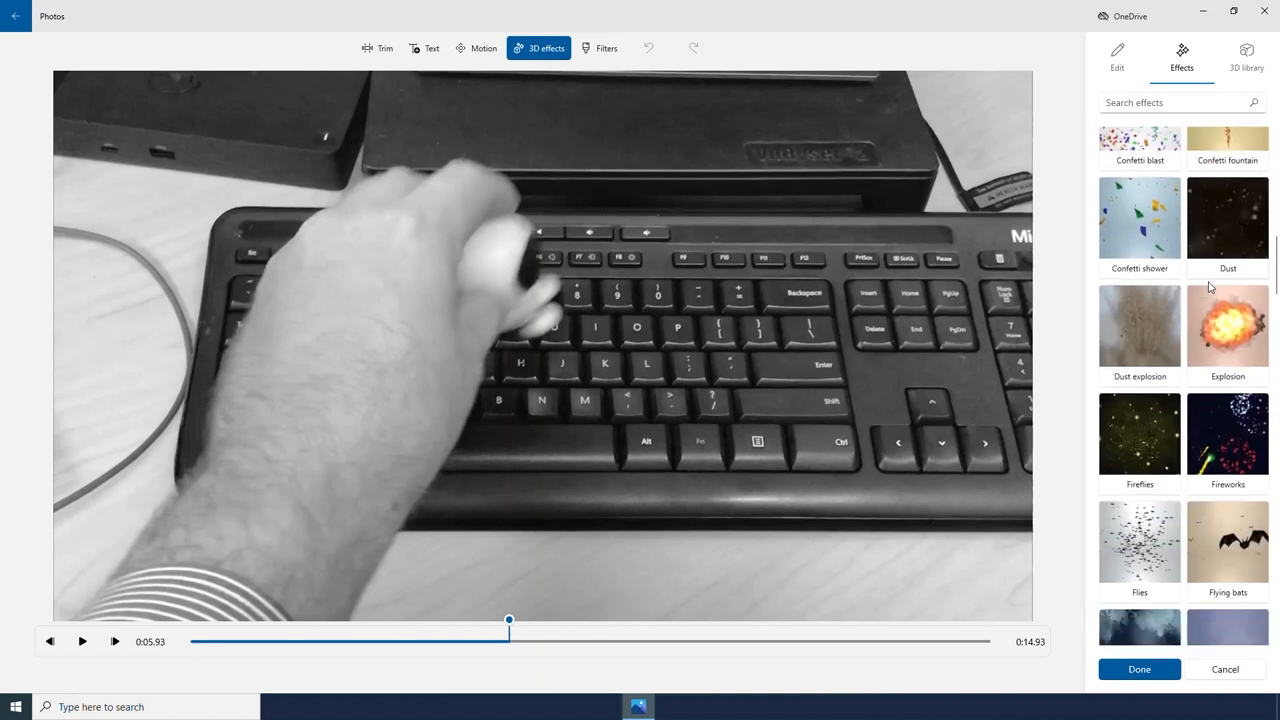
{"action": "scroll", "scroll_direction": "down", "scroll_amount": 3}
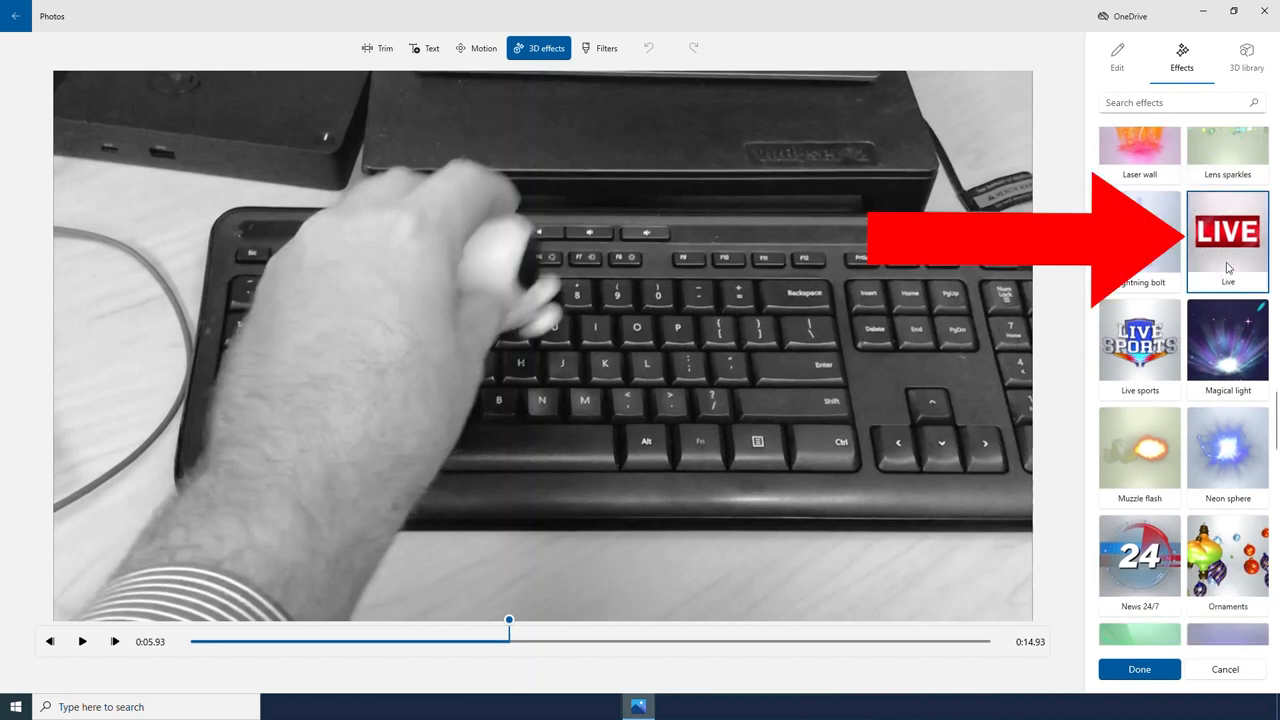
{"action": "left_click", "coordinate": [1227, 232]}
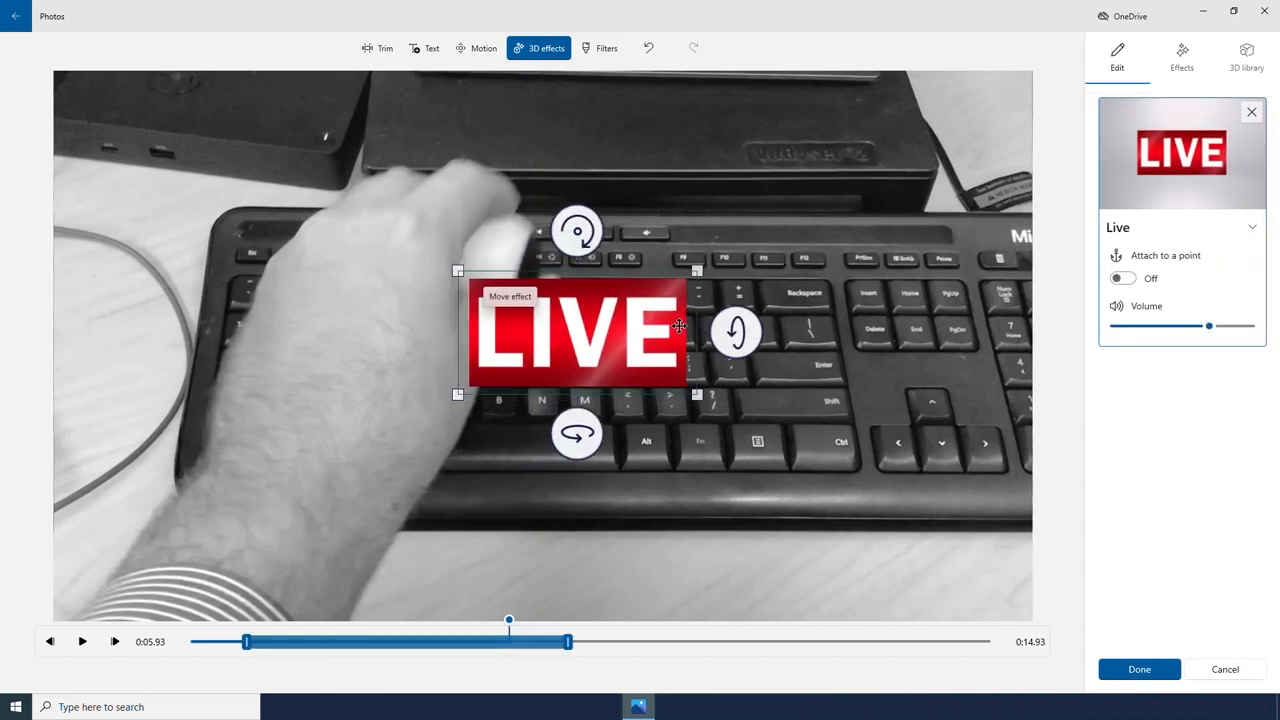
{"action": "left_click_drag", "start_coordinate": [580, 330], "coordinate": [850, 155]}
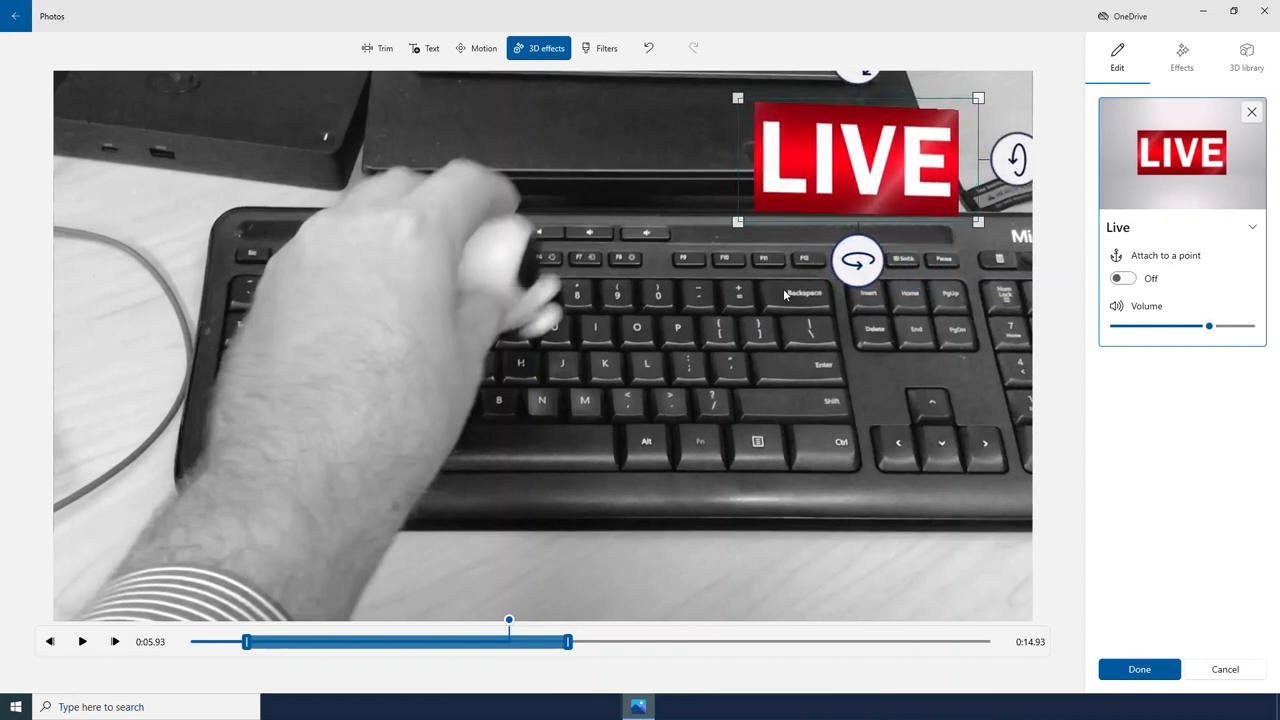
{"action": "left_click_drag", "start_coordinate": [509, 621], "coordinate": [271, 621]}
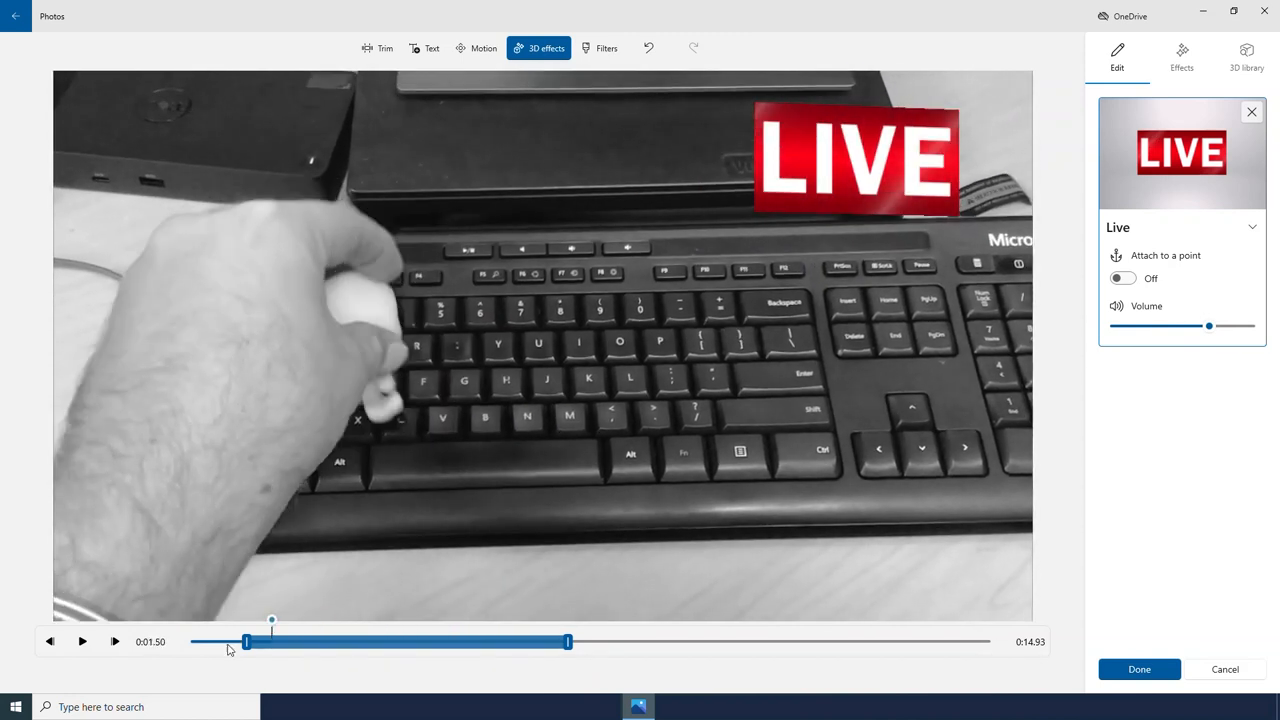
{"action": "left_click", "coordinate": [83, 641]}
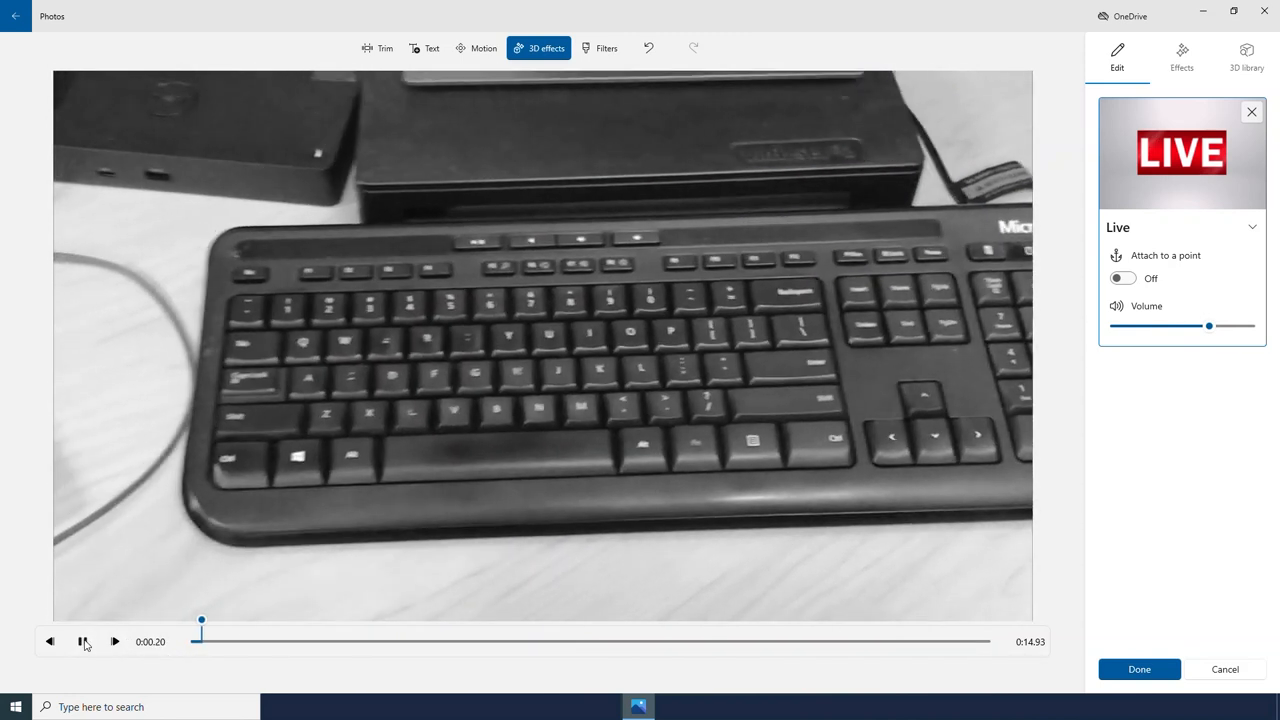
{"action": "left_click", "coordinate": [84, 642]}
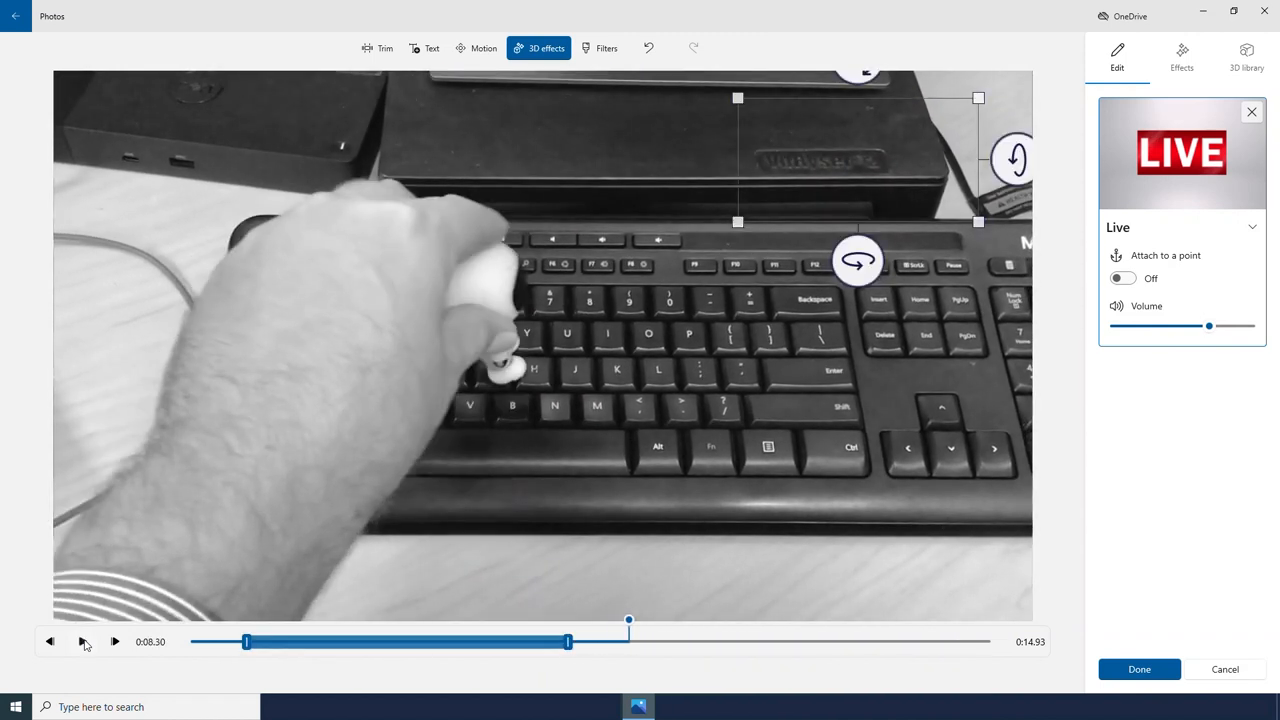
{"action": "left_click_drag", "start_coordinate": [1208, 325], "coordinate": [1203, 325]}
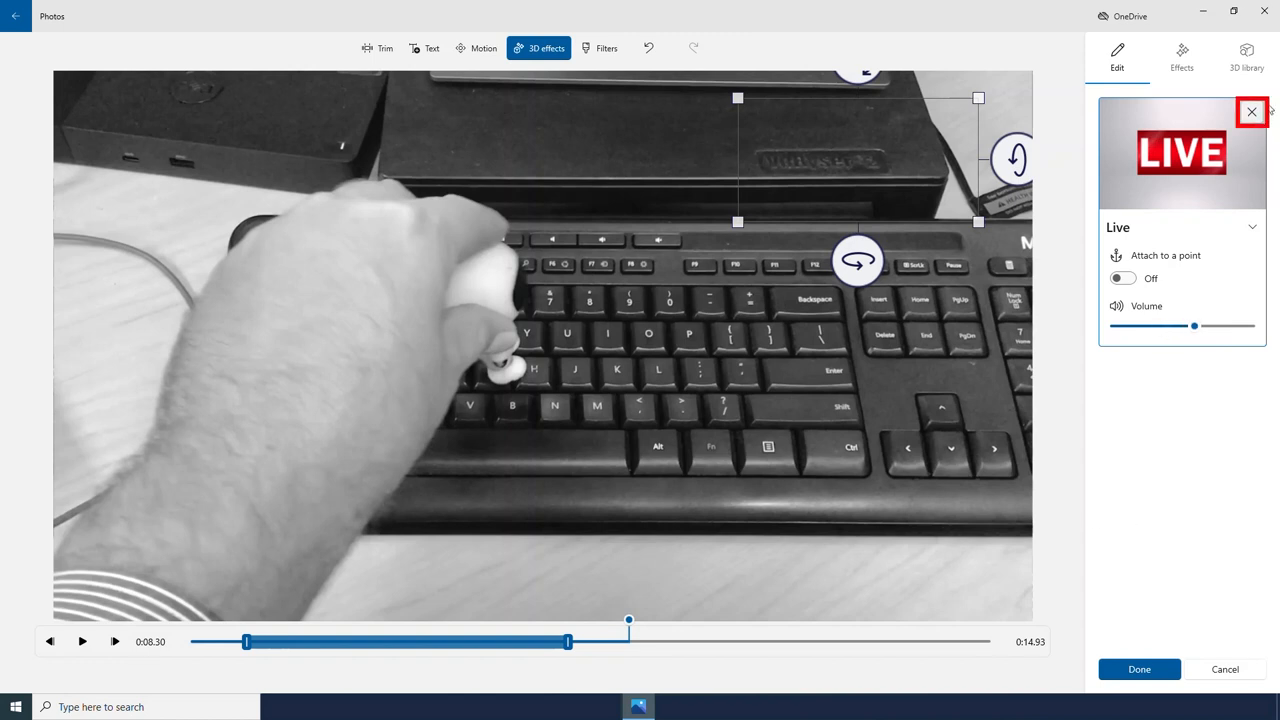
- Remove the Live effect and search the 3D effects for snow
{"action": "left_click", "coordinate": [1248, 111]}
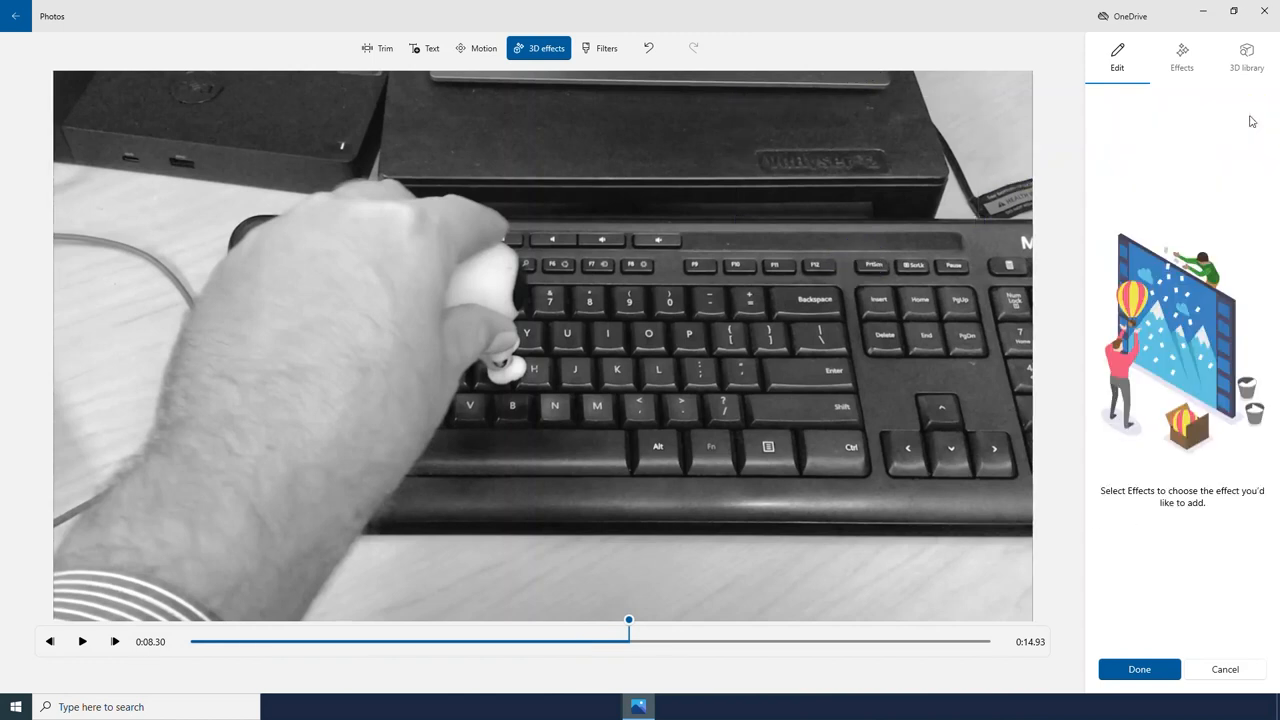
{"action": "left_click", "coordinate": [1181, 57]}
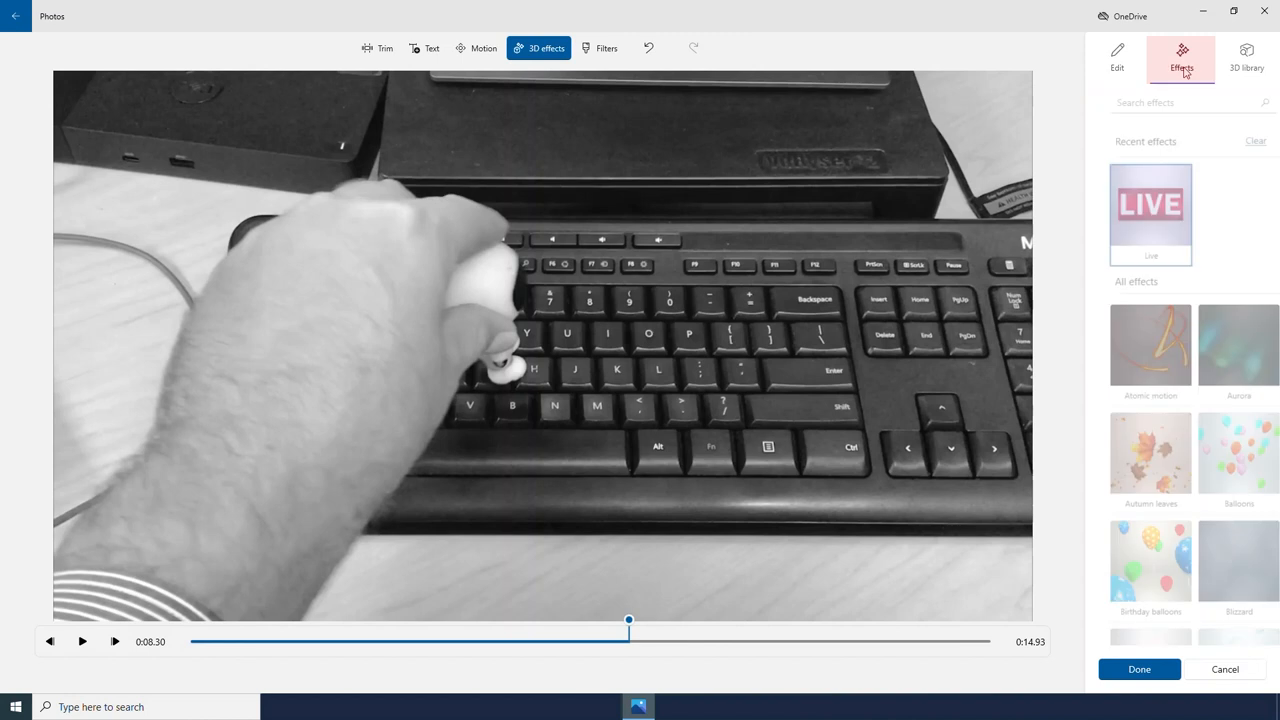
{"action": "left_click", "coordinate": [1173, 102]}
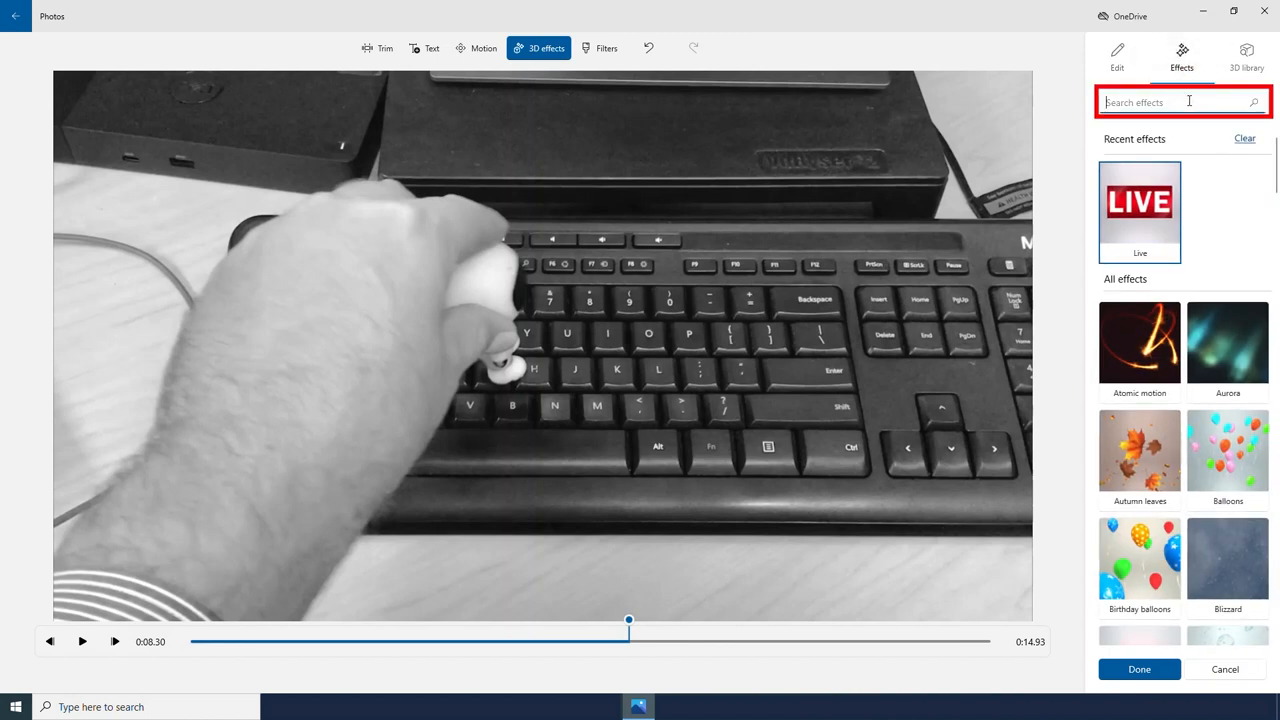
{"action": "type", "text": "snow"}
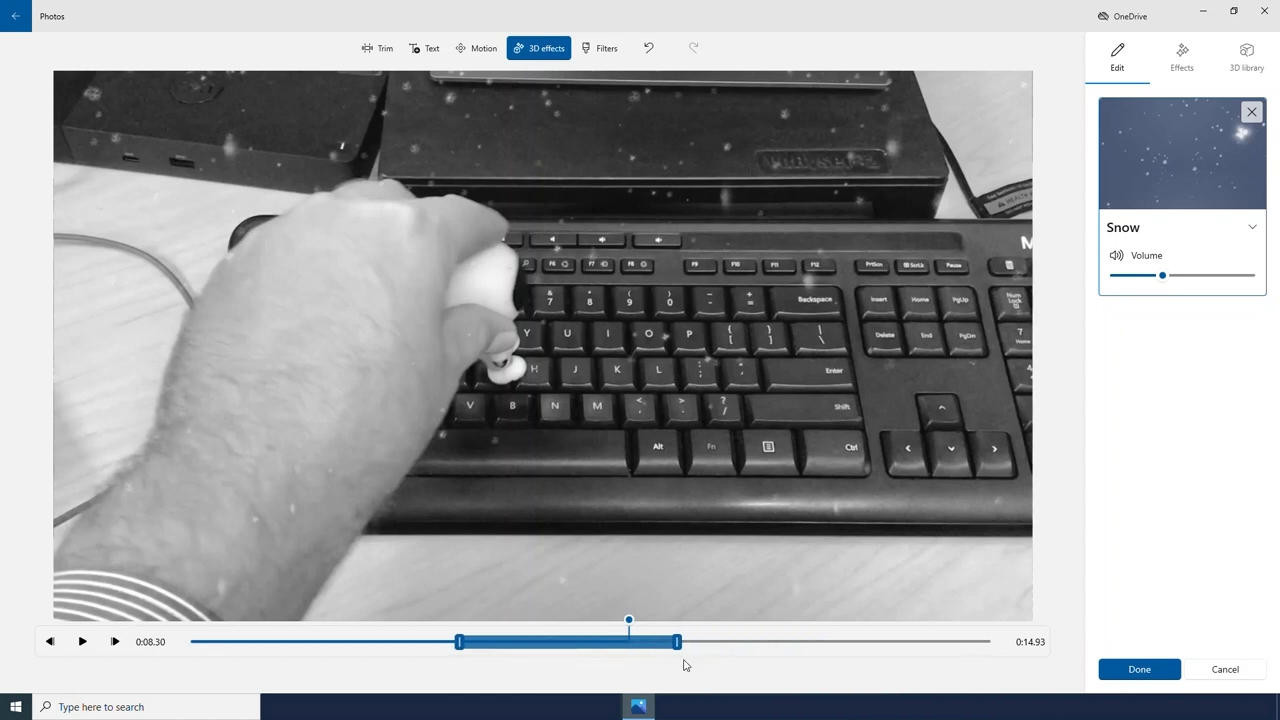
- Adjust the Snow effect's start and length, lower its sound, and confirm
{"action": "left_click_drag", "start_coordinate": [676, 641], "coordinate": [778, 641]}
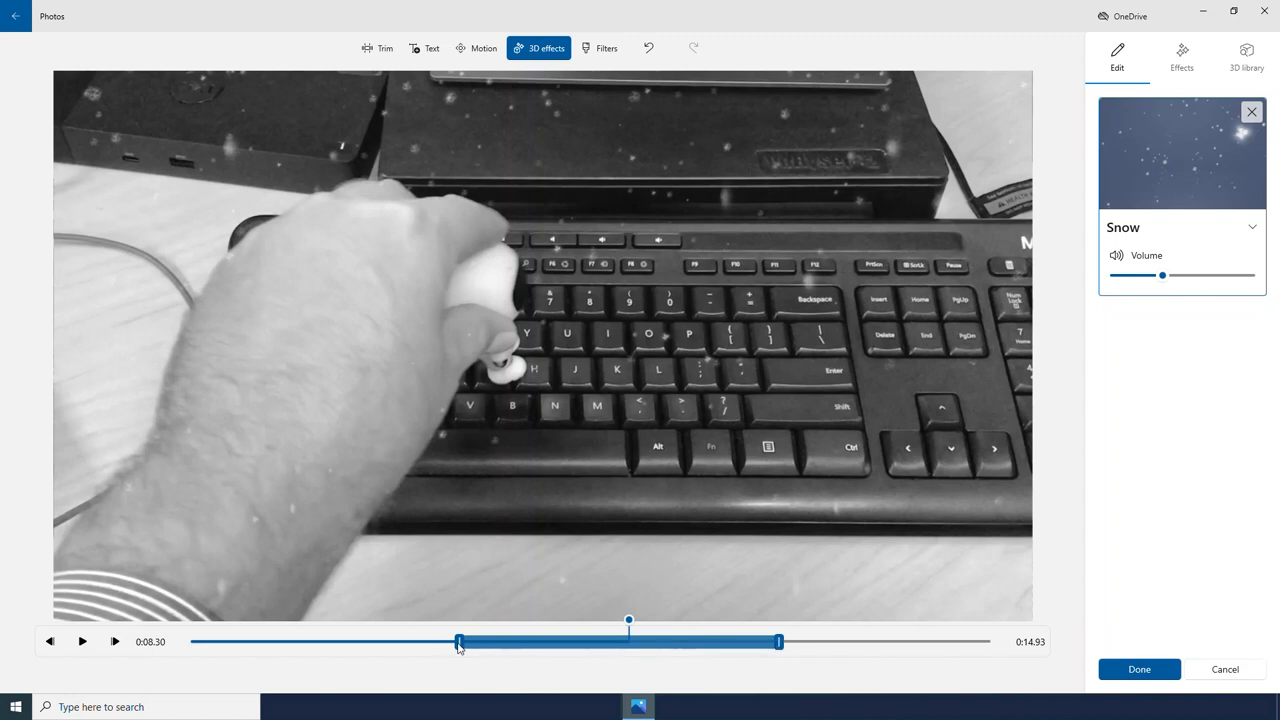
{"action": "left_click_drag", "start_coordinate": [460, 641], "coordinate": [534, 641]}
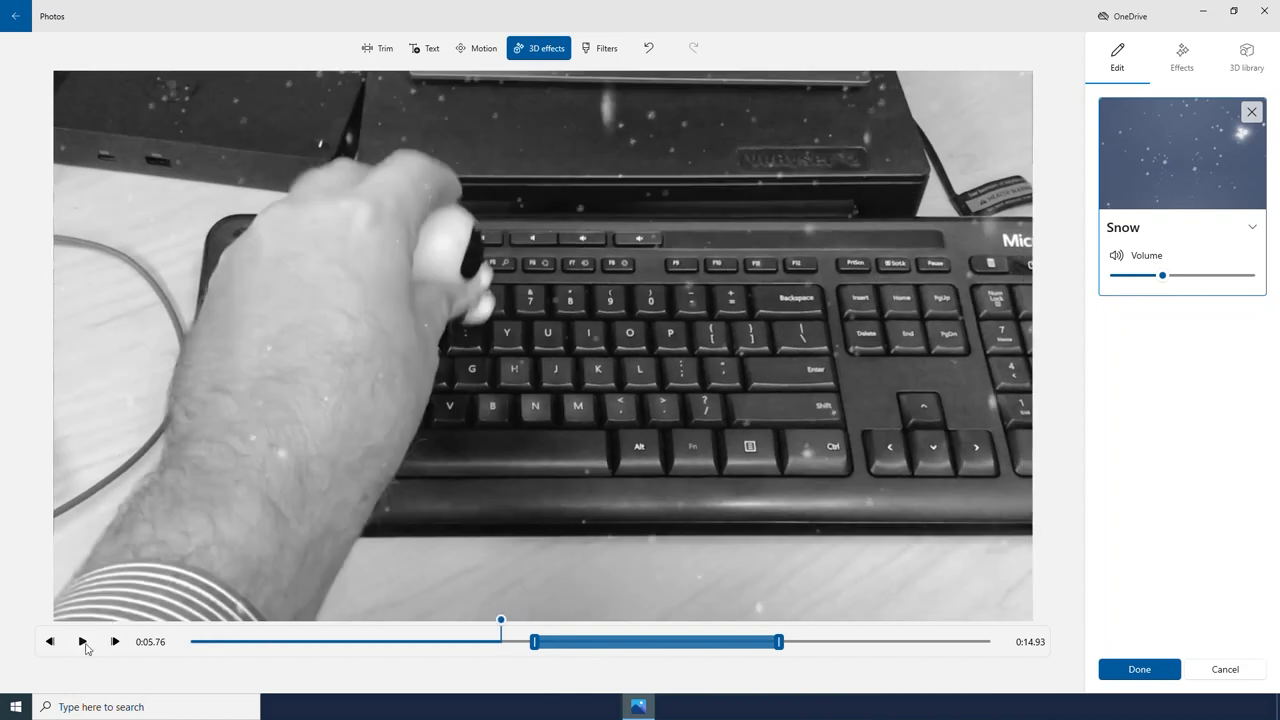
{"action": "left_click", "coordinate": [83, 642]}
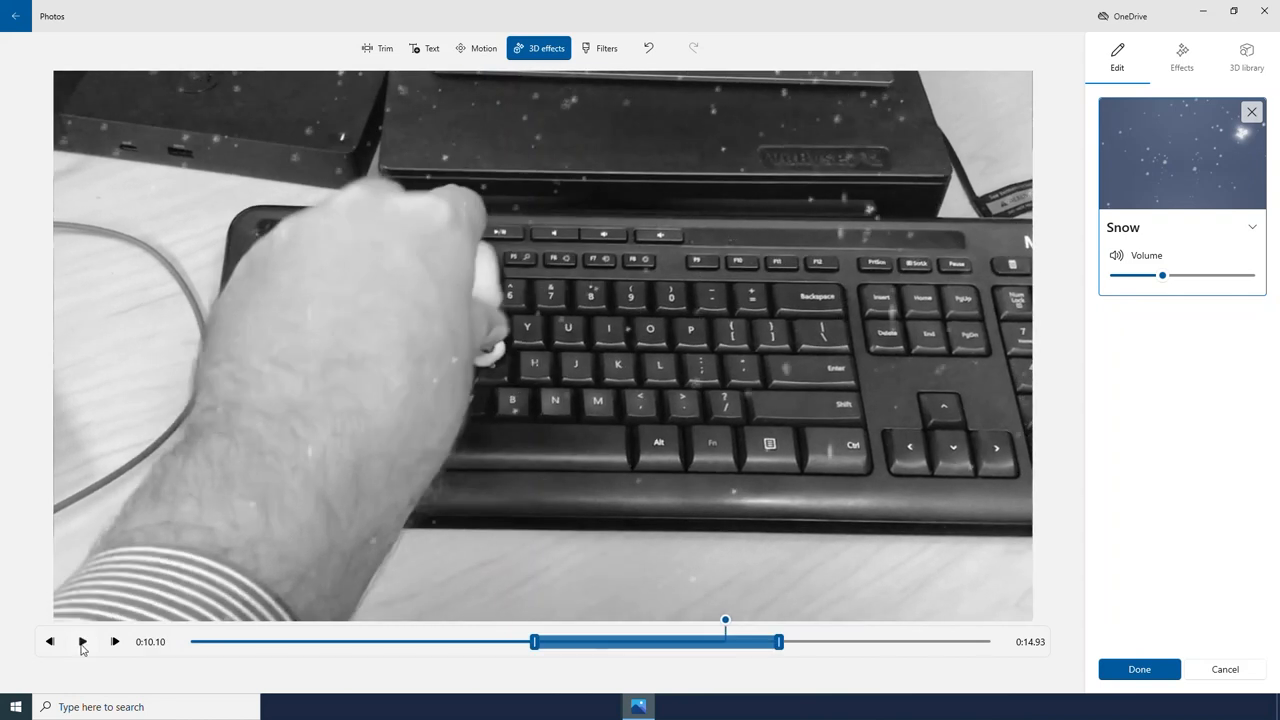
{"action": "left_click_drag", "start_coordinate": [1162, 275], "coordinate": [1134, 275]}
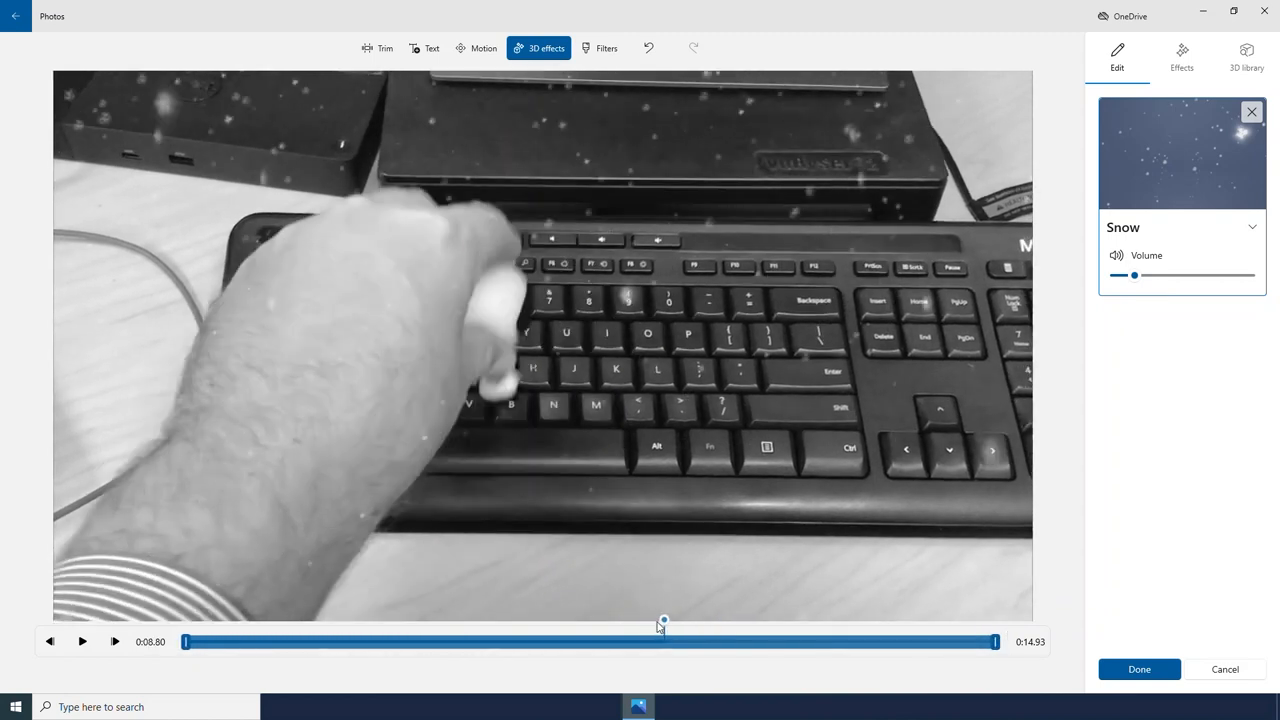
{"action": "left_click", "coordinate": [83, 642]}
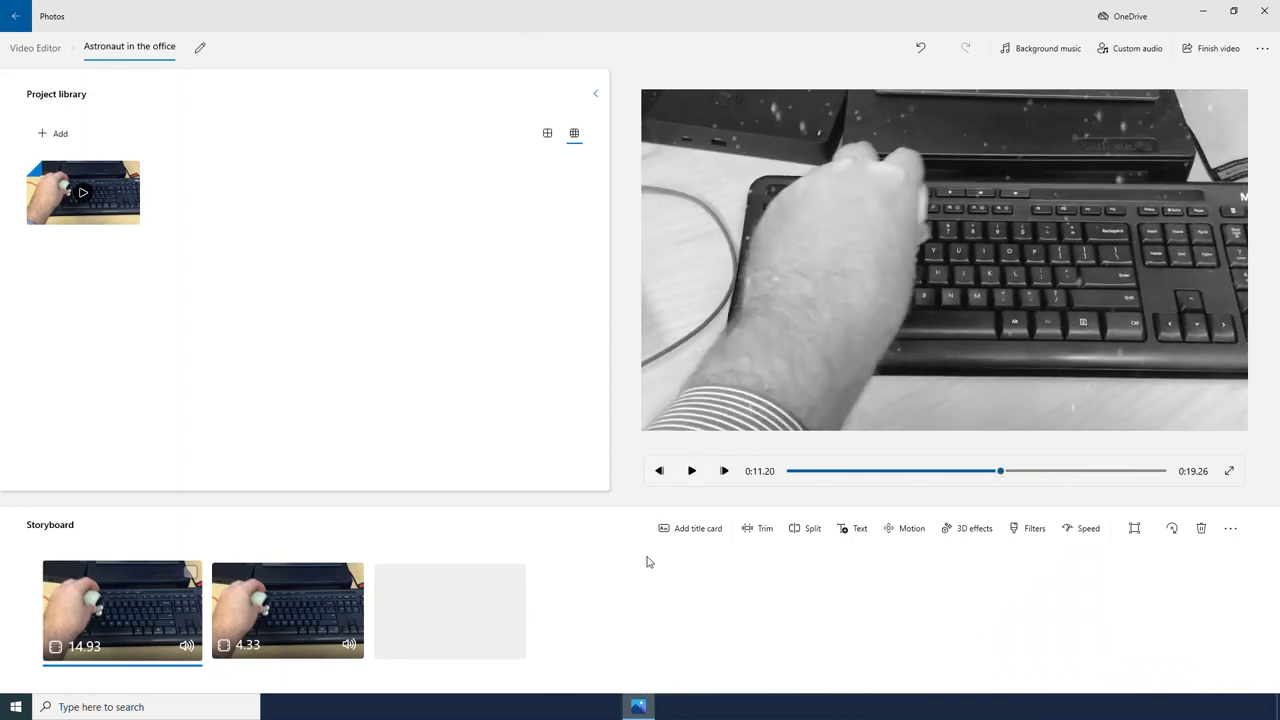
{"action": "left_click", "coordinate": [691, 470]}
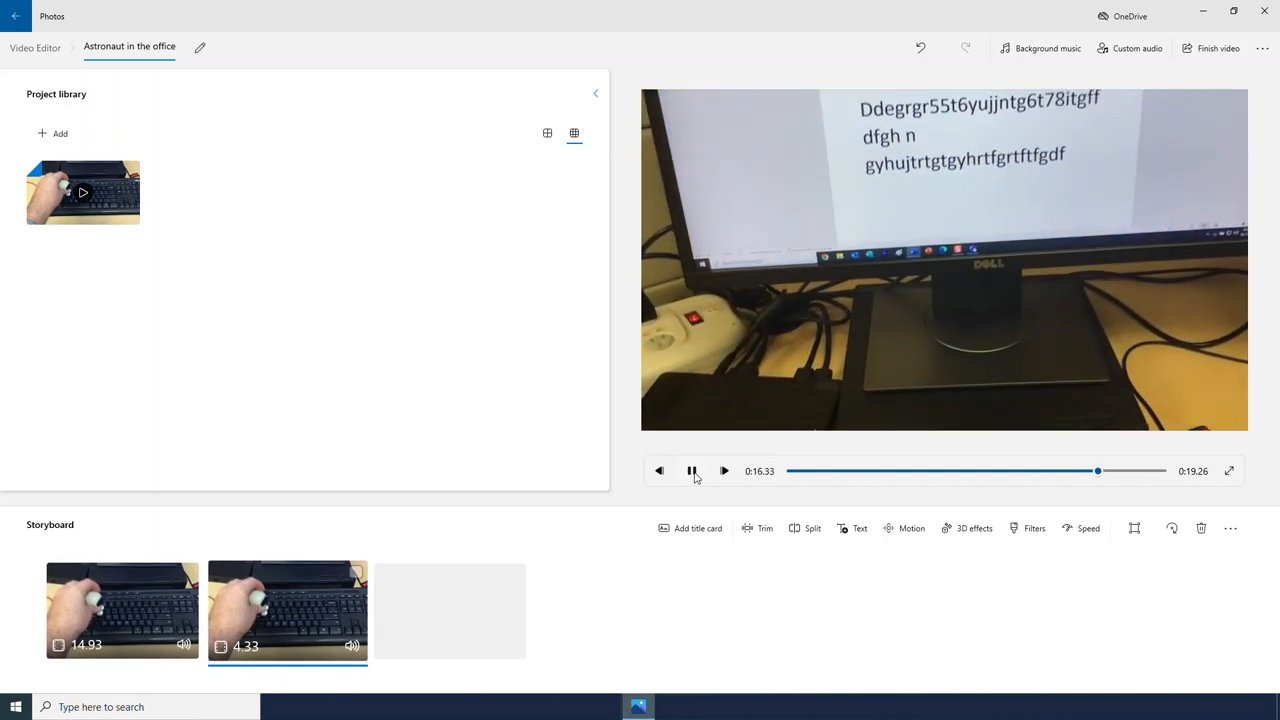
{"action": "left_click", "coordinate": [691, 471]}
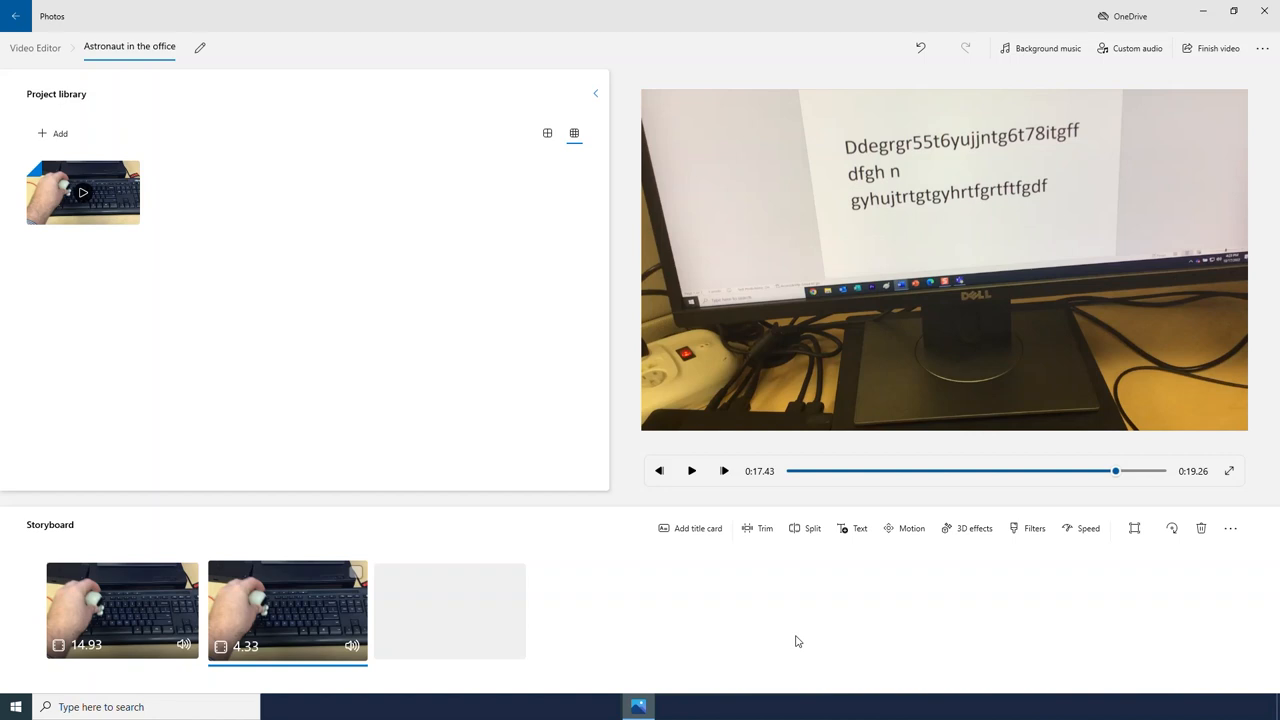
{"action": "mouse_move", "coordinate": [1116, 488]}
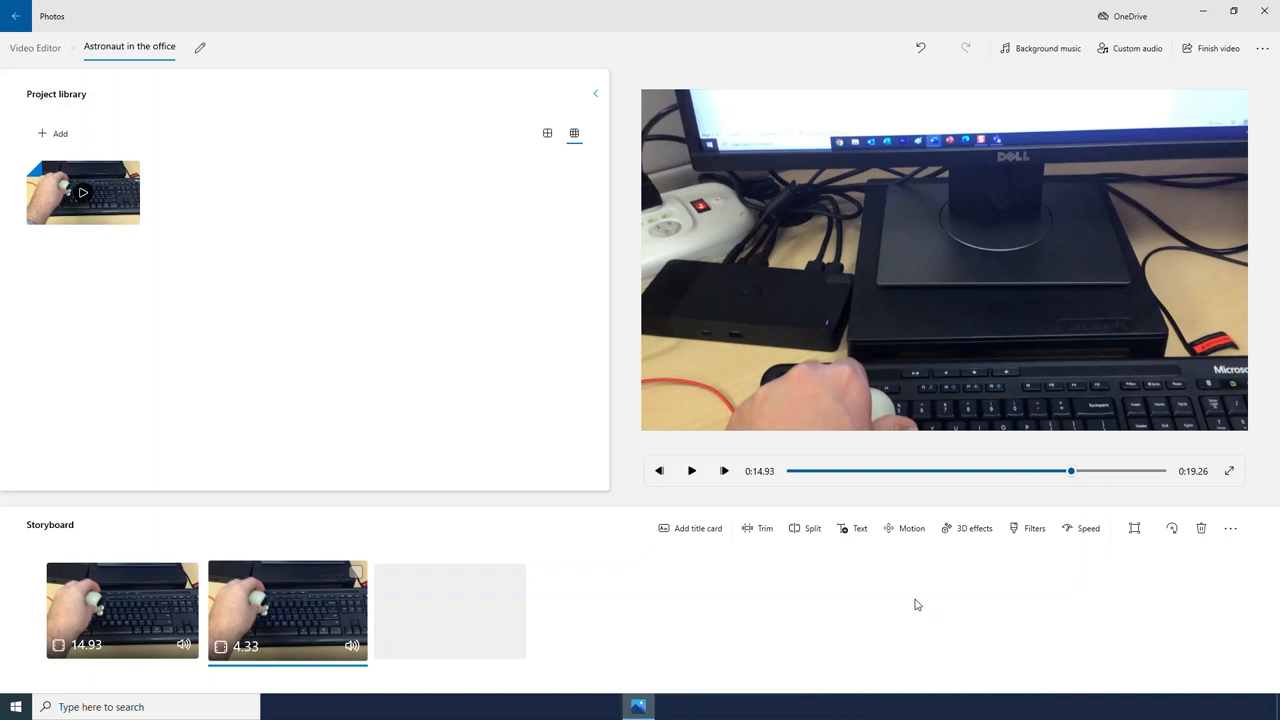
{"action": "mouse_move", "coordinate": [992, 592]}
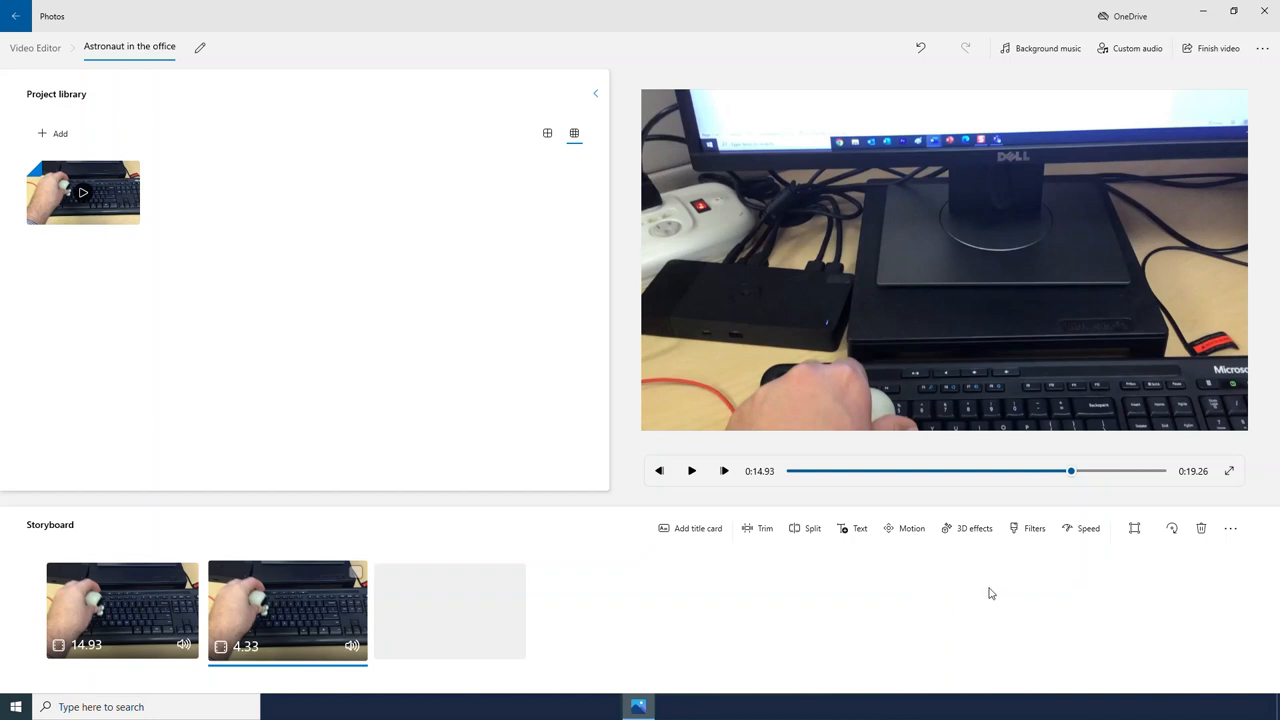
{"action": "left_click", "coordinate": [1027, 528]}
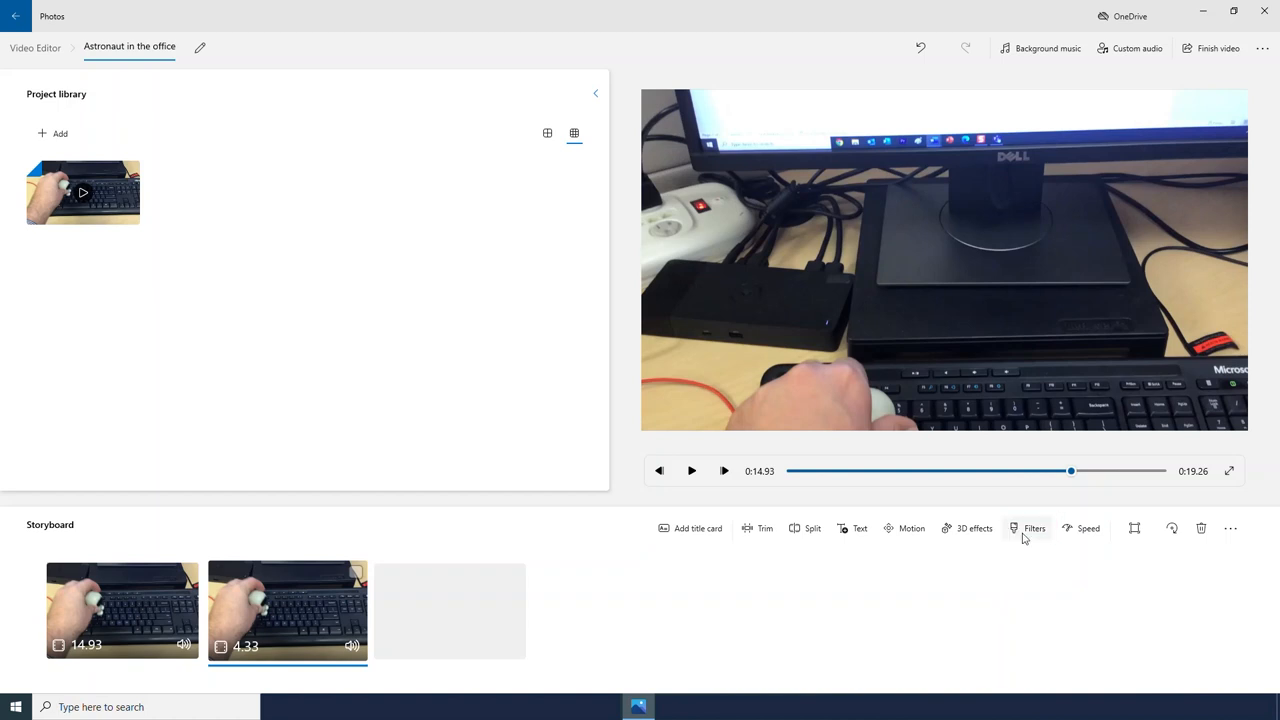
- Apply the black-and-white Inky filter to the 4.33-second second clip
{"action": "left_click", "coordinate": [1034, 528]}
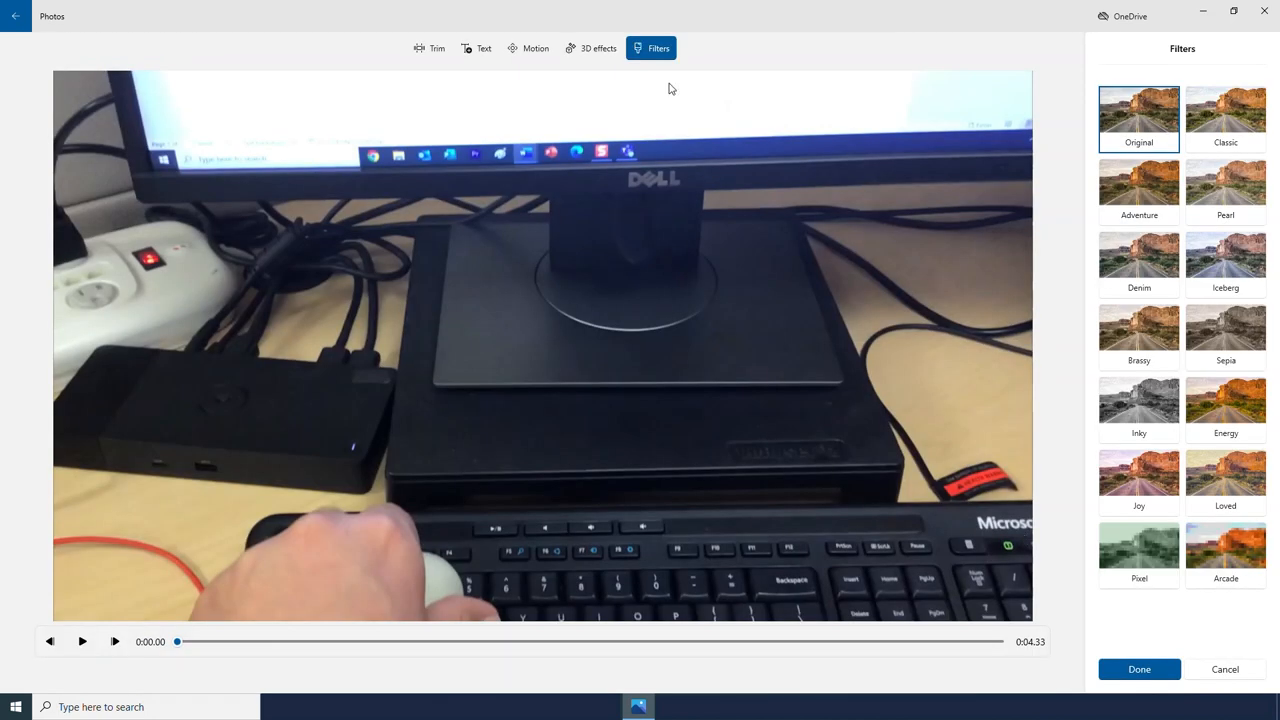
{"action": "left_click", "coordinate": [1138, 402]}
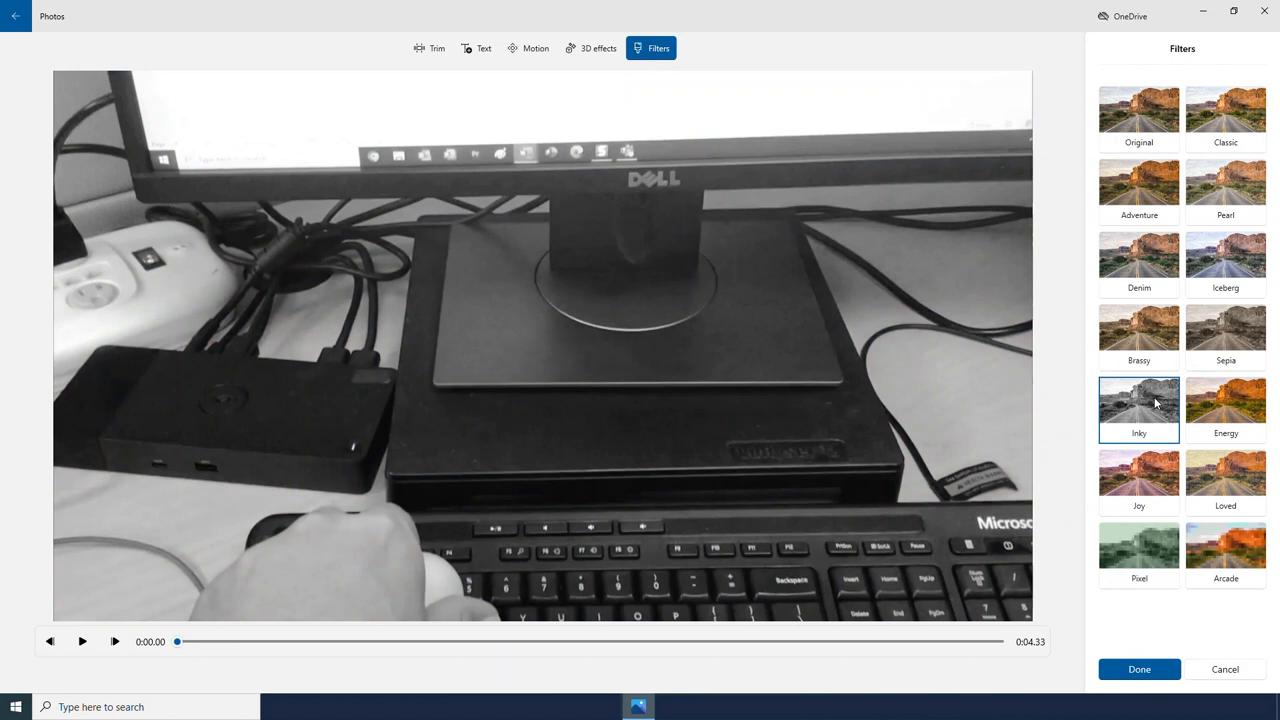
{"action": "left_click", "coordinate": [1139, 669]}
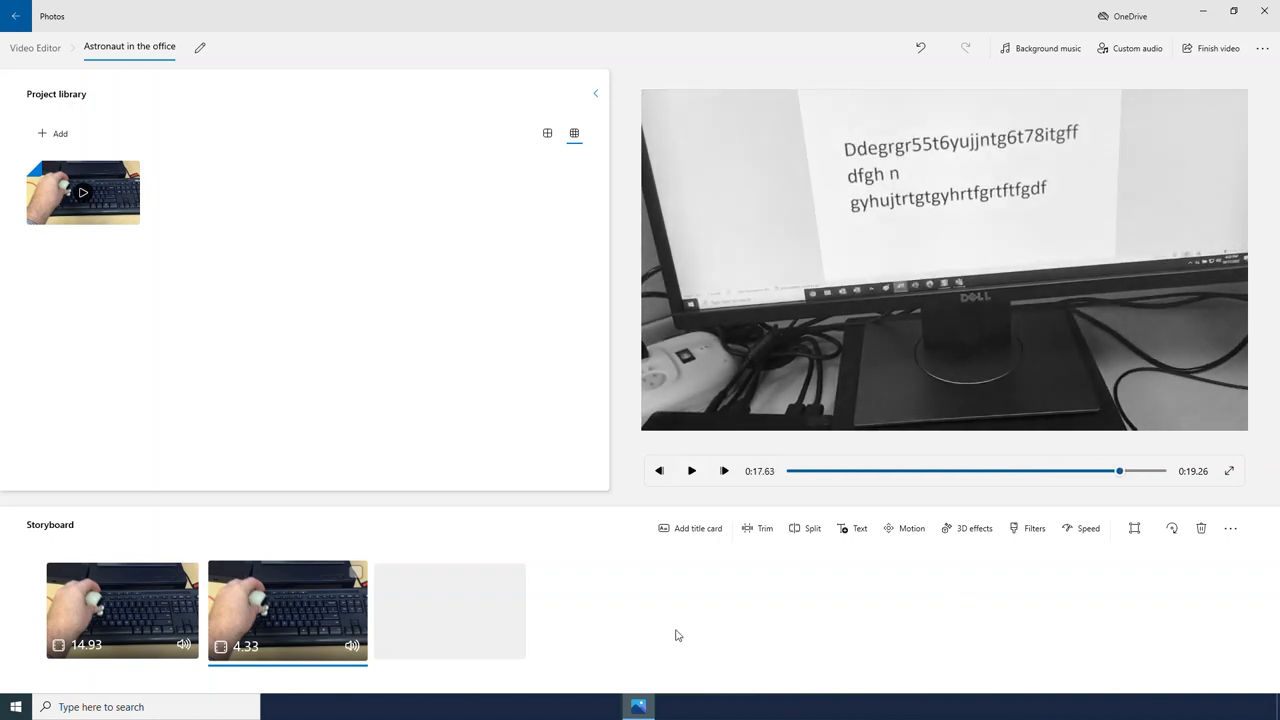
{"action": "mouse_move", "coordinate": [763, 600]}
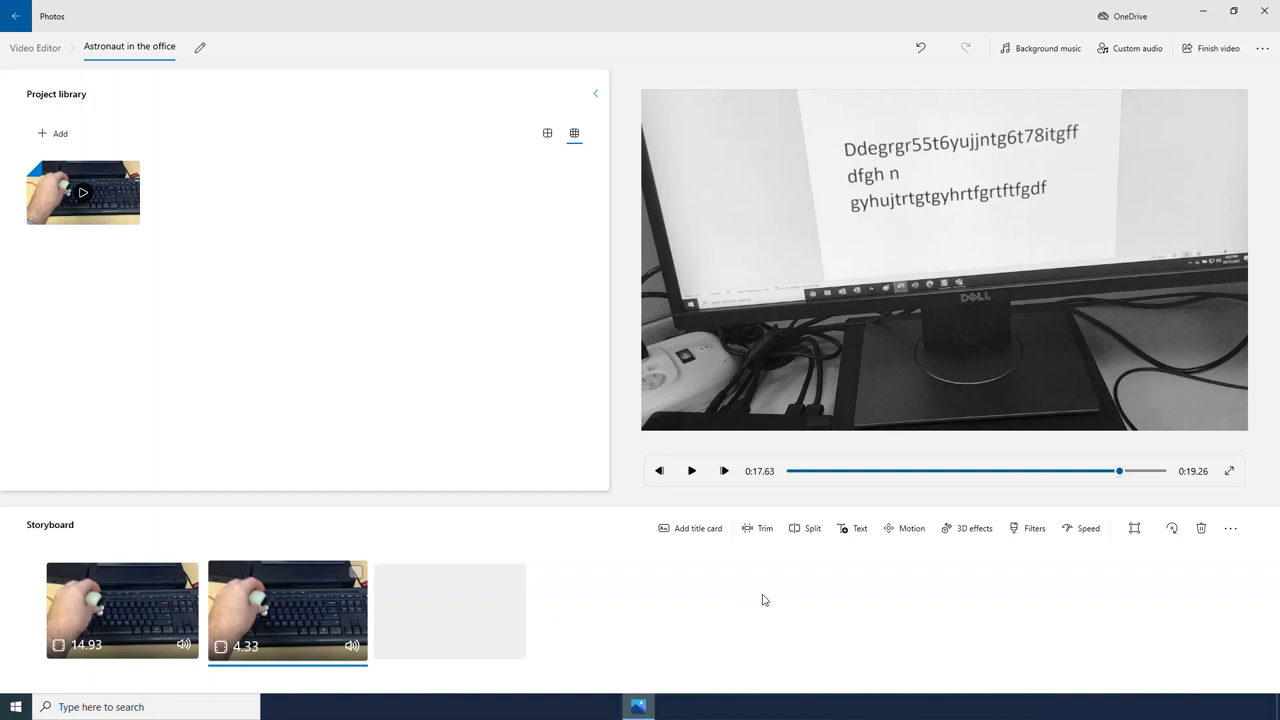
{"action": "left_click", "coordinate": [852, 528]}
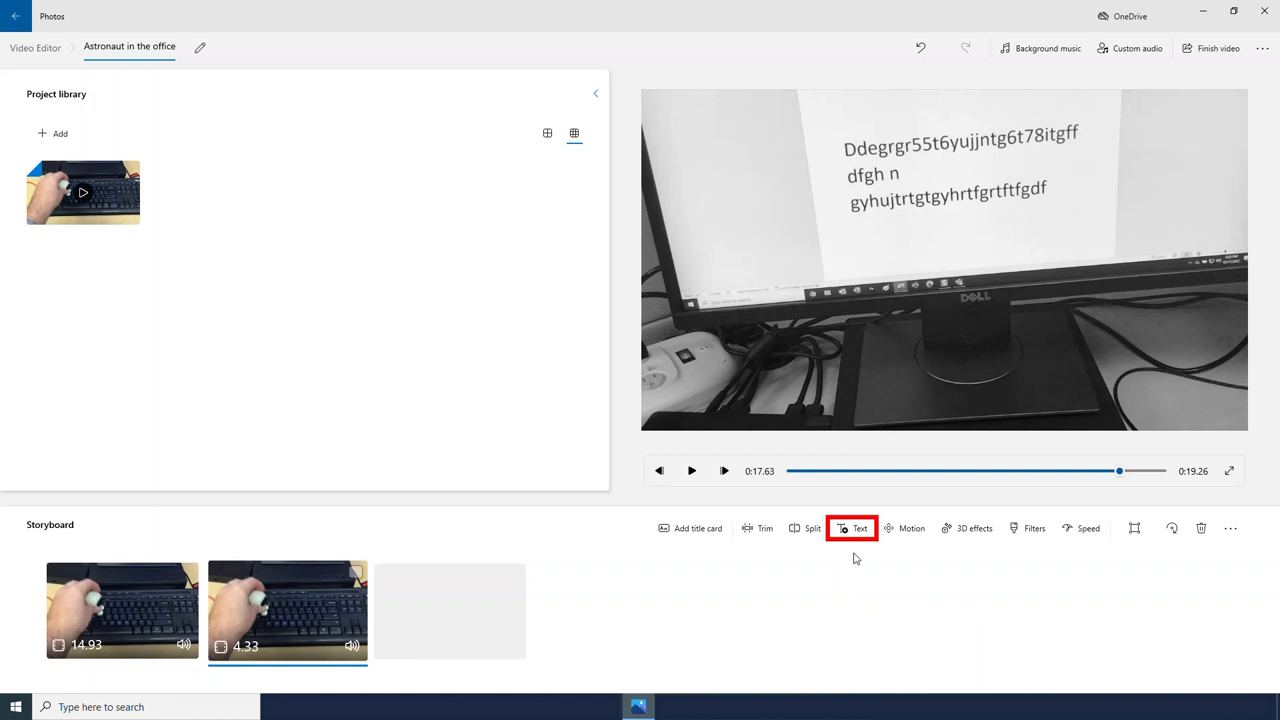
- Add the caption 'Looks good to me!' to the second clip and rewind its preview
{"action": "left_click", "coordinate": [859, 528]}
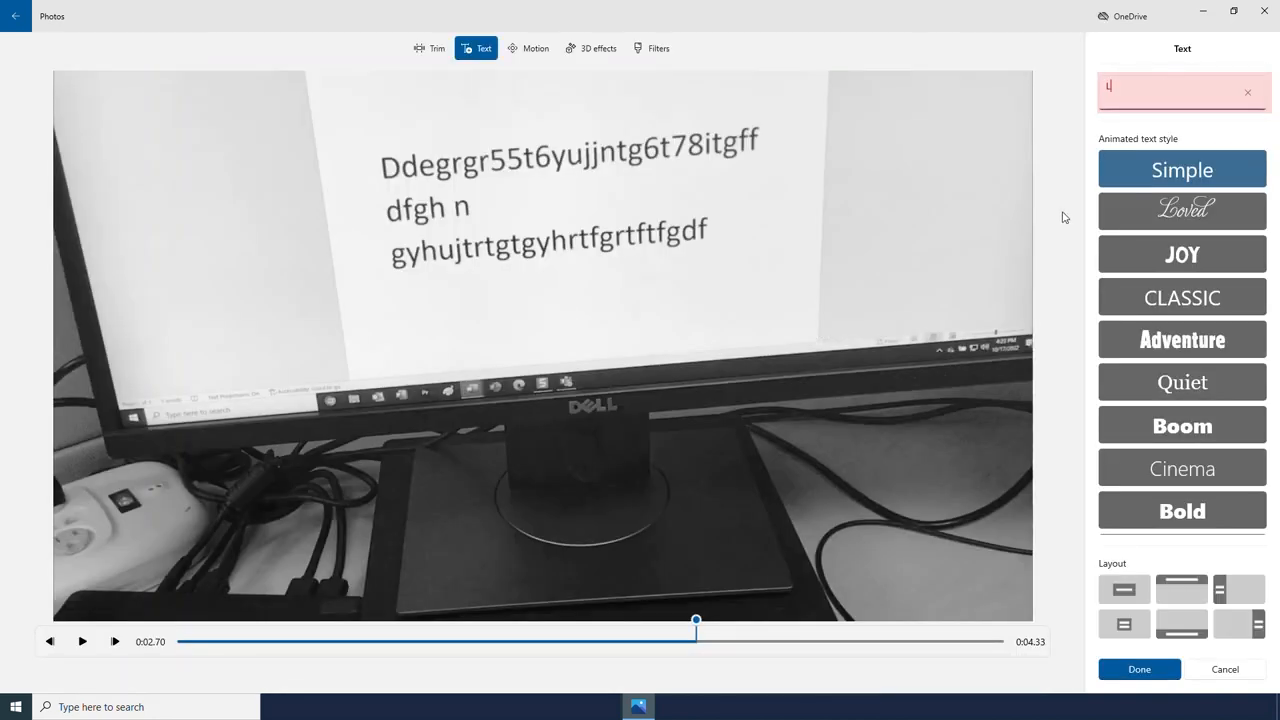
{"action": "type", "text": "ooks goot"}
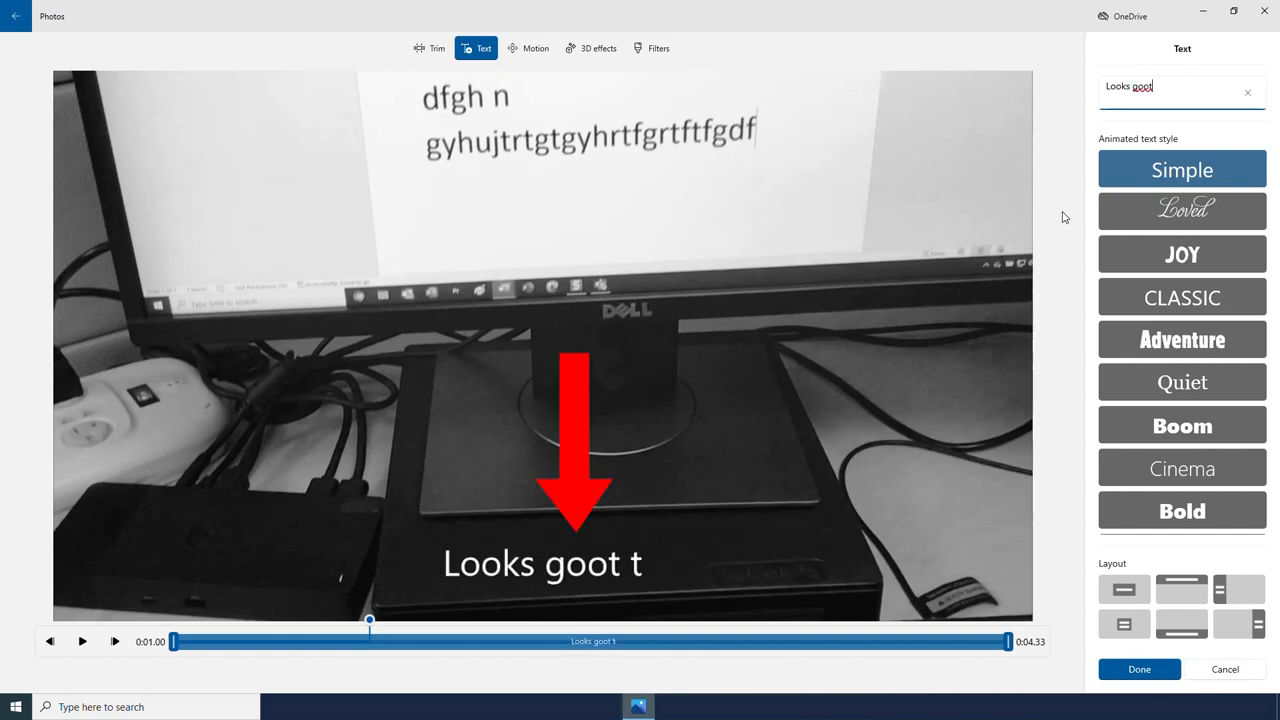
{"action": "type", "text": "Looks good to me!"}
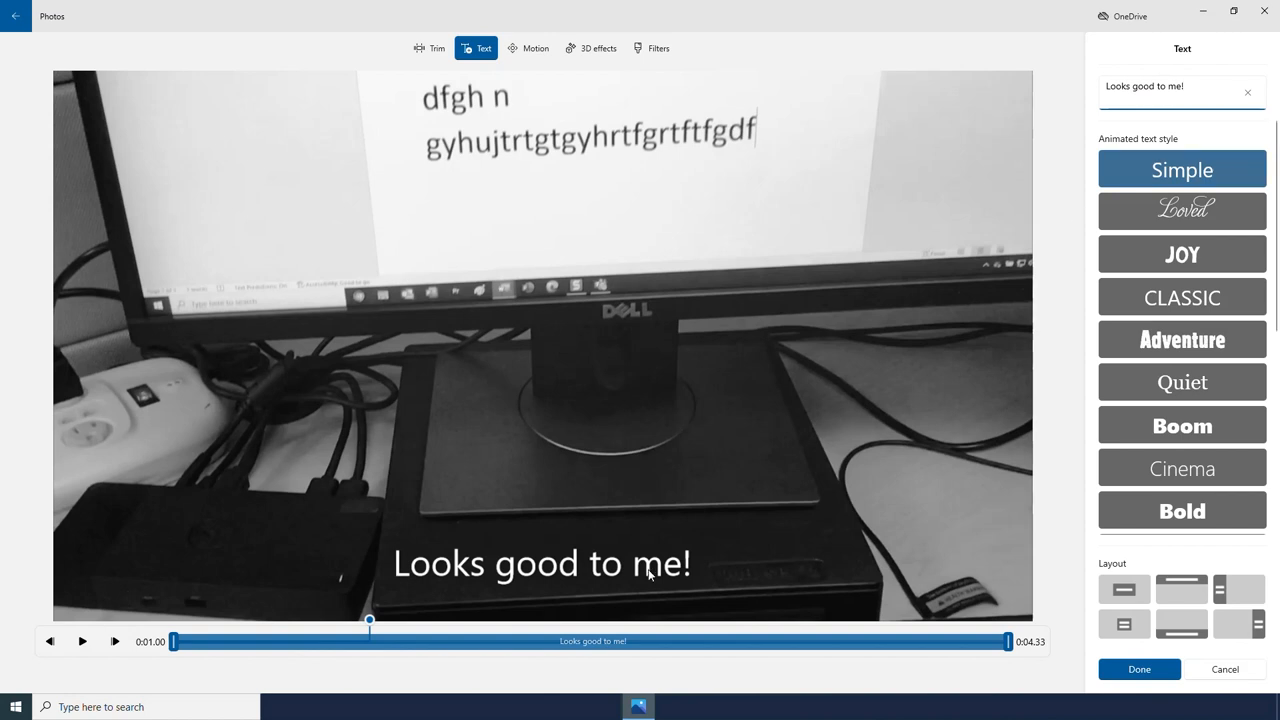
{"action": "left_click_drag", "start_coordinate": [370, 624], "coordinate": [178, 641]}
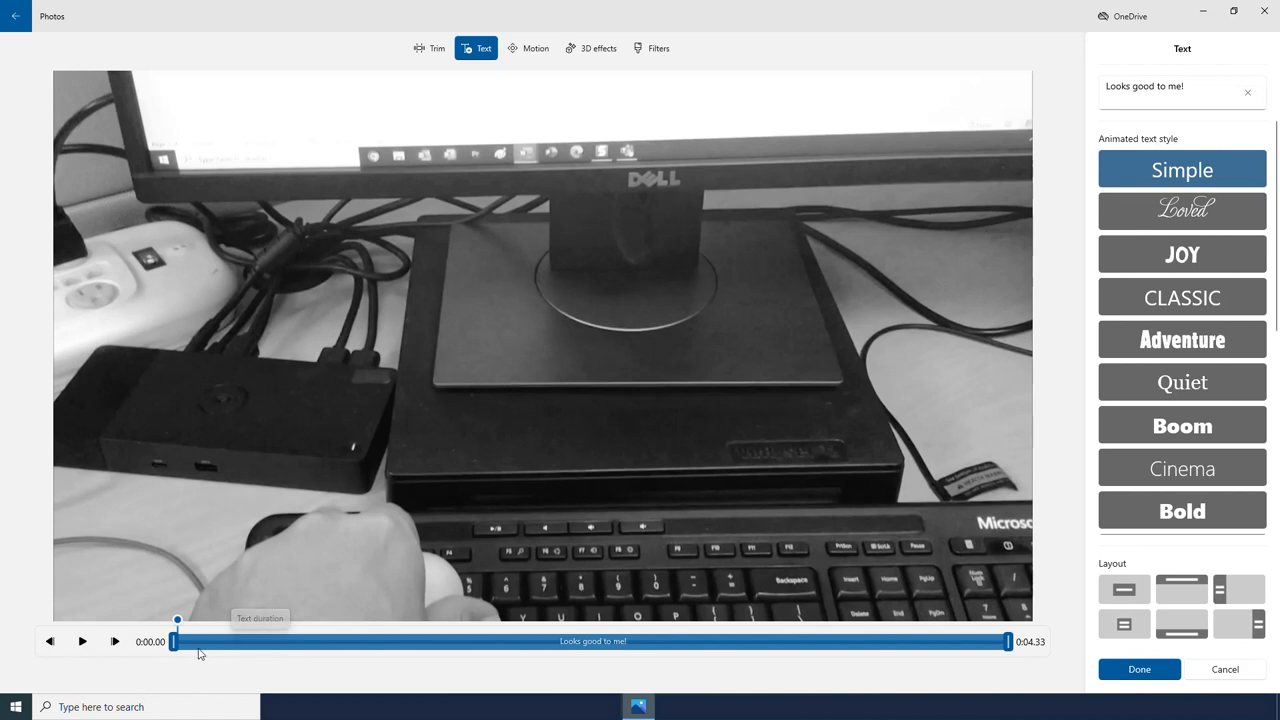
- Drag the caption's start handle right so 'Looks good to me!' appears slightly later
{"action": "left_click_drag", "start_coordinate": [177, 641], "coordinate": [223, 641]}
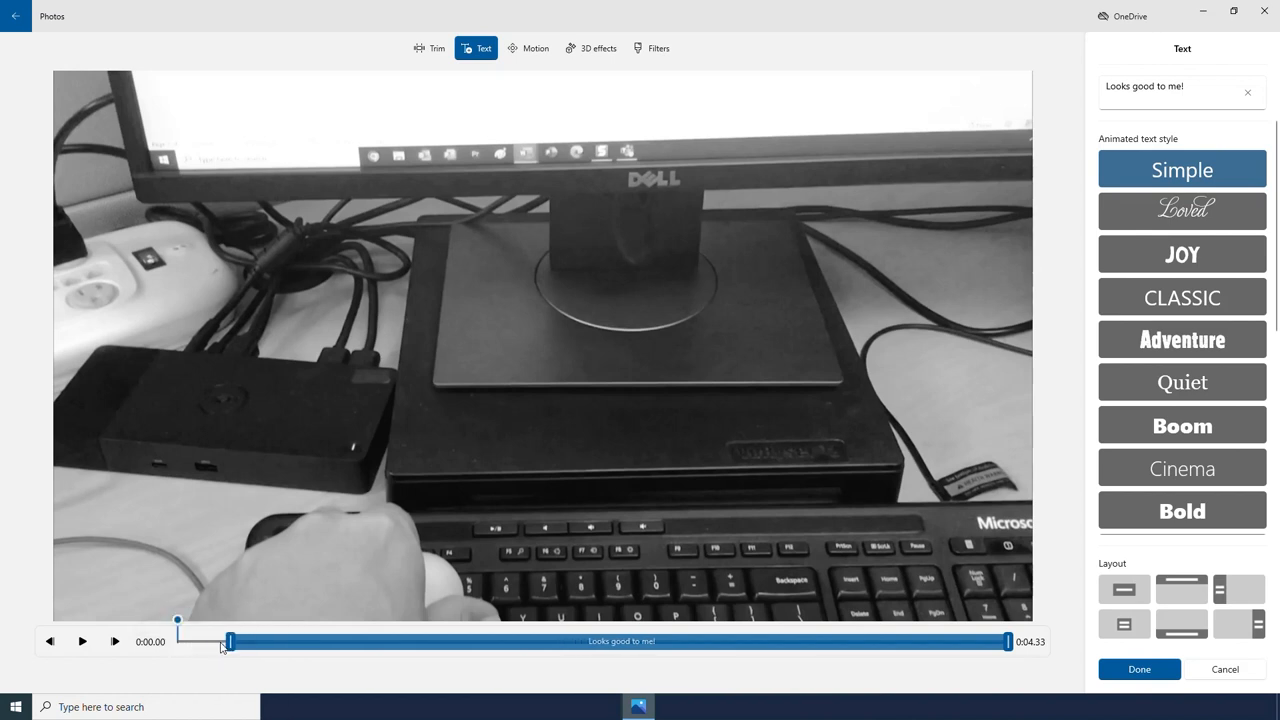
{"action": "left_click_drag", "start_coordinate": [218, 641], "coordinate": [268, 641]}
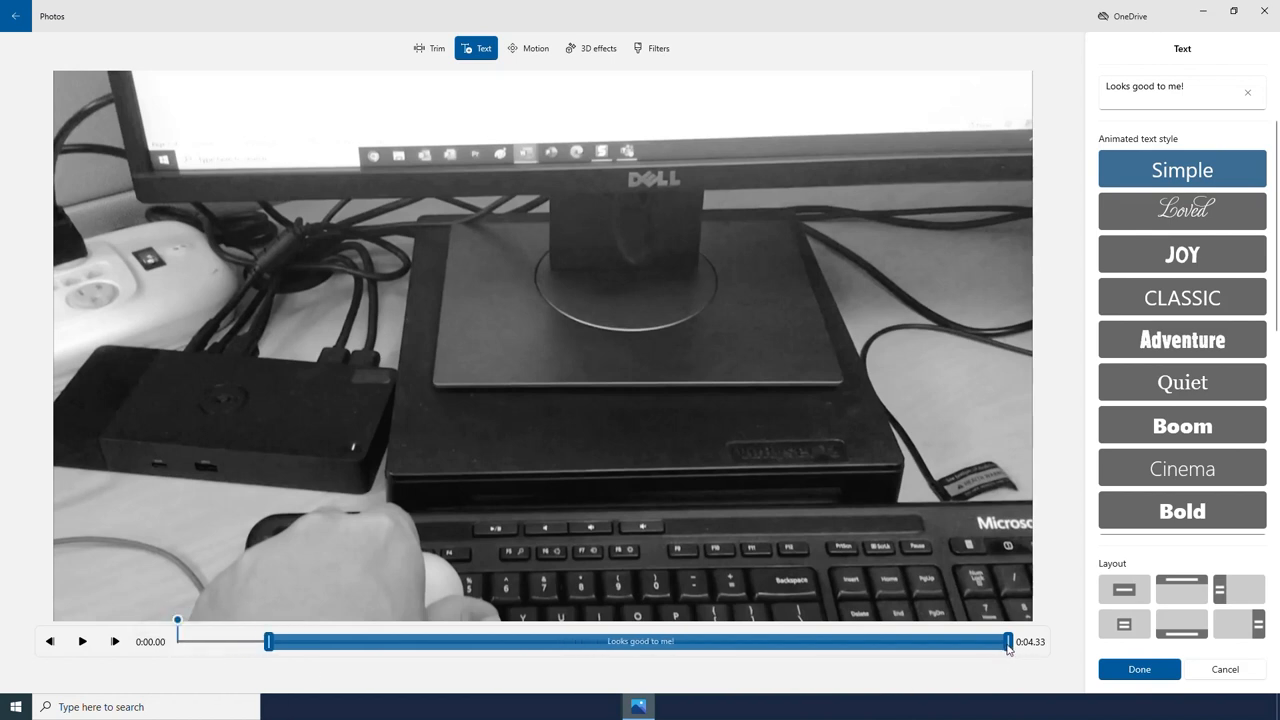
{"action": "mouse_move", "coordinate": [1129, 231]}
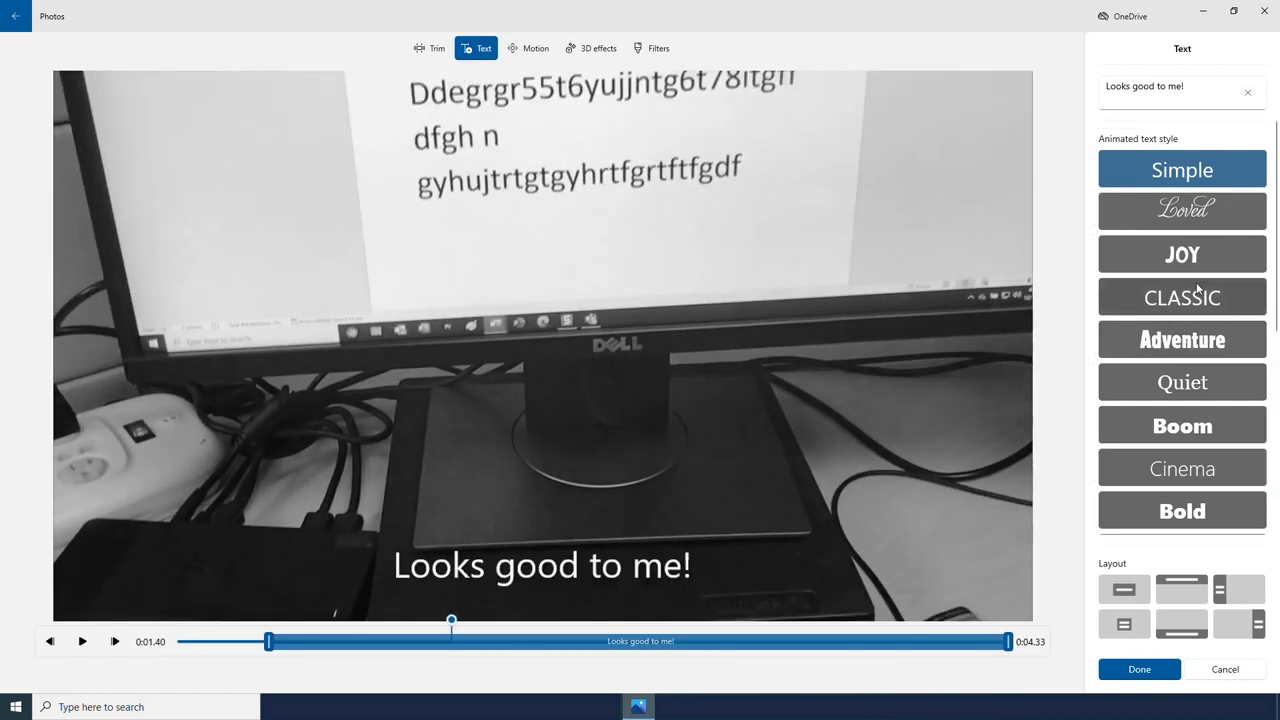
- Style the 'Looks good to me!' caption in bold IMPACT at the frame bottom and confirm
{"action": "left_click", "coordinate": [1182, 254]}
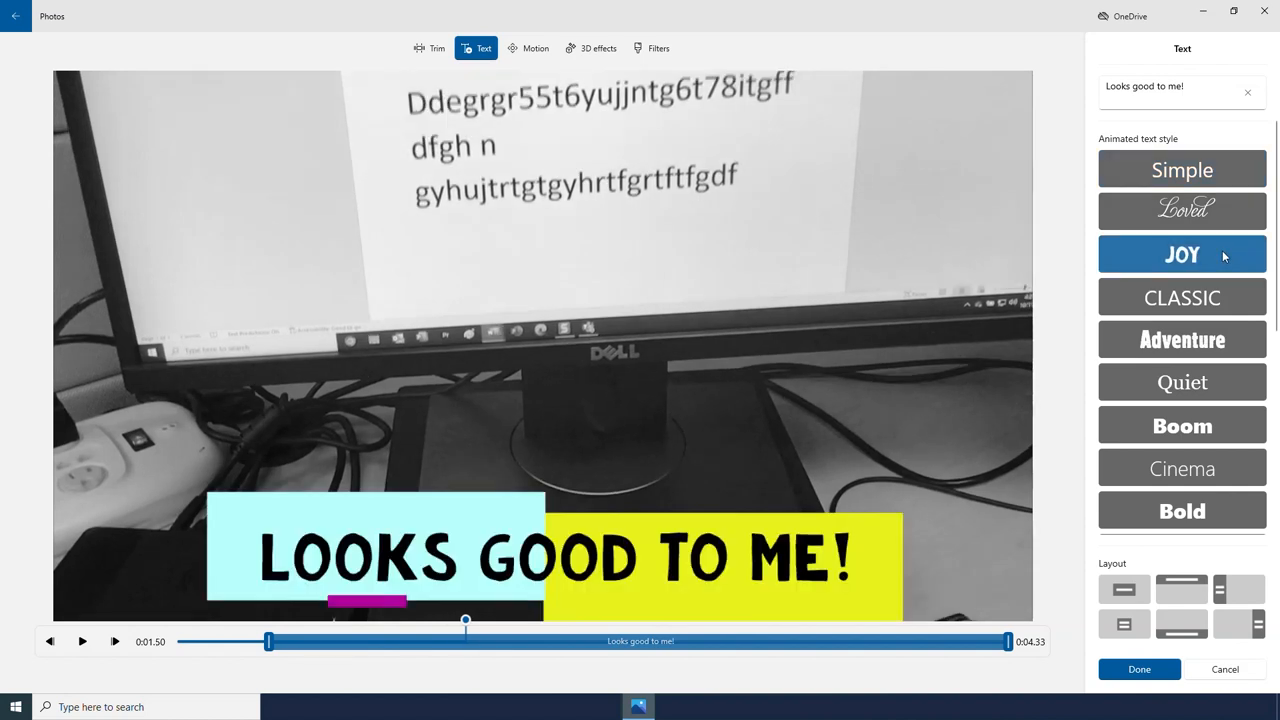
{"action": "left_click", "coordinate": [1182, 297]}
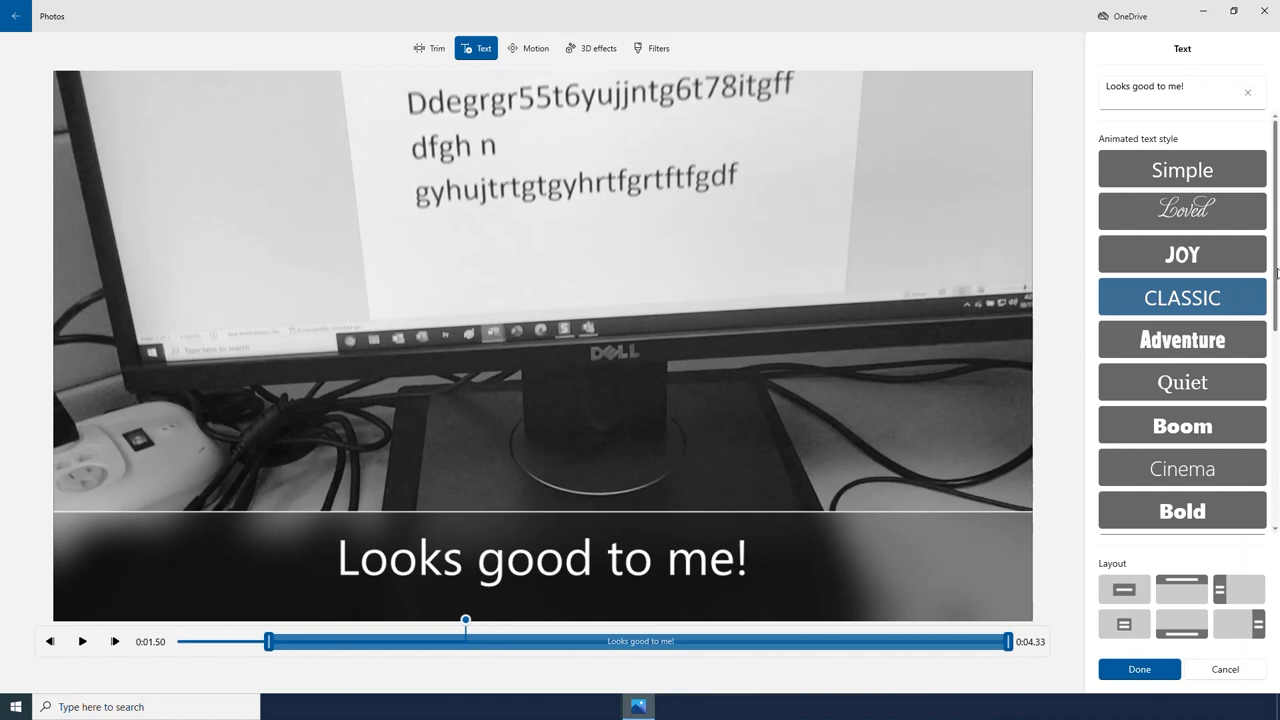
{"action": "scroll", "scroll_direction": "down", "scroll_amount": 3}
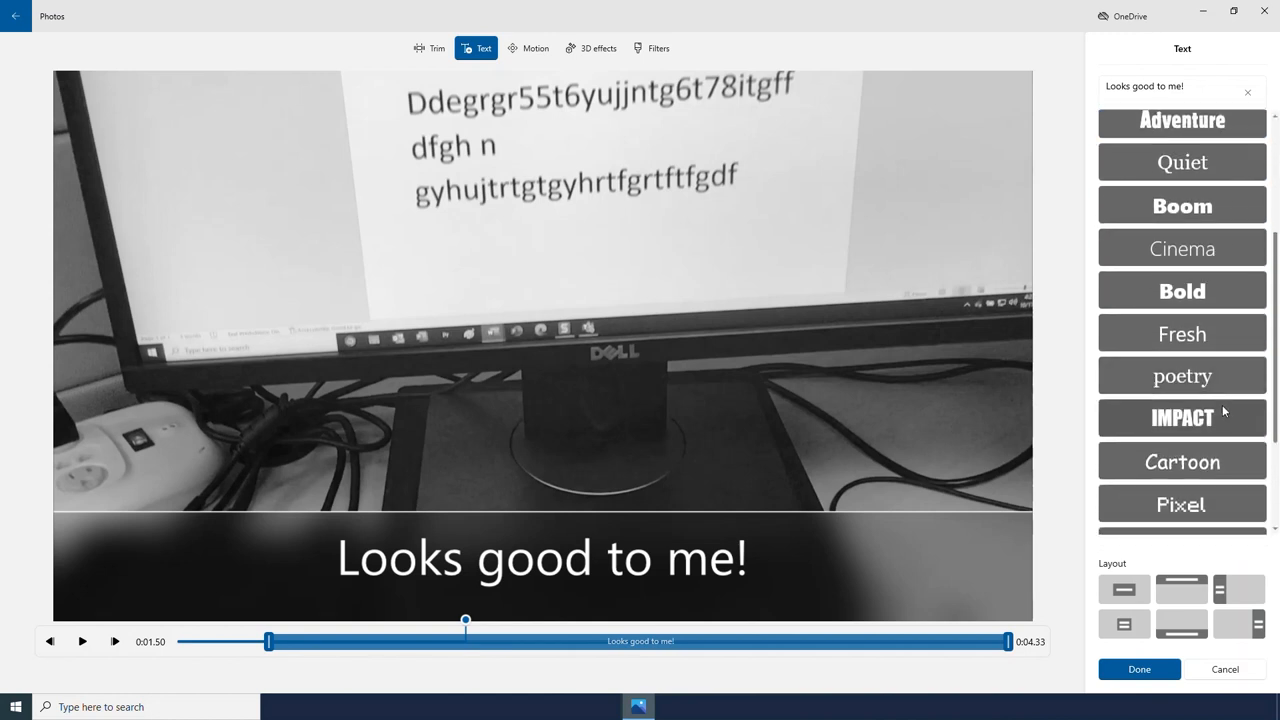
{"action": "left_click", "coordinate": [1182, 418]}
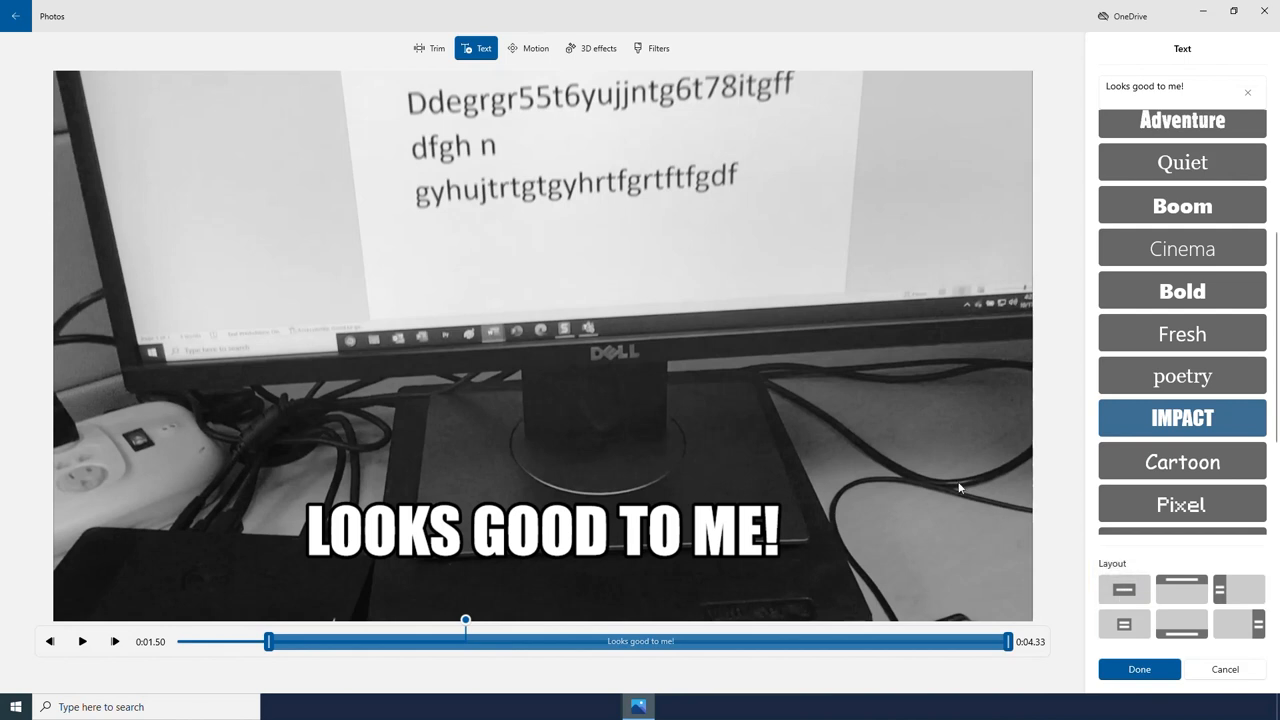
{"action": "left_click", "coordinate": [1123, 588]}
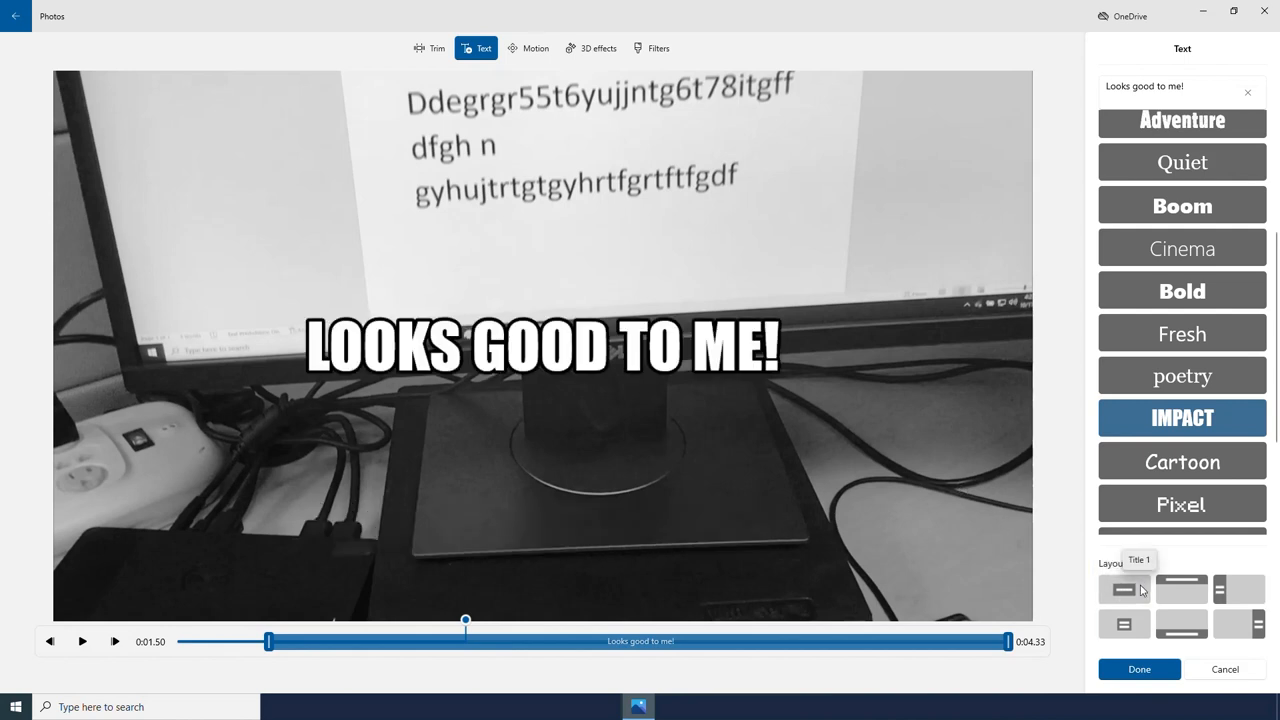
{"action": "left_click", "coordinate": [1239, 591]}
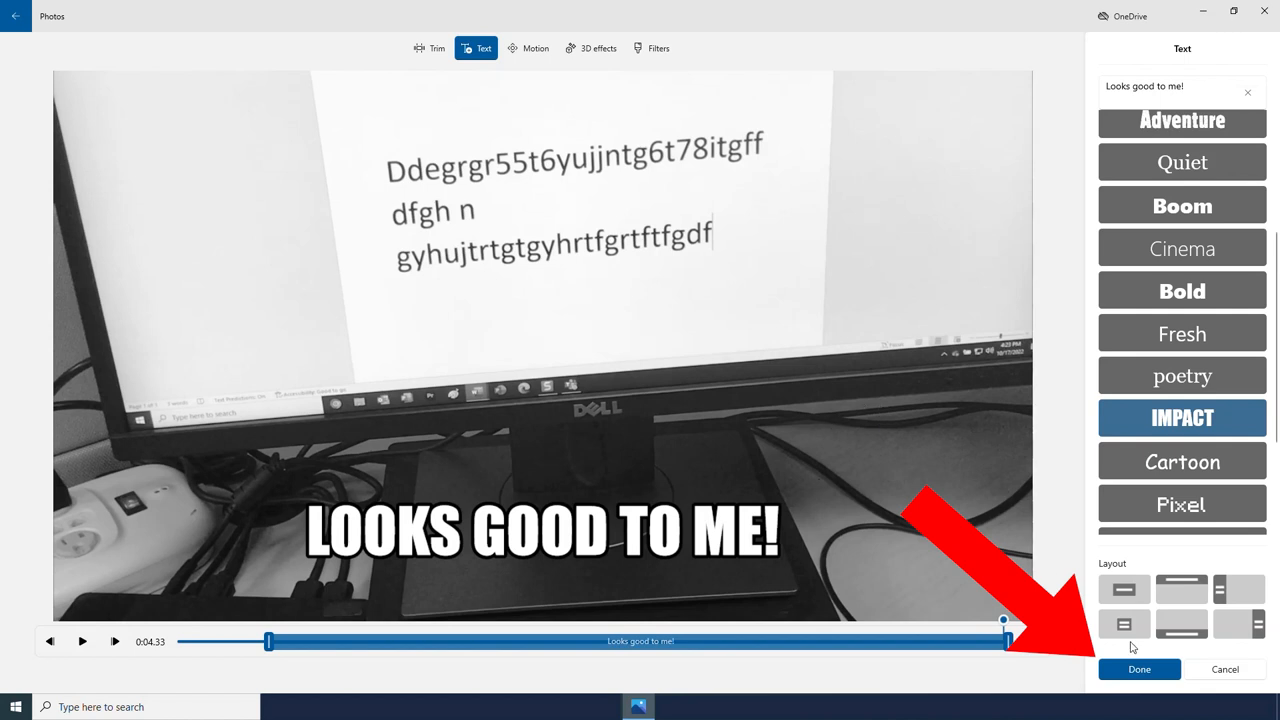
{"action": "left_click", "coordinate": [1139, 669]}
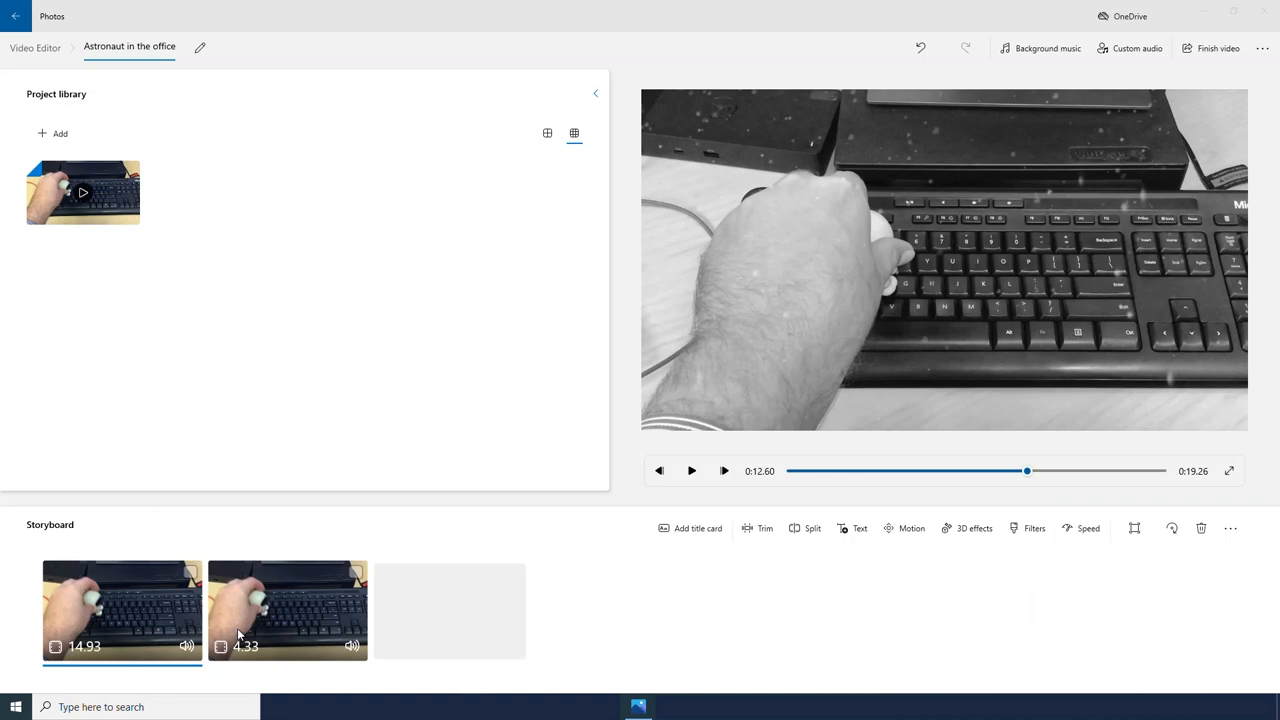
{"action": "mouse_move", "coordinate": [353, 648]}
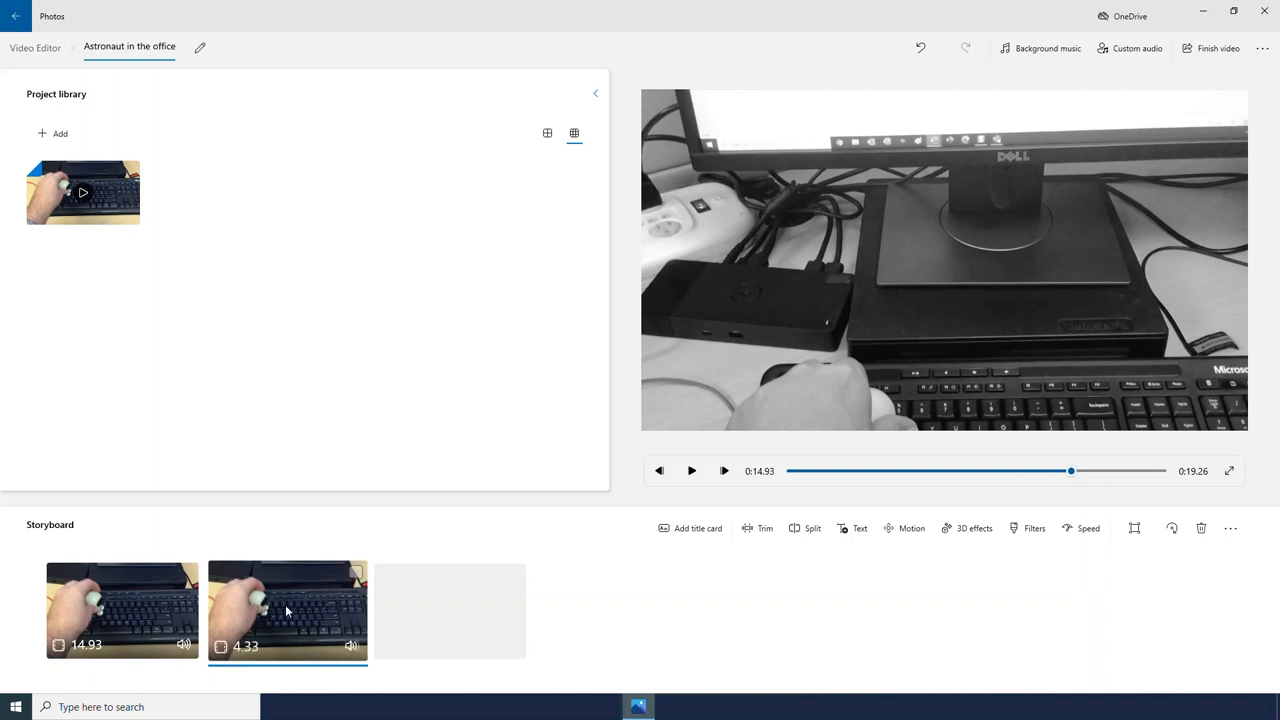
{"action": "right_click", "coordinate": [287, 610]}
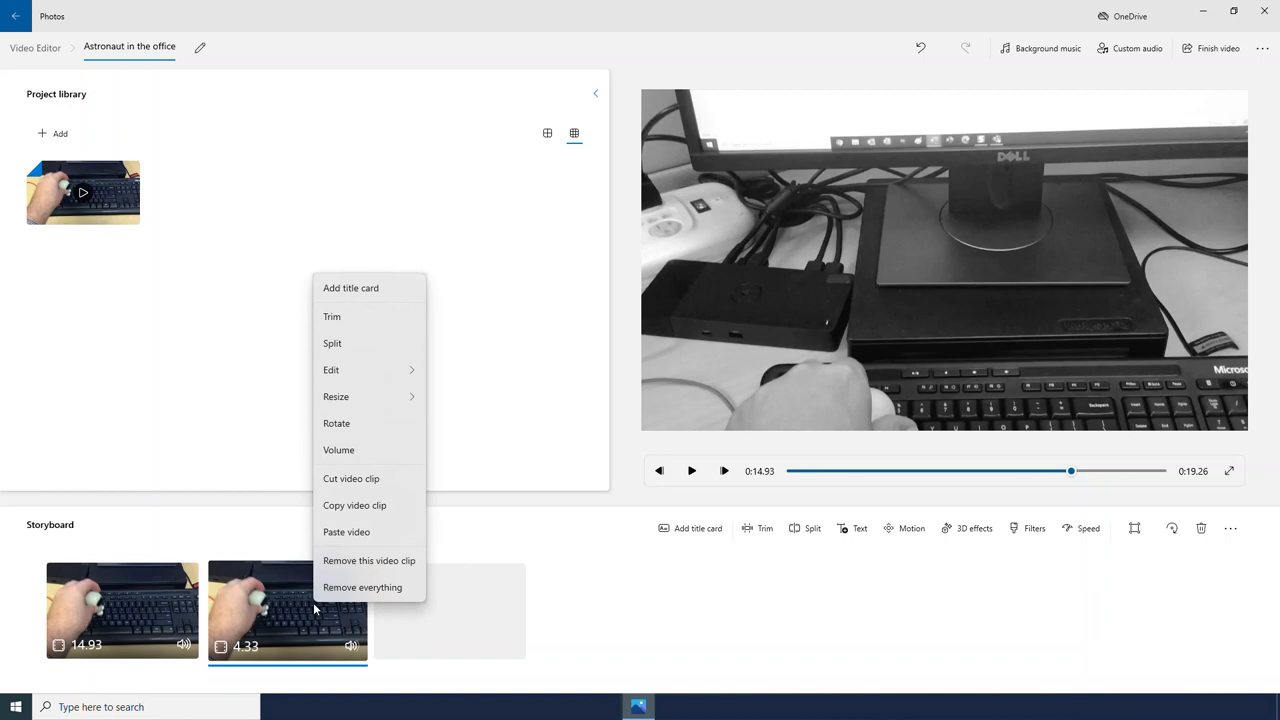
{"action": "mouse_move", "coordinate": [352, 386]}
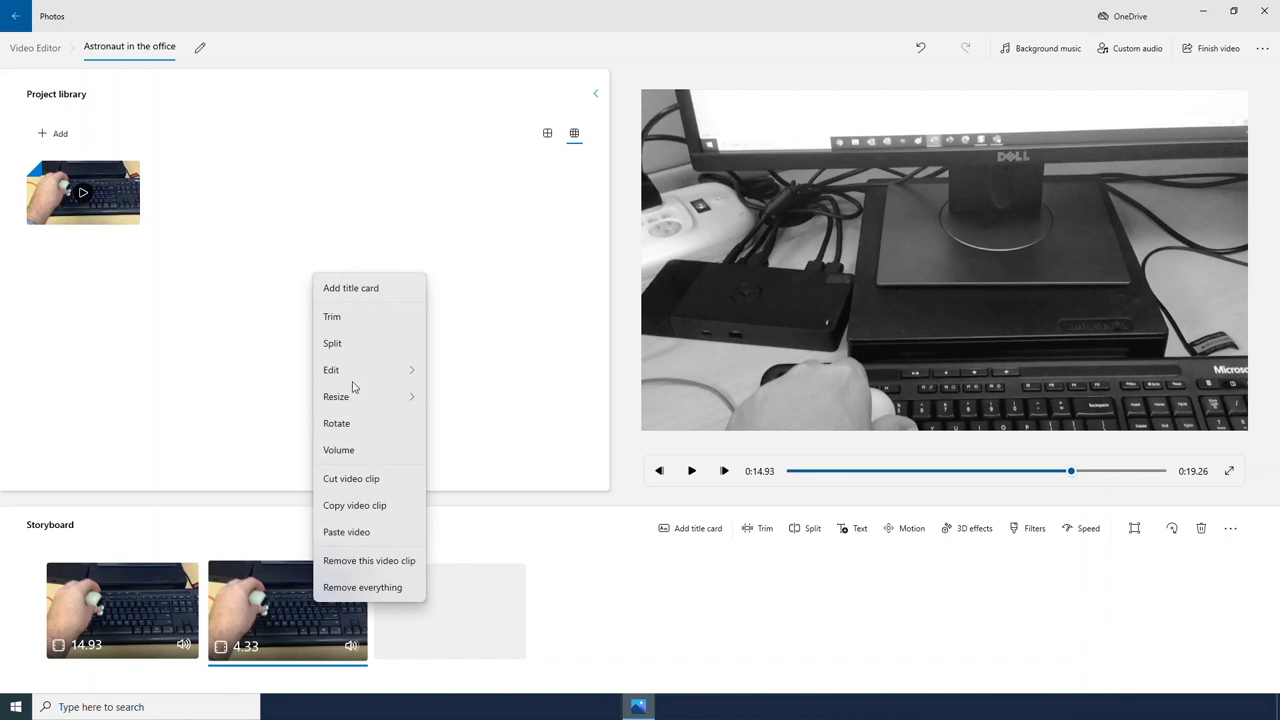
{"action": "mouse_move", "coordinate": [393, 337]}
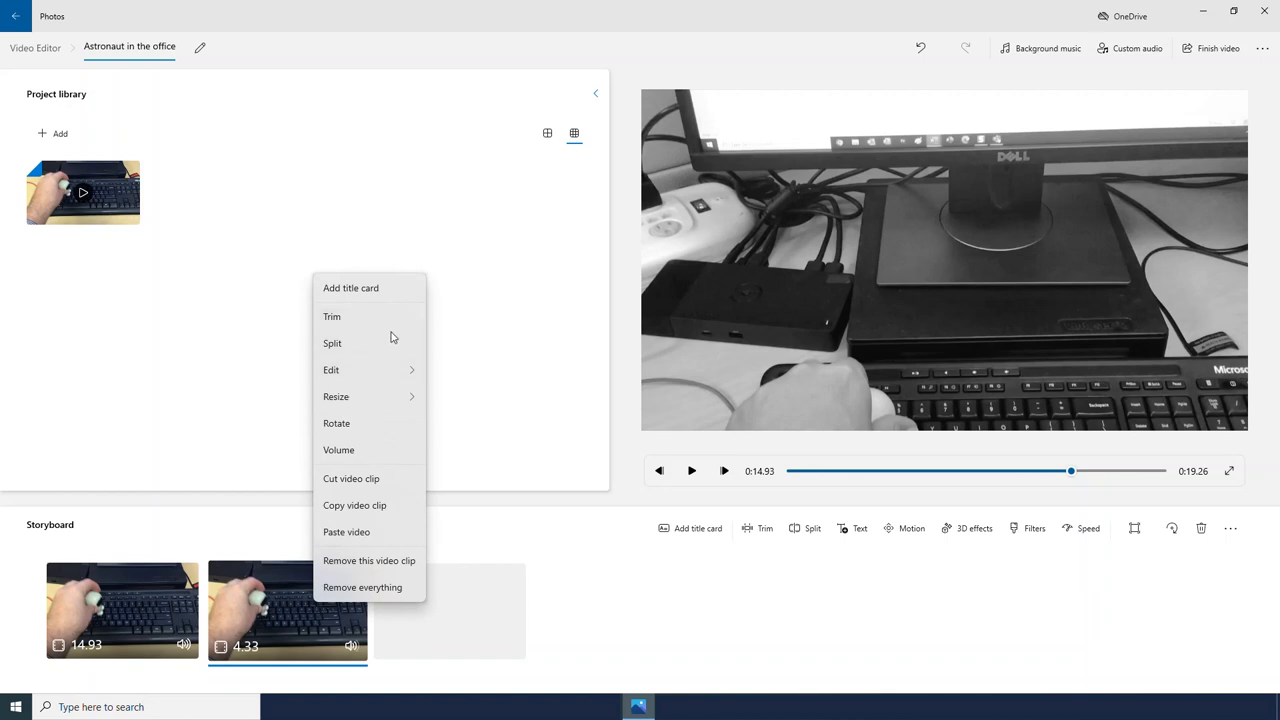
{"action": "mouse_move", "coordinate": [374, 370]}
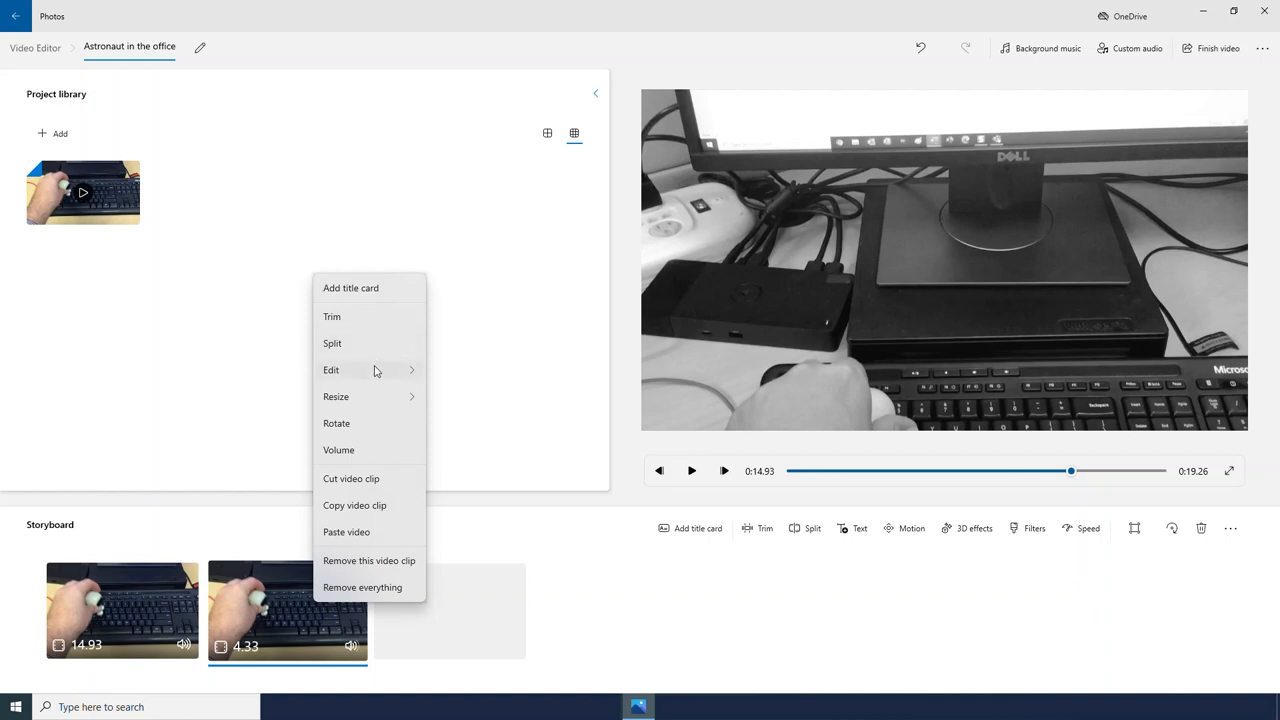
{"action": "left_click", "coordinate": [331, 370]}
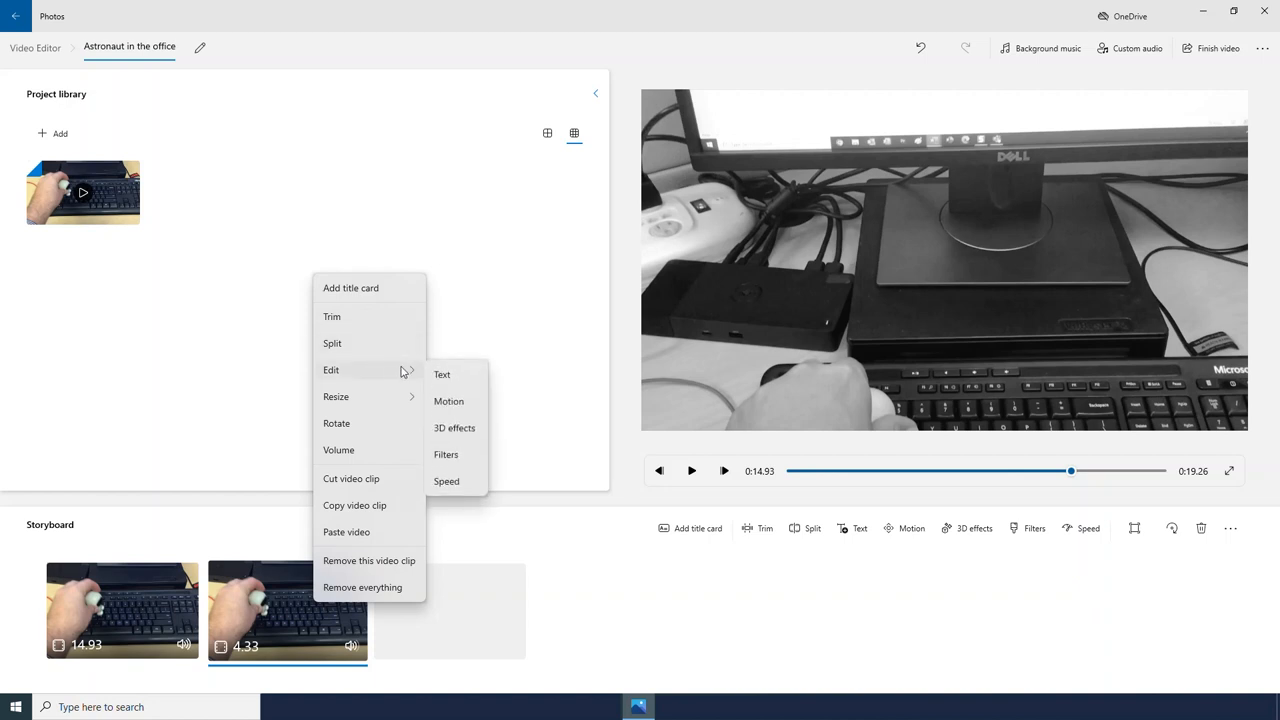
{"action": "mouse_move", "coordinate": [366, 378]}
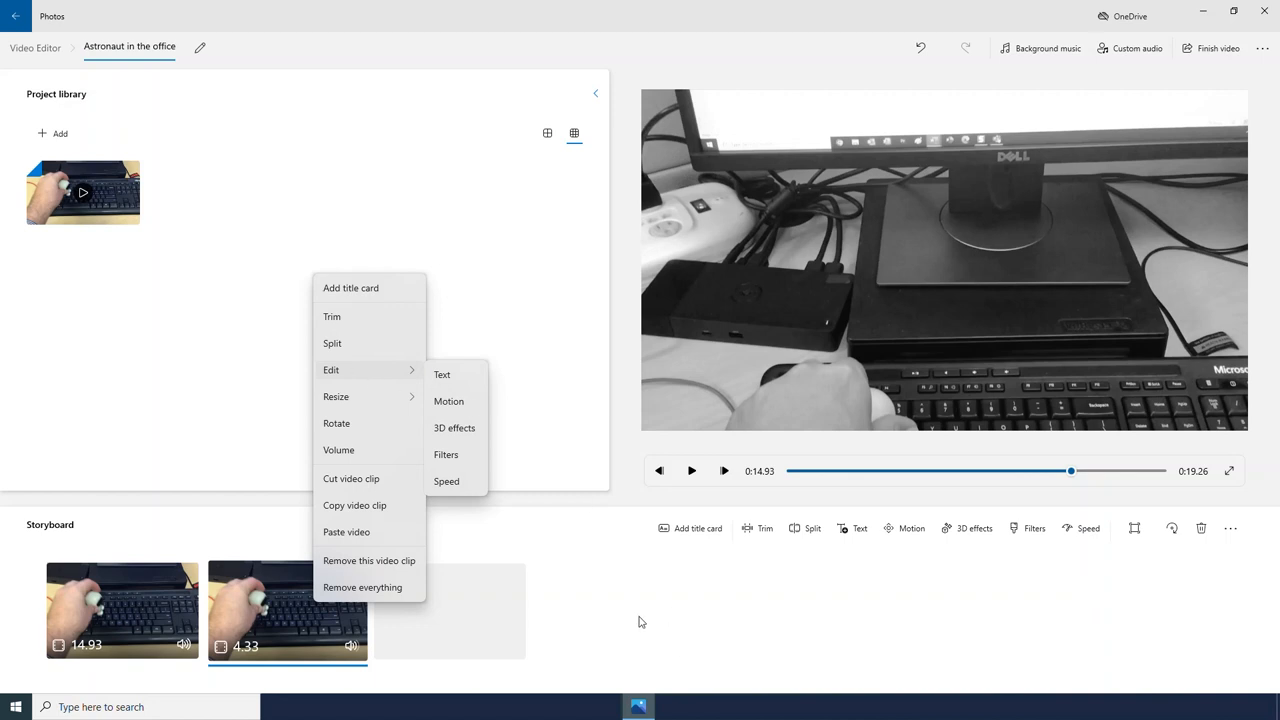
{"action": "left_click", "coordinate": [640, 621]}
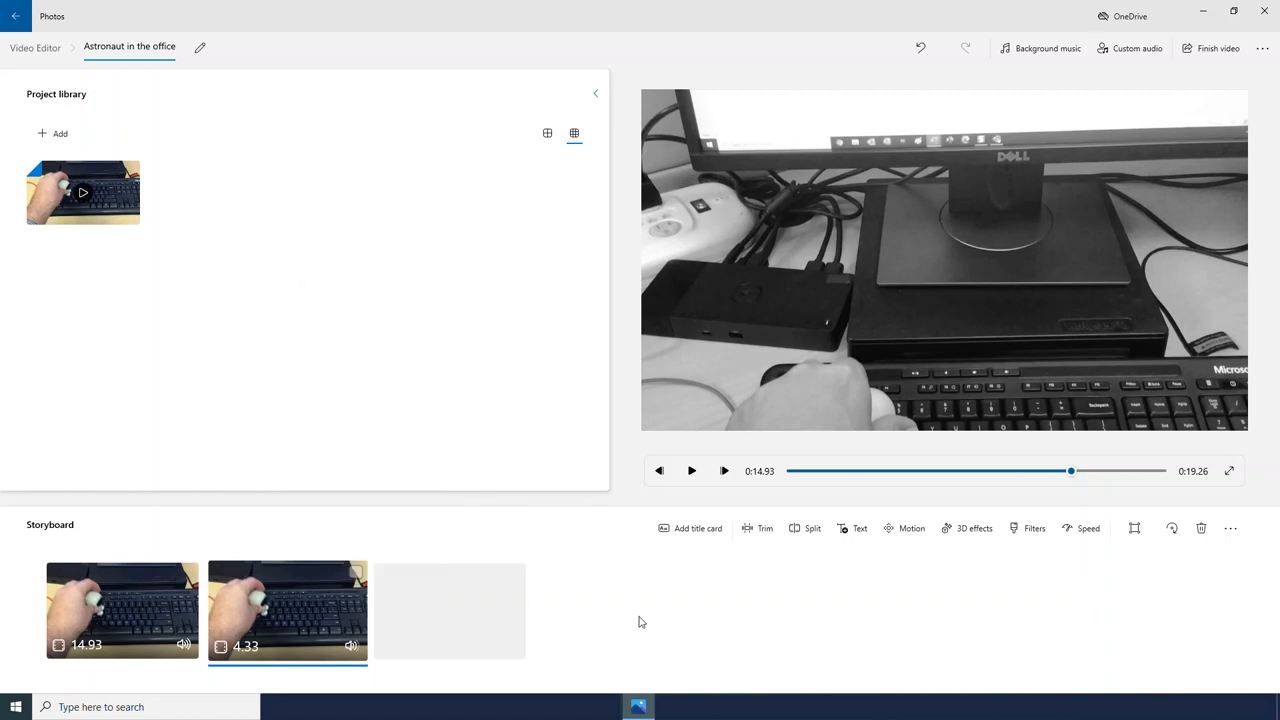
{"action": "mouse_move", "coordinate": [567, 661]}
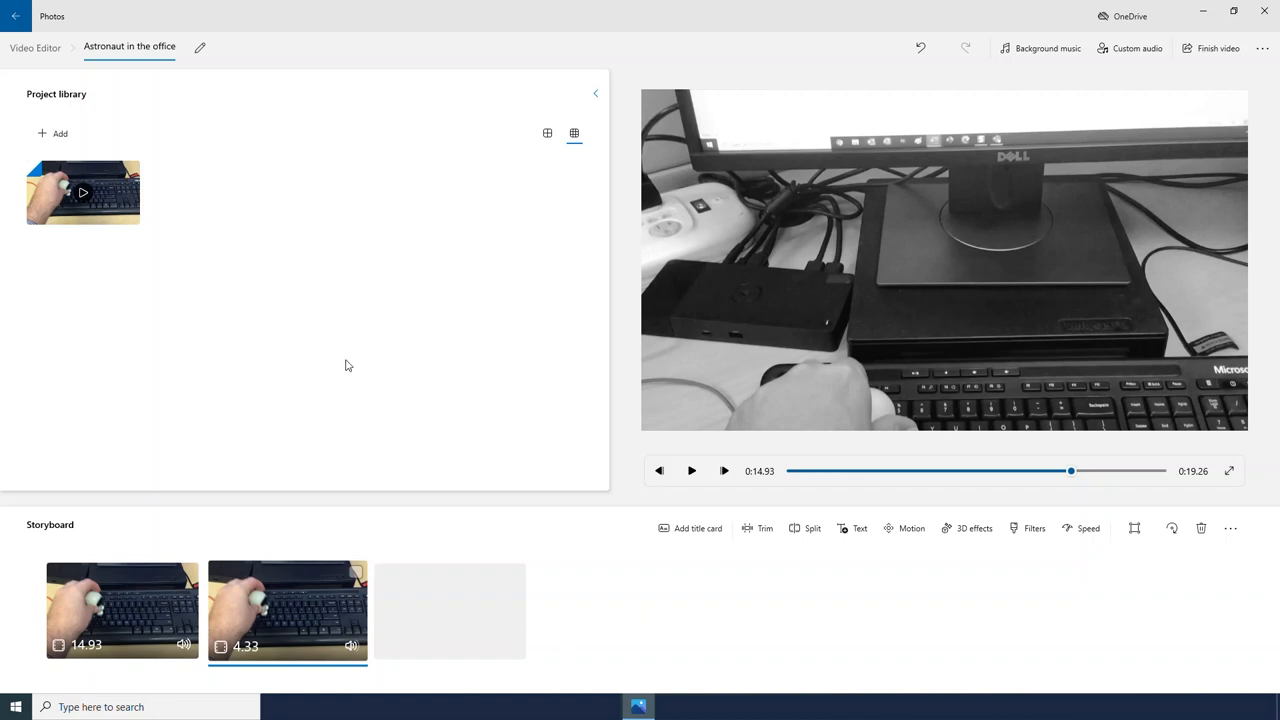
{"action": "mouse_move", "coordinate": [277, 330]}
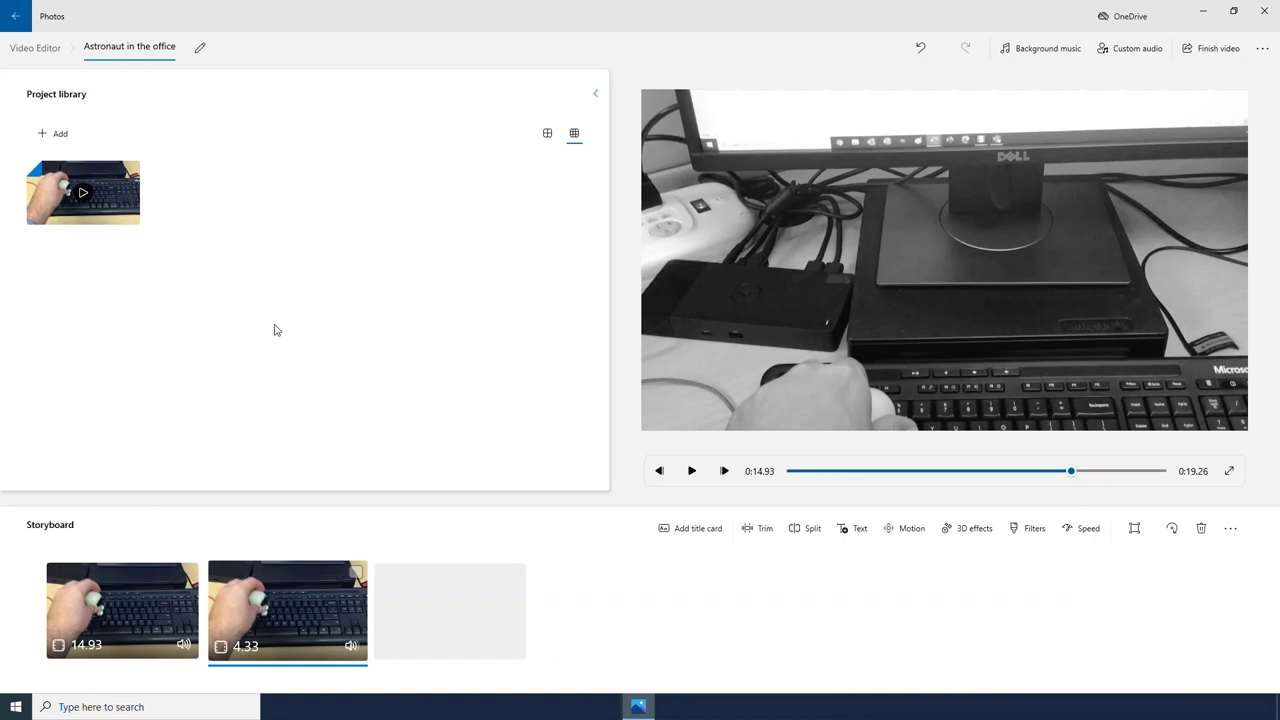
- Add the pen desk and painting videos from My collection to the project library
{"action": "left_click", "coordinate": [59, 133]}
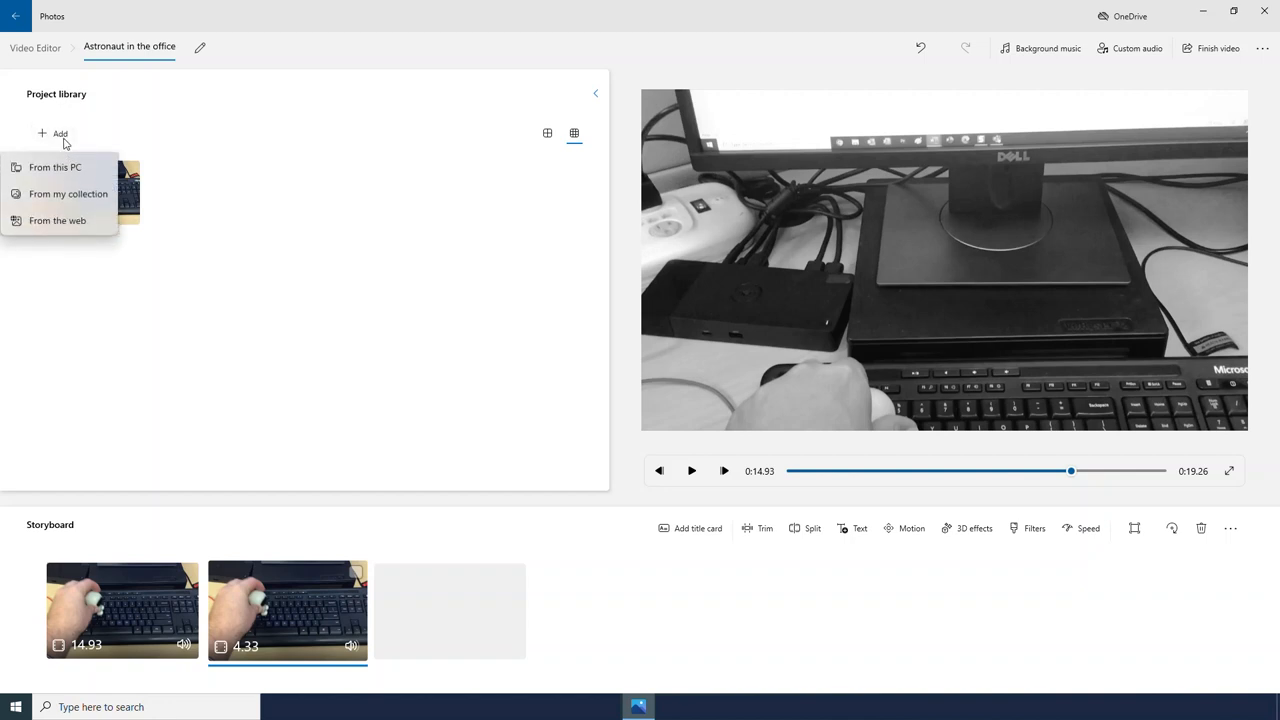
{"action": "mouse_move", "coordinate": [113, 167]}
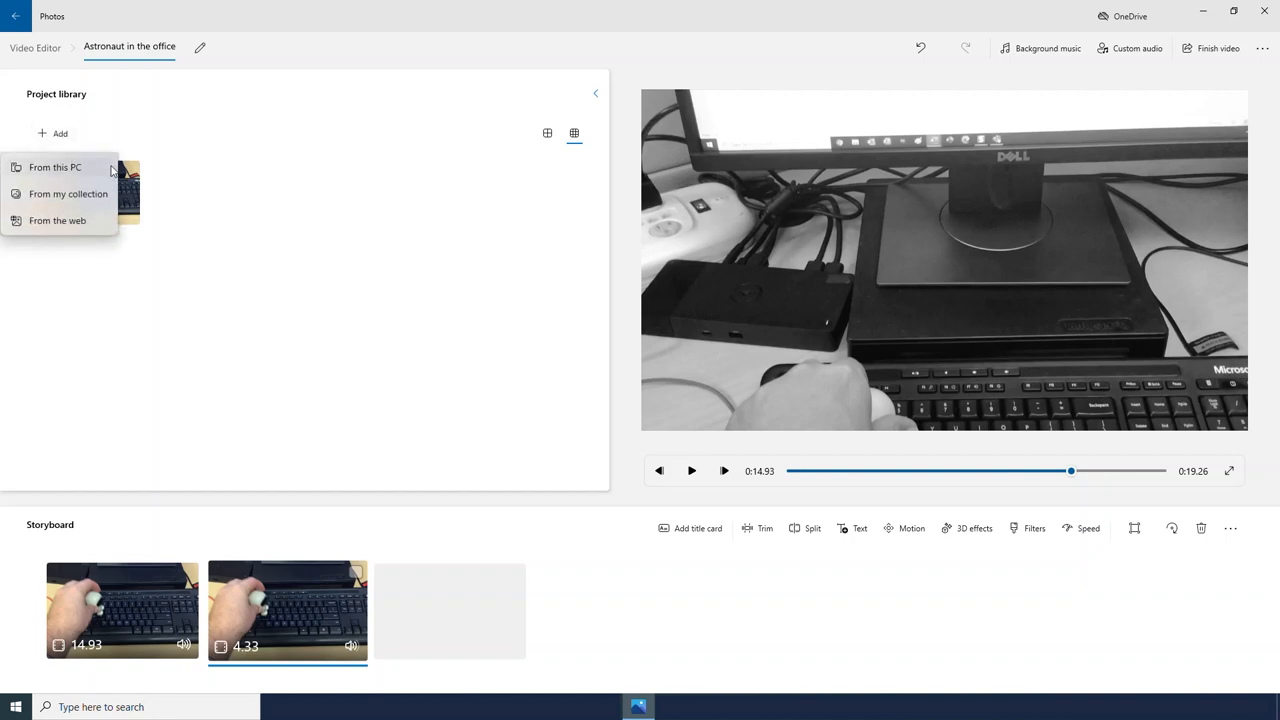
{"action": "left_click", "coordinate": [55, 167]}
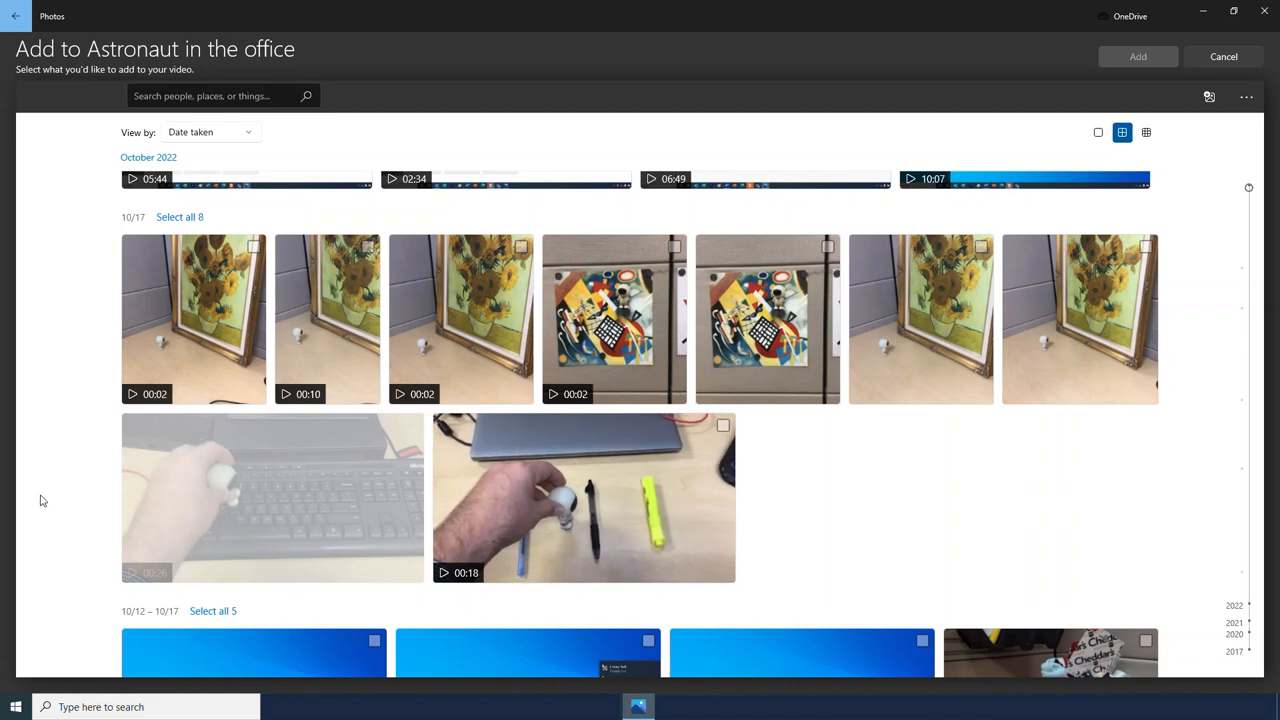
{"action": "mouse_move", "coordinate": [723, 425]}
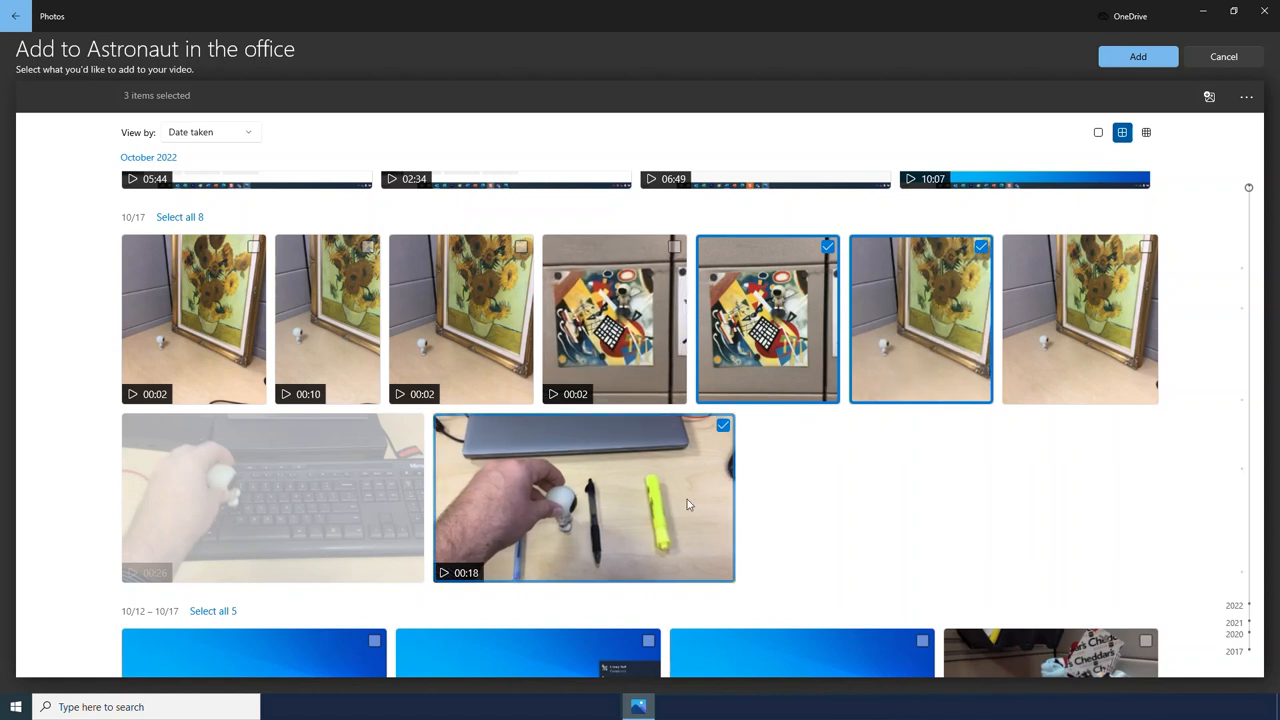
{"action": "mouse_move", "coordinate": [688, 504]}
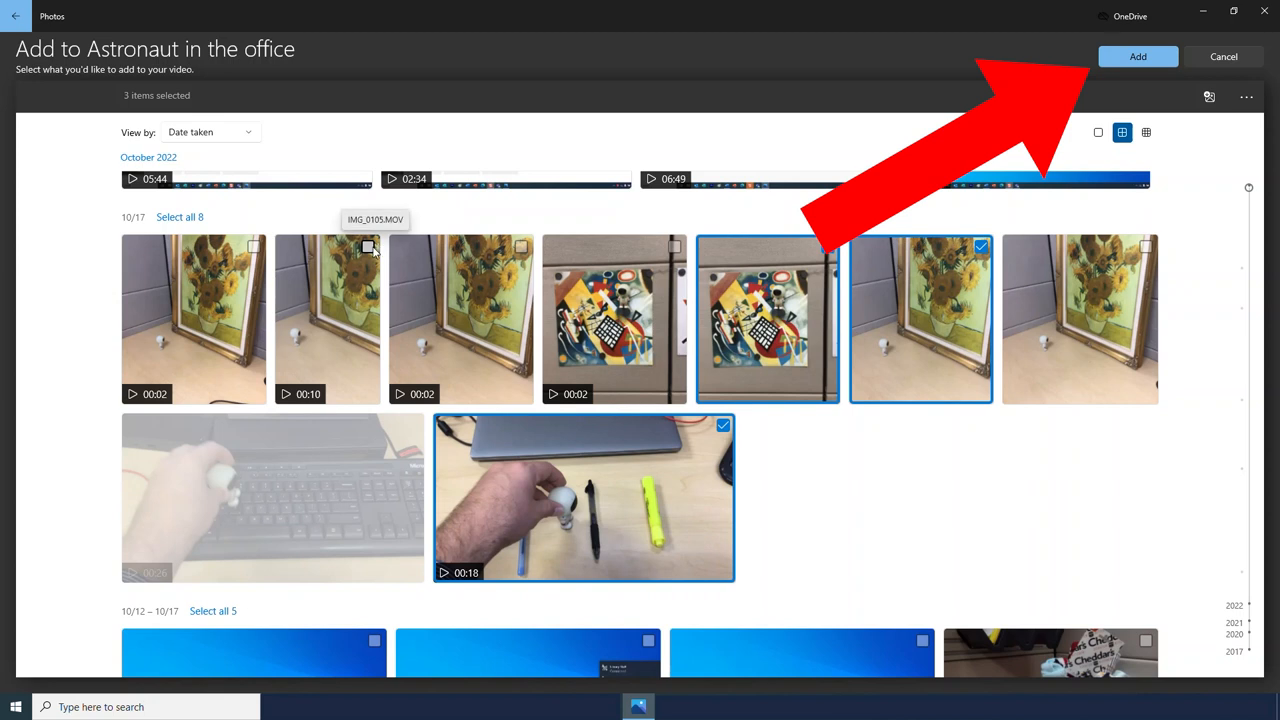
{"action": "left_click", "coordinate": [1136, 56]}
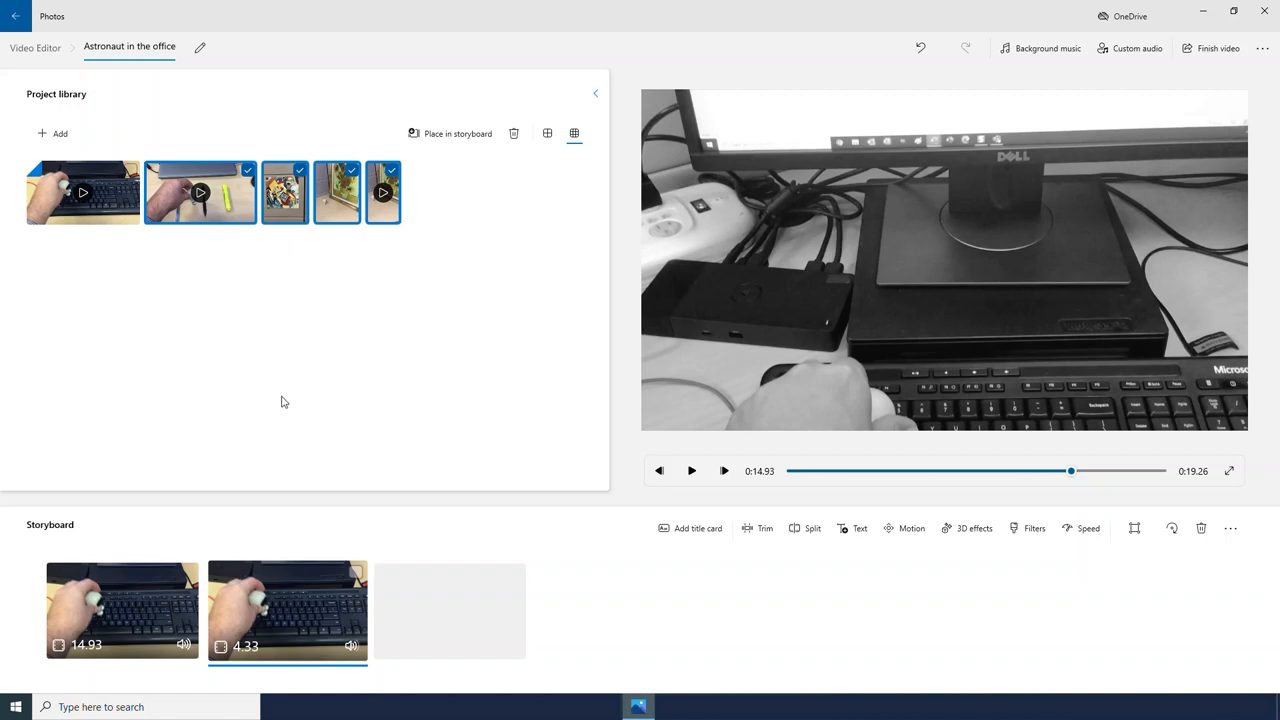
{"action": "mouse_move", "coordinate": [250, 333]}
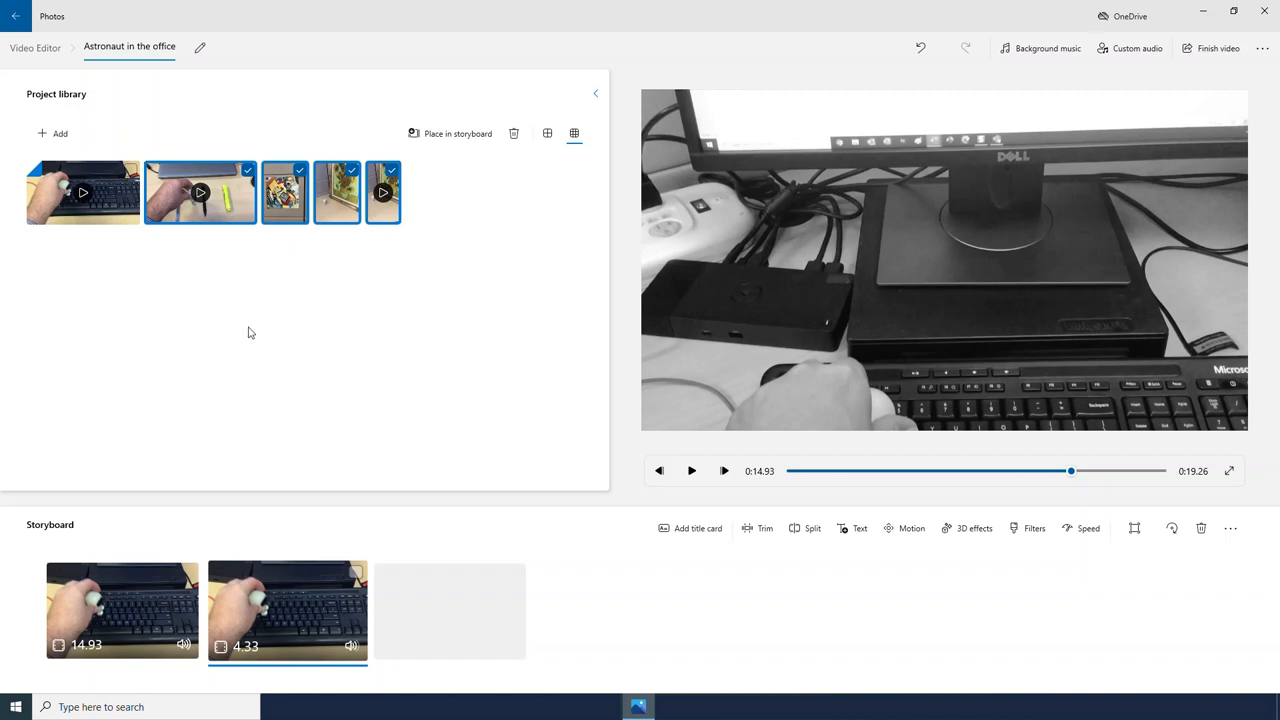
{"action": "mouse_move", "coordinate": [386, 352]}
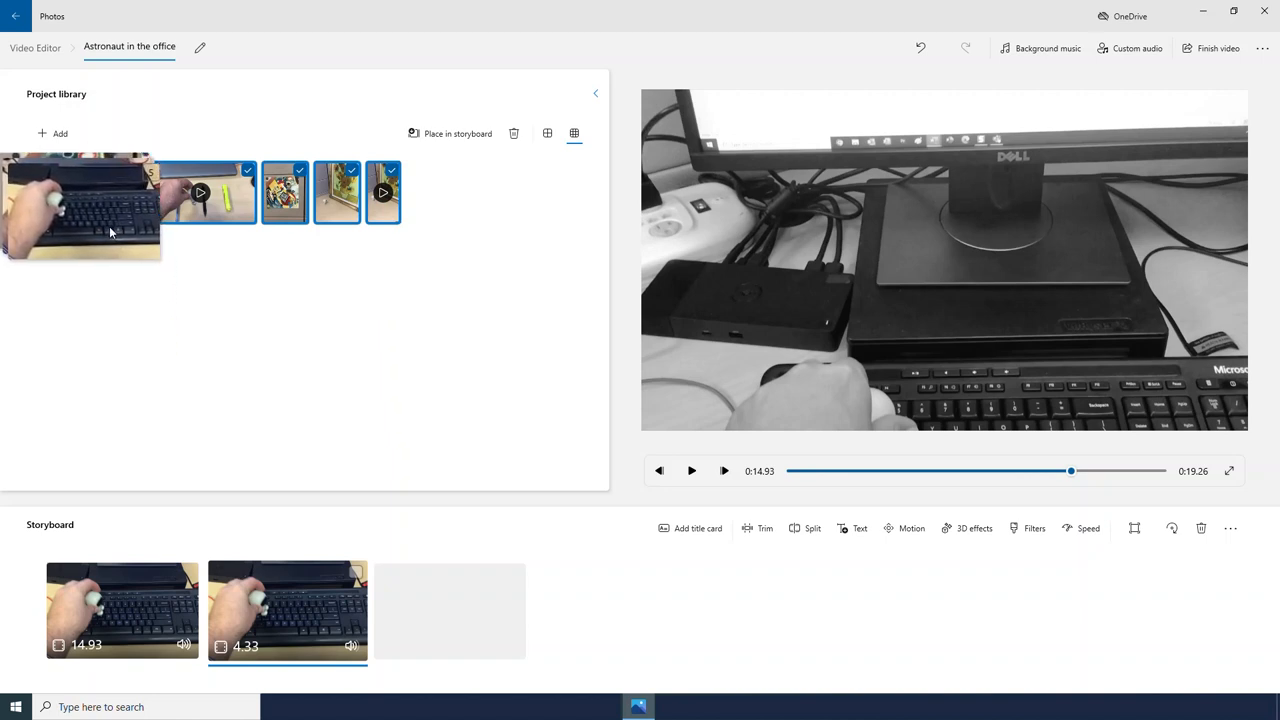
{"action": "mouse_move", "coordinate": [426, 188]}
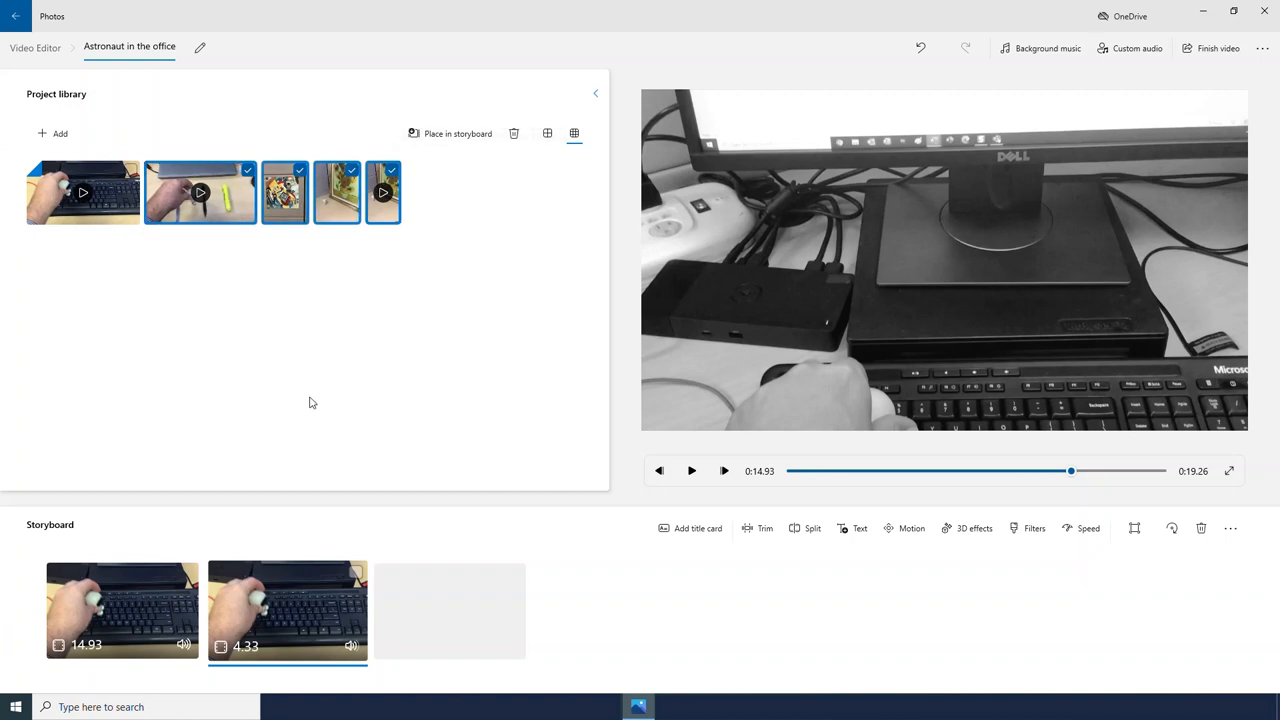
{"action": "mouse_move", "coordinate": [323, 268]}
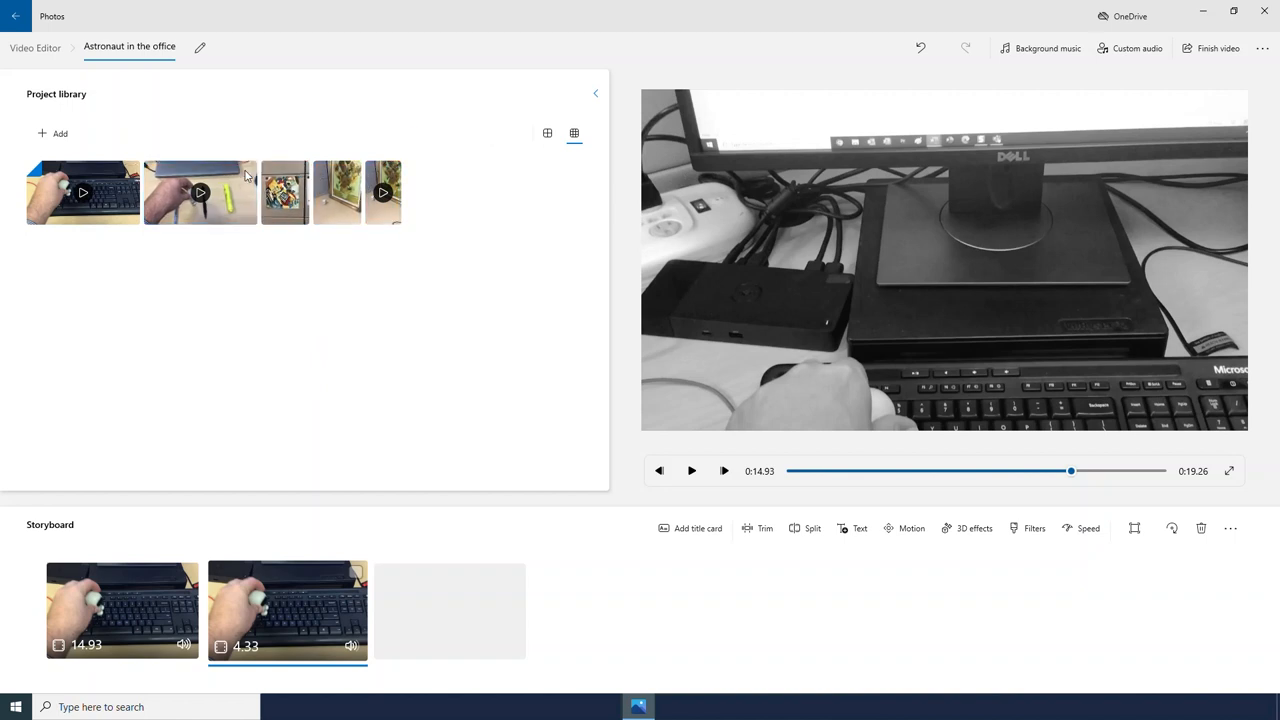
- Preview the 6.73-second pen desk clip placed third in the storyboard
{"action": "left_click", "coordinate": [199, 192]}
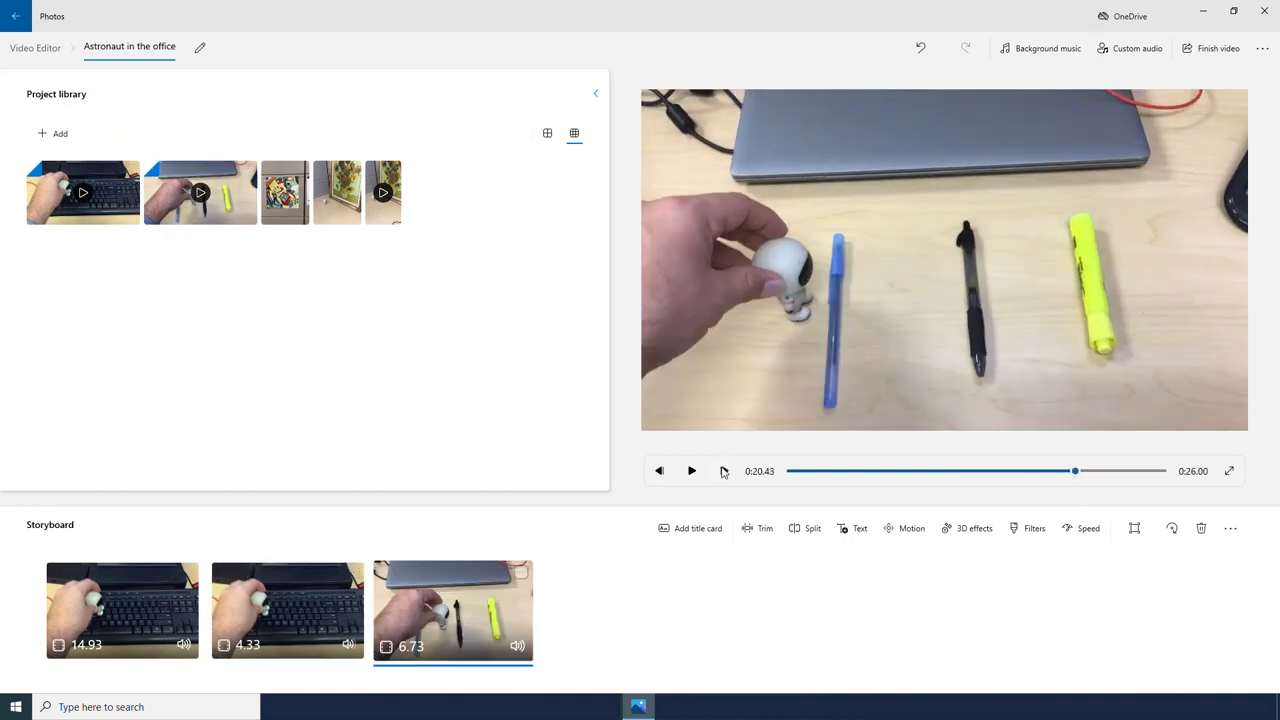
{"action": "left_click", "coordinate": [691, 471]}
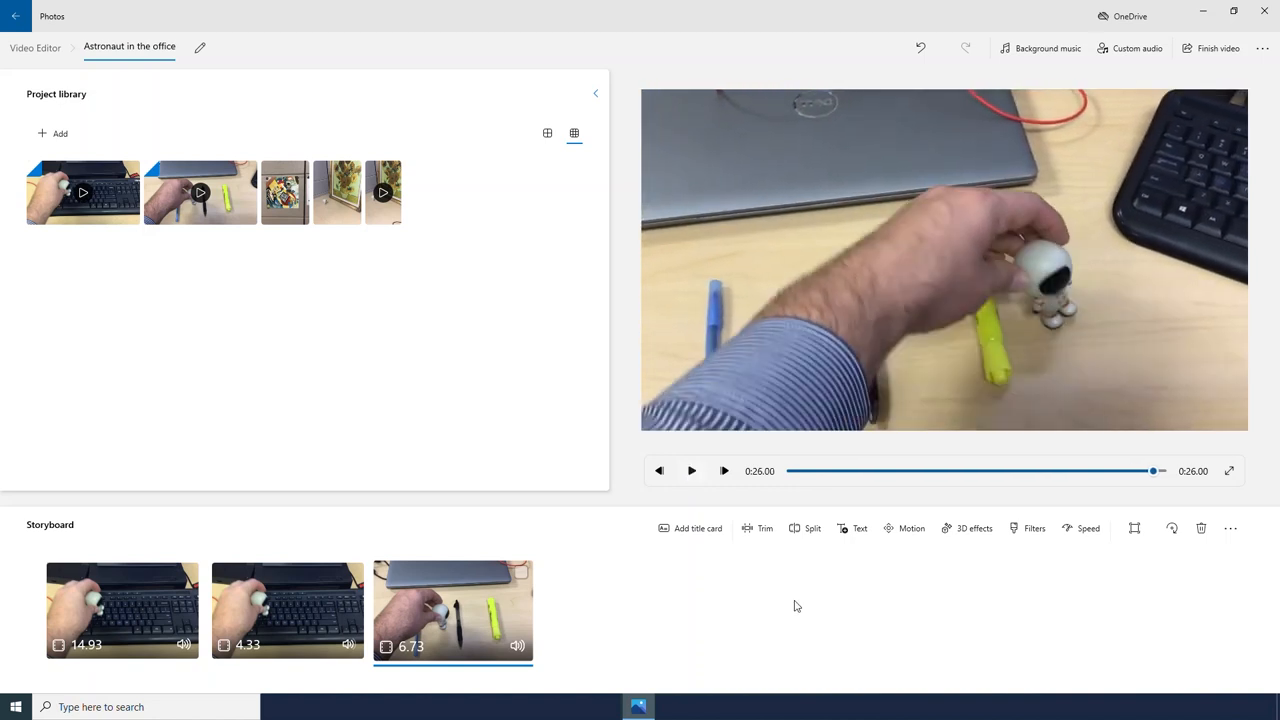
{"action": "mouse_move", "coordinate": [798, 629]}
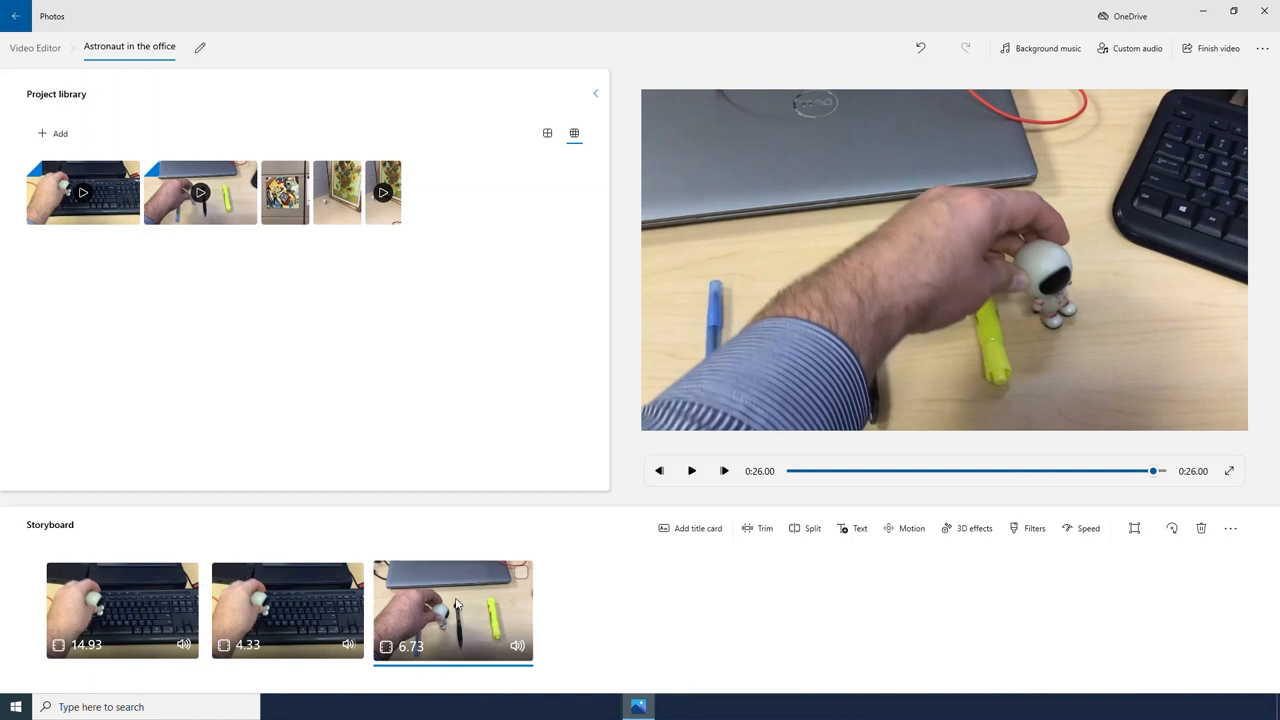
{"action": "mouse_move", "coordinate": [519, 579]}
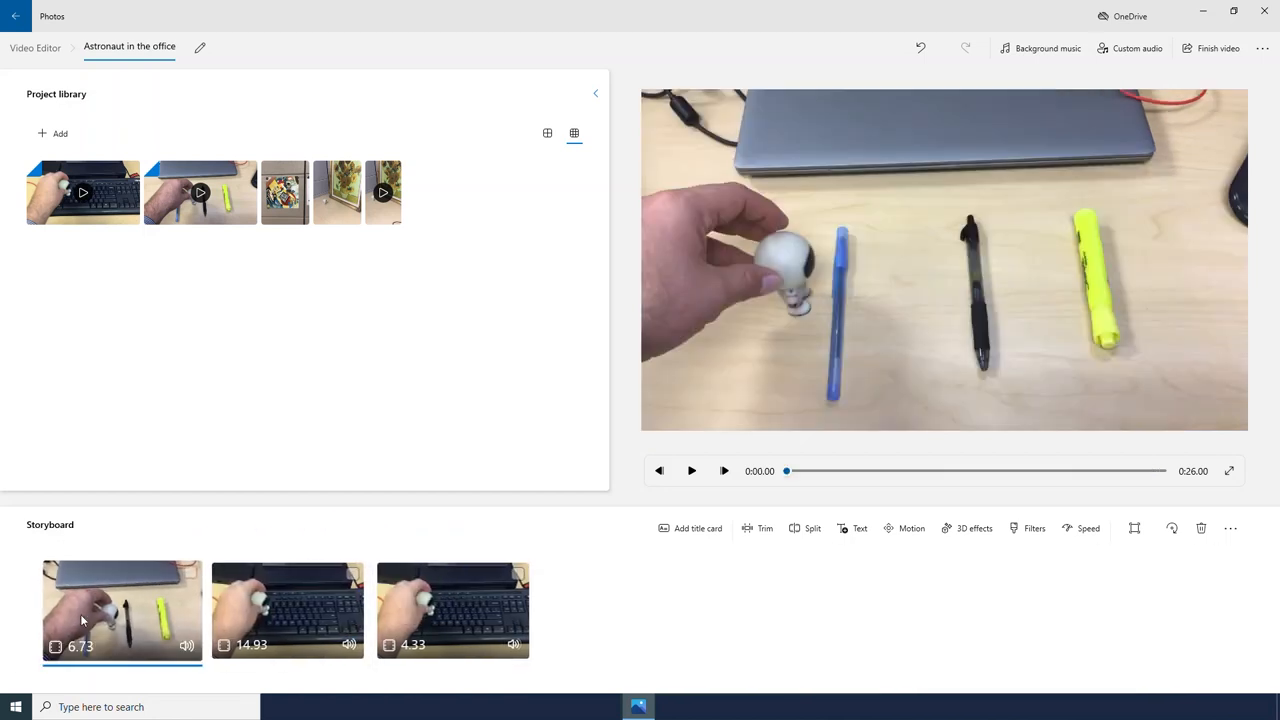
- Move the 6.73-second pens clip to the front, preview it, and select the sunflower video
{"action": "left_click", "coordinate": [692, 470]}
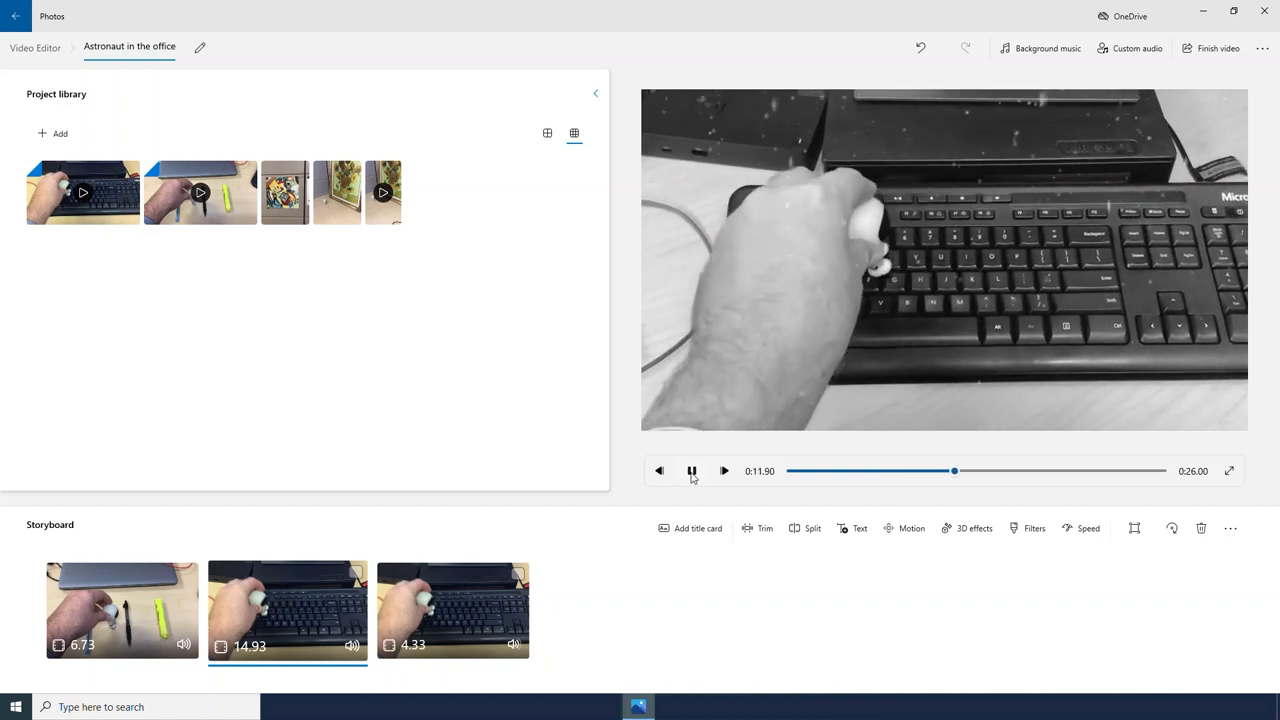
{"action": "left_click", "coordinate": [691, 470]}
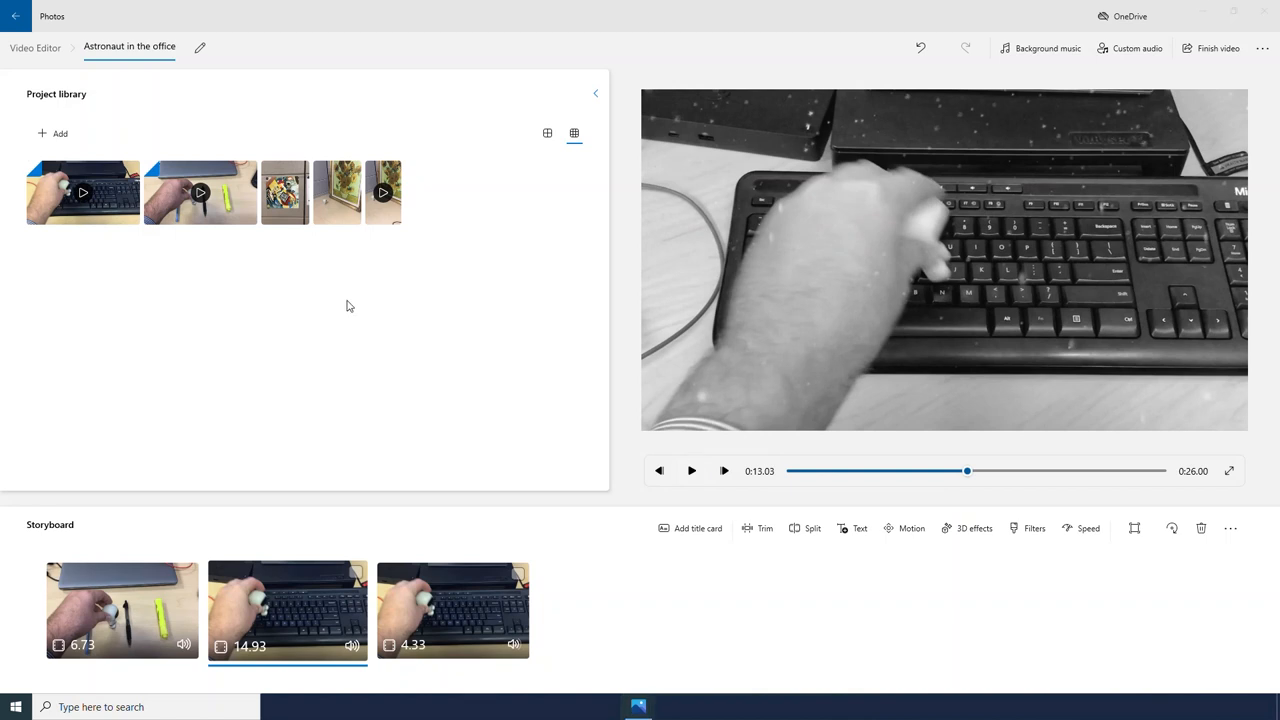
{"action": "mouse_move", "coordinate": [389, 229]}
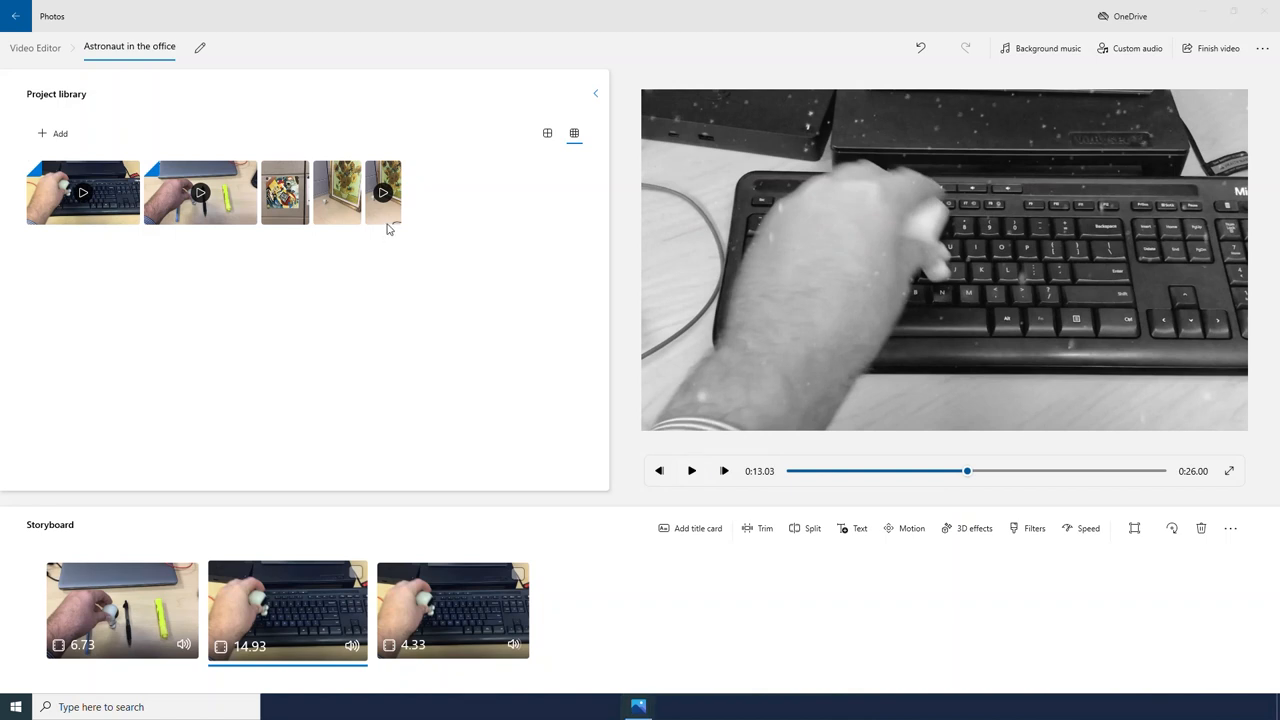
{"action": "left_click", "coordinate": [381, 192]}
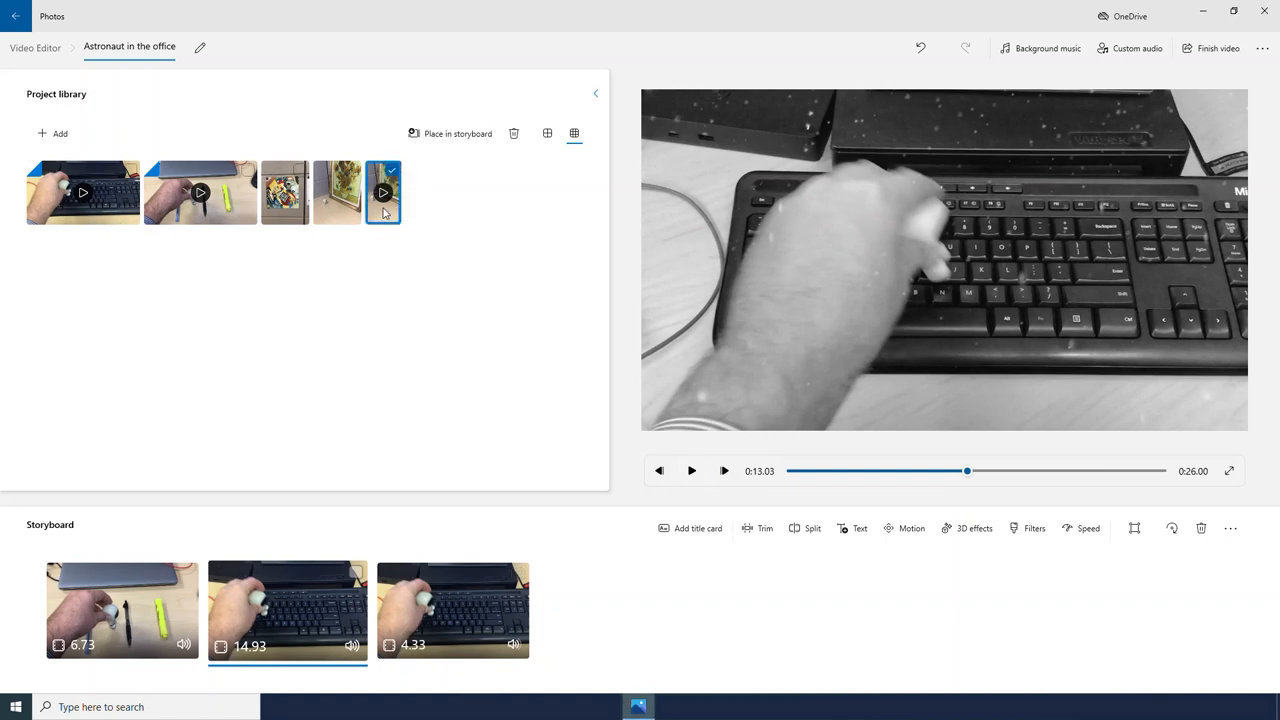
- Place the 10.61-second sunflower painting video at the end of the storyboard and preview it
{"action": "right_click", "coordinate": [383, 211]}
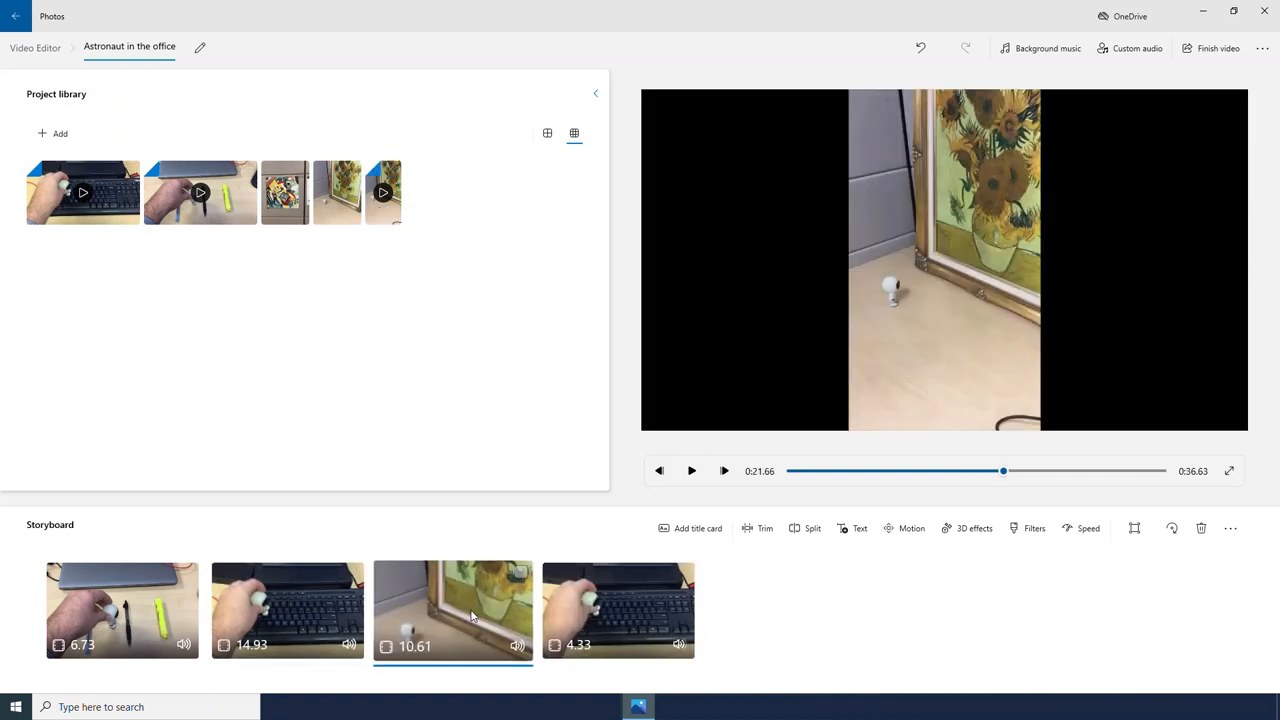
{"action": "left_click_drag", "start_coordinate": [453, 610], "coordinate": [508, 630]}
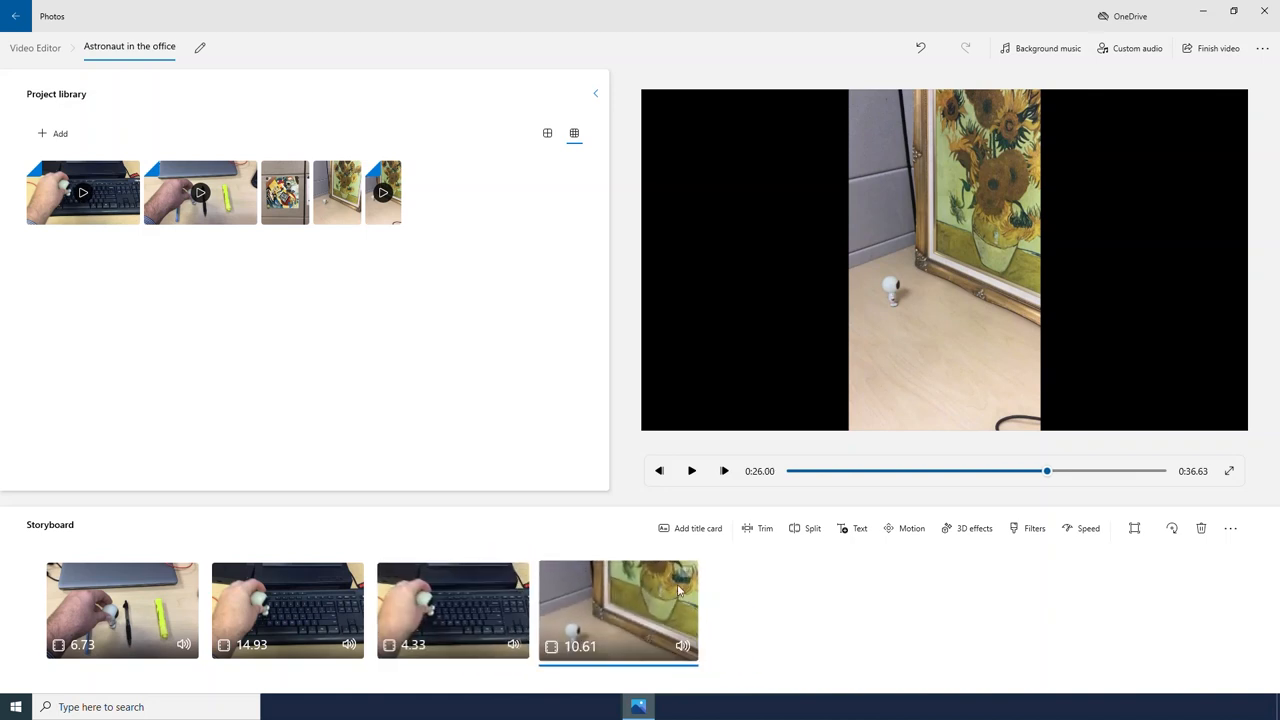
{"action": "mouse_move", "coordinate": [692, 475]}
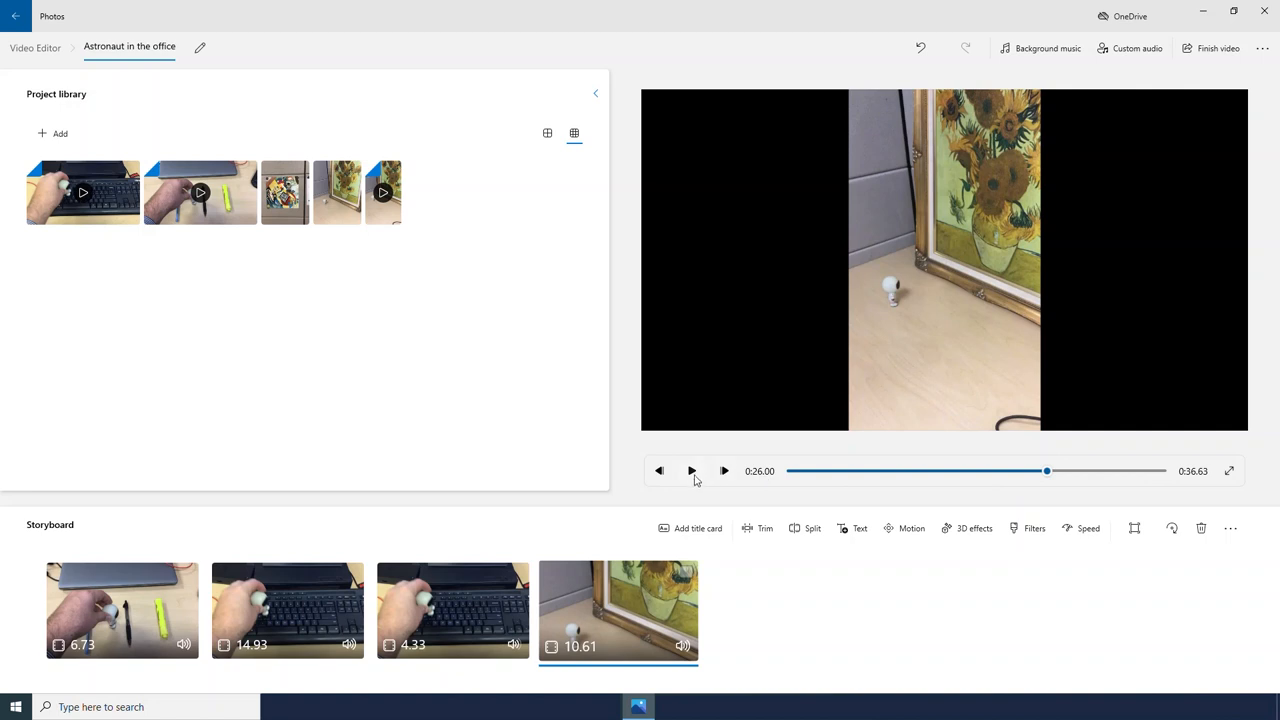
{"action": "left_click", "coordinate": [691, 470]}
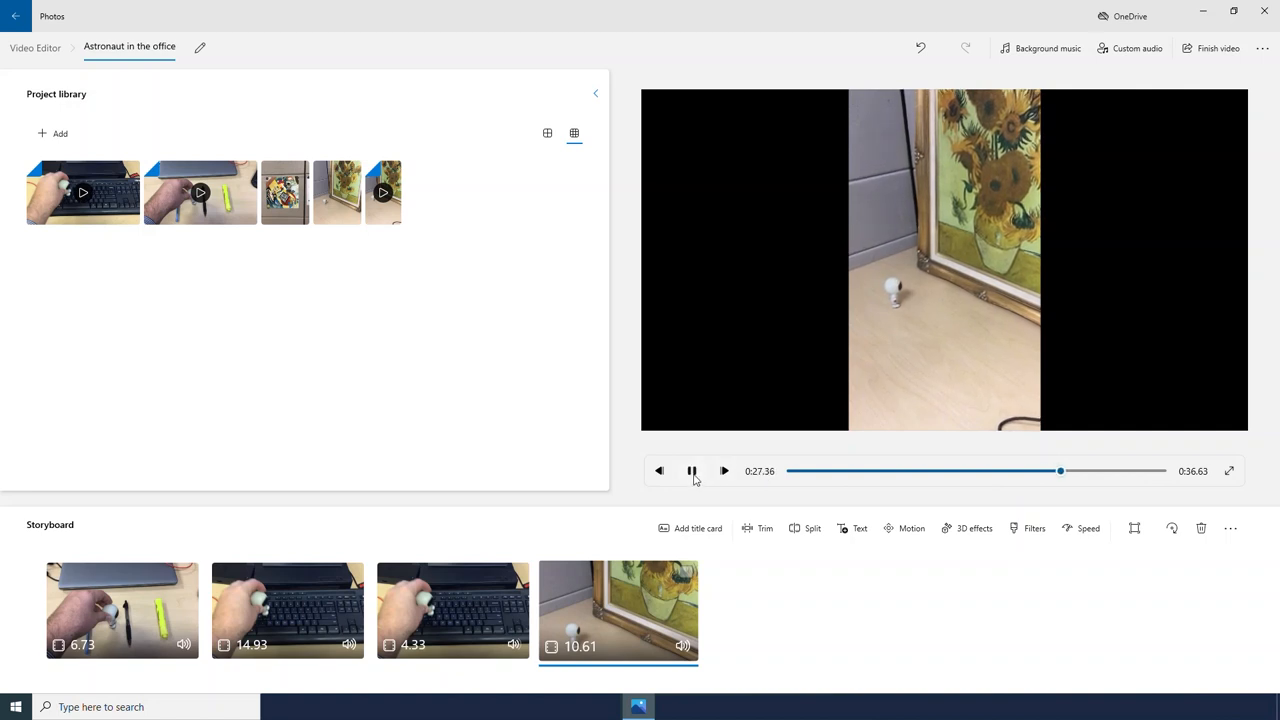
{"action": "left_click", "coordinate": [691, 470]}
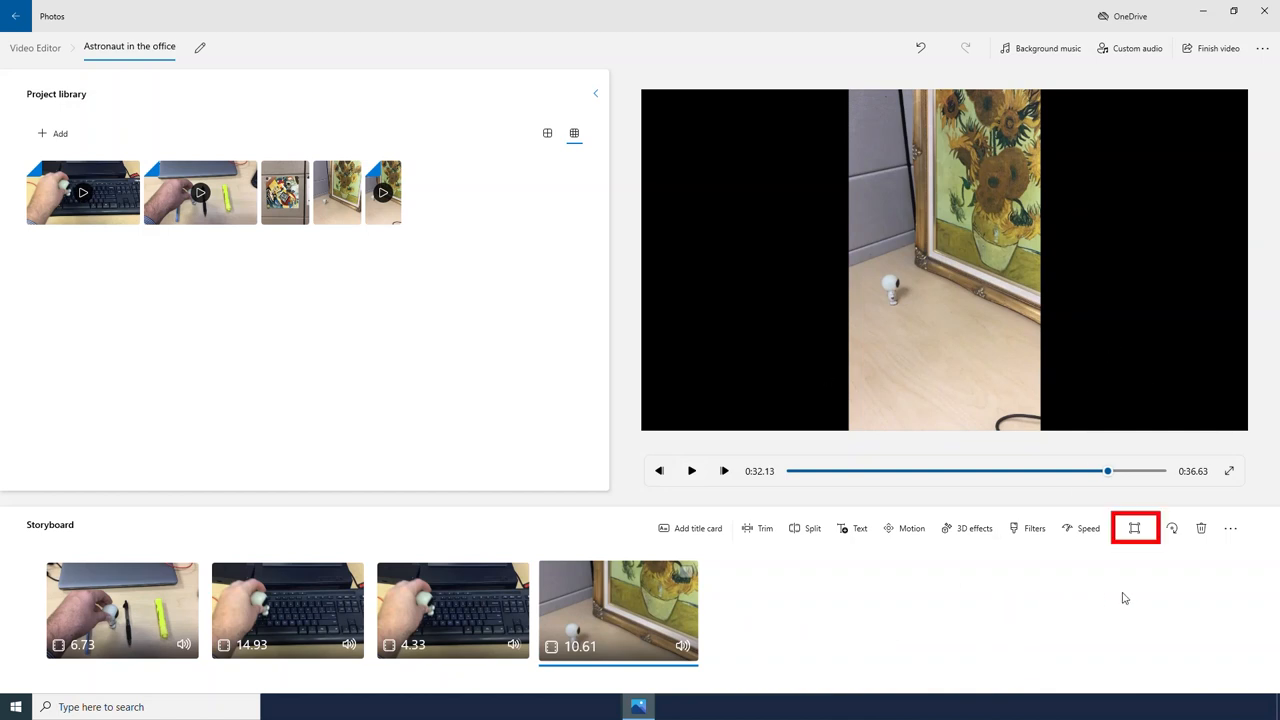
- Remove black bars from the sunflower painting clip and preview the reframed clip
{"action": "left_click", "coordinate": [1137, 528]}
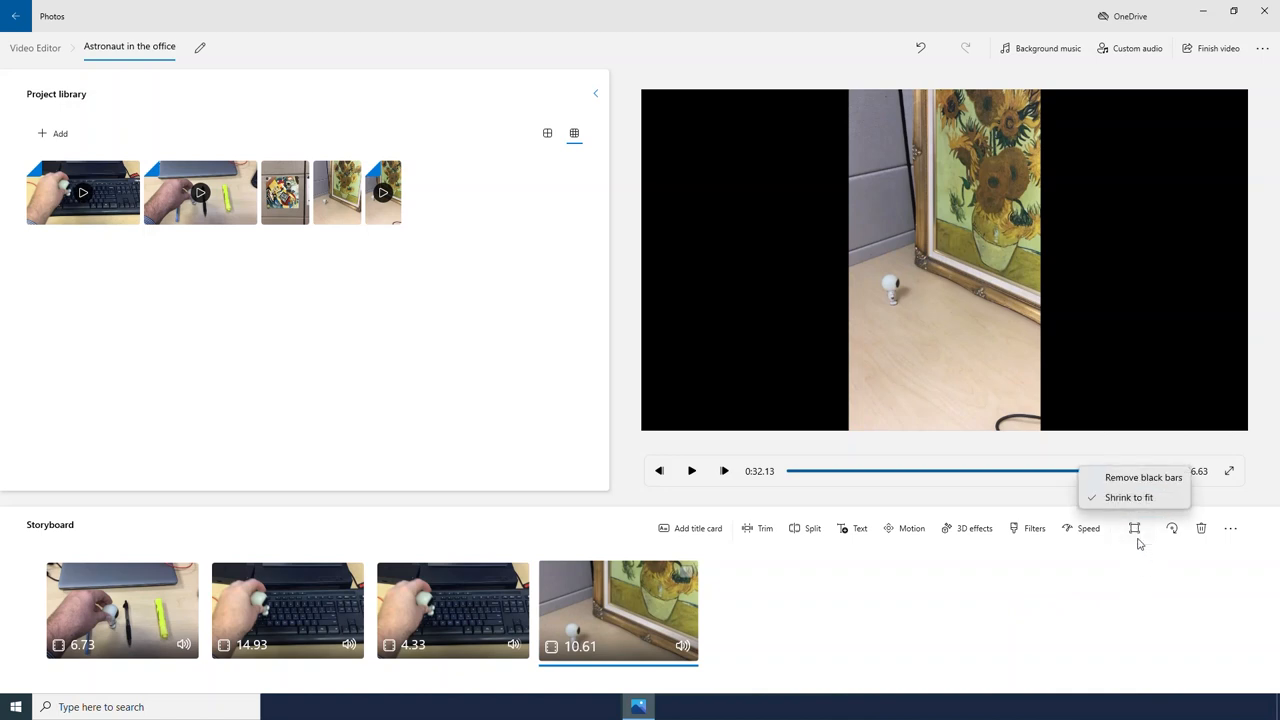
{"action": "left_click", "coordinate": [1143, 477]}
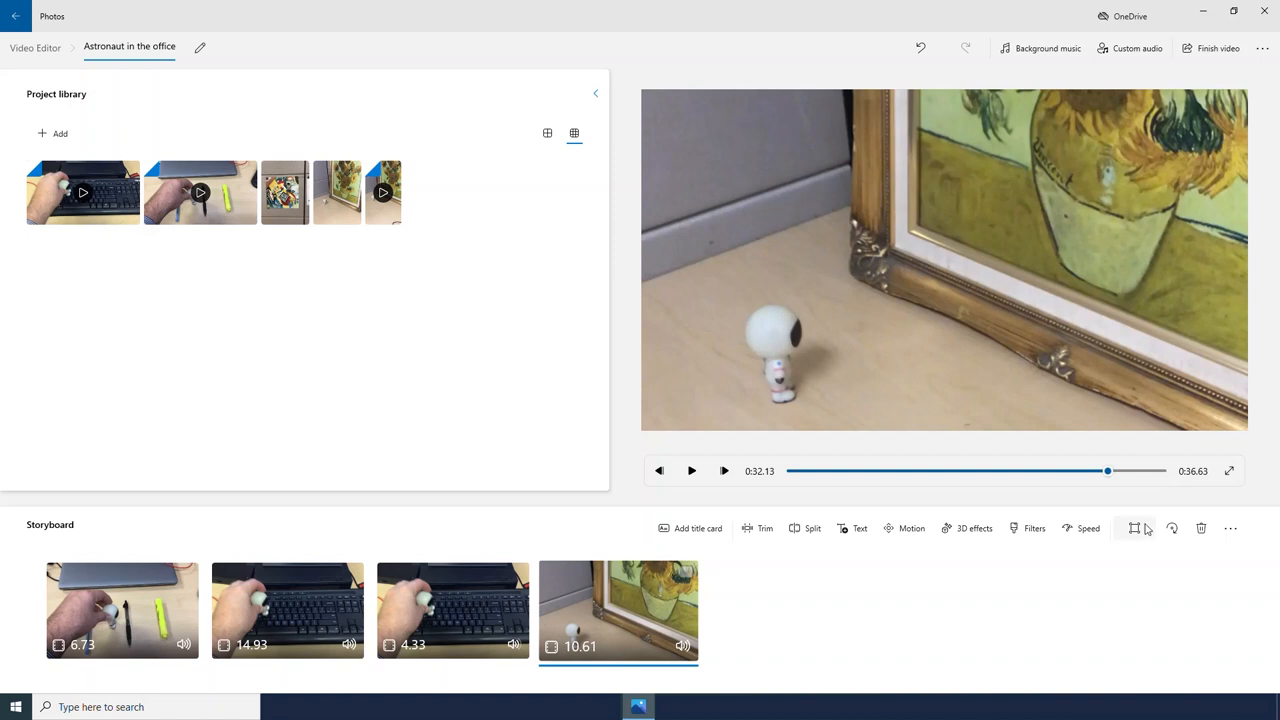
{"action": "left_click_drag", "start_coordinate": [1108, 471], "coordinate": [1090, 471]}
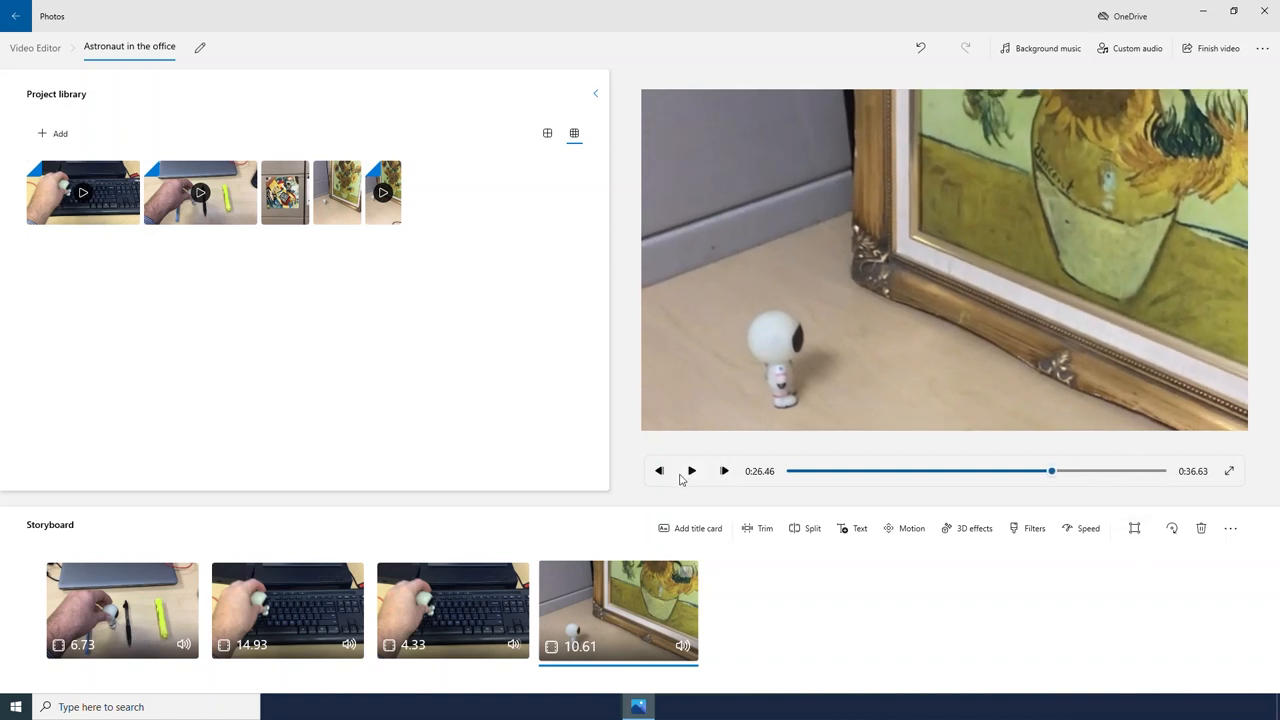
{"action": "left_click", "coordinate": [691, 470]}
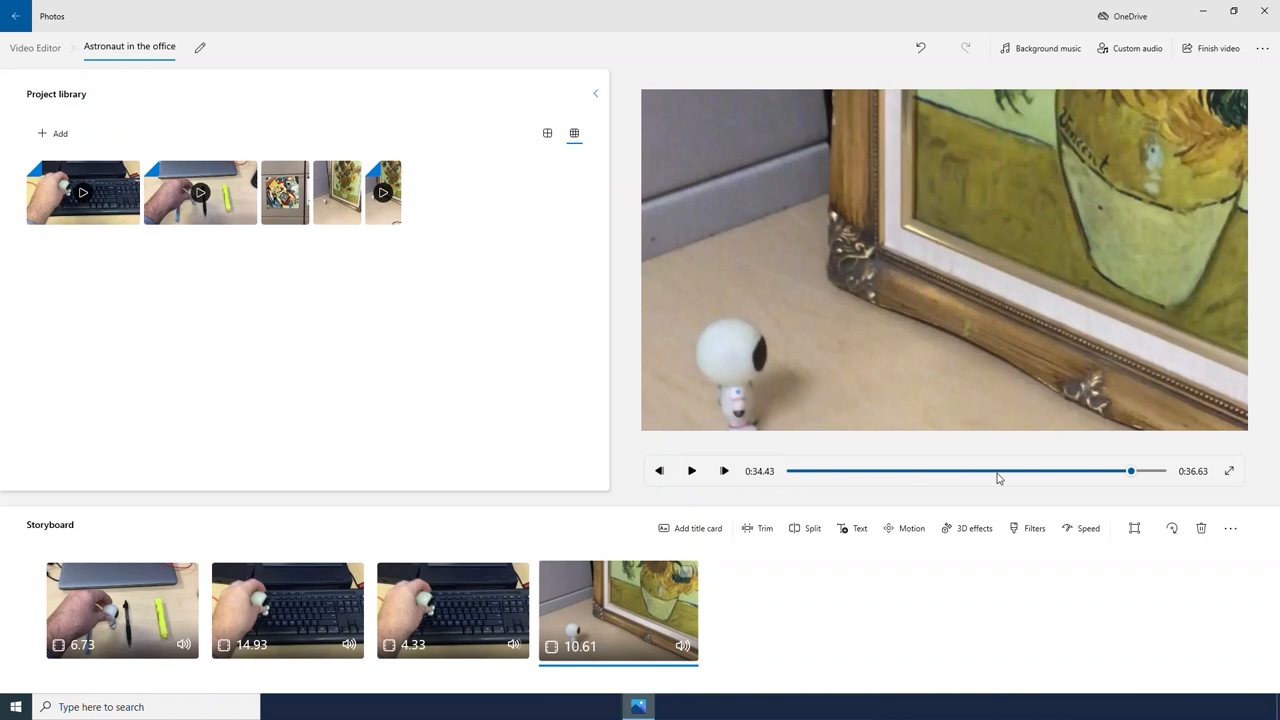
{"action": "left_click_drag", "start_coordinate": [1131, 471], "coordinate": [1114, 471]}
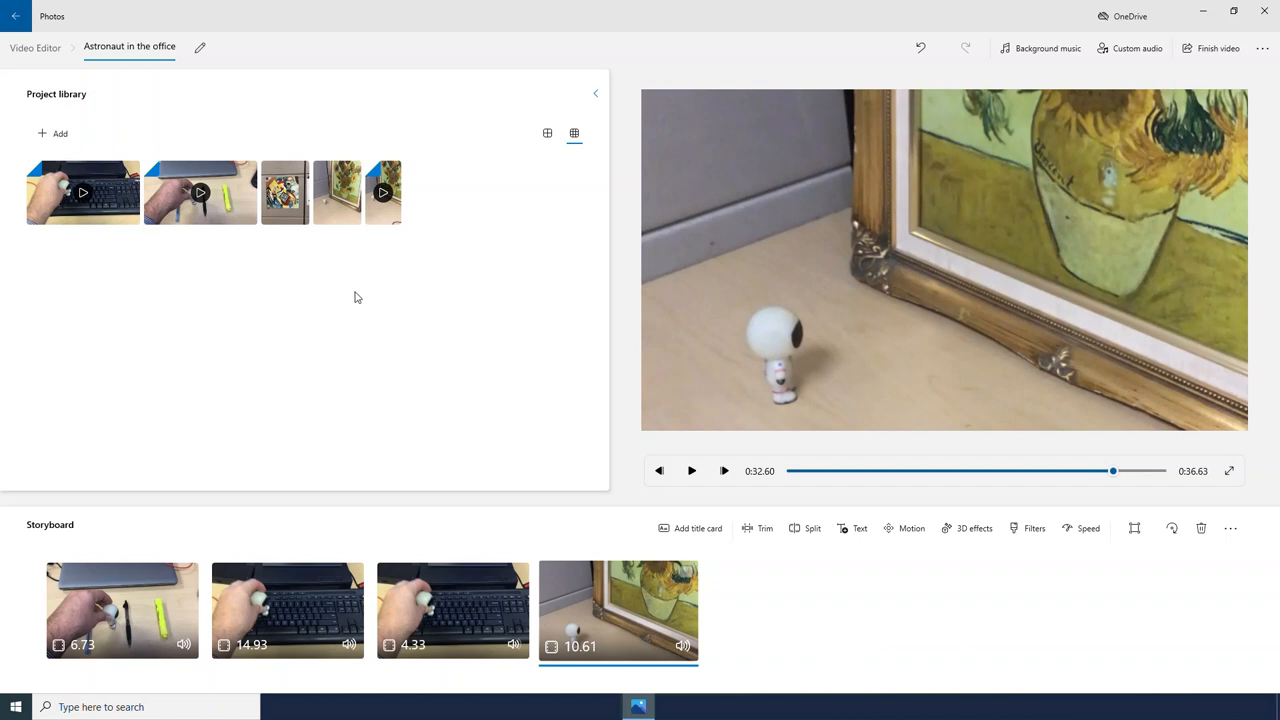
{"action": "left_click_drag", "start_coordinate": [284, 192], "coordinate": [540, 510]}
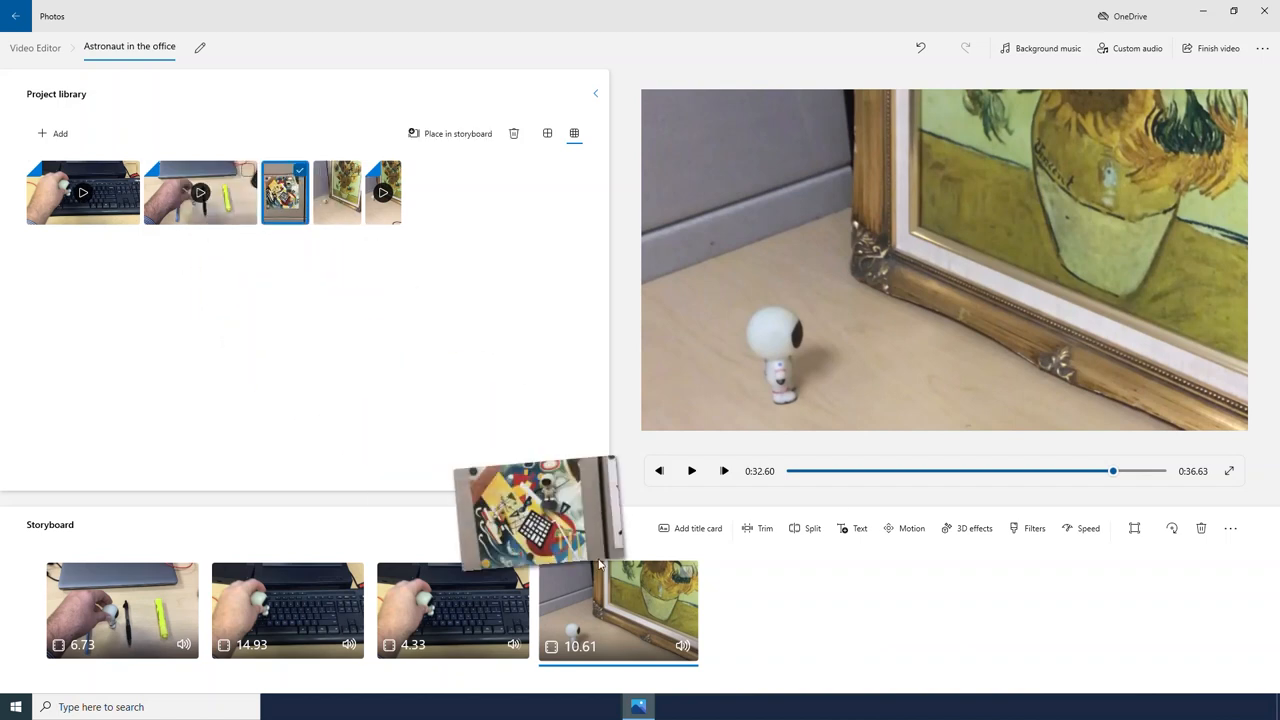
- Add the abstract painting photo as the fifth clip, rotated, with black bars removed
{"action": "left_click_drag", "start_coordinate": [537, 510], "coordinate": [783, 610]}
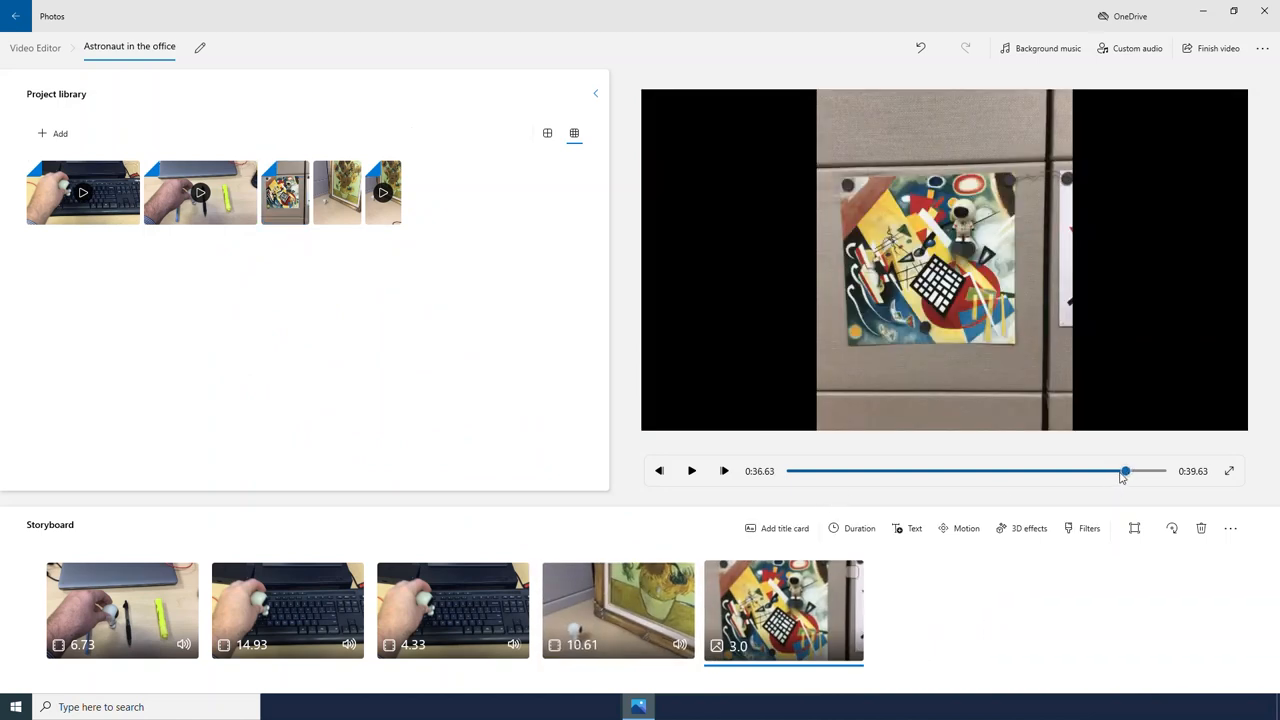
{"action": "mouse_move", "coordinate": [1110, 603]}
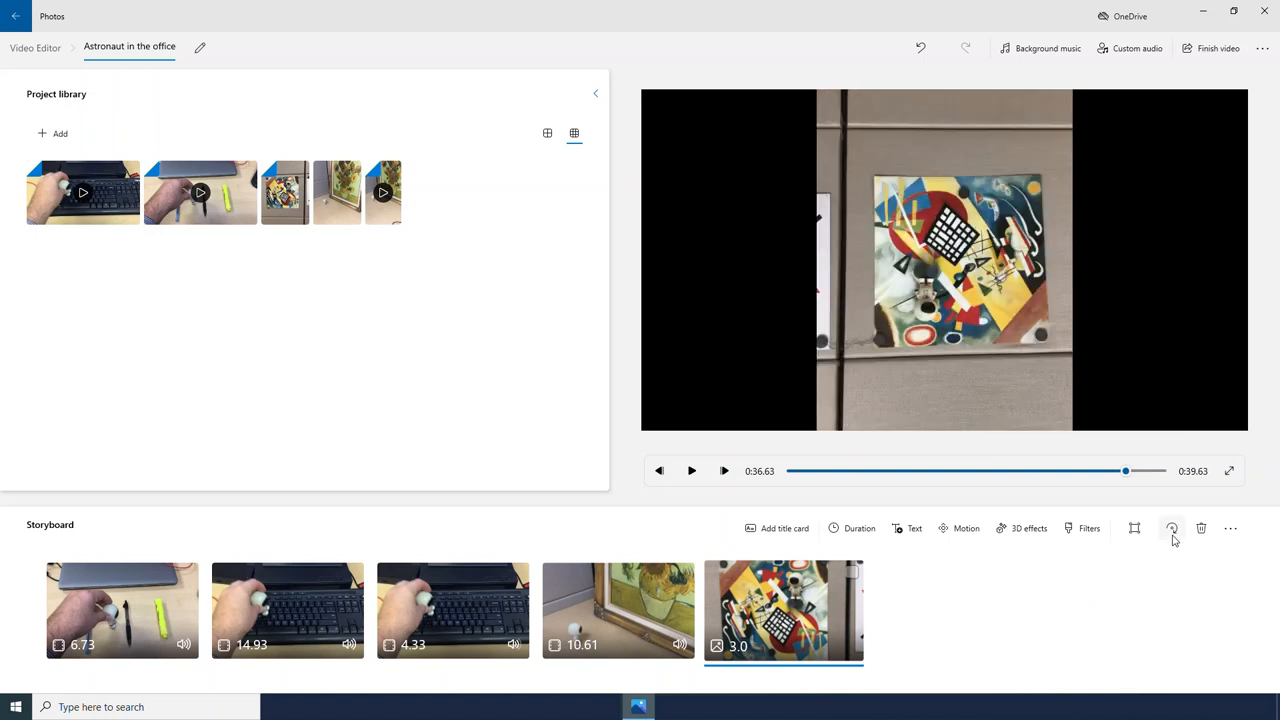
{"action": "left_click", "coordinate": [618, 605]}
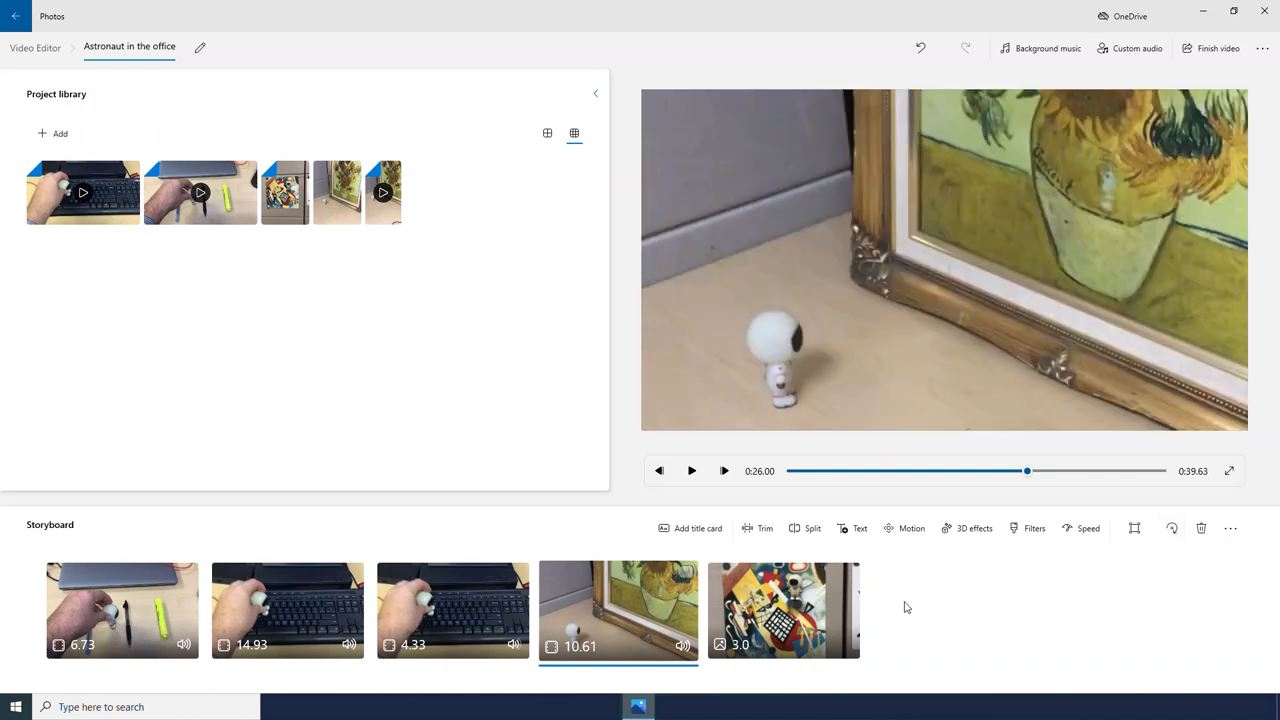
{"action": "left_click", "coordinate": [783, 610]}
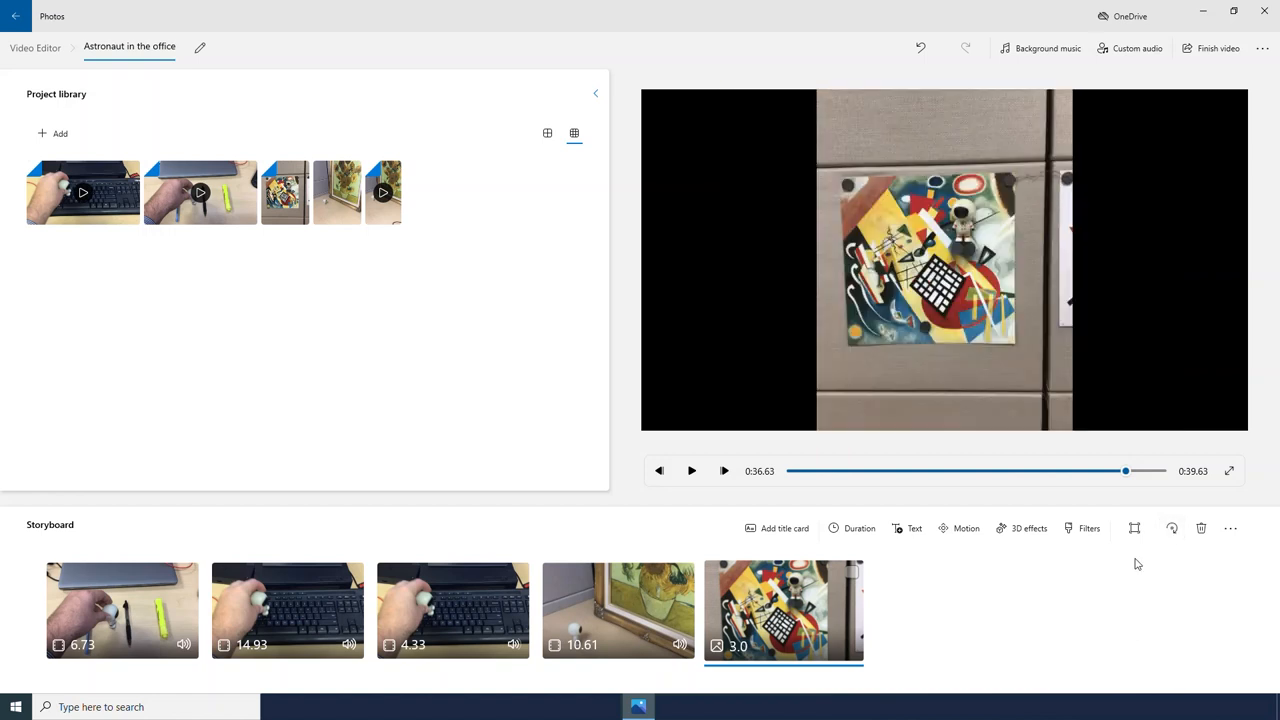
{"action": "left_click", "coordinate": [1134, 528]}
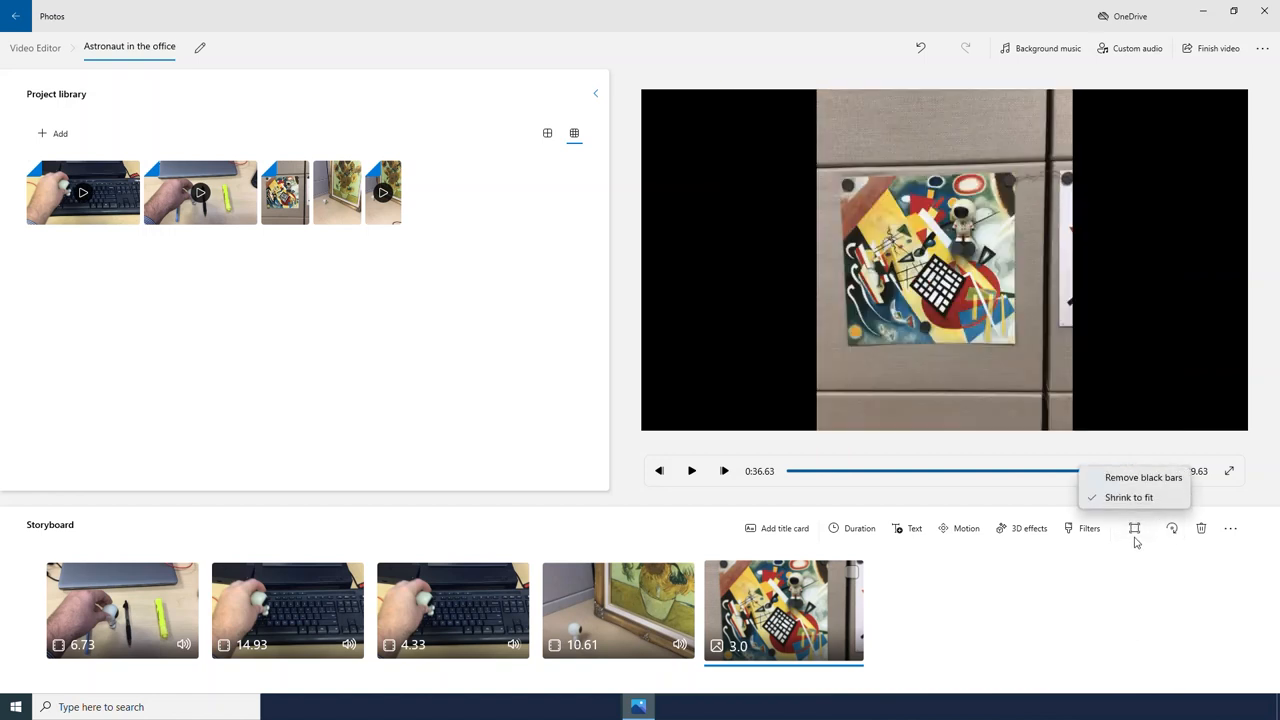
{"action": "left_click", "coordinate": [1141, 477]}
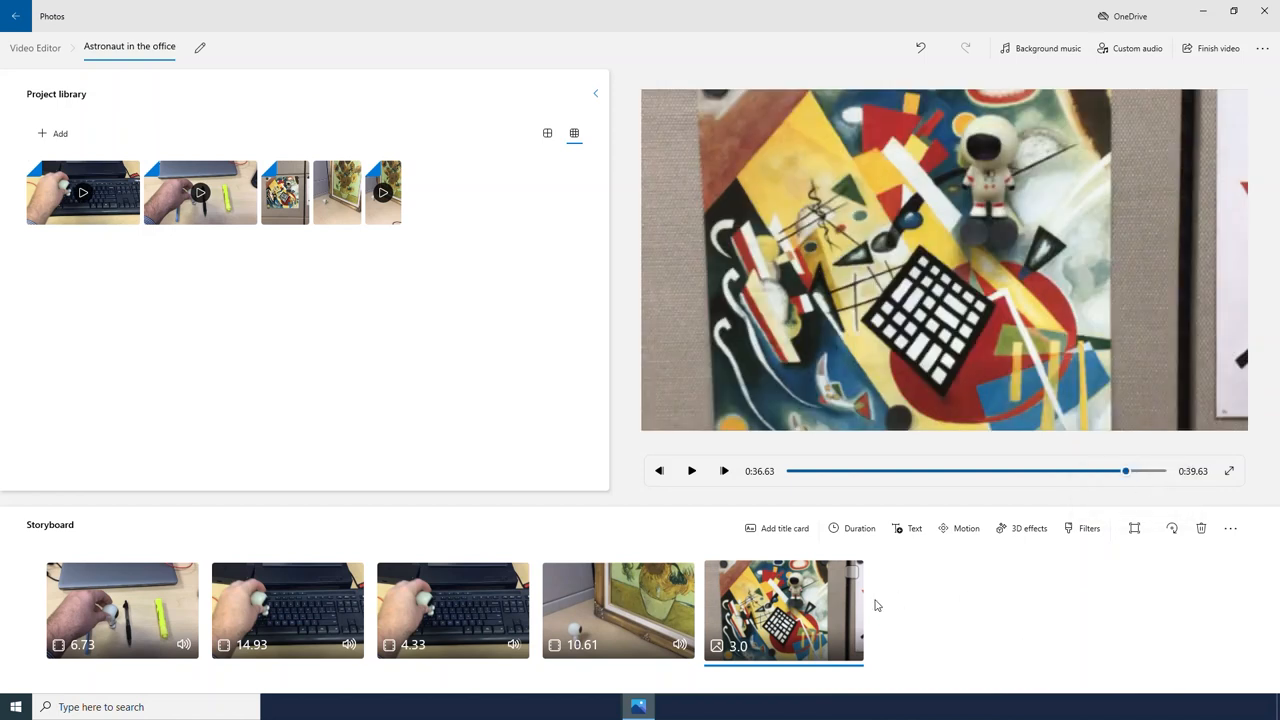
{"action": "left_click", "coordinate": [859, 528]}
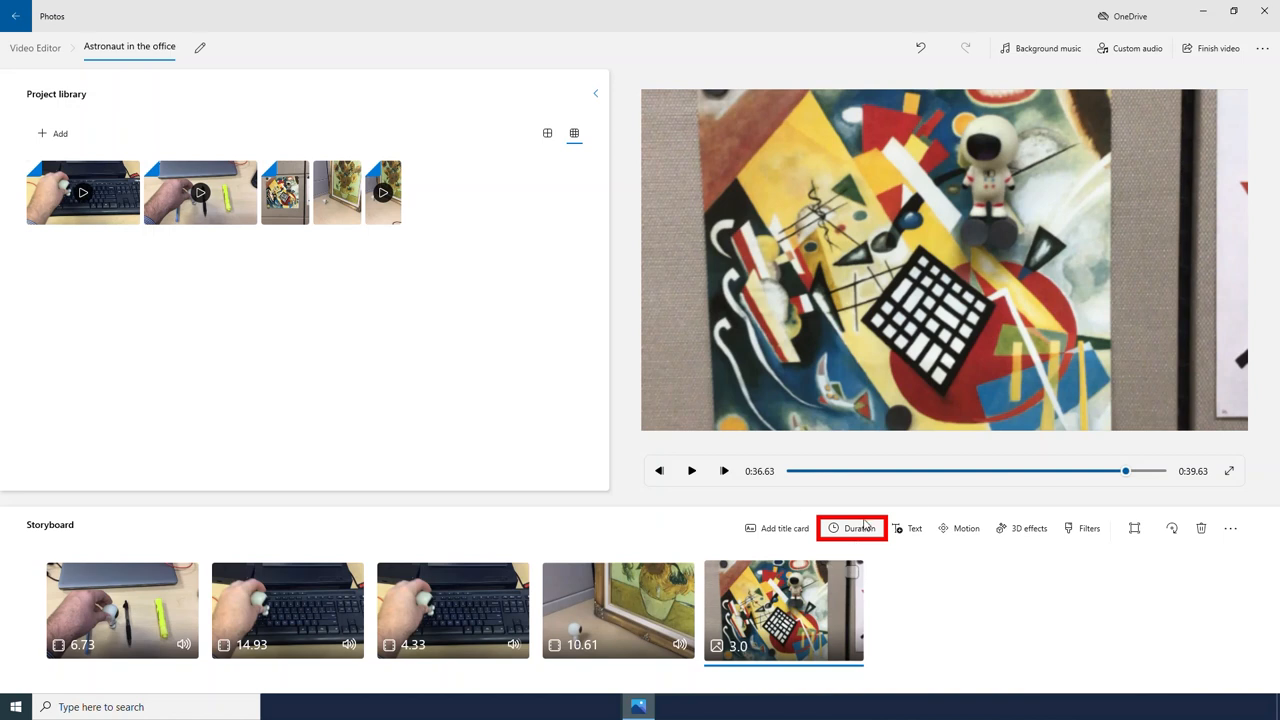
- Give the abstract painting photo a custom duration of 8.0 seconds
{"action": "left_click", "coordinate": [859, 528]}
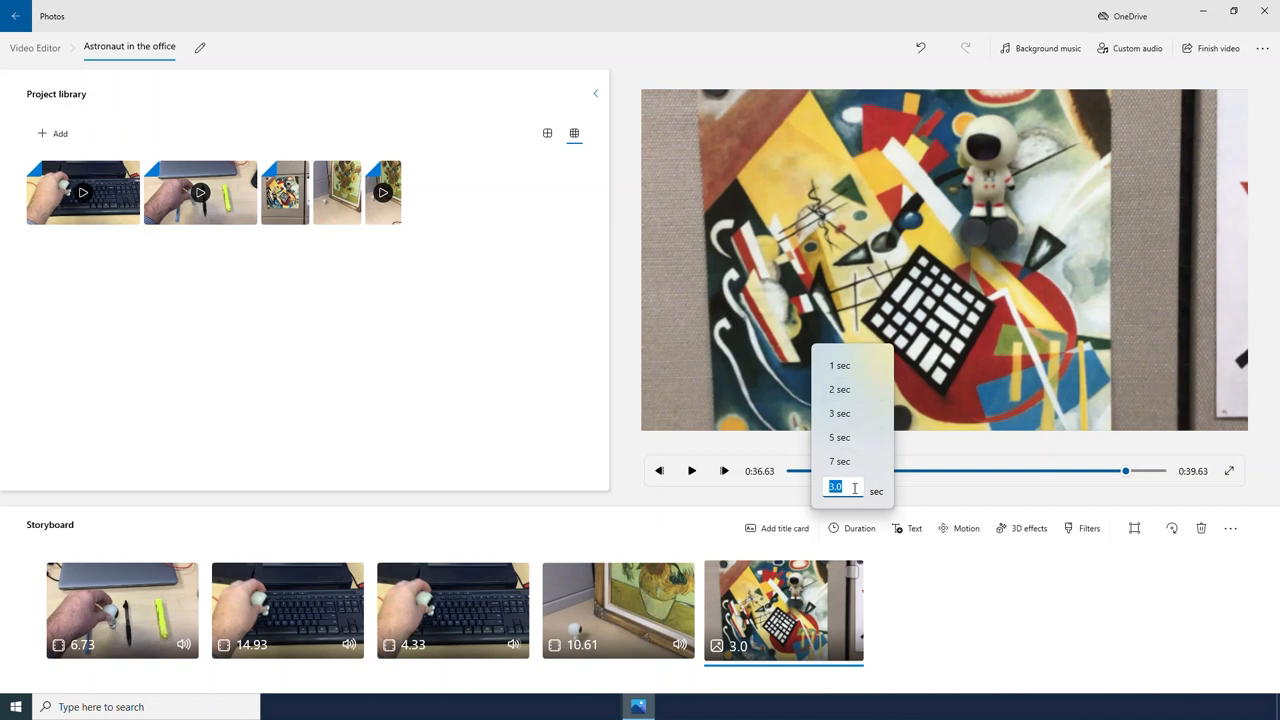
{"action": "type", "text": "8.0"}
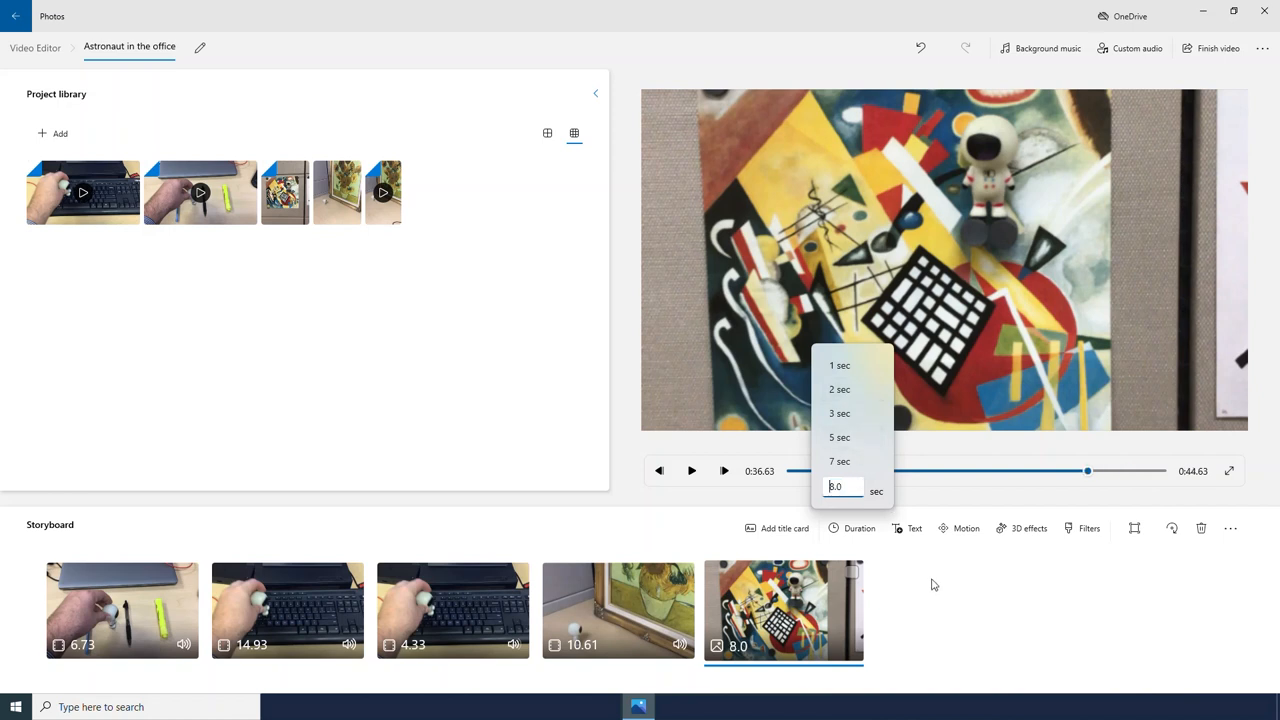
{"action": "left_click", "coordinate": [930, 604]}
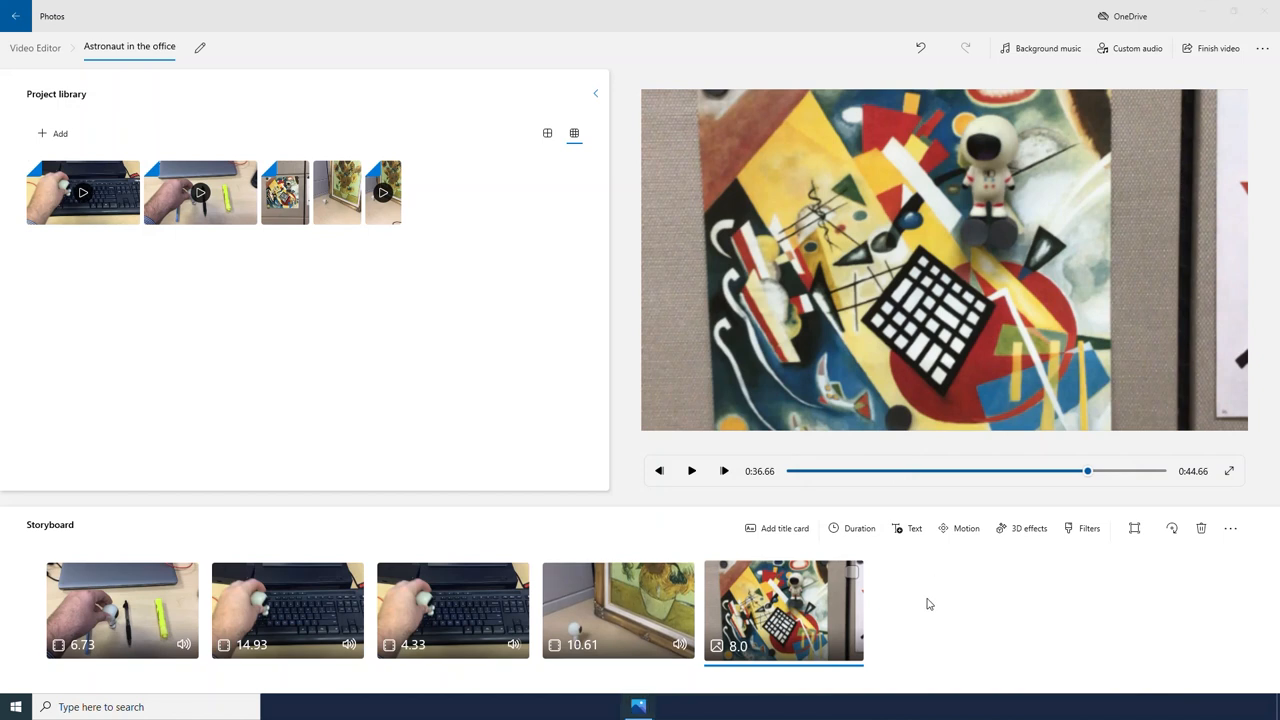
{"action": "left_click", "coordinate": [959, 528]}
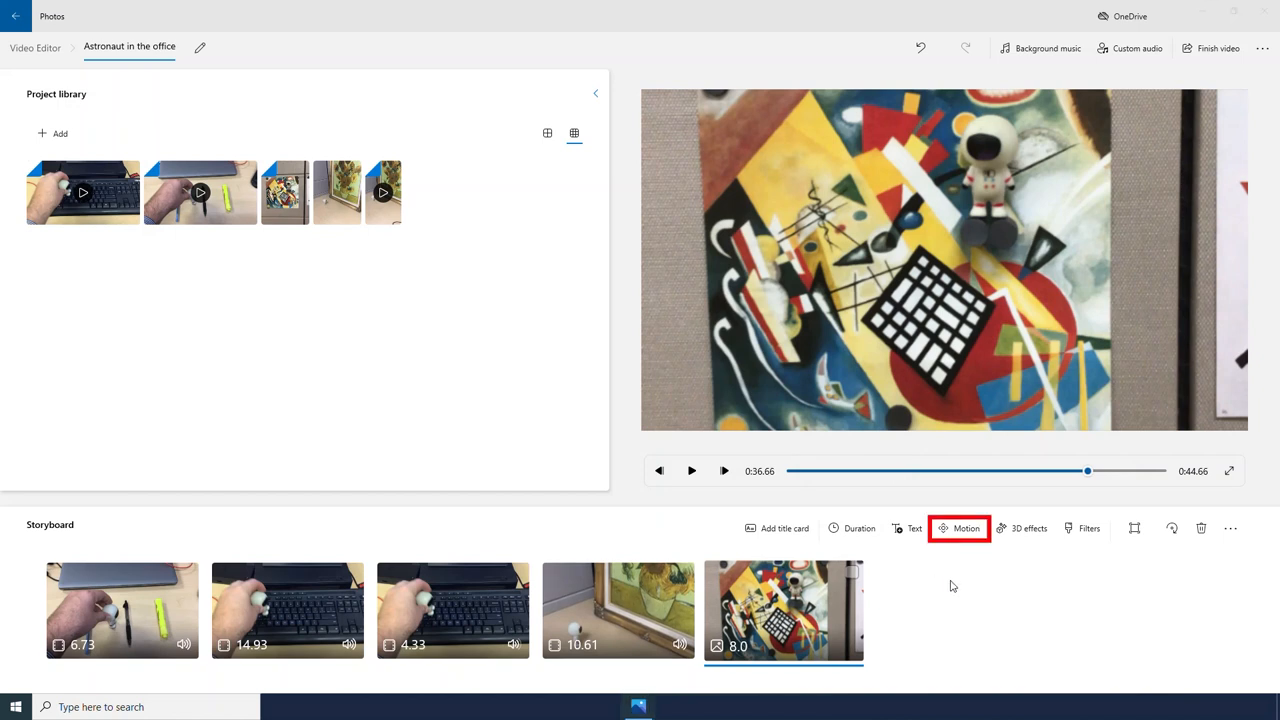
{"action": "left_click", "coordinate": [961, 528]}
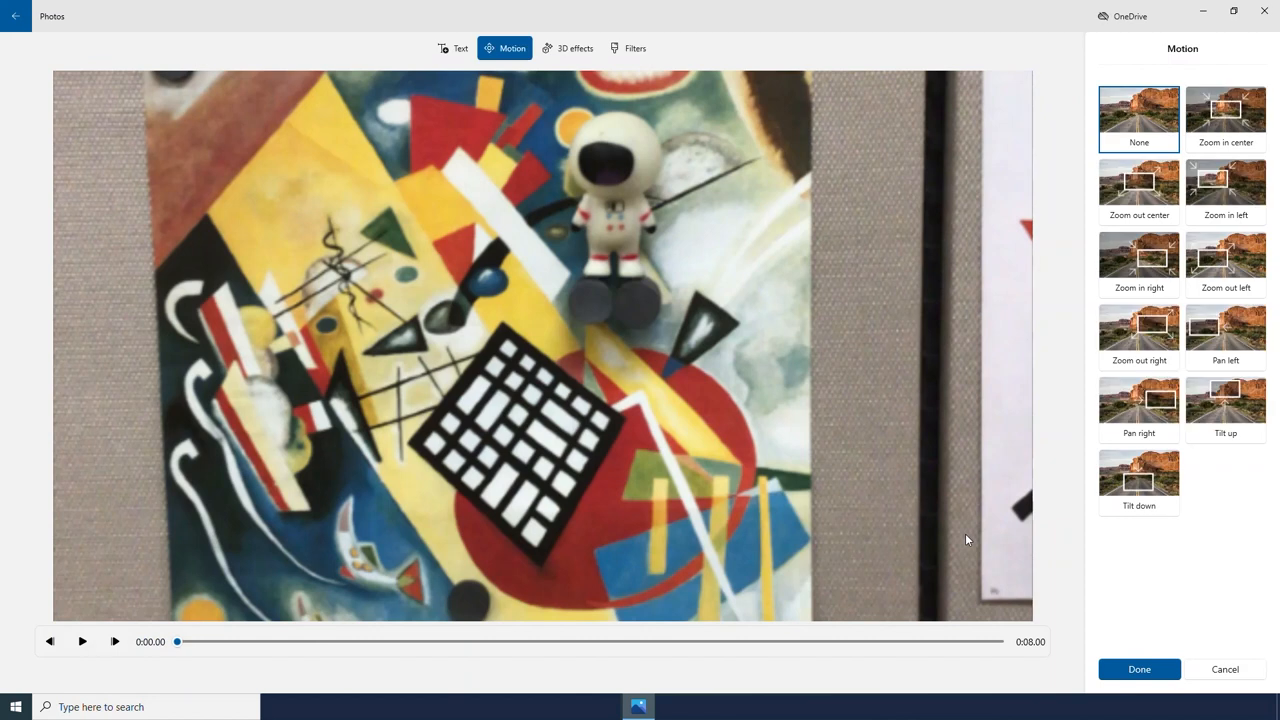
{"action": "mouse_move", "coordinate": [833, 331]}
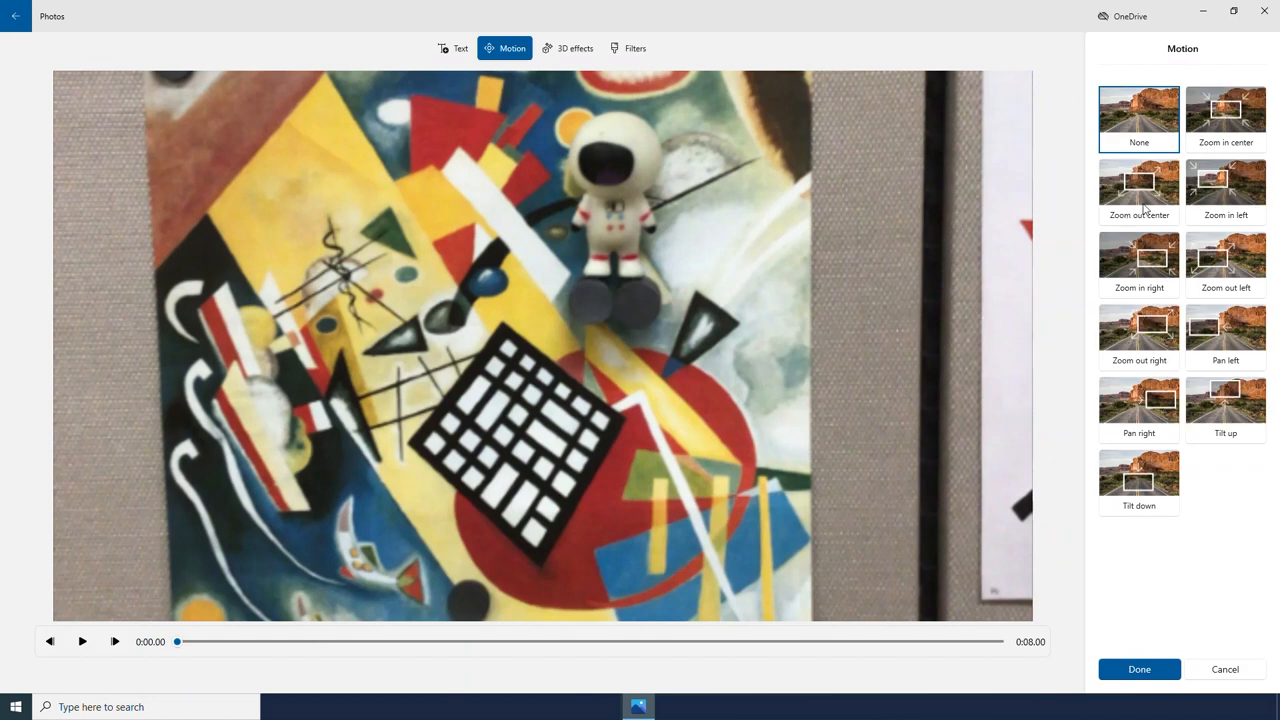
- Preview Zoom out center, then apply Pan left motion to the painting photo
{"action": "left_click", "coordinate": [1138, 188]}
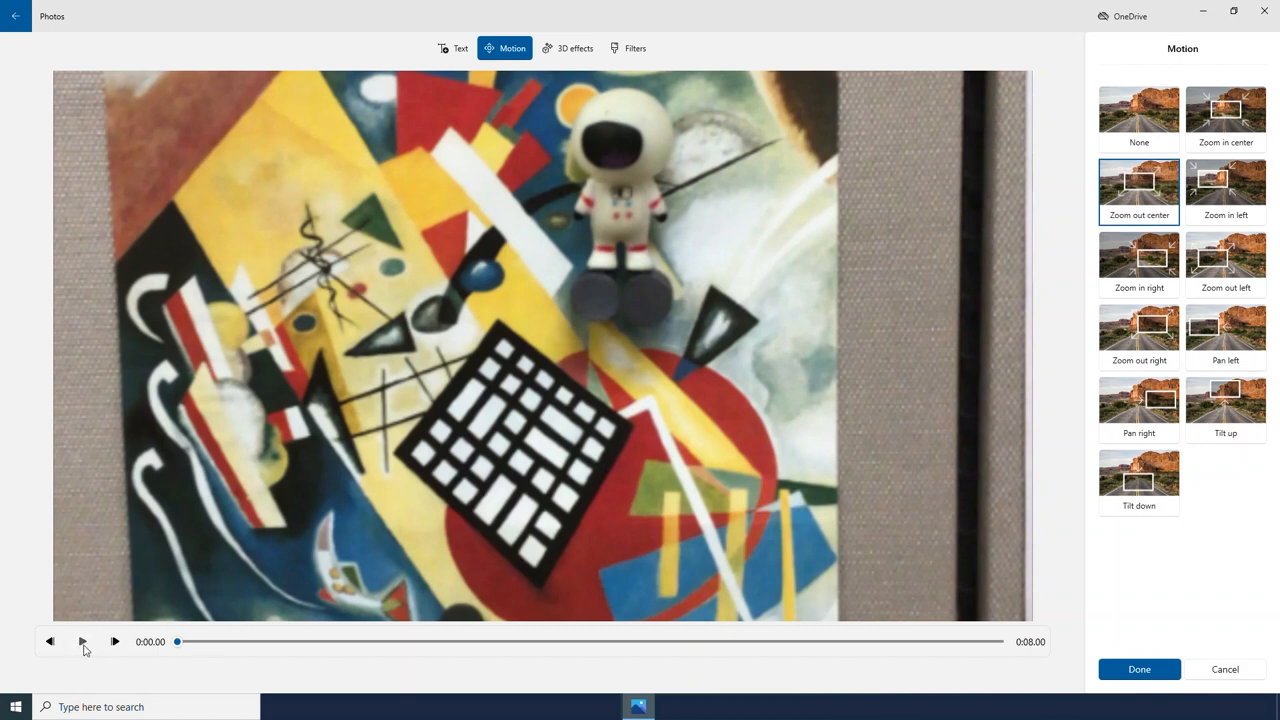
{"action": "left_click", "coordinate": [83, 642]}
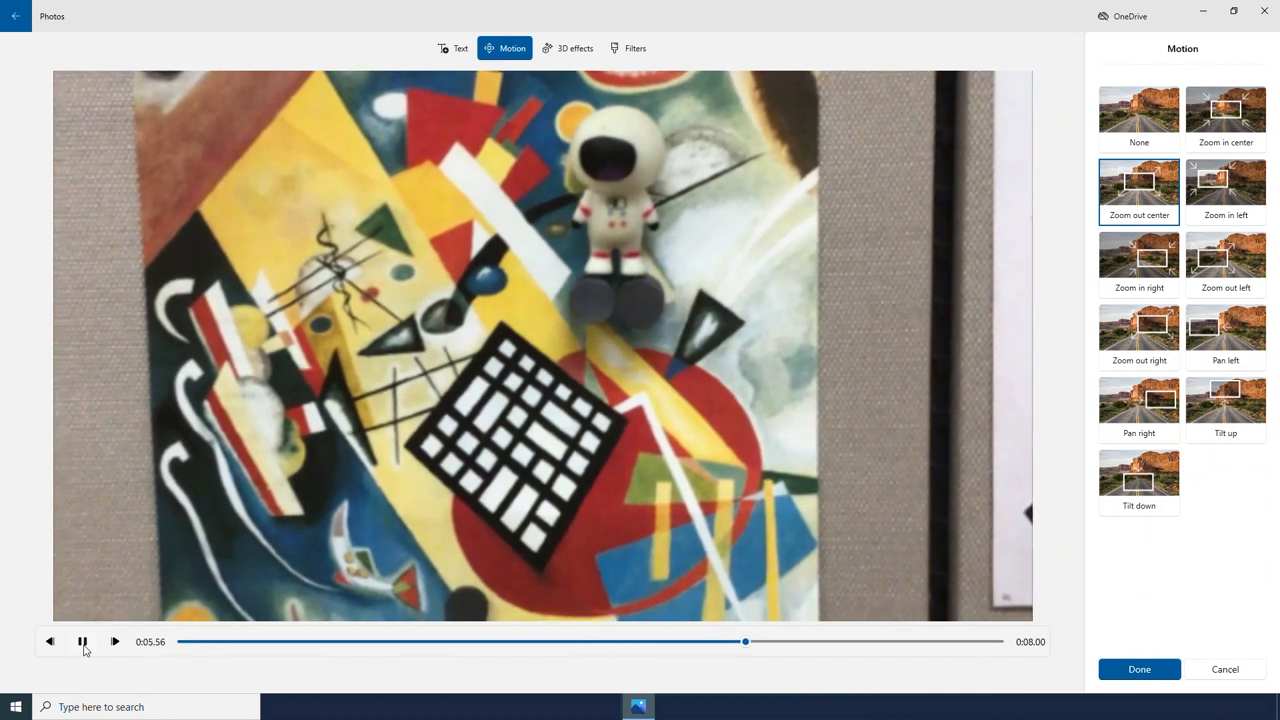
{"action": "left_click", "coordinate": [1226, 337]}
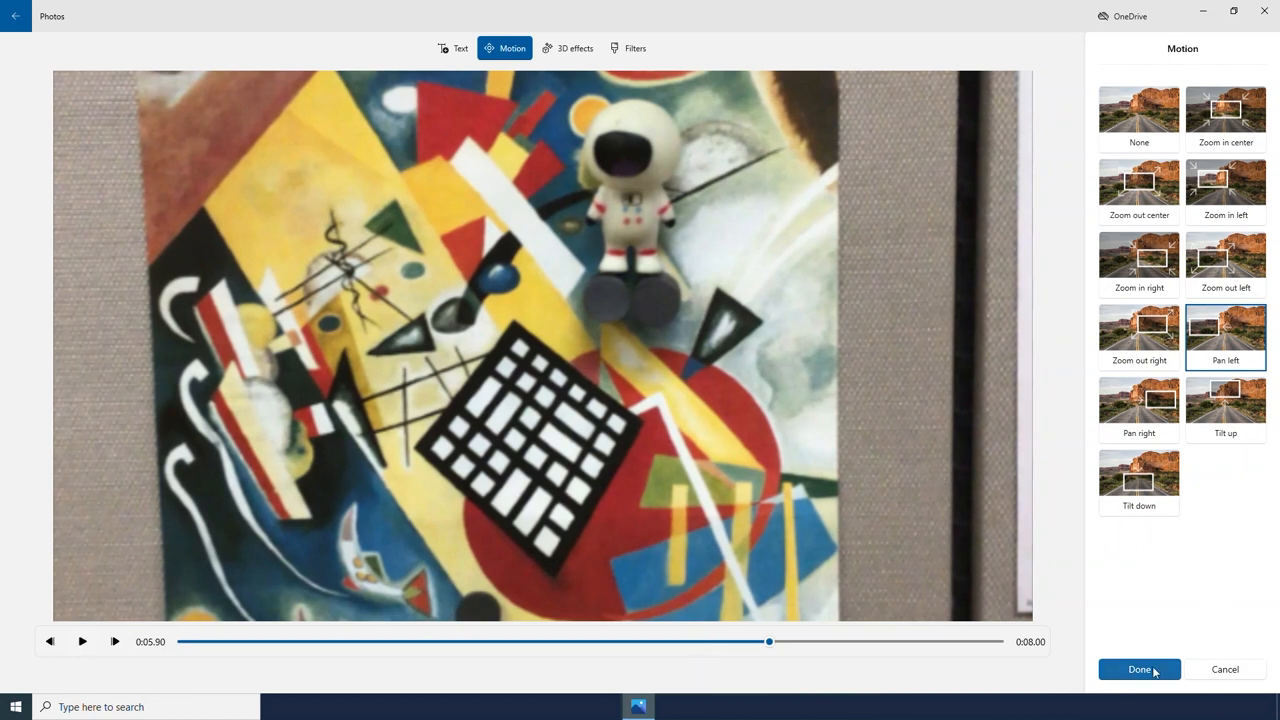
{"action": "left_click", "coordinate": [1139, 669]}
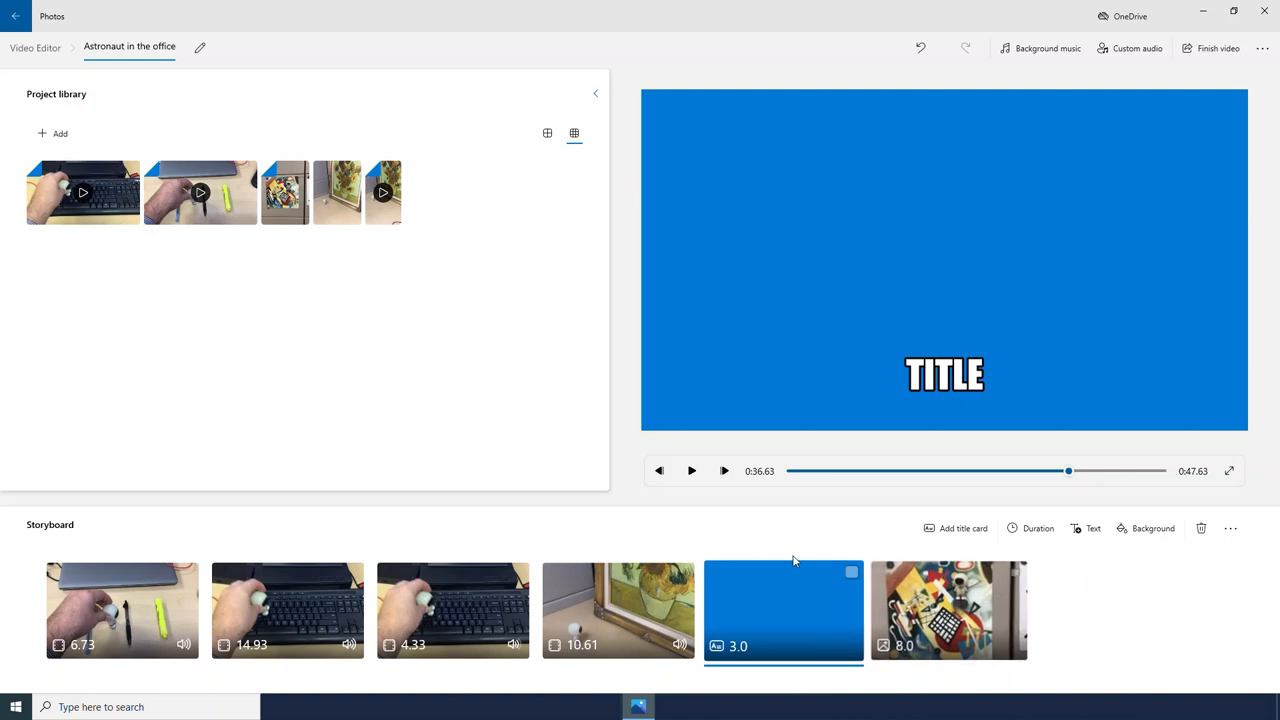
- Drag the title card to the first storyboard position and set it to 5 seconds
{"action": "left_click_drag", "start_coordinate": [783, 610], "coordinate": [365, 590]}
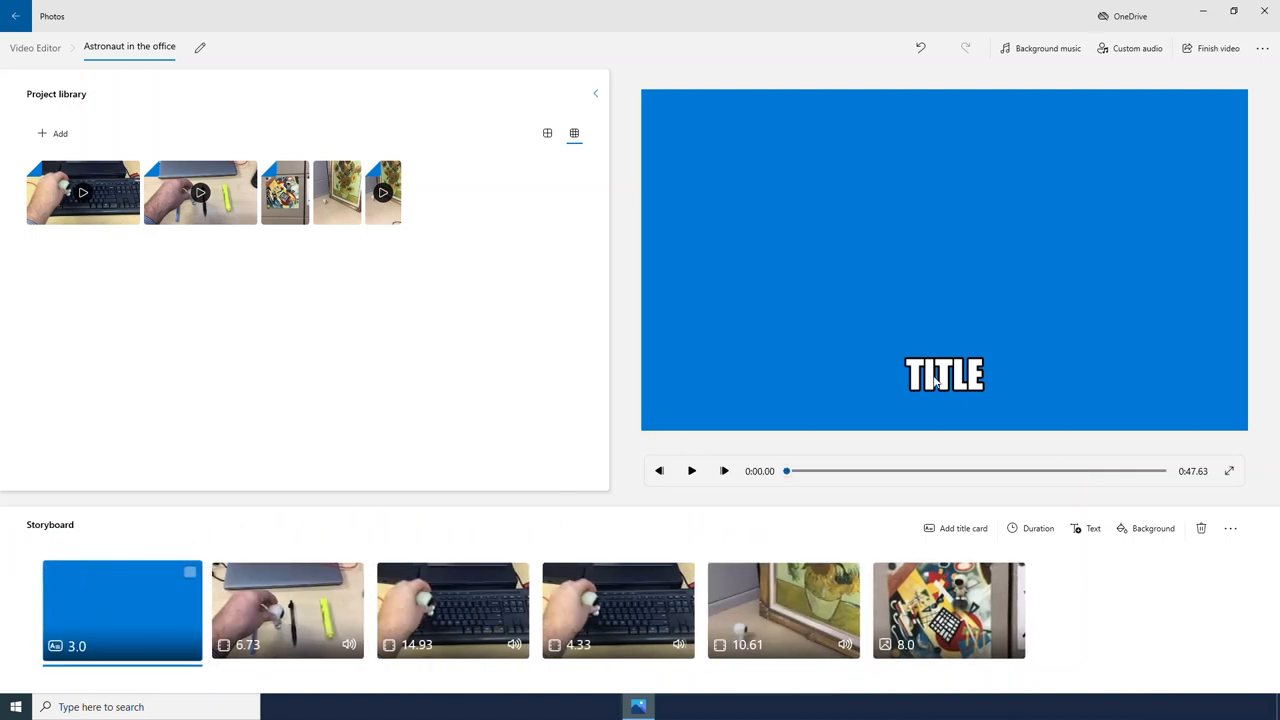
{"action": "mouse_move", "coordinate": [1079, 531]}
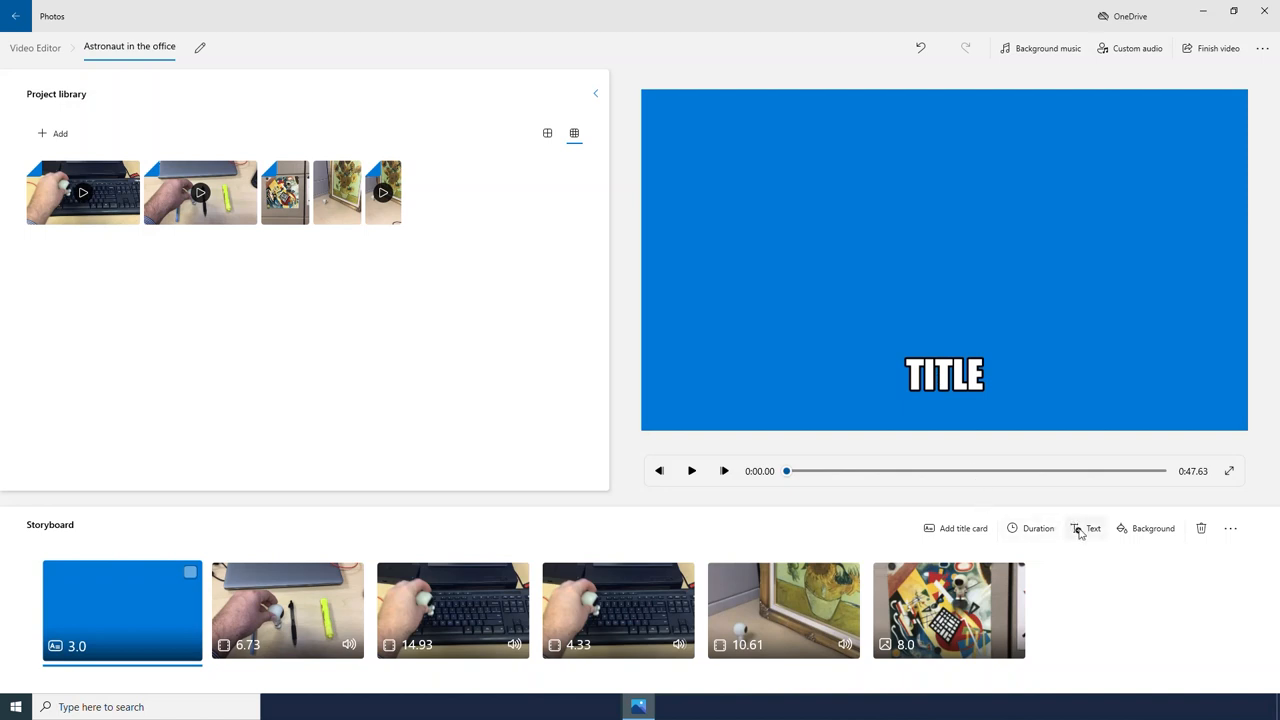
{"action": "mouse_move", "coordinate": [1083, 592]}
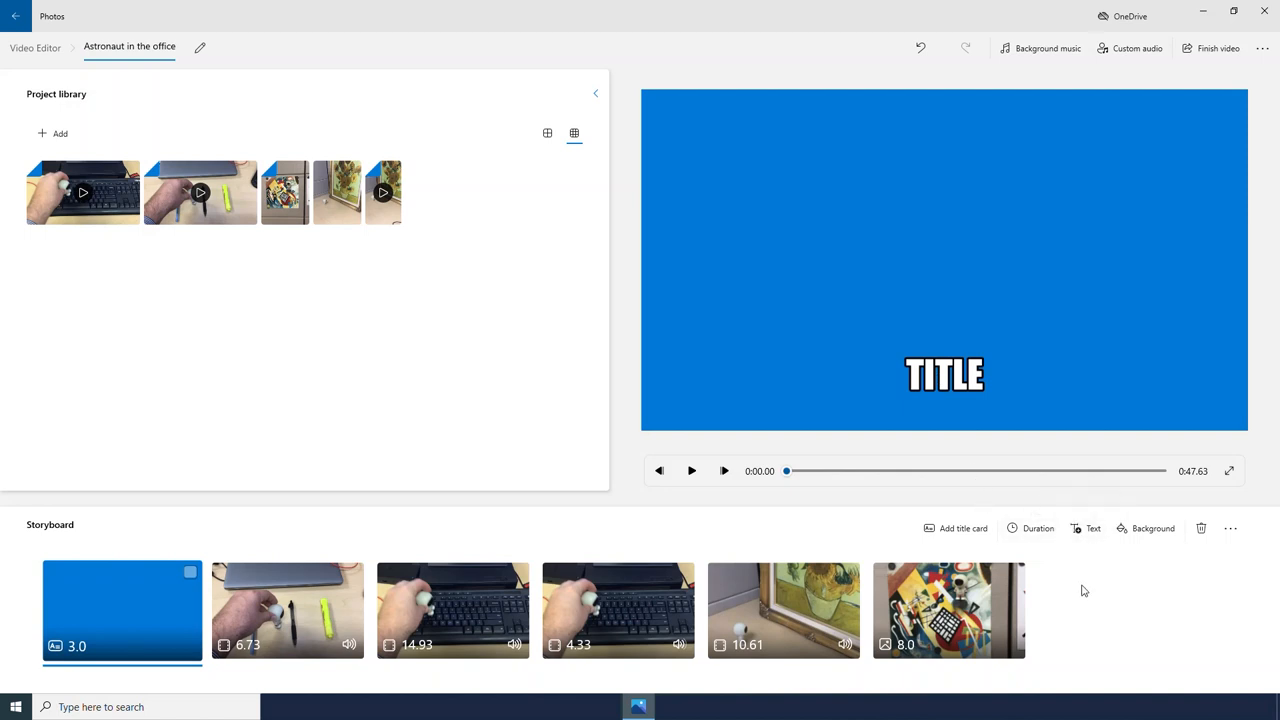
{"action": "mouse_move", "coordinate": [1068, 580]}
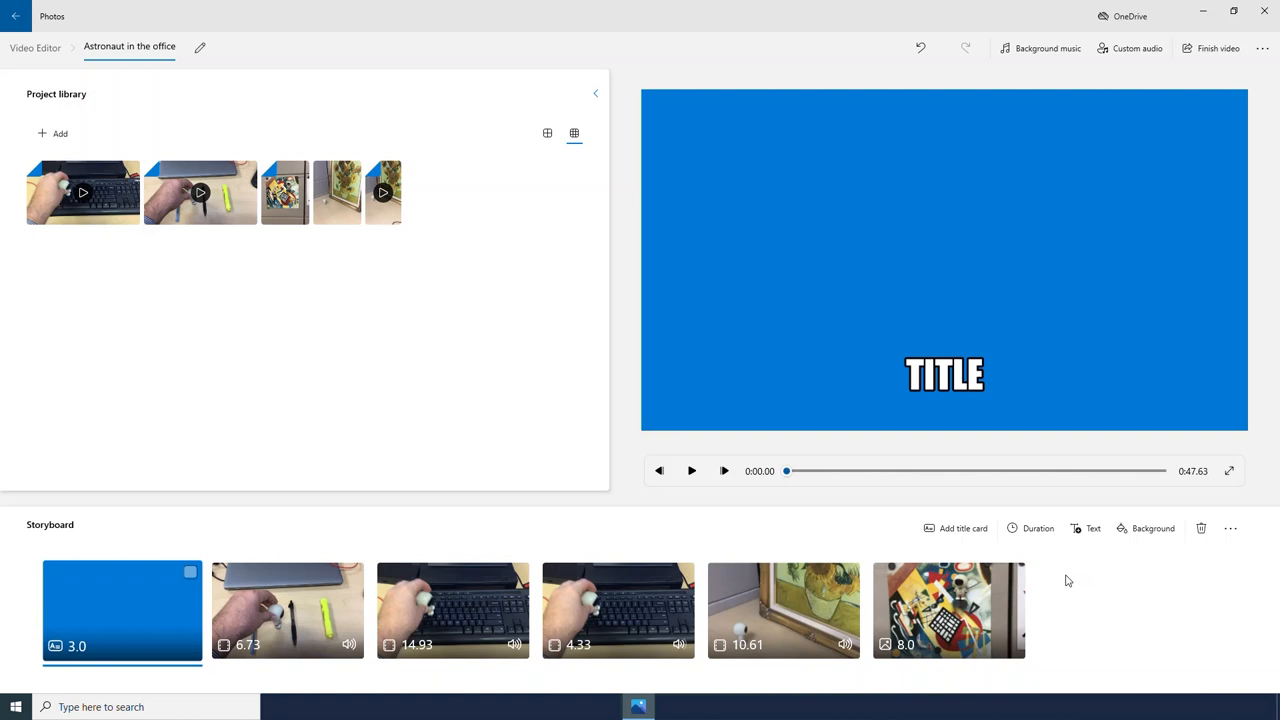
{"action": "left_click", "coordinate": [1038, 528]}
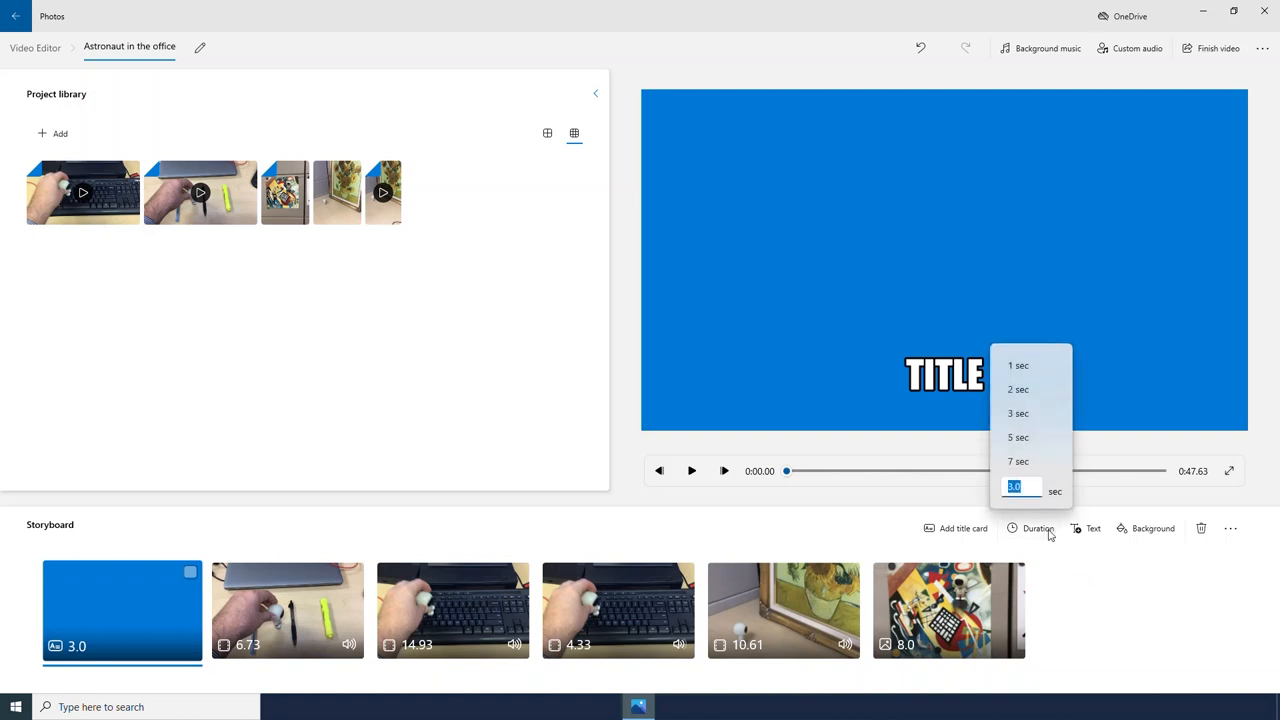
{"action": "mouse_move", "coordinate": [1045, 442]}
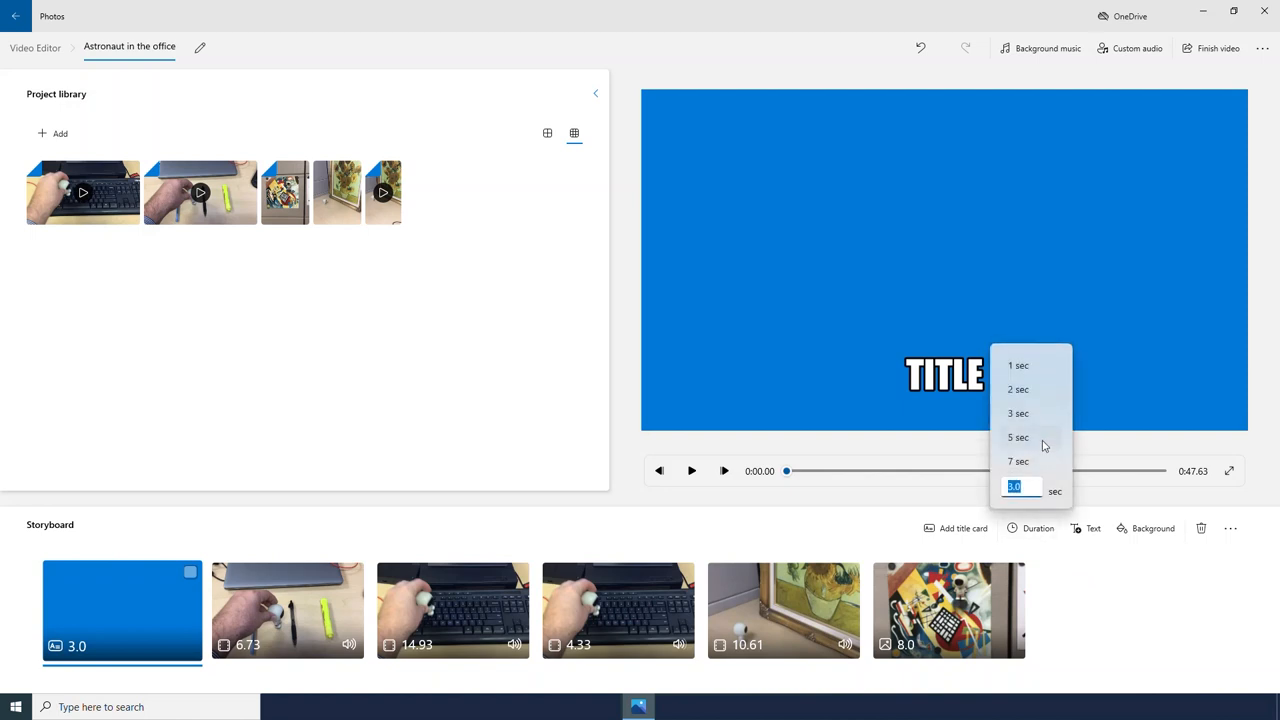
{"action": "left_click", "coordinate": [1018, 437]}
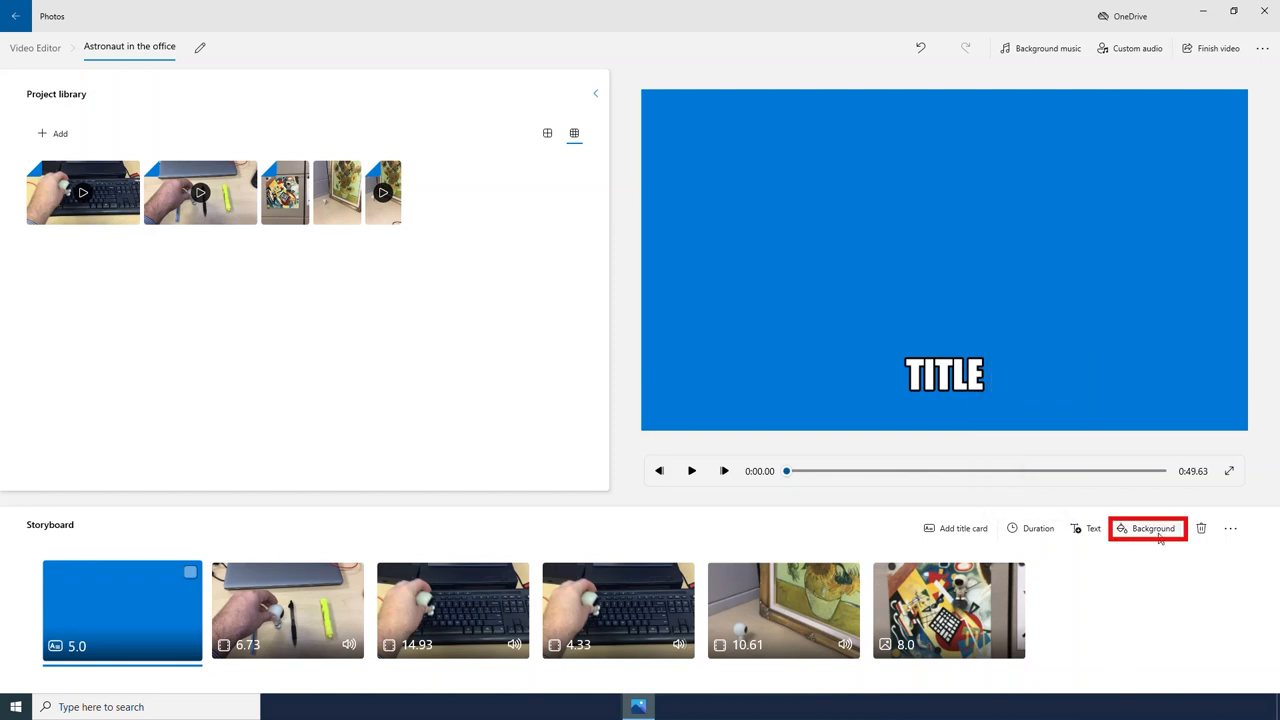
- Try orange and pale blue title card backgrounds, then settle on coral
{"action": "left_click", "coordinate": [1147, 528]}
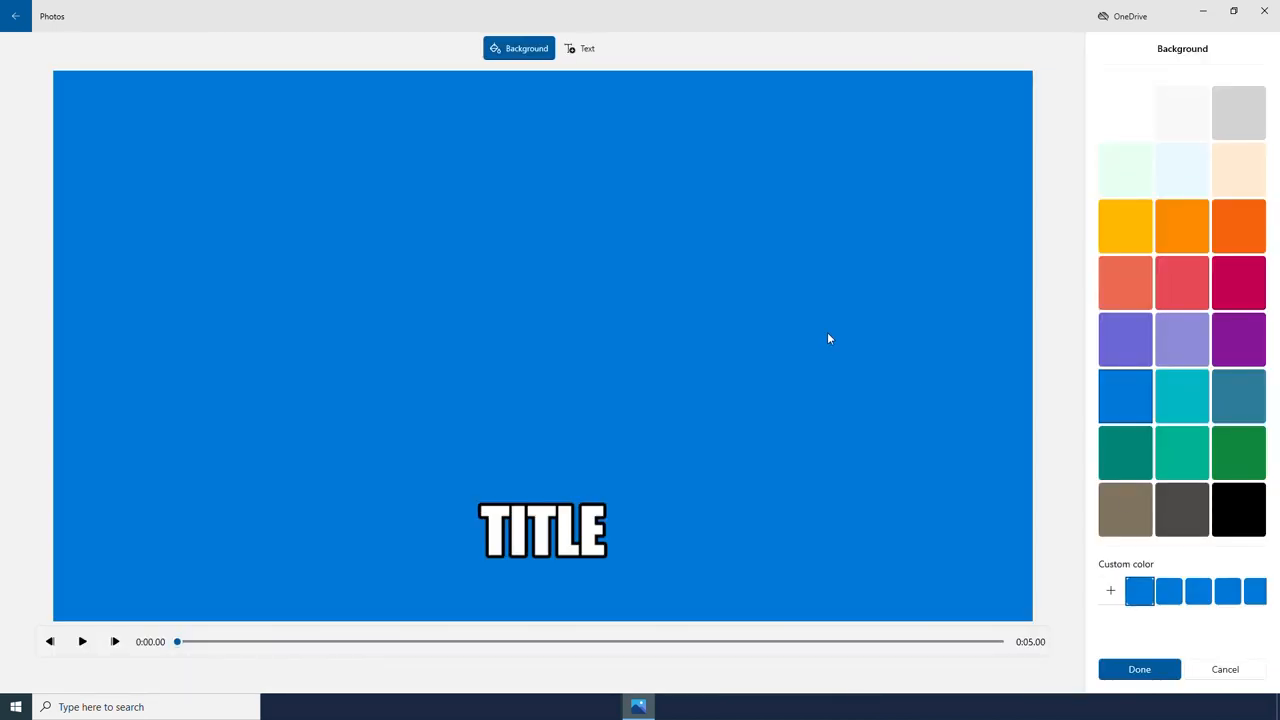
{"action": "left_click", "coordinate": [1182, 225]}
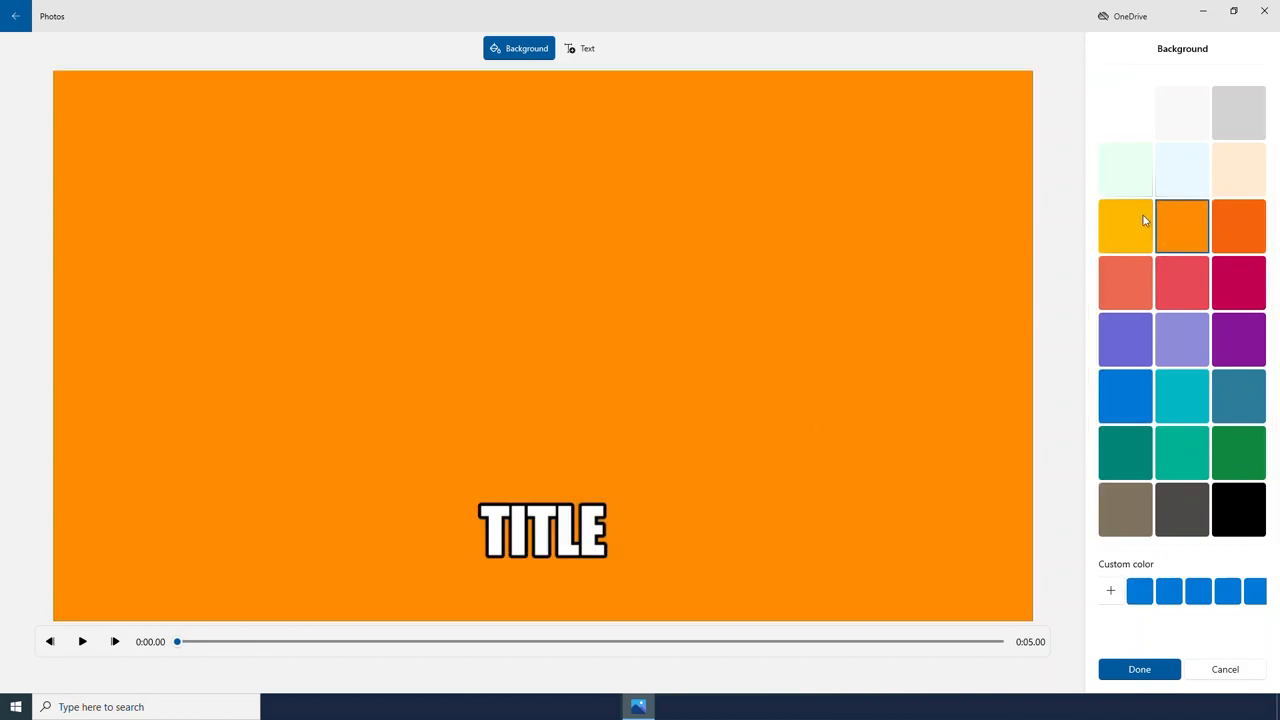
{"action": "left_click", "coordinate": [1181, 168]}
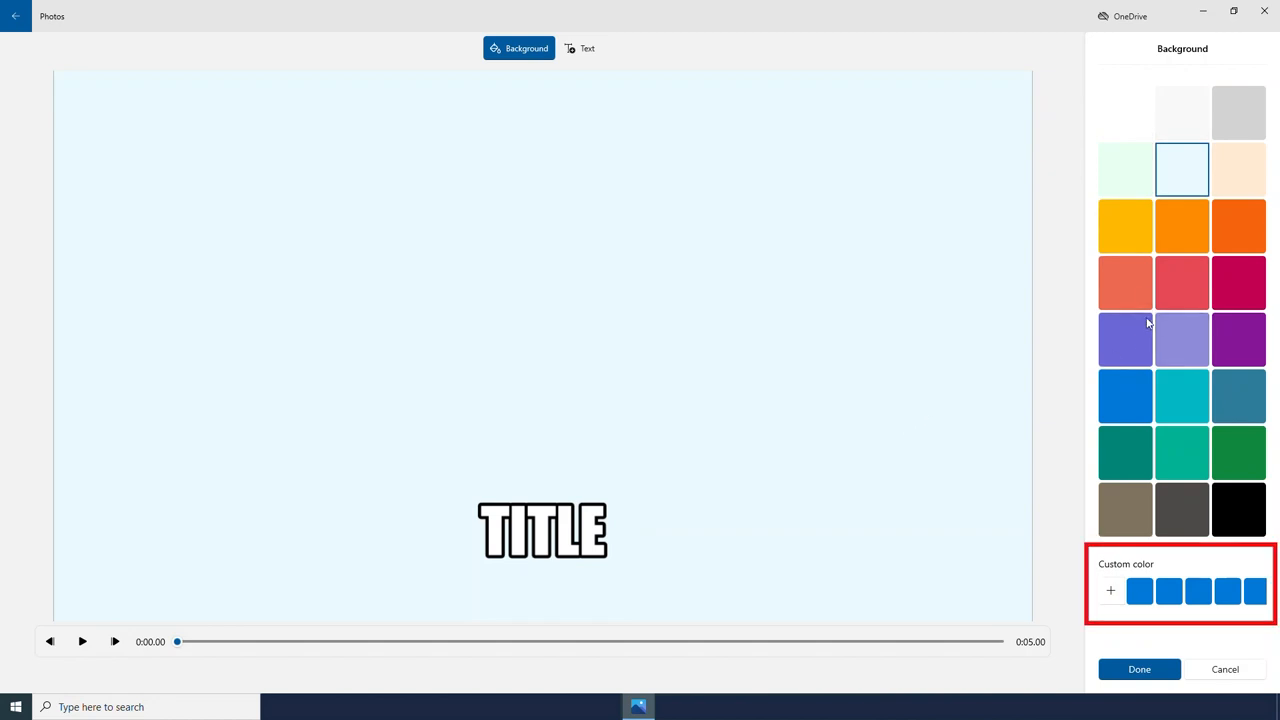
{"action": "left_click", "coordinate": [1125, 283]}
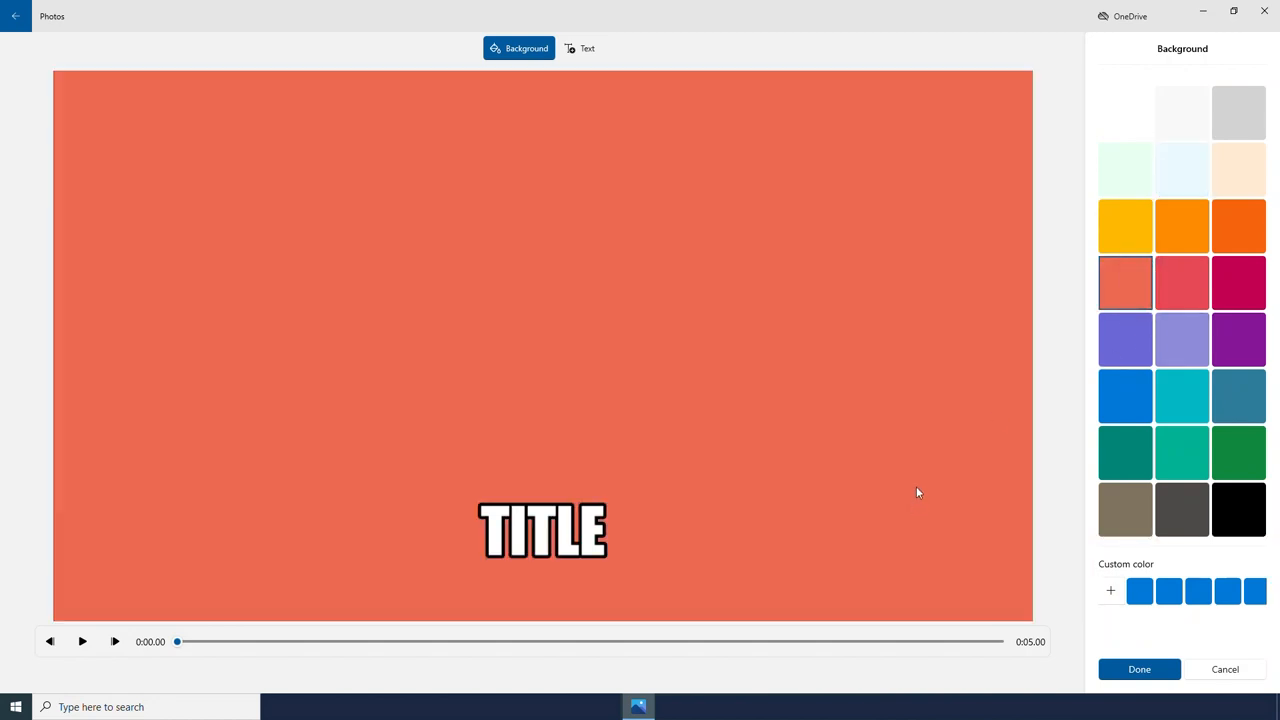
{"action": "mouse_move", "coordinate": [590, 54]}
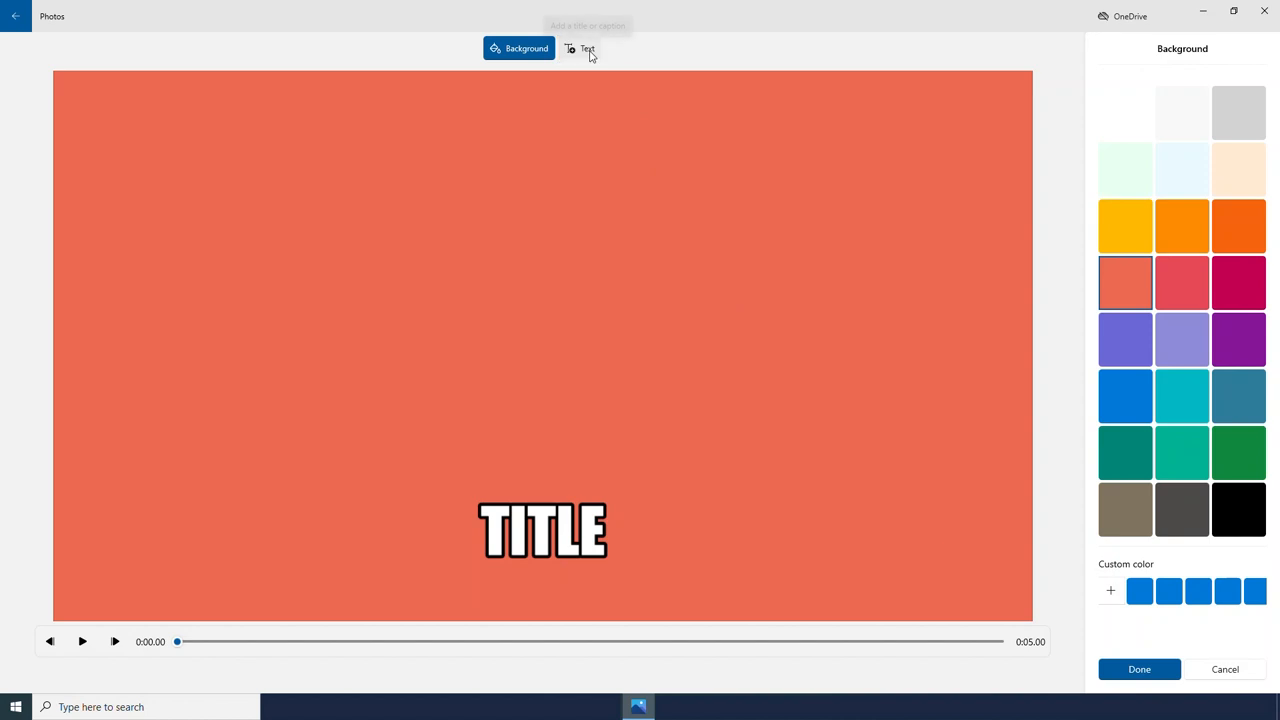
- Title the card 'Astronaut in the office' in the centred layout, visible for all 5 seconds
{"action": "left_click", "coordinate": [587, 48]}
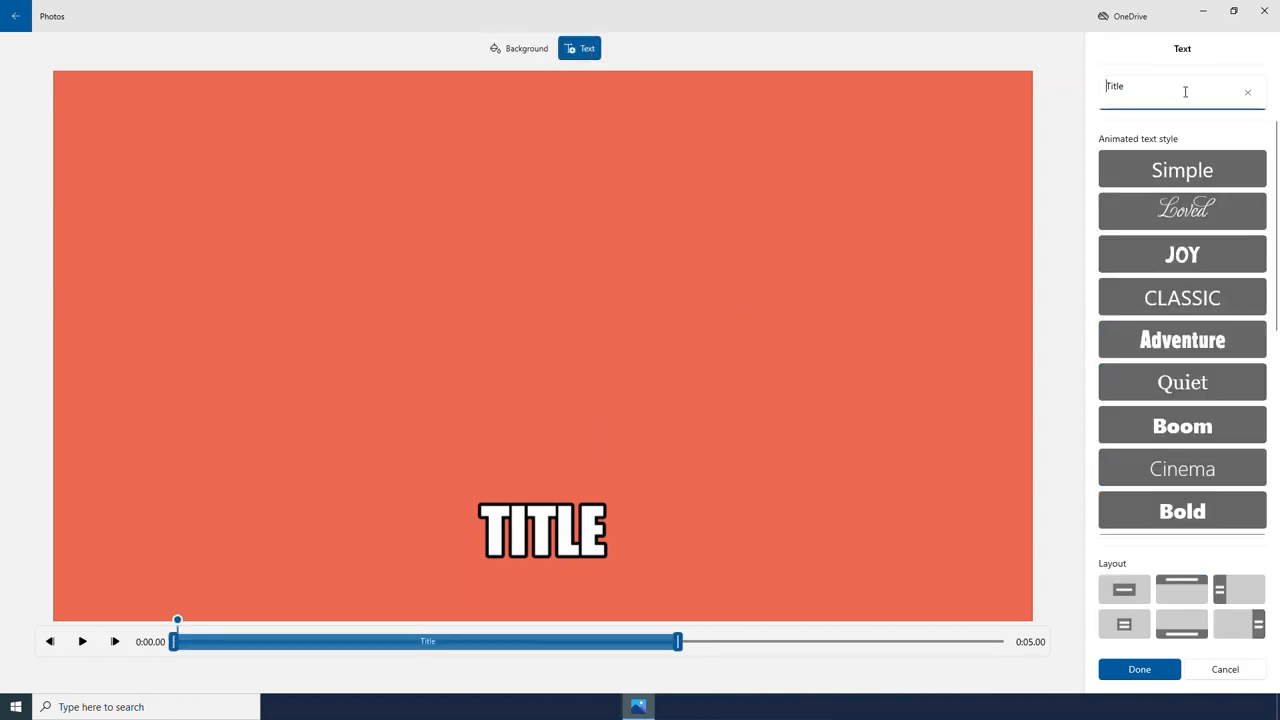
{"action": "double_click", "coordinate": [1114, 90]}
{"action": "type", "text": "Astronaut in the office"}
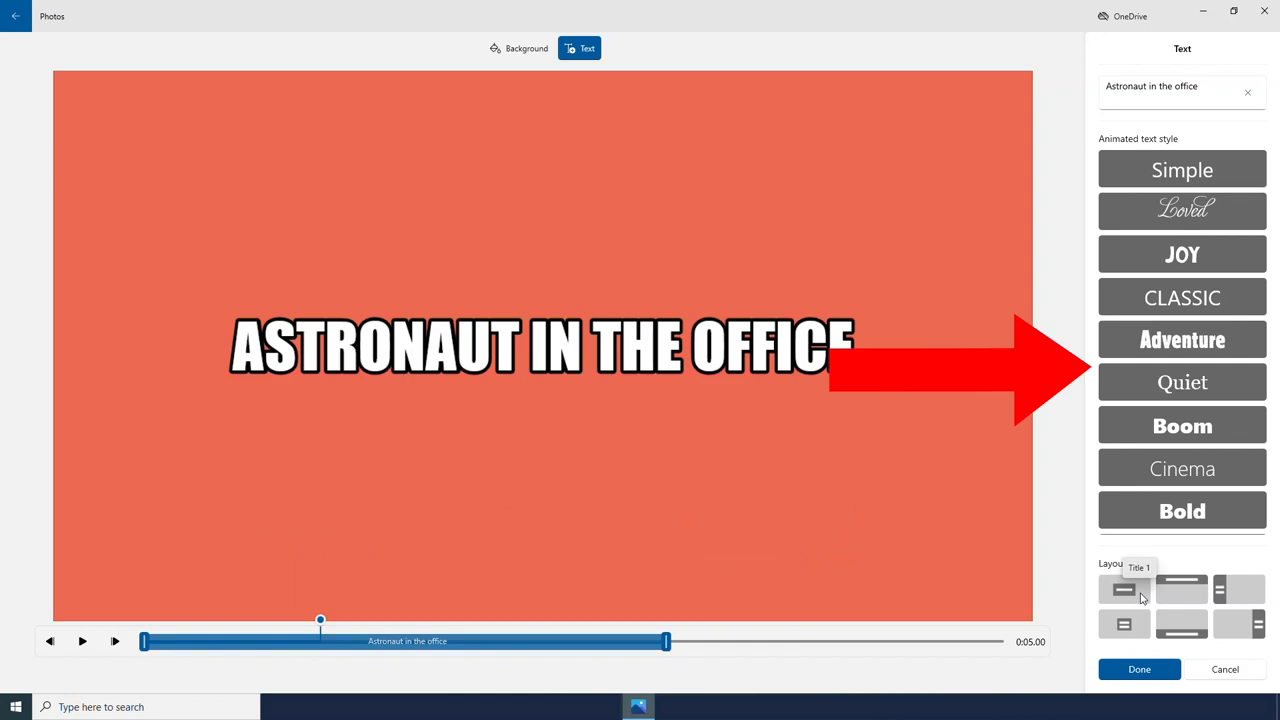
{"action": "left_click", "coordinate": [1184, 589]}
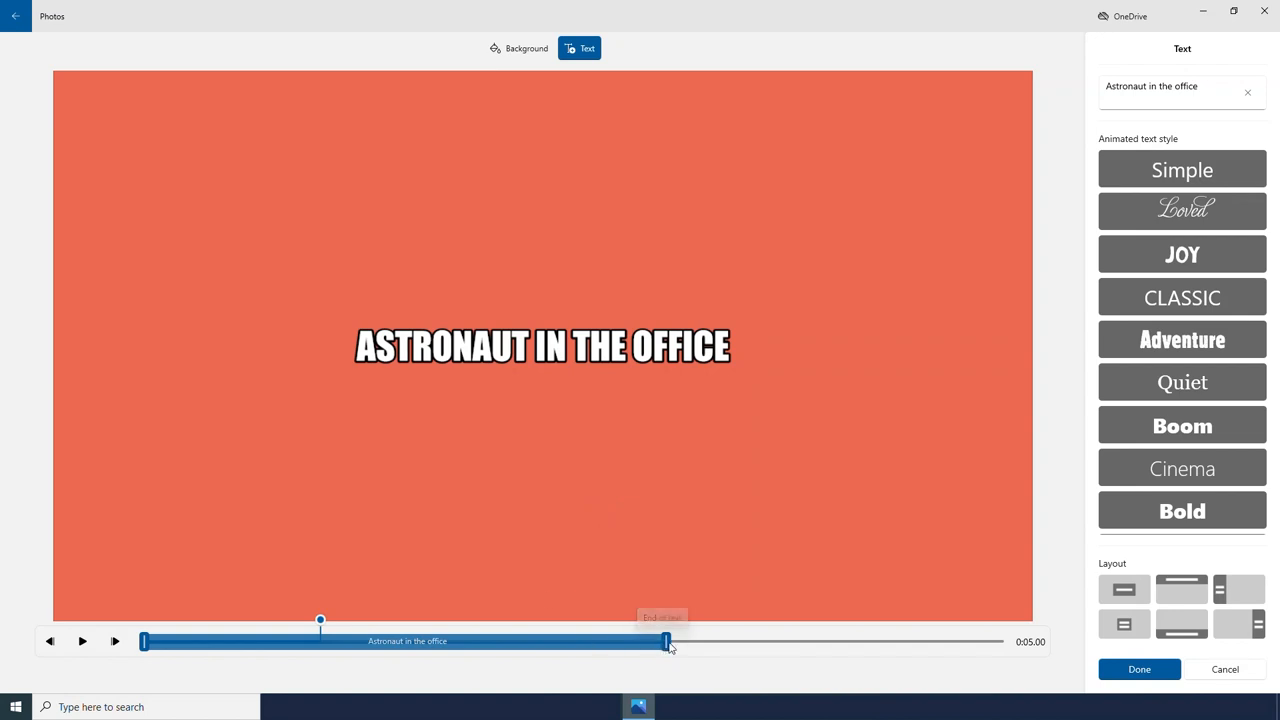
{"action": "left_click_drag", "start_coordinate": [665, 641], "coordinate": [1008, 641]}
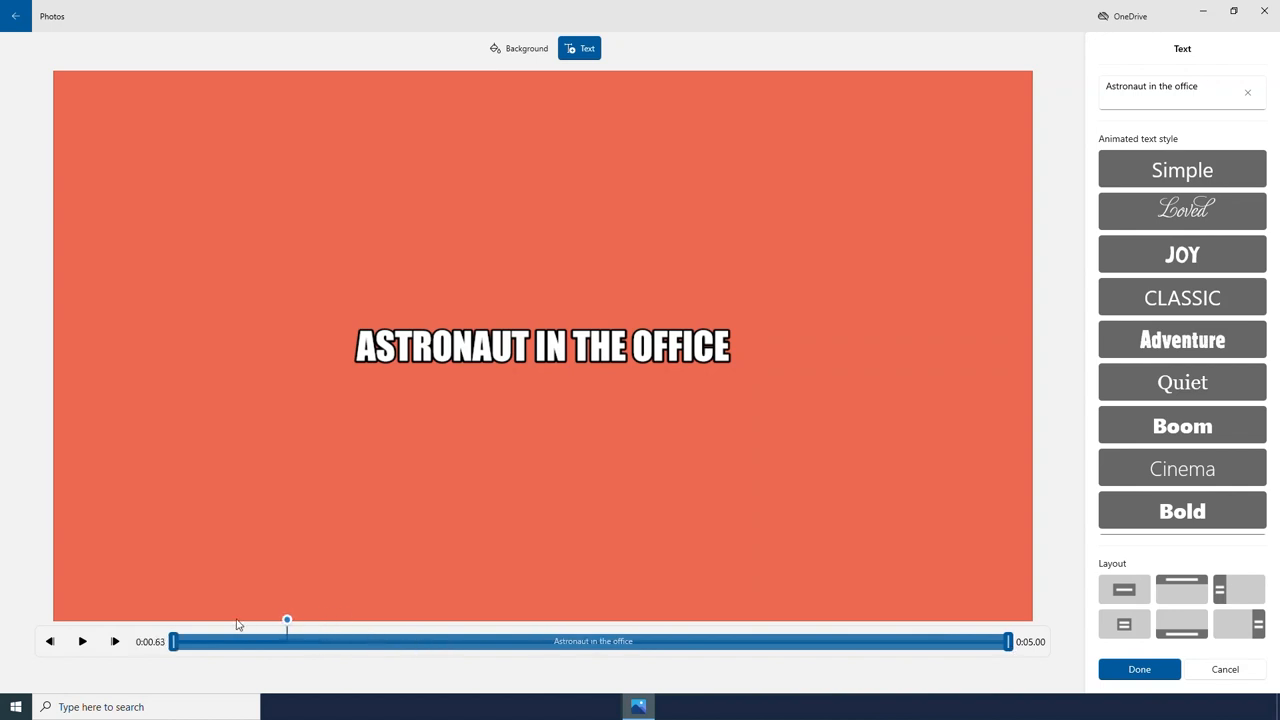
{"action": "left_click_drag", "start_coordinate": [287, 623], "coordinate": [560, 623]}
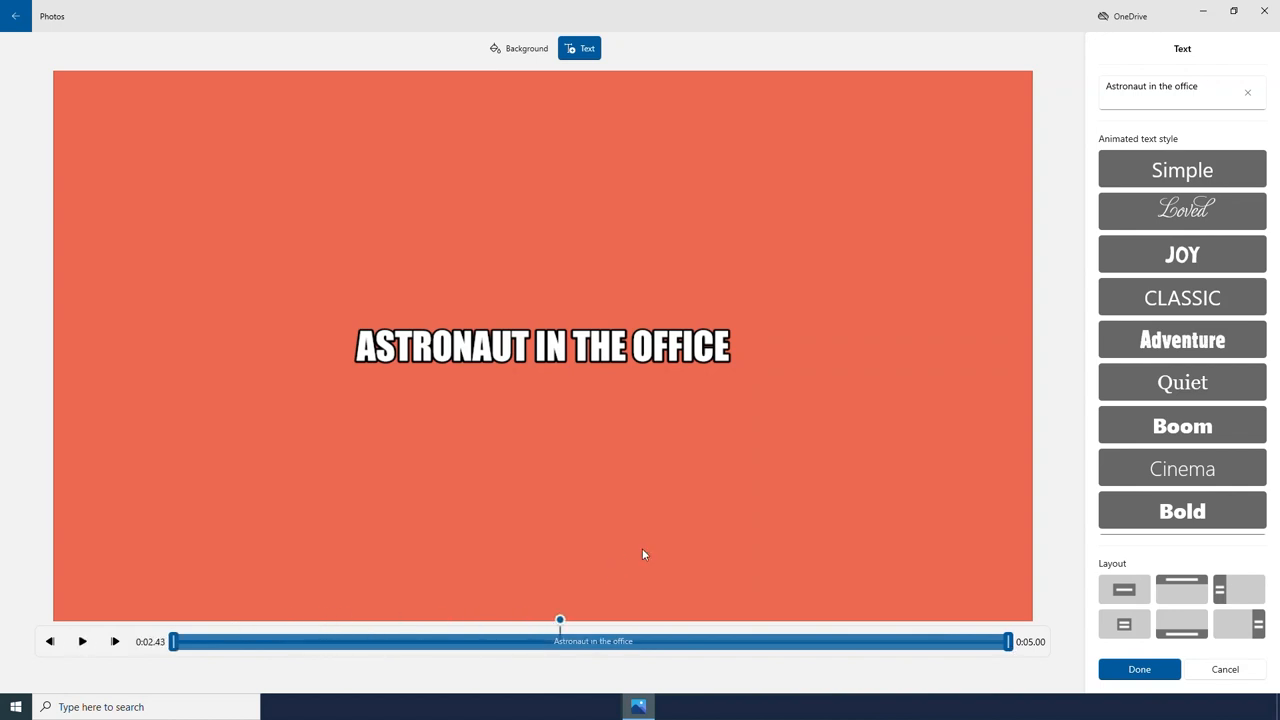
{"action": "left_click", "coordinate": [1141, 669]}
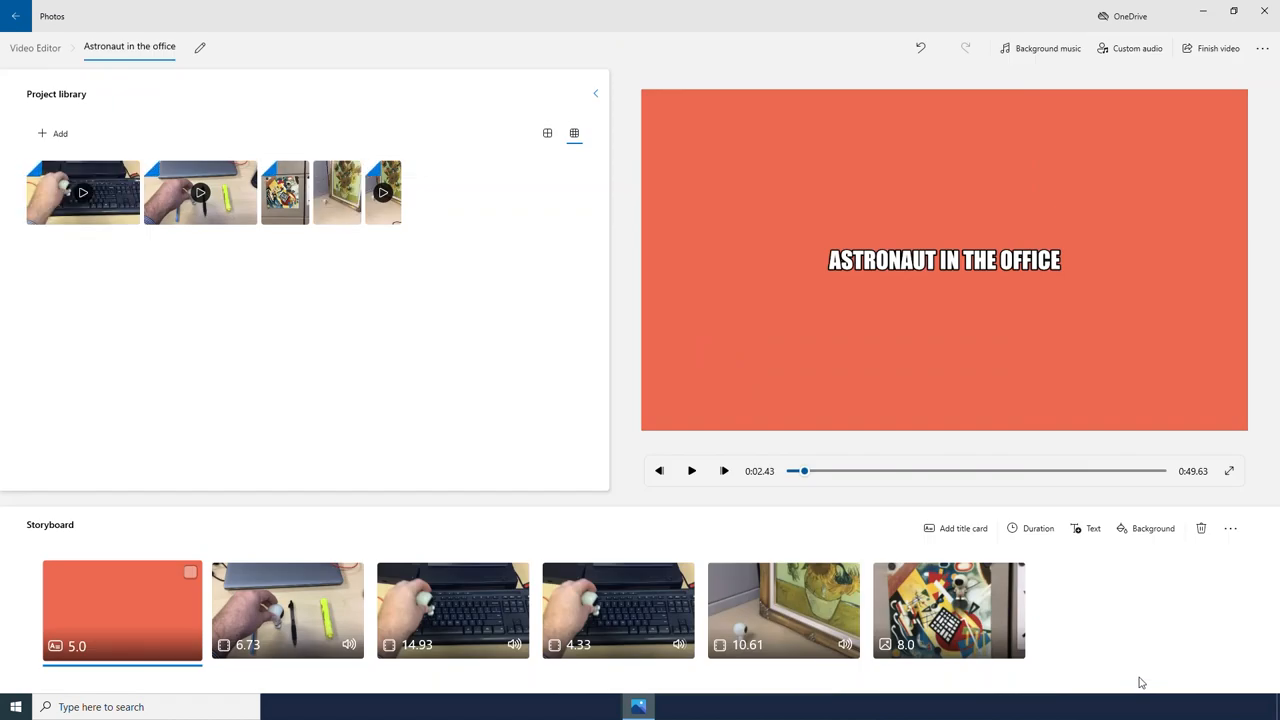
{"action": "mouse_move", "coordinate": [593, 565]}
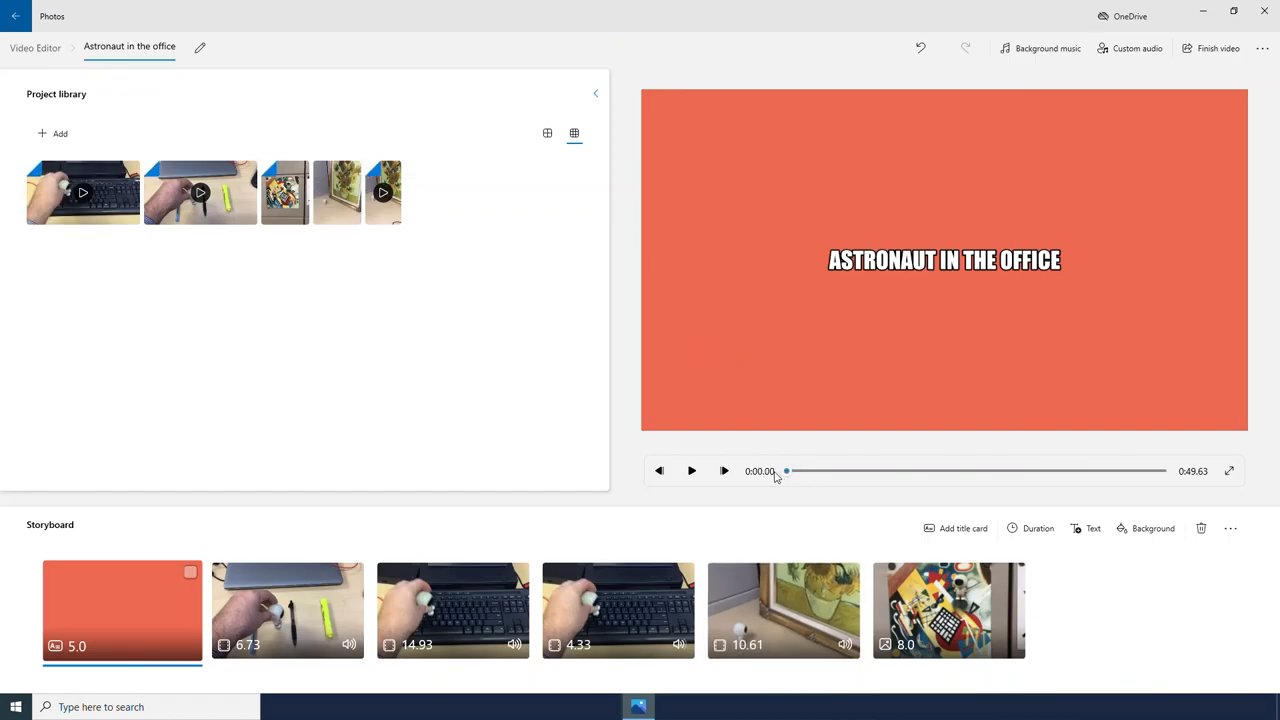
{"action": "mouse_move", "coordinate": [483, 540]}
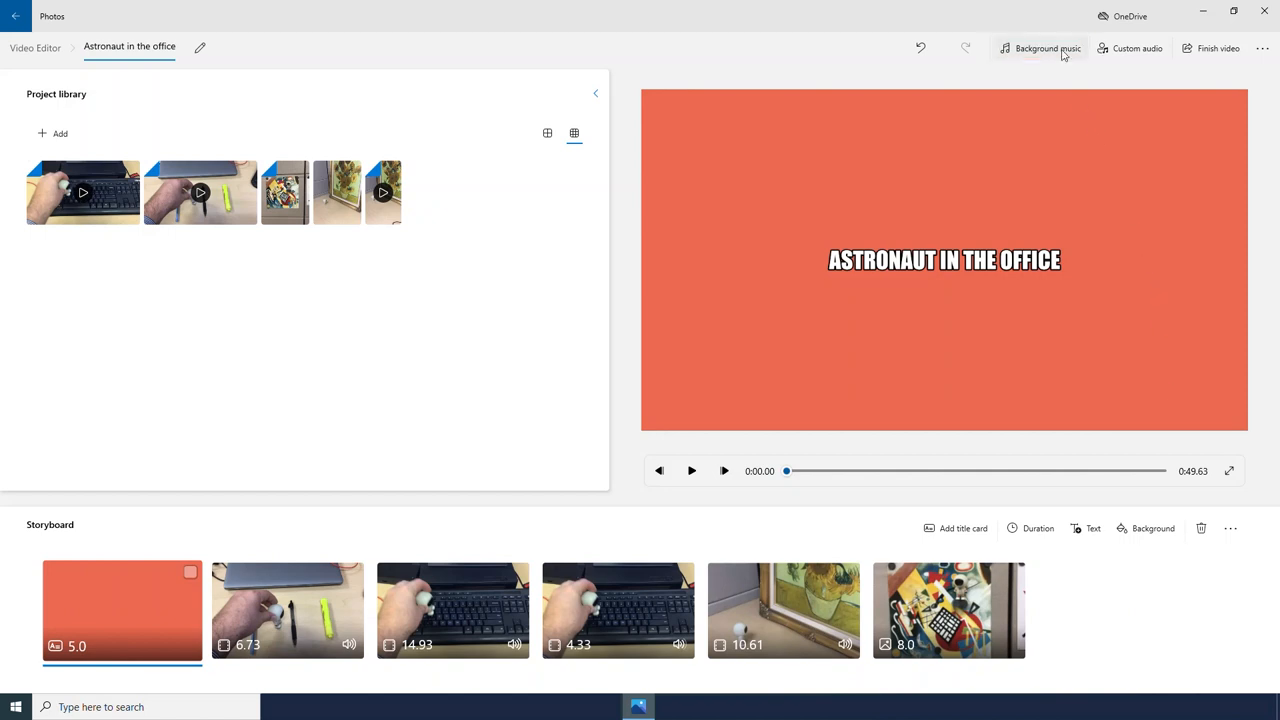
- Lower the background music volume in the music choices
{"action": "left_click", "coordinate": [1042, 48]}
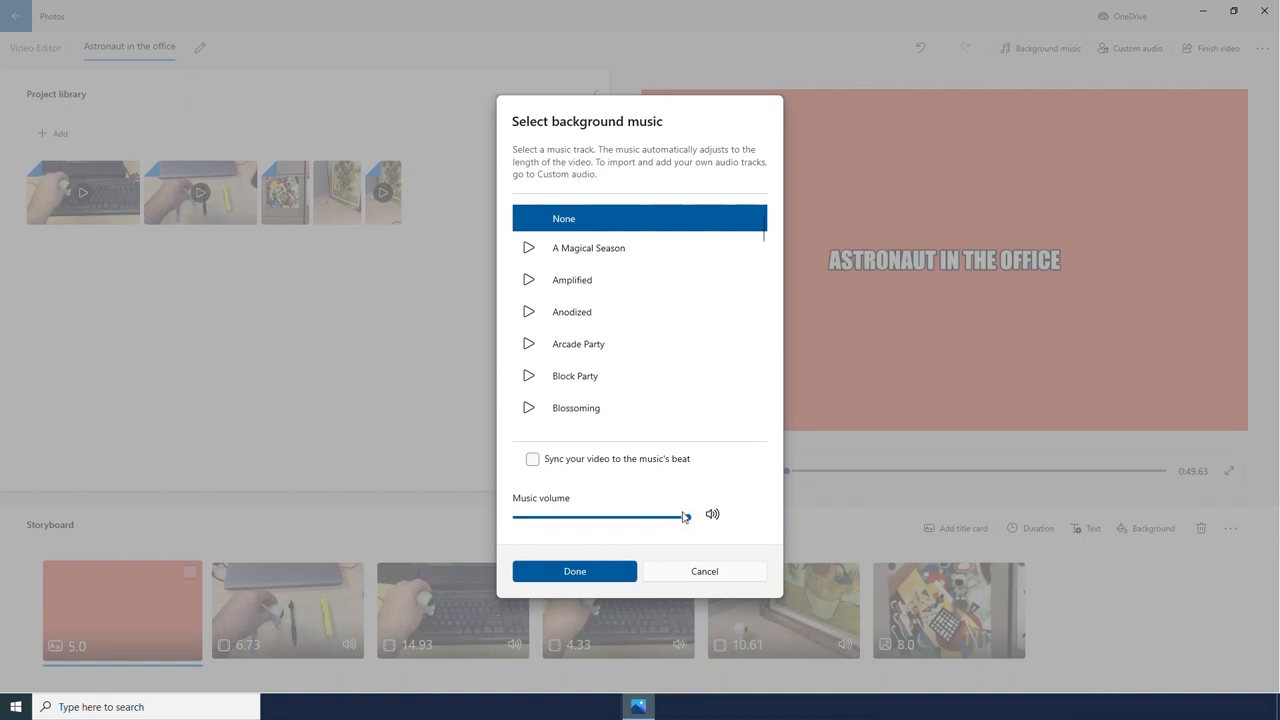
{"action": "left_click_drag", "start_coordinate": [684, 516], "coordinate": [615, 516]}
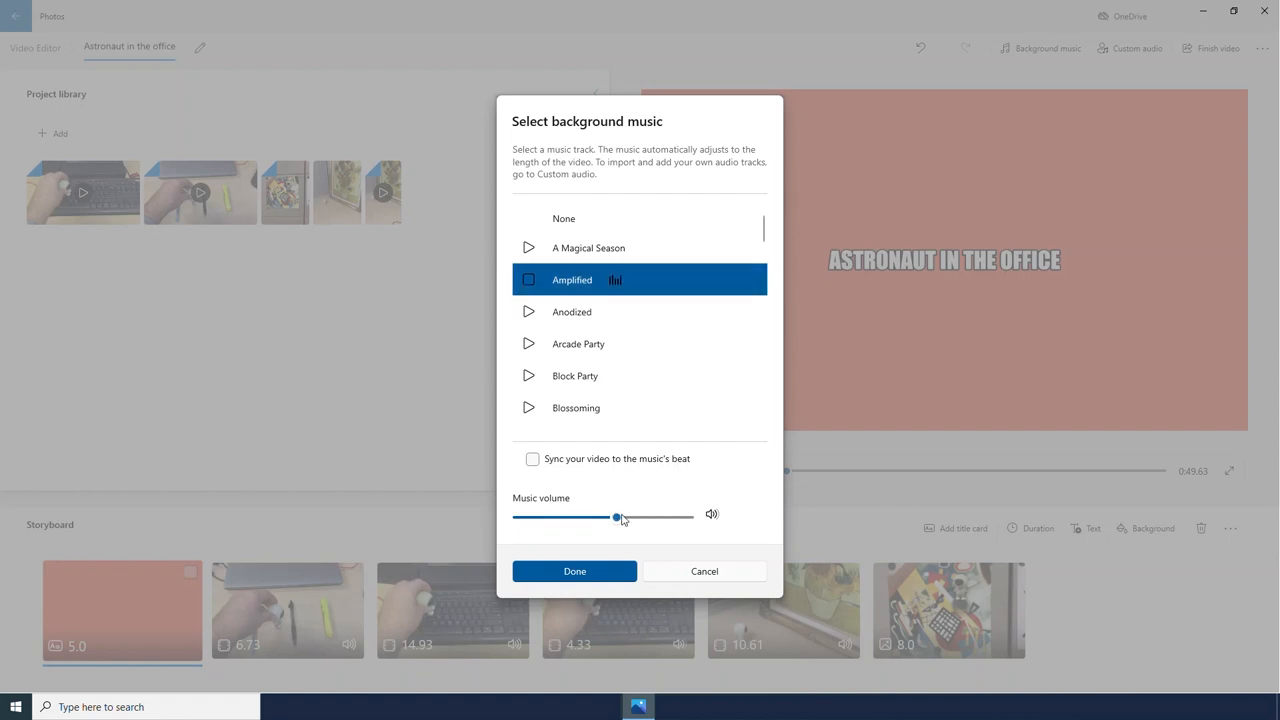
{"action": "left_click_drag", "start_coordinate": [617, 515], "coordinate": [571, 515]}
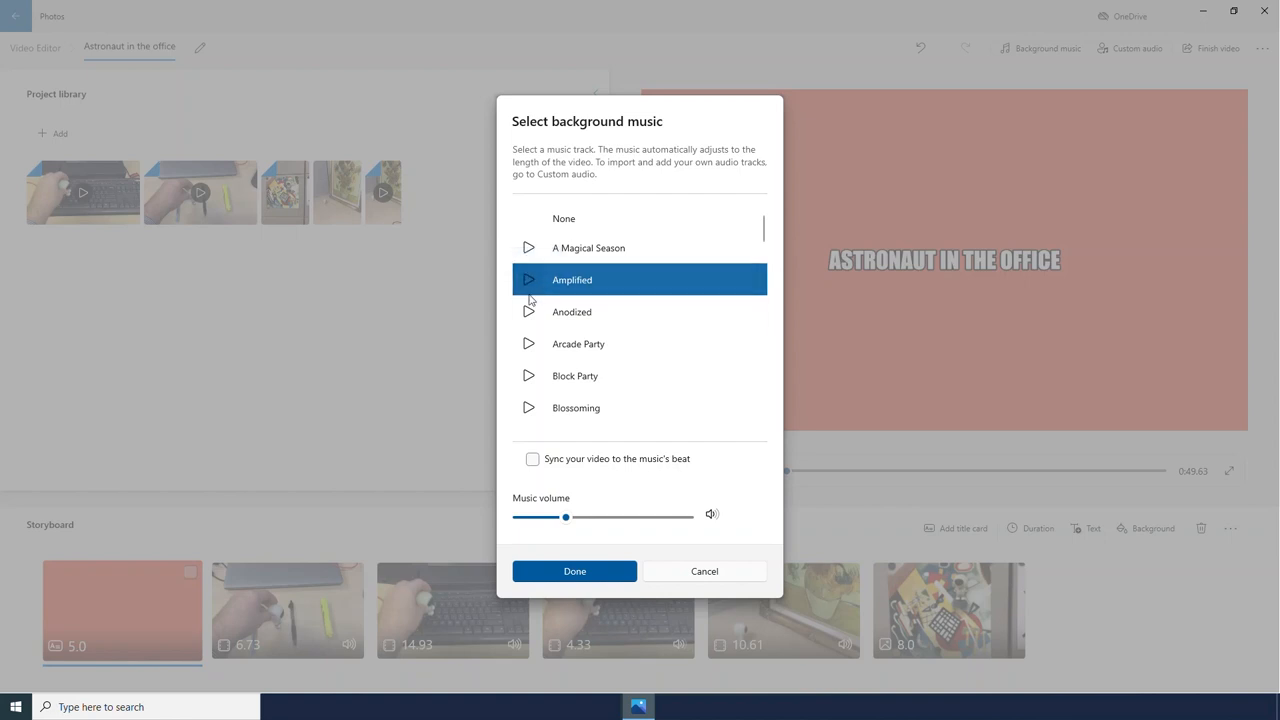
- Pick Mozart – Eine kleine Nachtmusik with beat syncing enabled
{"action": "scroll", "scroll_direction": "down", "scroll_amount": 3}
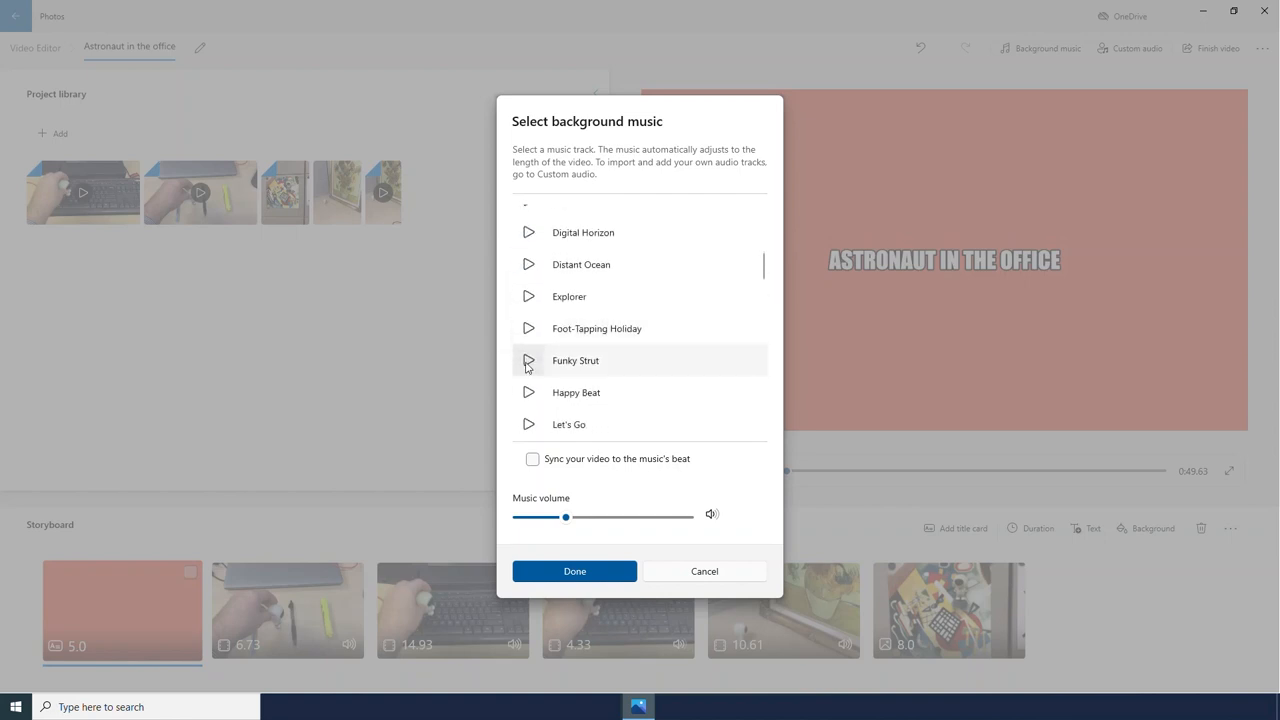
{"action": "left_click", "coordinate": [569, 296]}
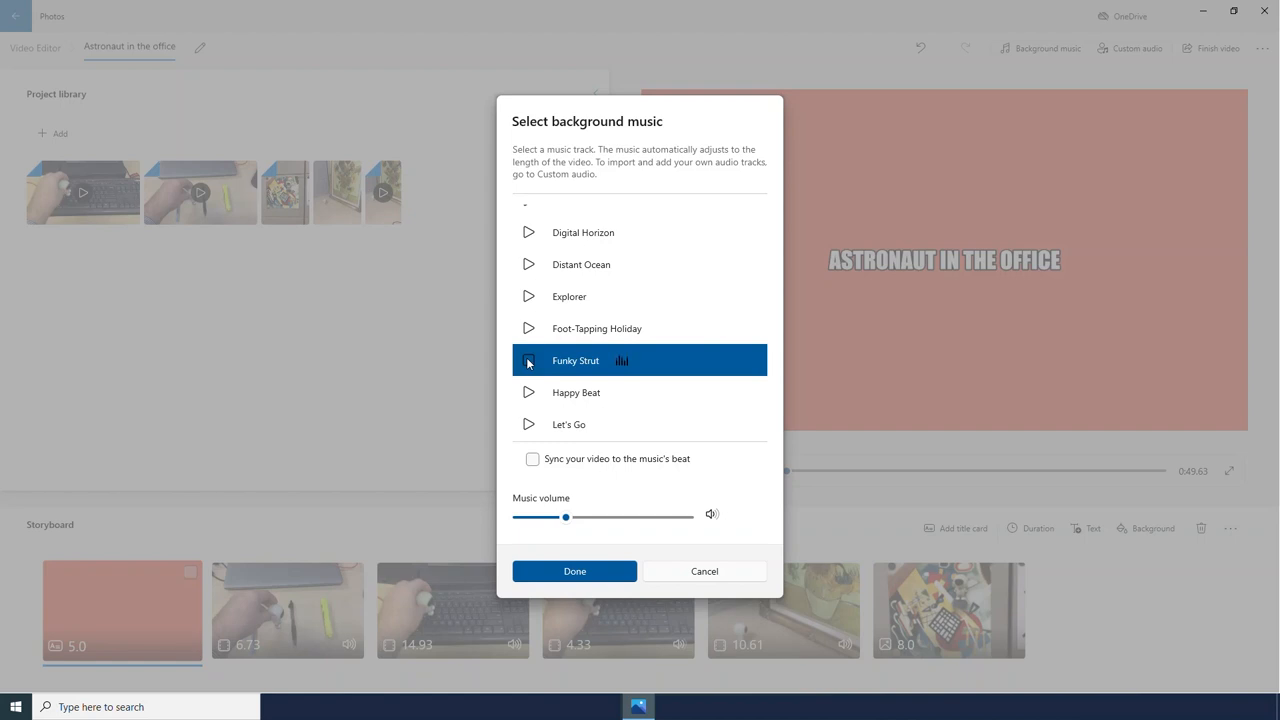
{"action": "scroll", "scroll_direction": "down", "scroll_amount": 3}
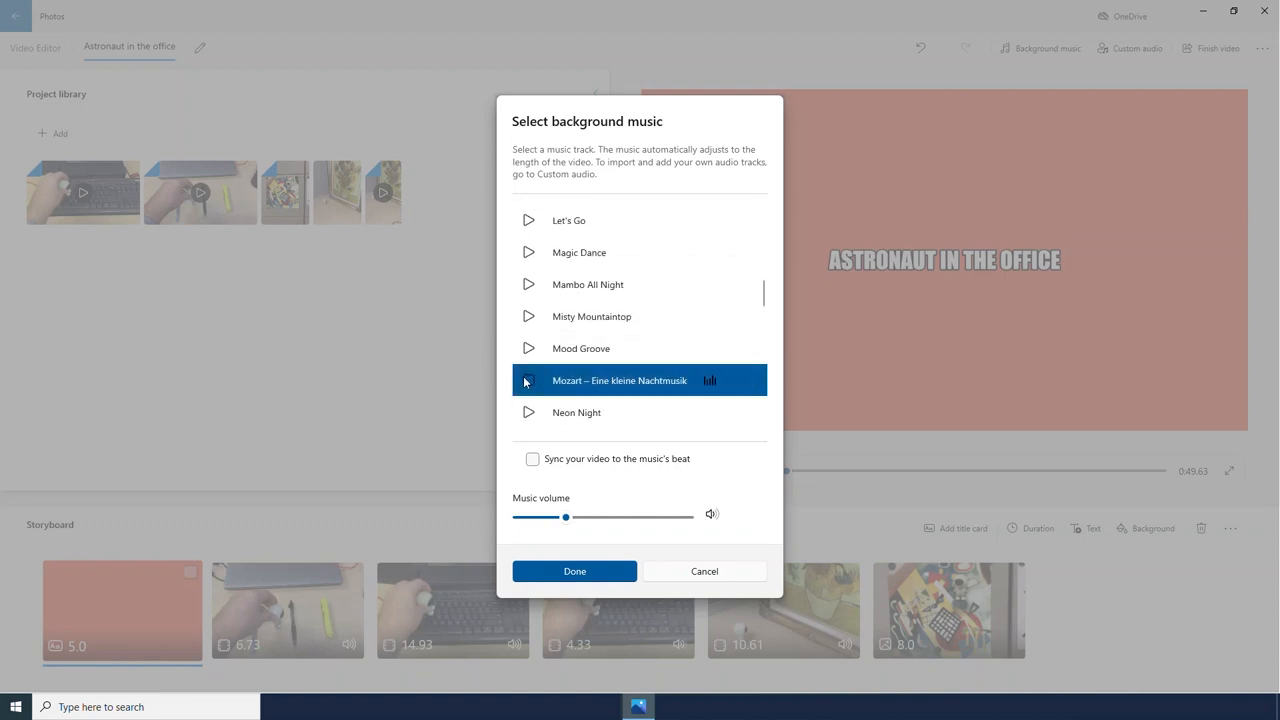
{"action": "scroll", "scroll_direction": "down", "scroll_amount": 3}
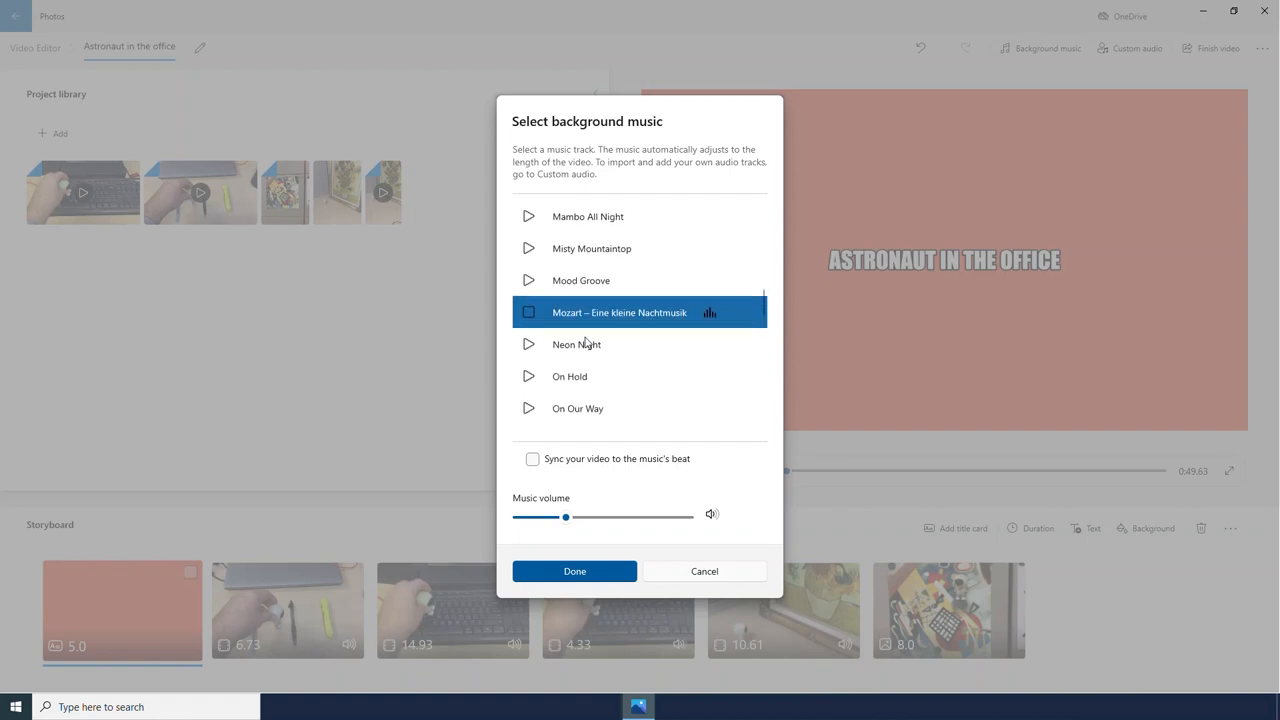
{"action": "mouse_move", "coordinate": [613, 398]}
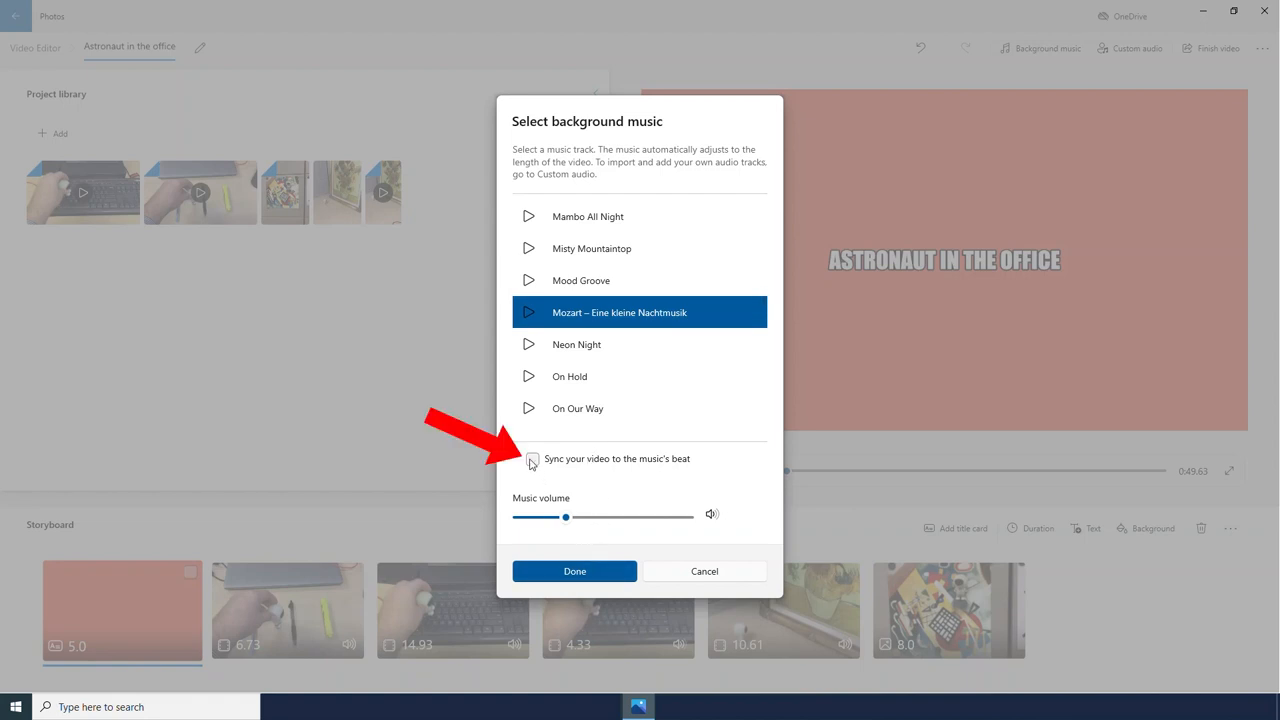
{"action": "left_click", "coordinate": [538, 459]}
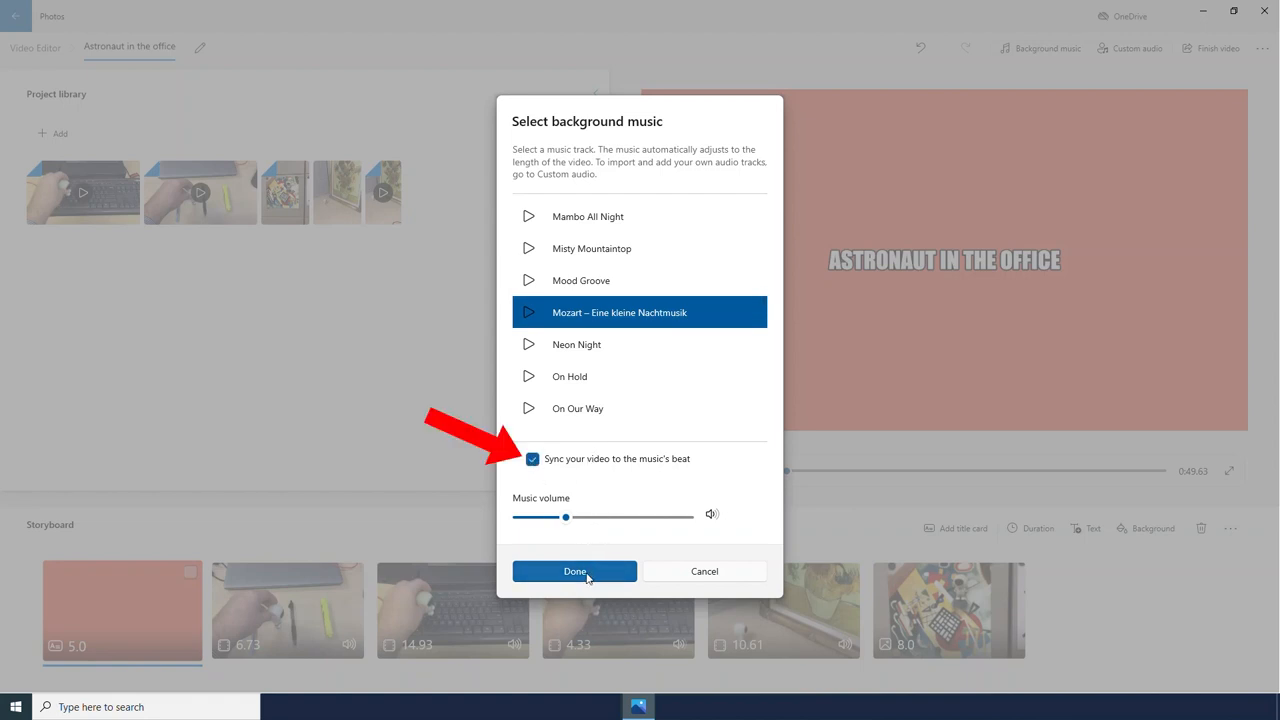
{"action": "left_click", "coordinate": [574, 571]}
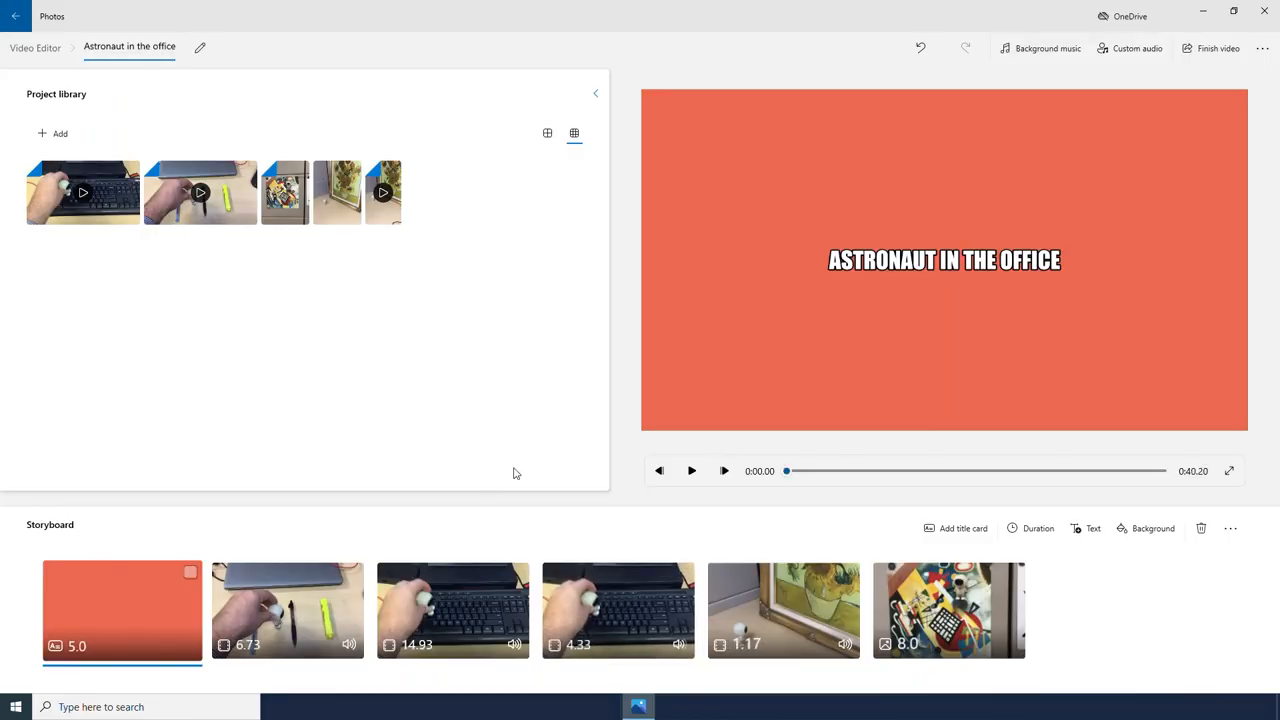
{"action": "mouse_move", "coordinate": [643, 509]}
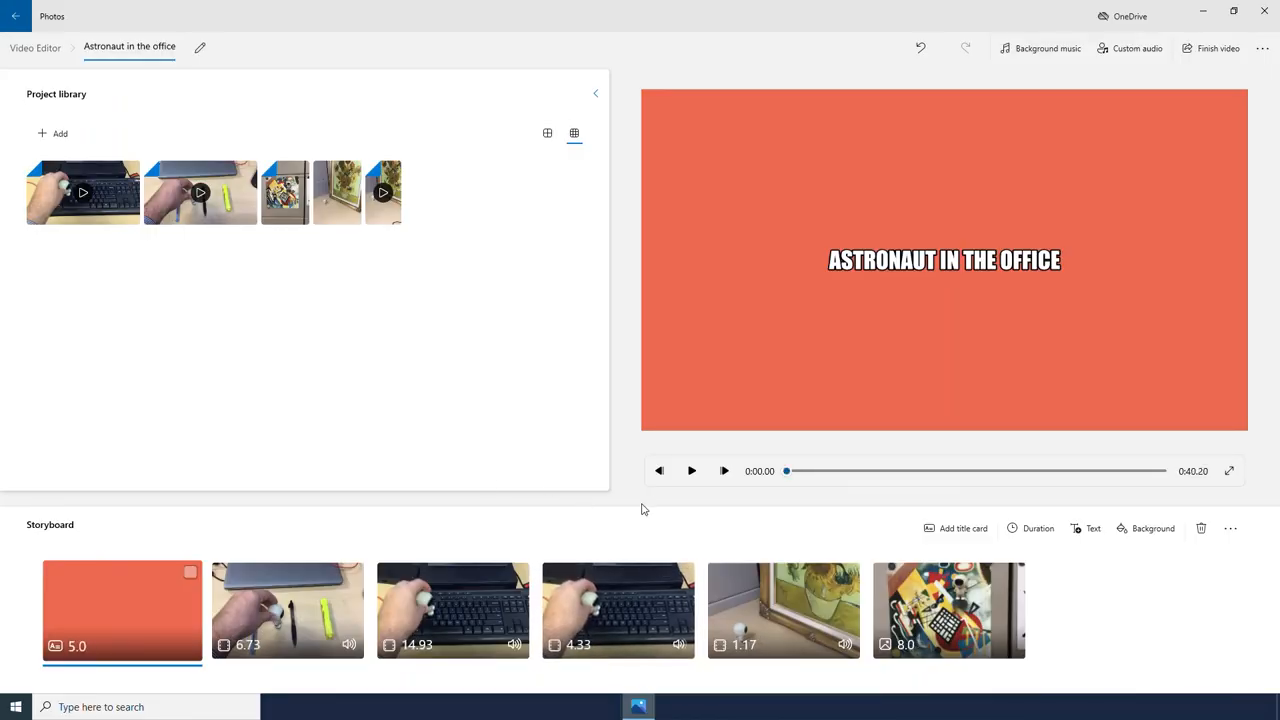
- Undo the beat syncing of clip lengths and the music volume change
{"action": "left_click", "coordinate": [783, 610]}
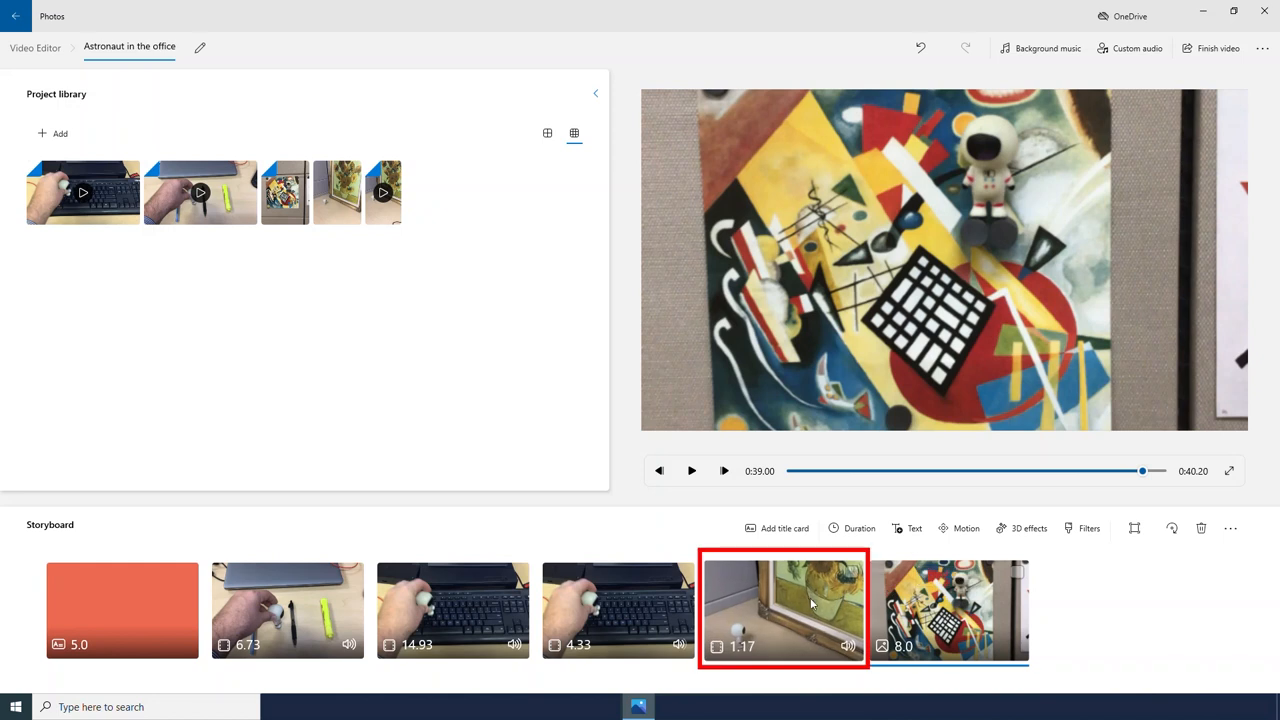
{"action": "mouse_move", "coordinate": [796, 605]}
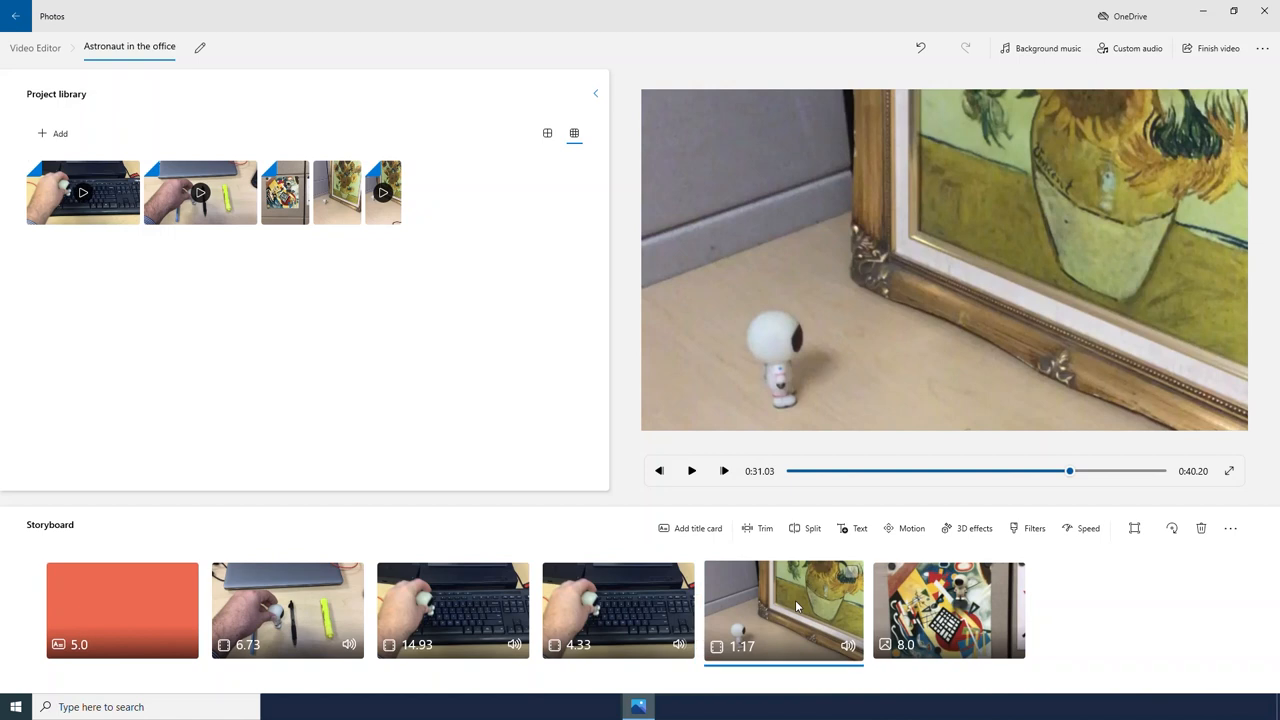
{"action": "left_click", "coordinate": [918, 47]}
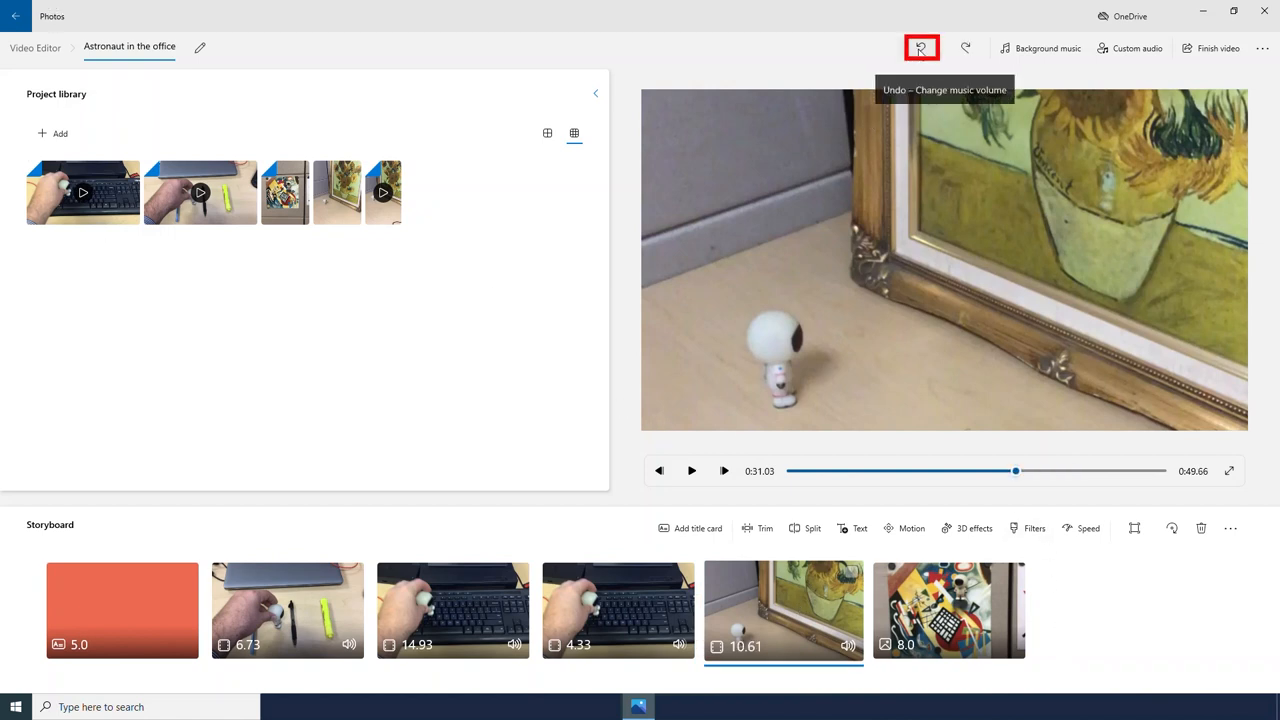
{"action": "left_click", "coordinate": [919, 48]}
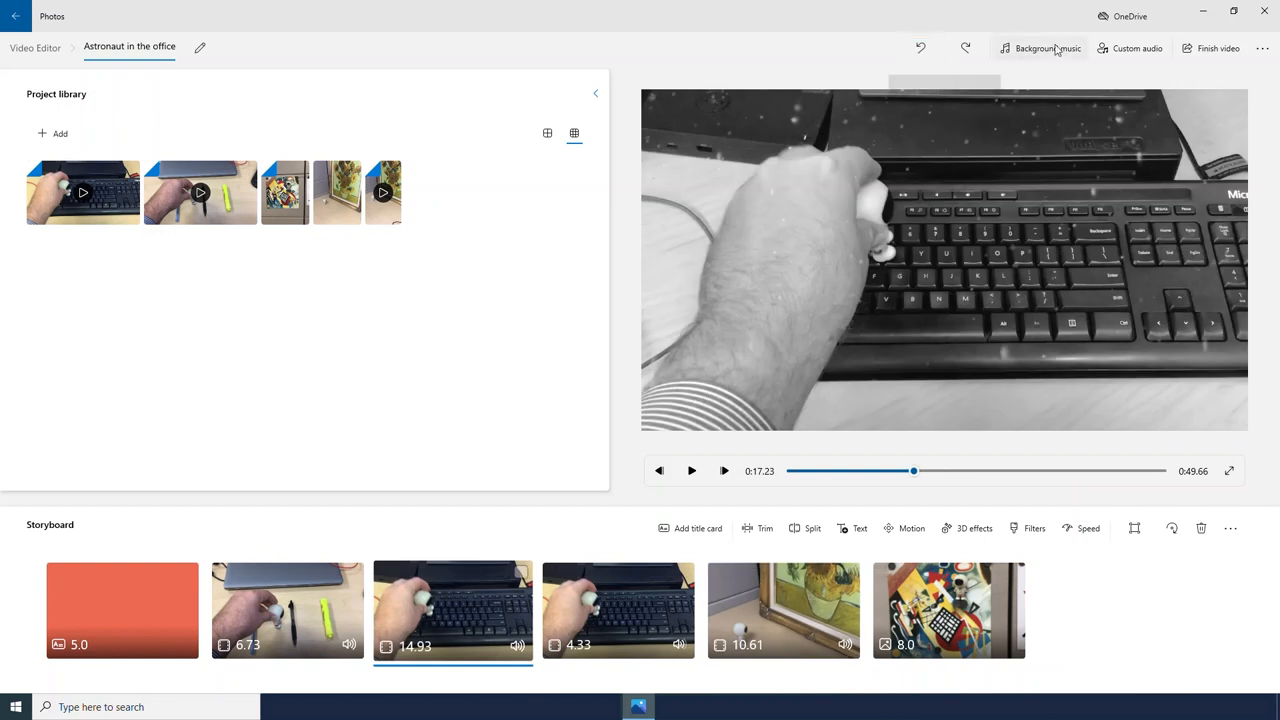
- Reconfirm Mozart as background music with beat sync unticked
{"action": "left_click", "coordinate": [1048, 48]}
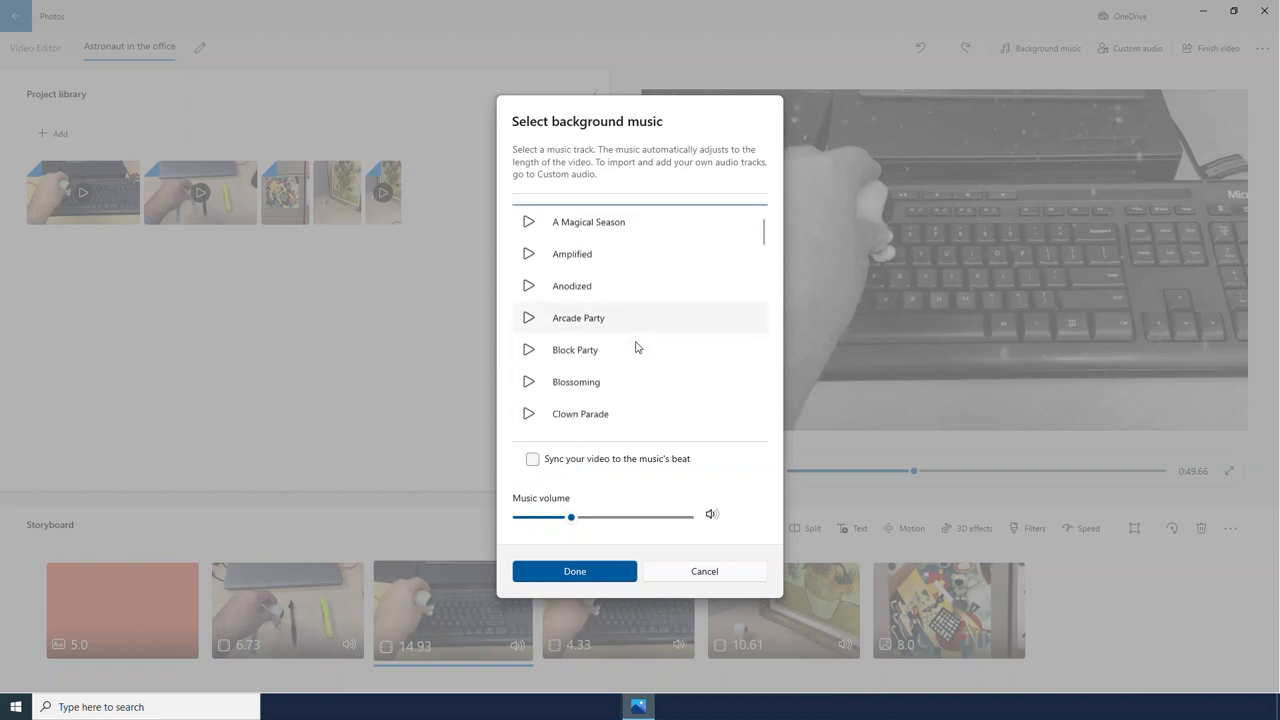
{"action": "scroll", "scroll_direction": "down", "scroll_amount": 3}
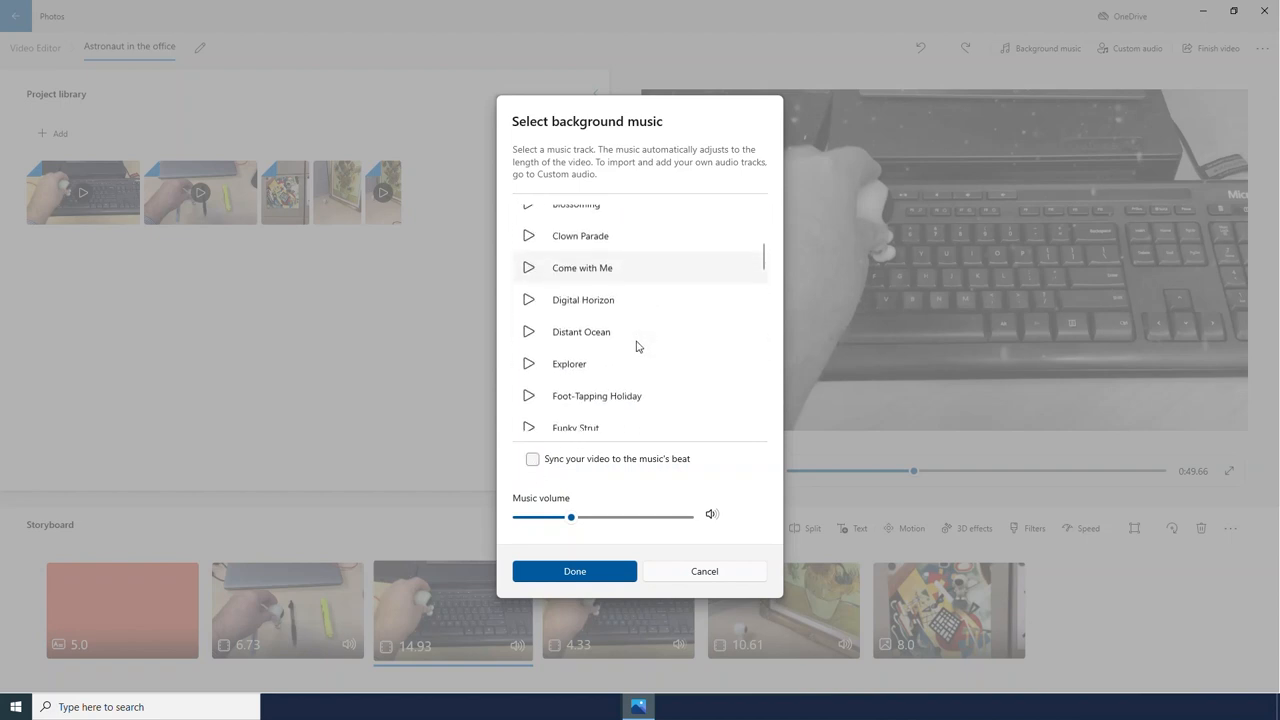
{"action": "scroll", "scroll_direction": "down", "scroll_amount": 3}
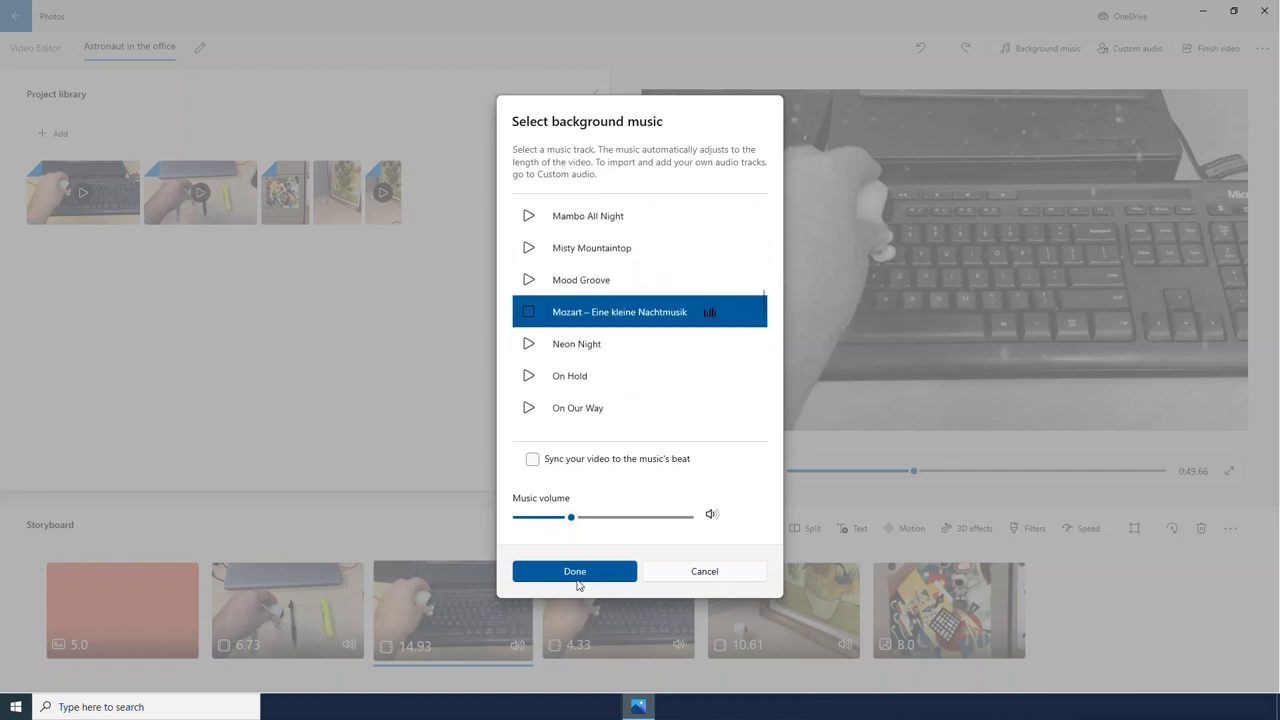
{"action": "left_click", "coordinate": [574, 571]}
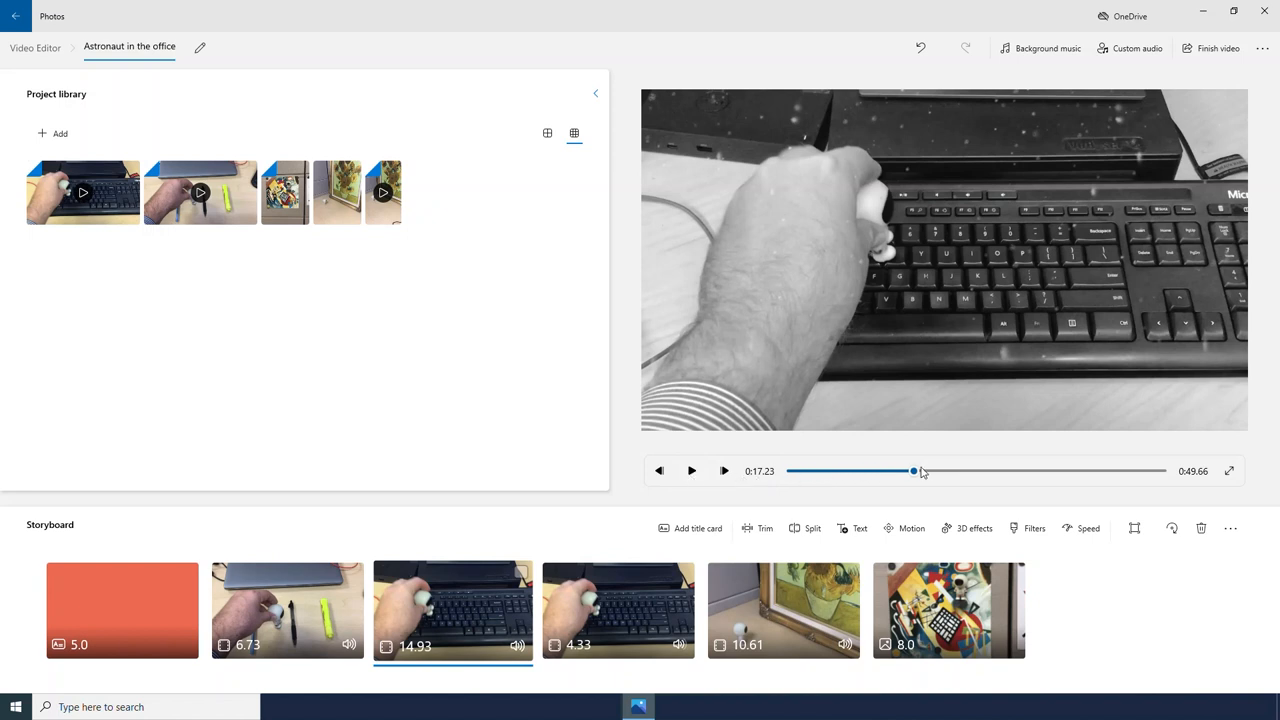
{"action": "left_click", "coordinate": [122, 610]}
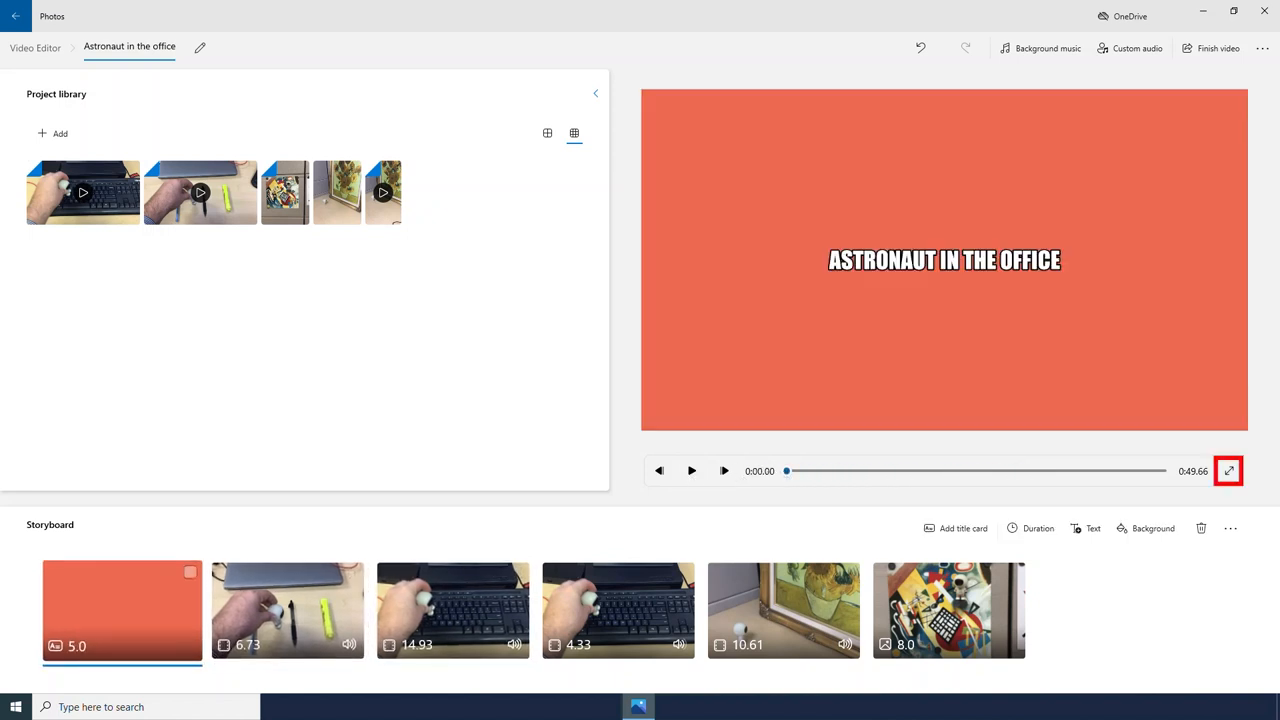
{"action": "left_click", "coordinate": [1228, 466]}
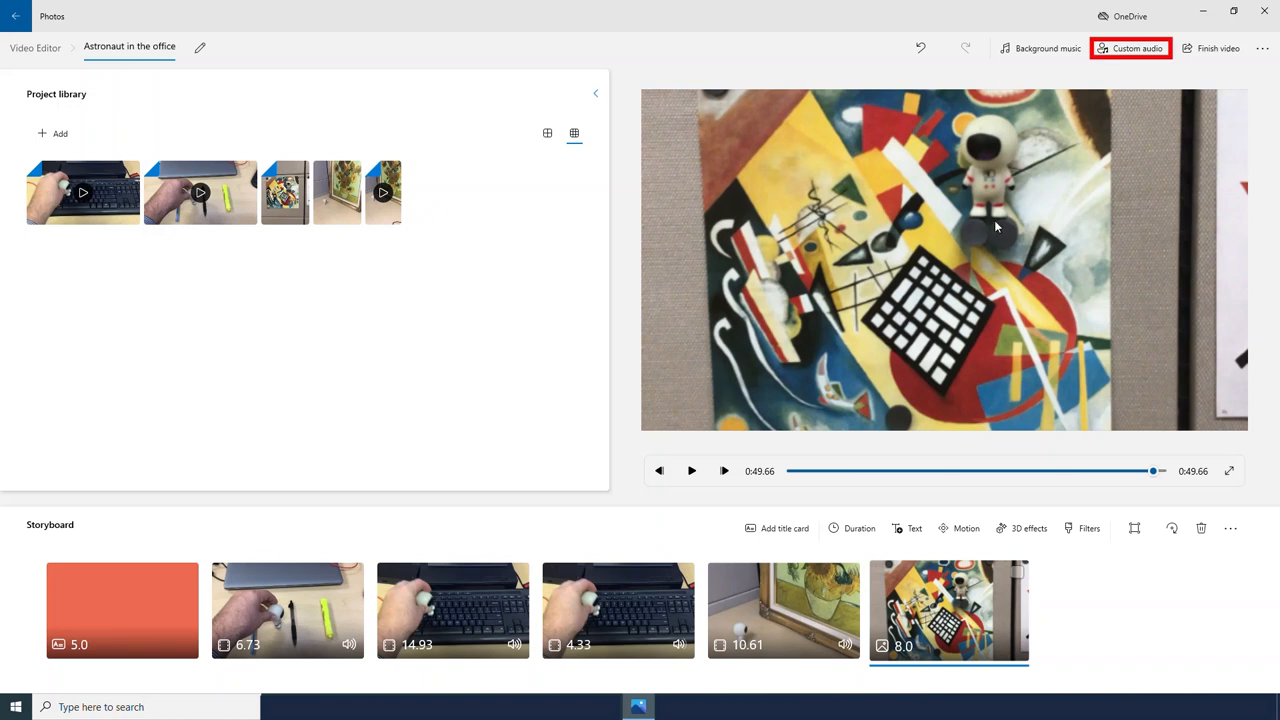
{"action": "left_click", "coordinate": [1133, 48]}
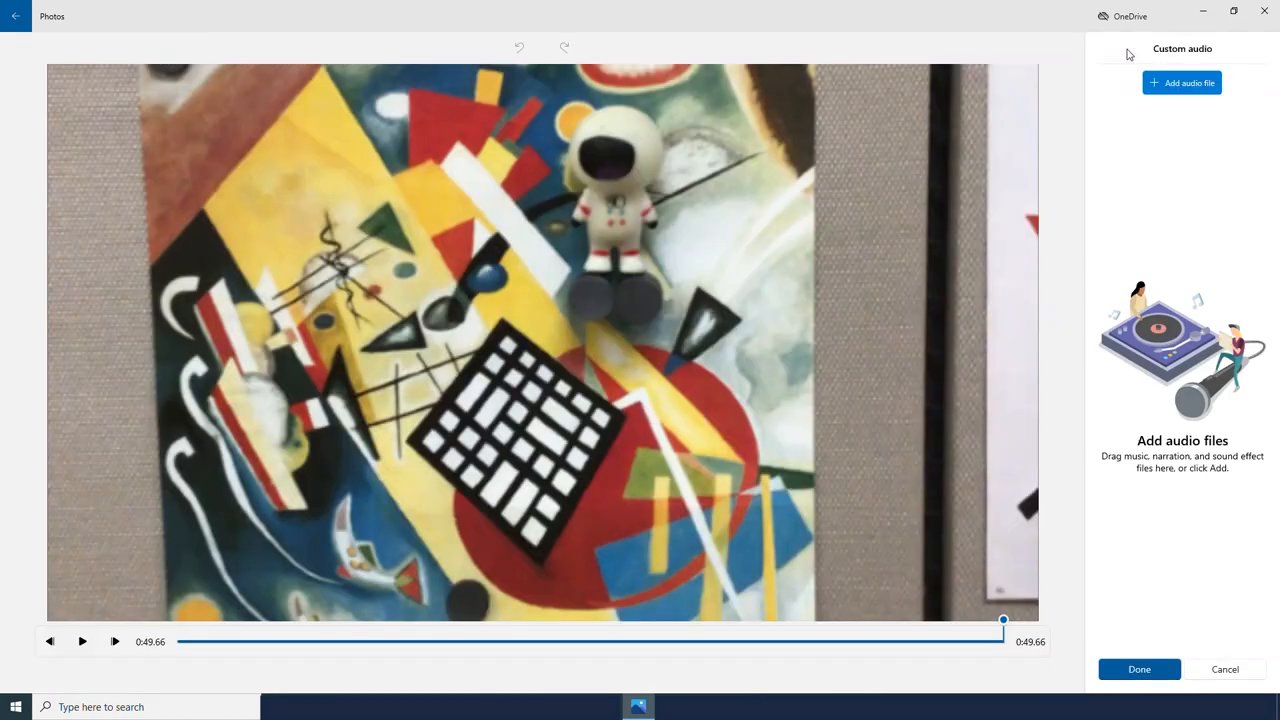
{"action": "mouse_move", "coordinate": [1201, 355]}
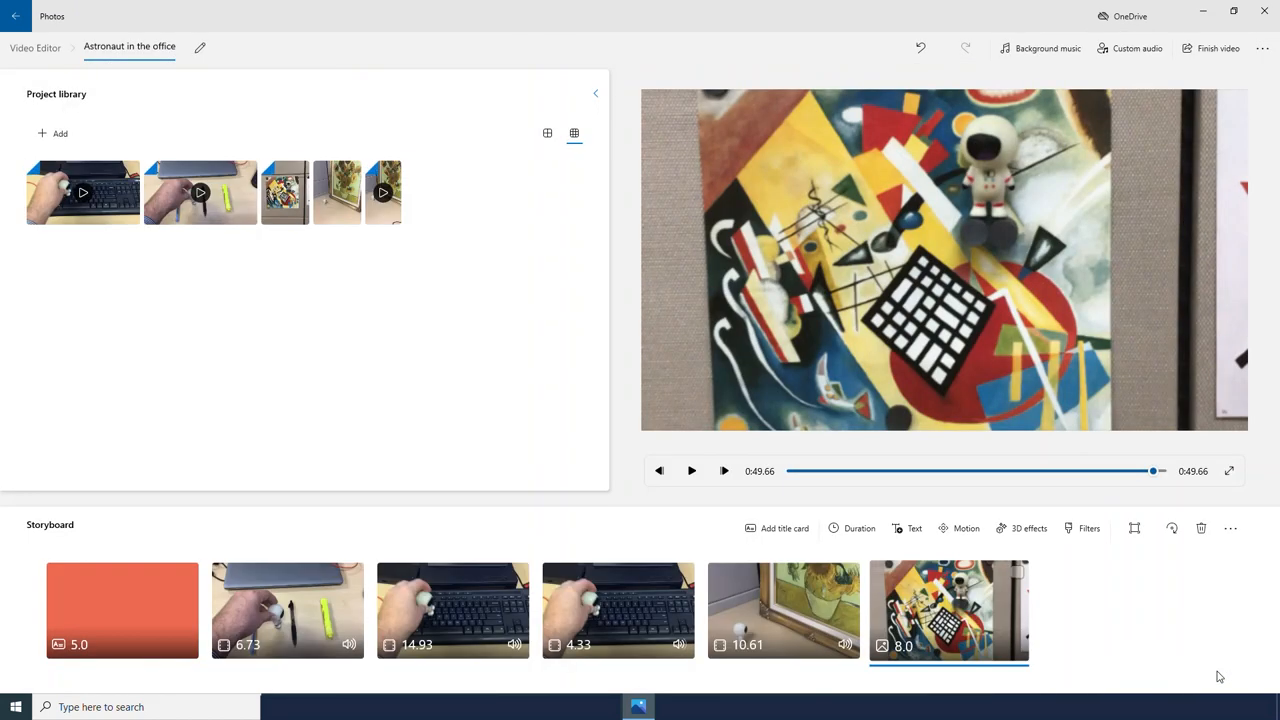
{"action": "mouse_move", "coordinate": [523, 376]}
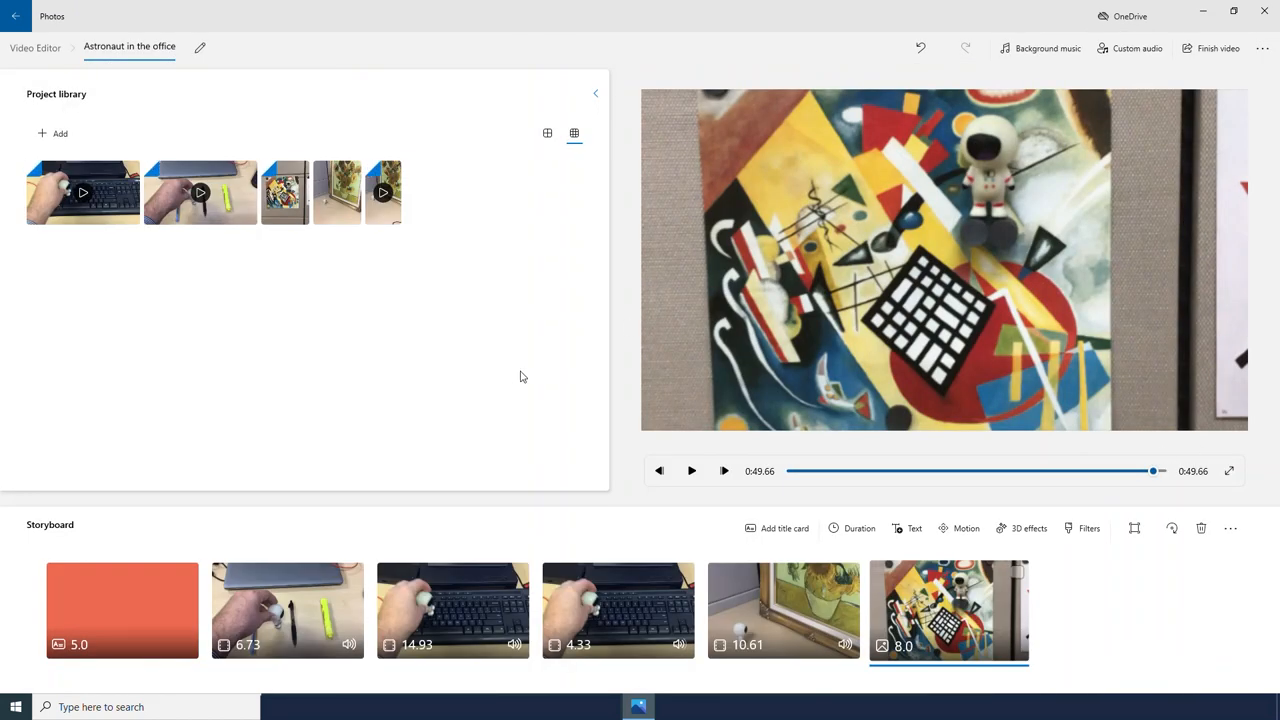
{"action": "mouse_move", "coordinate": [1156, 601]}
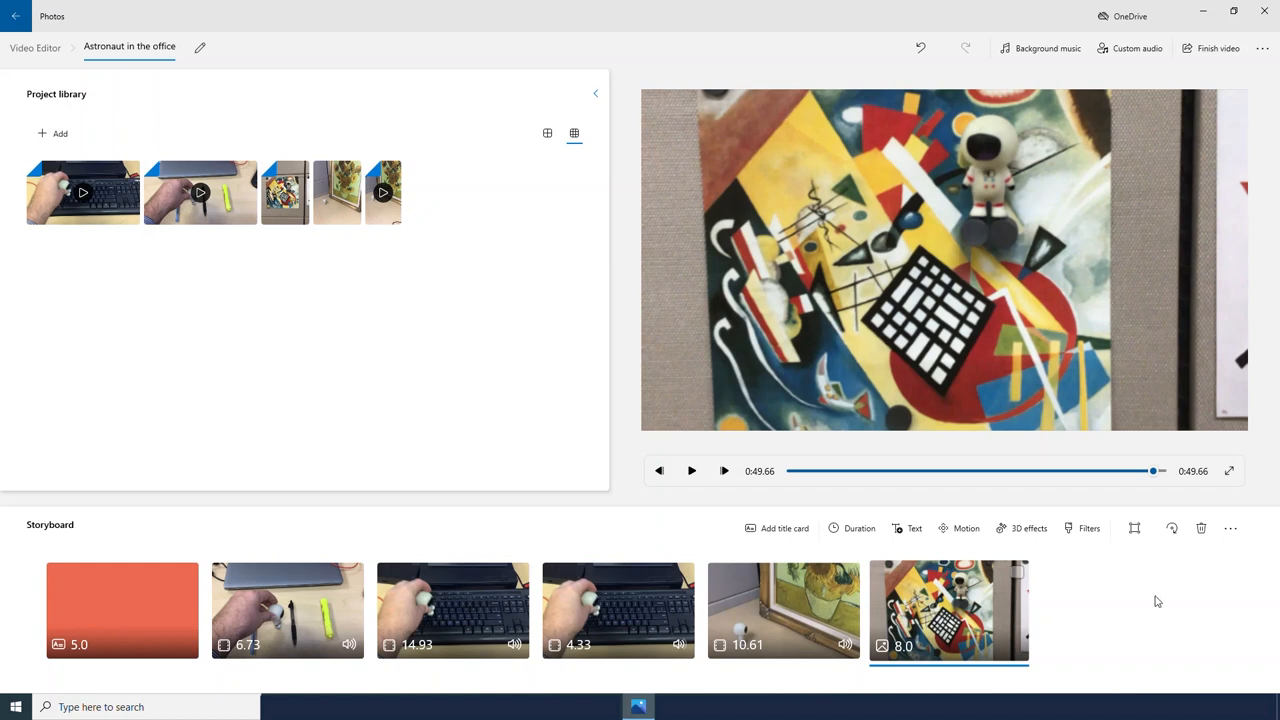
{"action": "mouse_move", "coordinate": [1189, 301]}
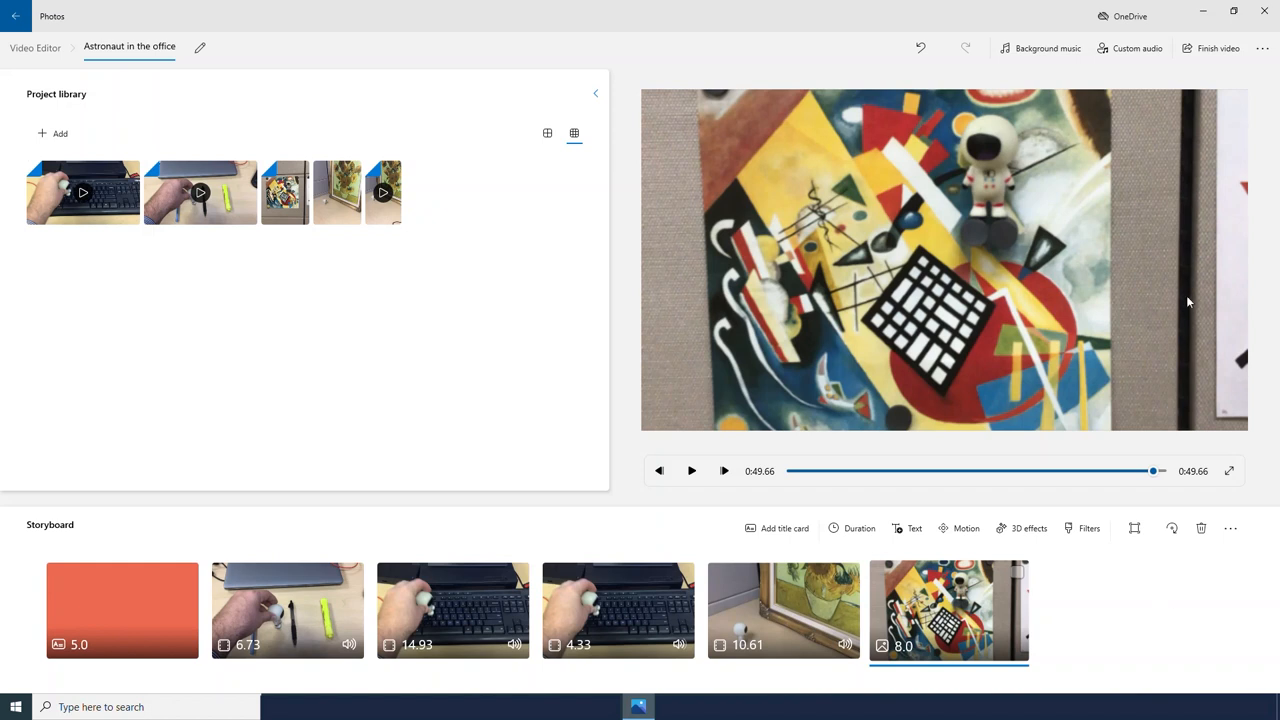
{"action": "mouse_move", "coordinate": [1214, 48]}
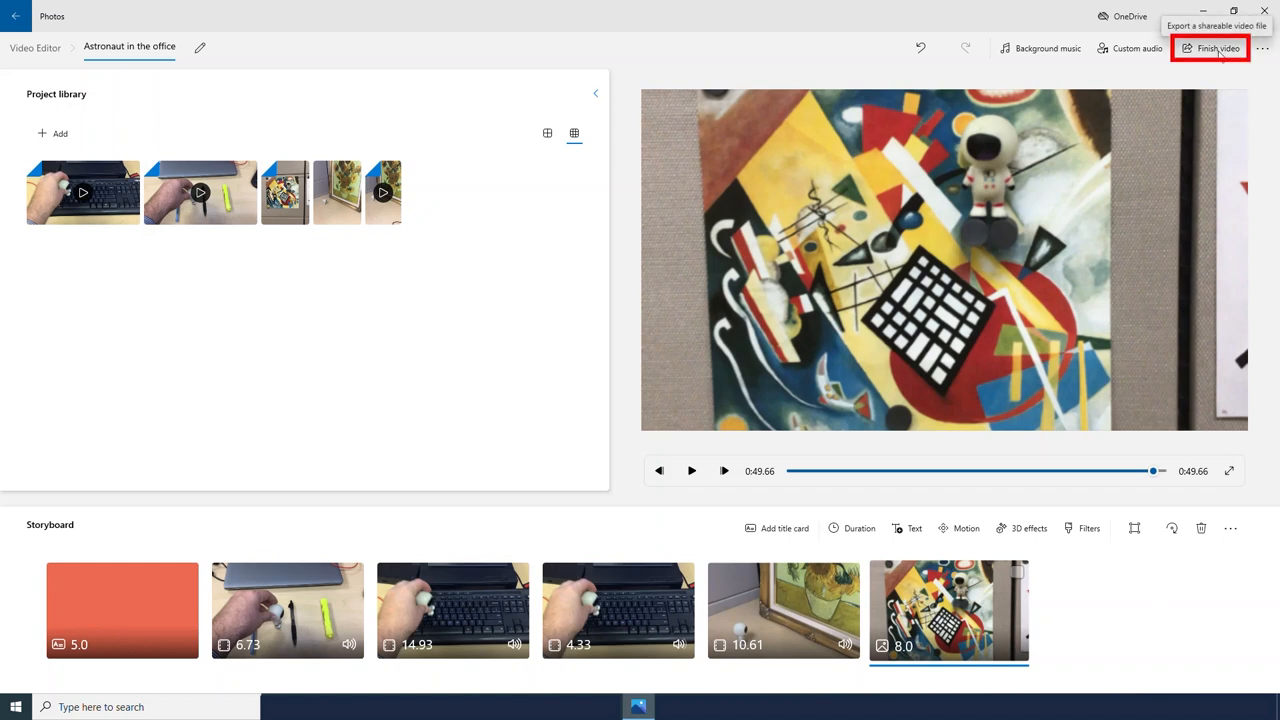
- Export the video with High 1080p quality selected
{"action": "left_click", "coordinate": [1218, 49]}
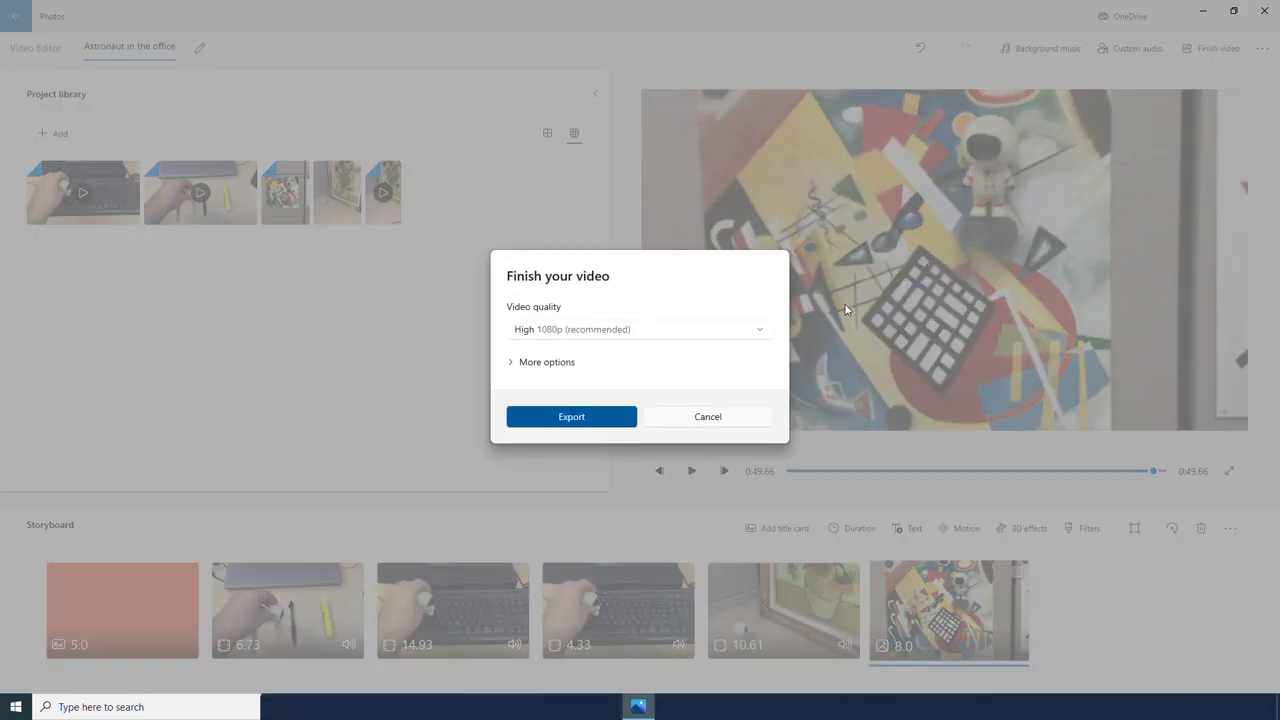
{"action": "left_click", "coordinate": [639, 329]}
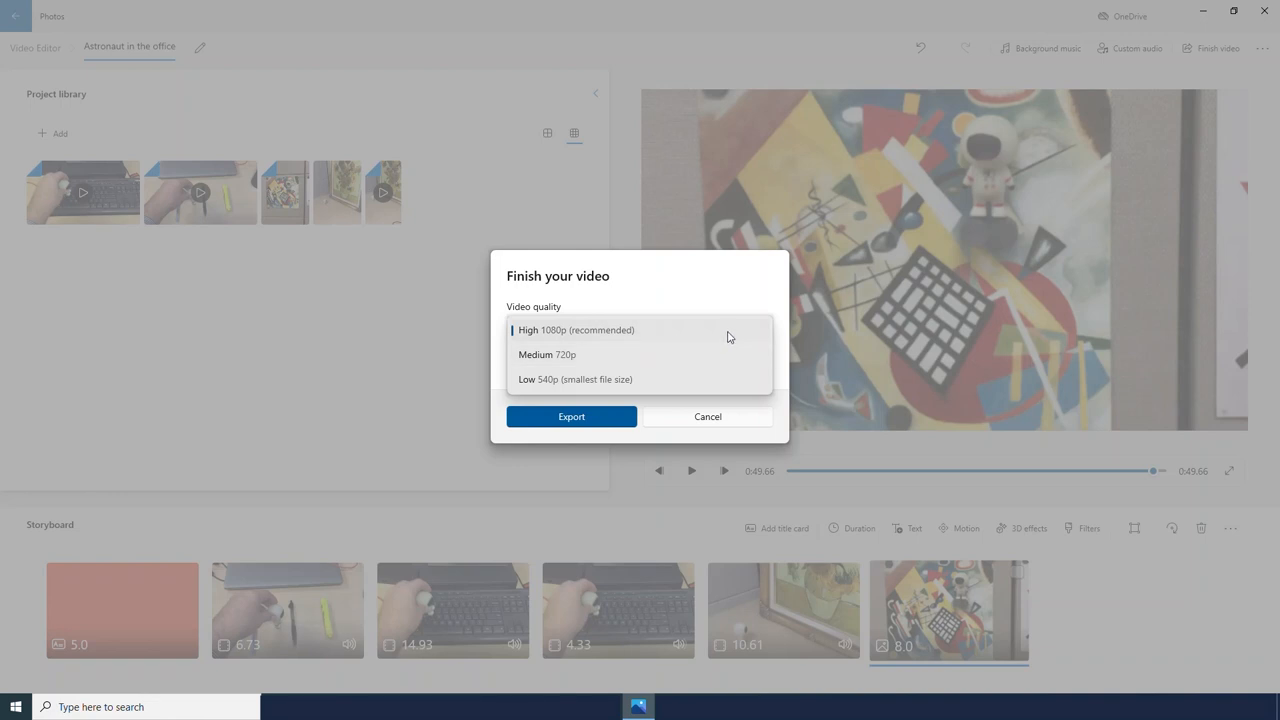
{"action": "left_click", "coordinate": [570, 329]}
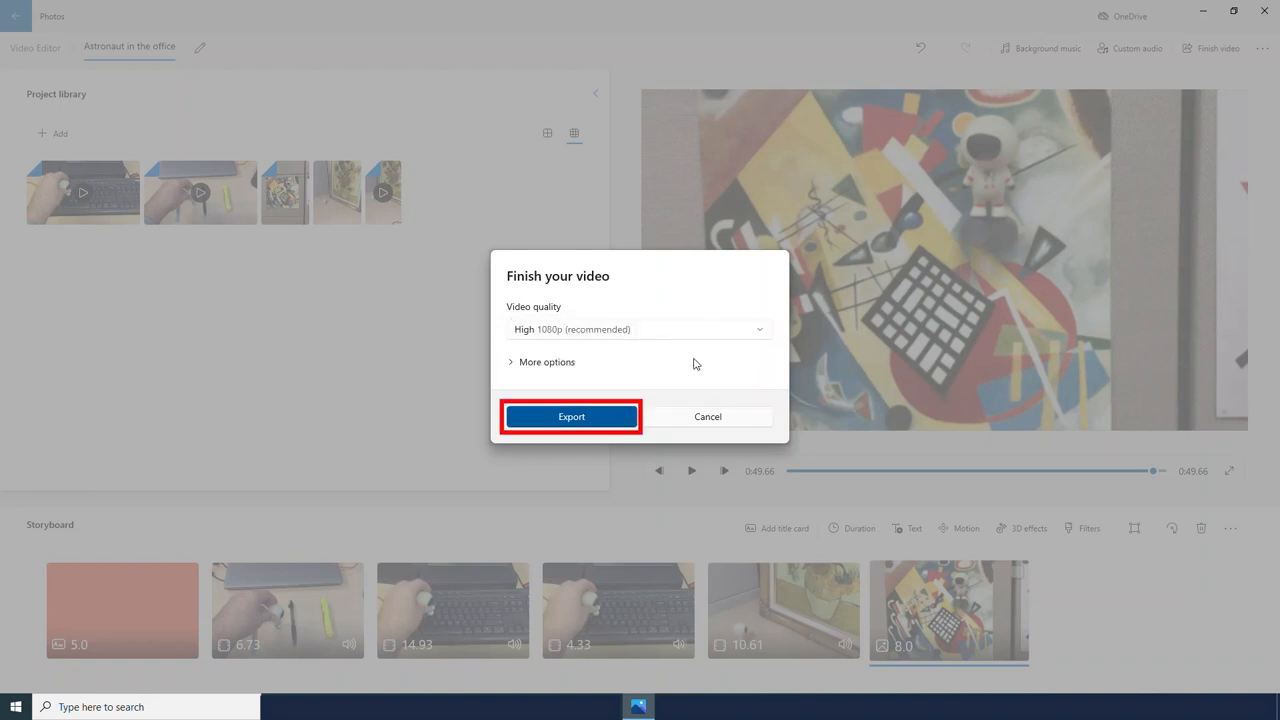
{"action": "left_click", "coordinate": [571, 416]}
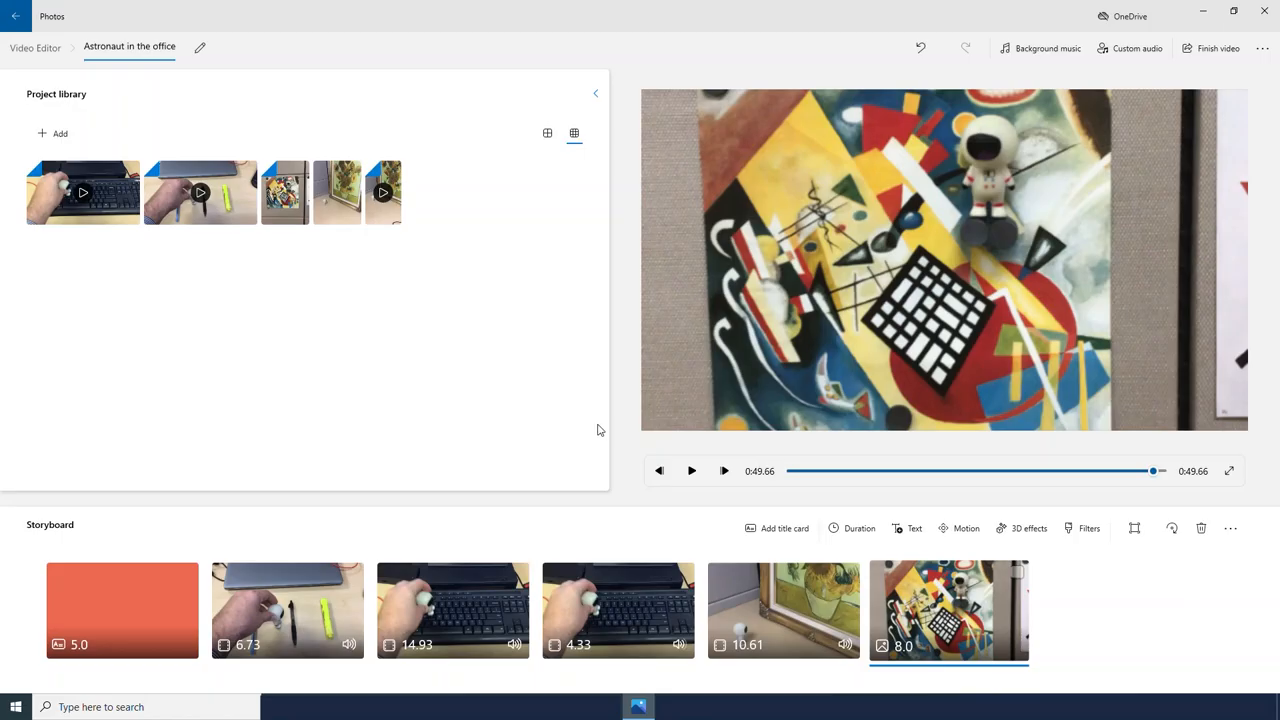
- Save the video as 'Astronaut in the office' in the Videos folder
{"action": "left_click", "coordinate": [1216, 48]}
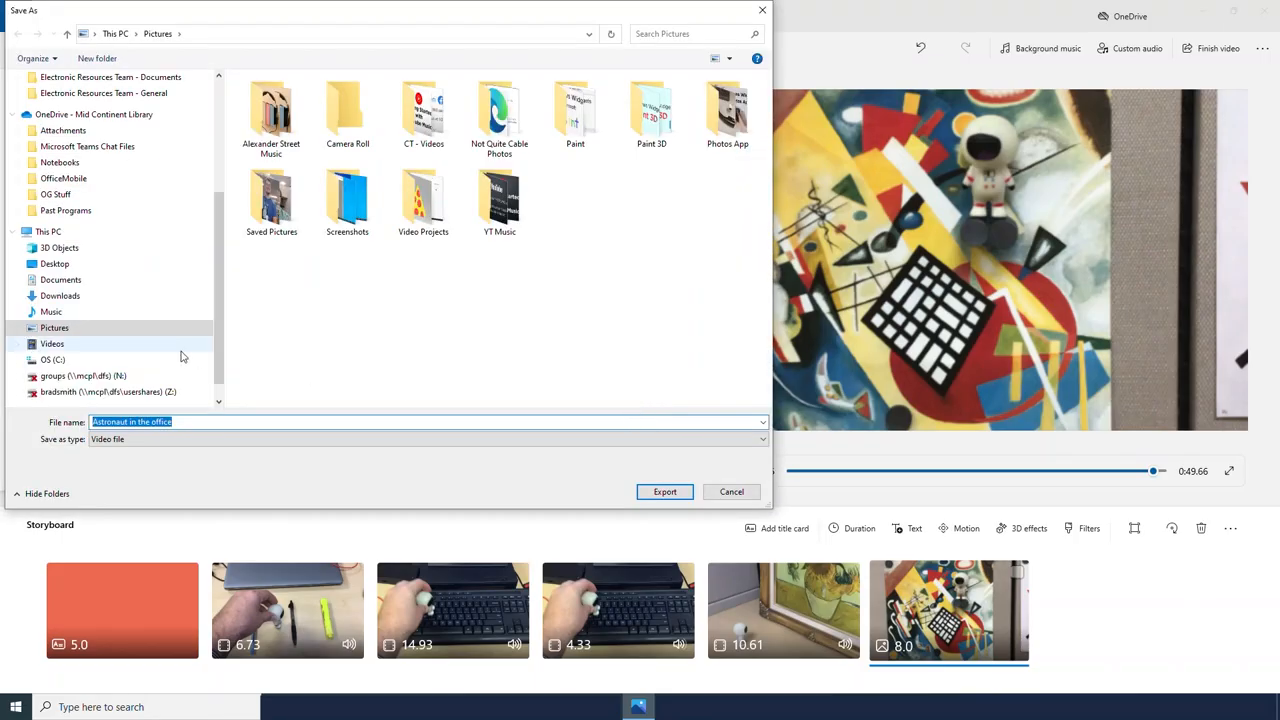
{"action": "left_click", "coordinate": [52, 343]}
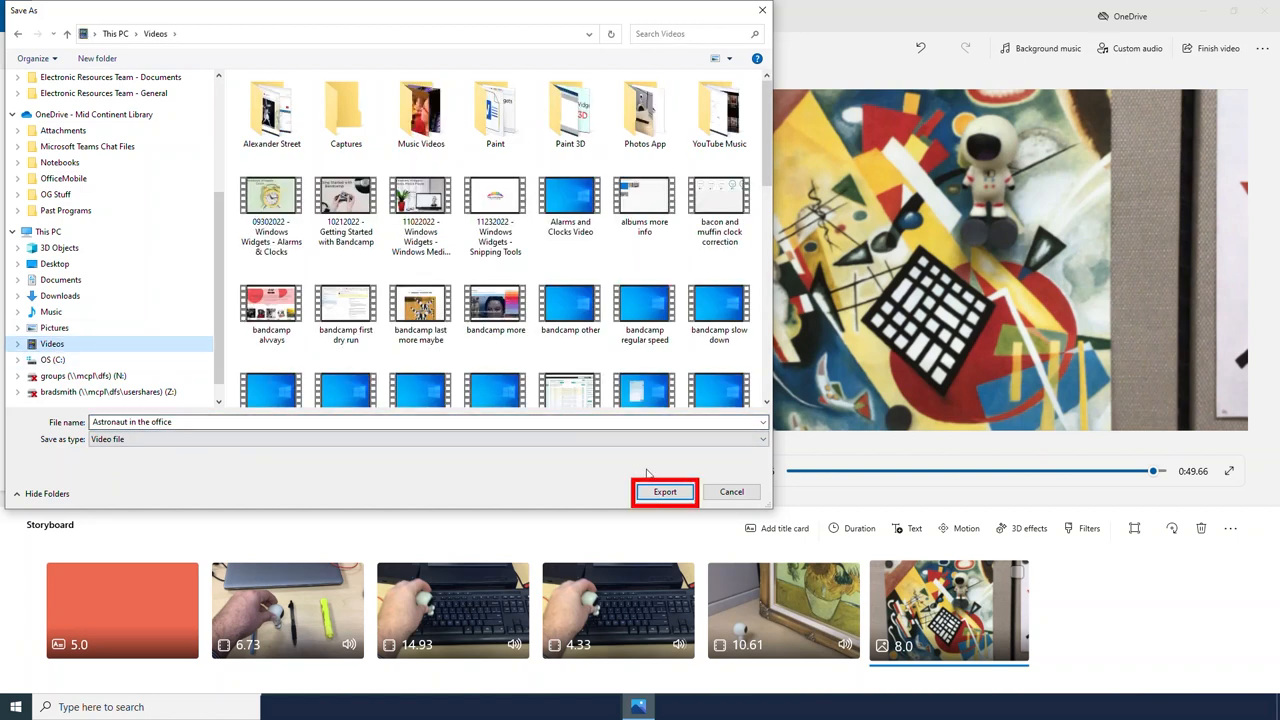
{"action": "left_click", "coordinate": [664, 492]}
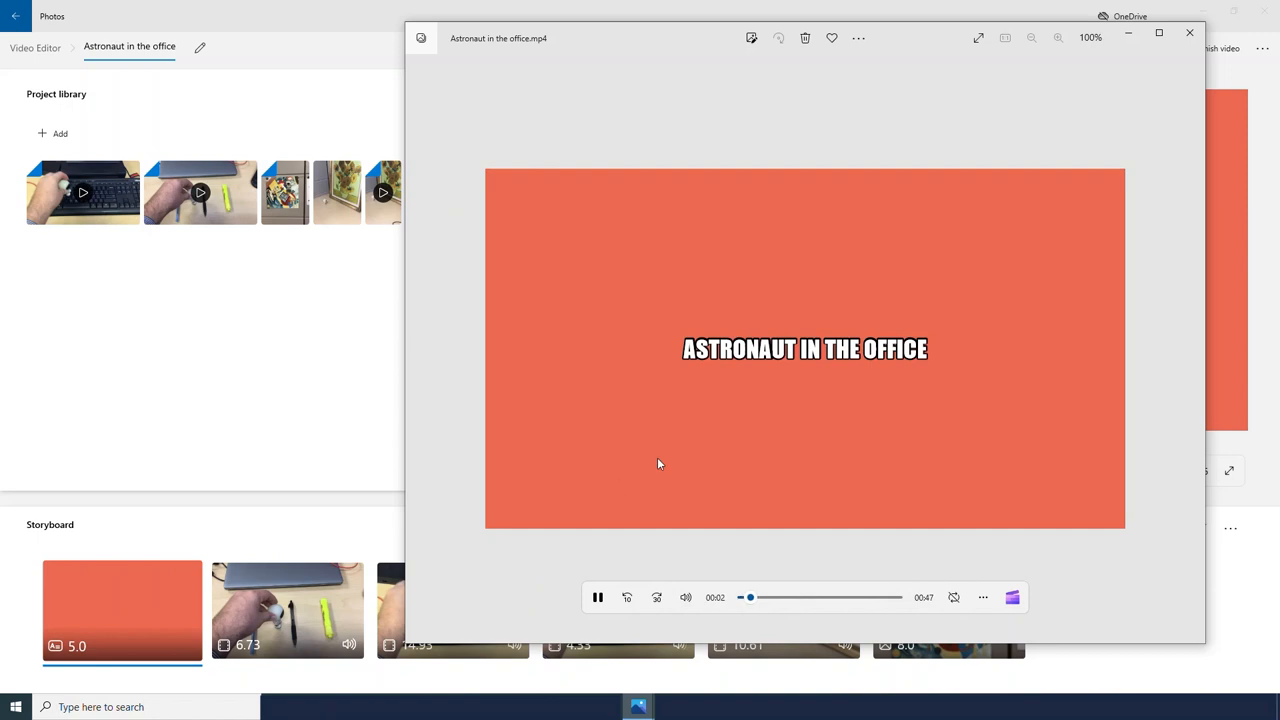
{"action": "mouse_move", "coordinate": [718, 433]}
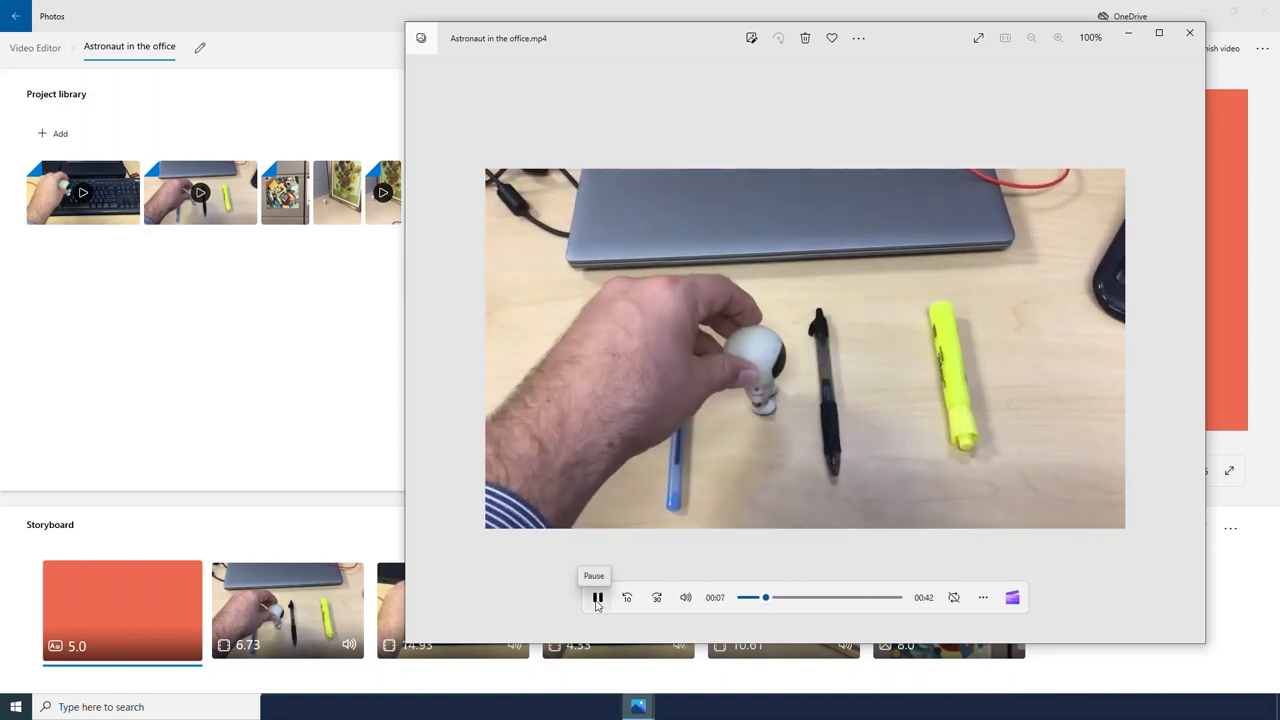
- Pause the exported video around 7 seconds, on the pen desk clip
{"action": "left_click", "coordinate": [597, 597]}
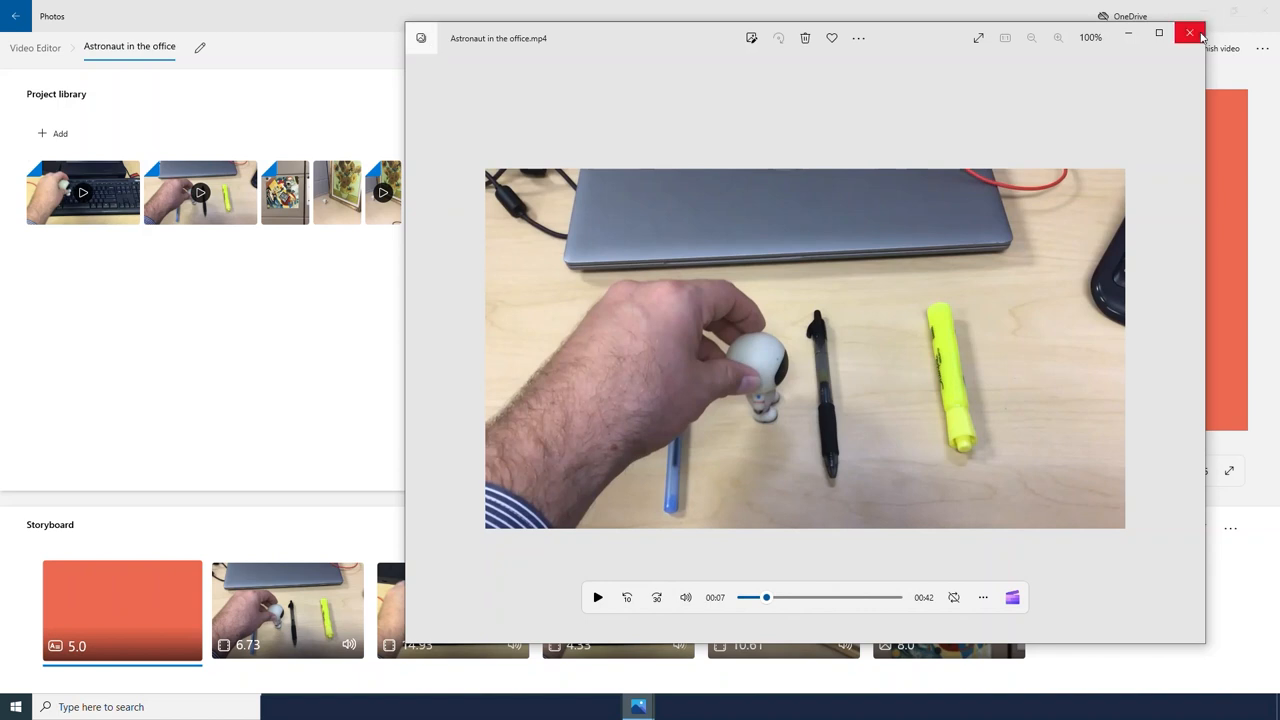
- Close the exported video viewer to return to the project list with 'Astronaut in the office'
{"action": "left_click", "coordinate": [1189, 35]}
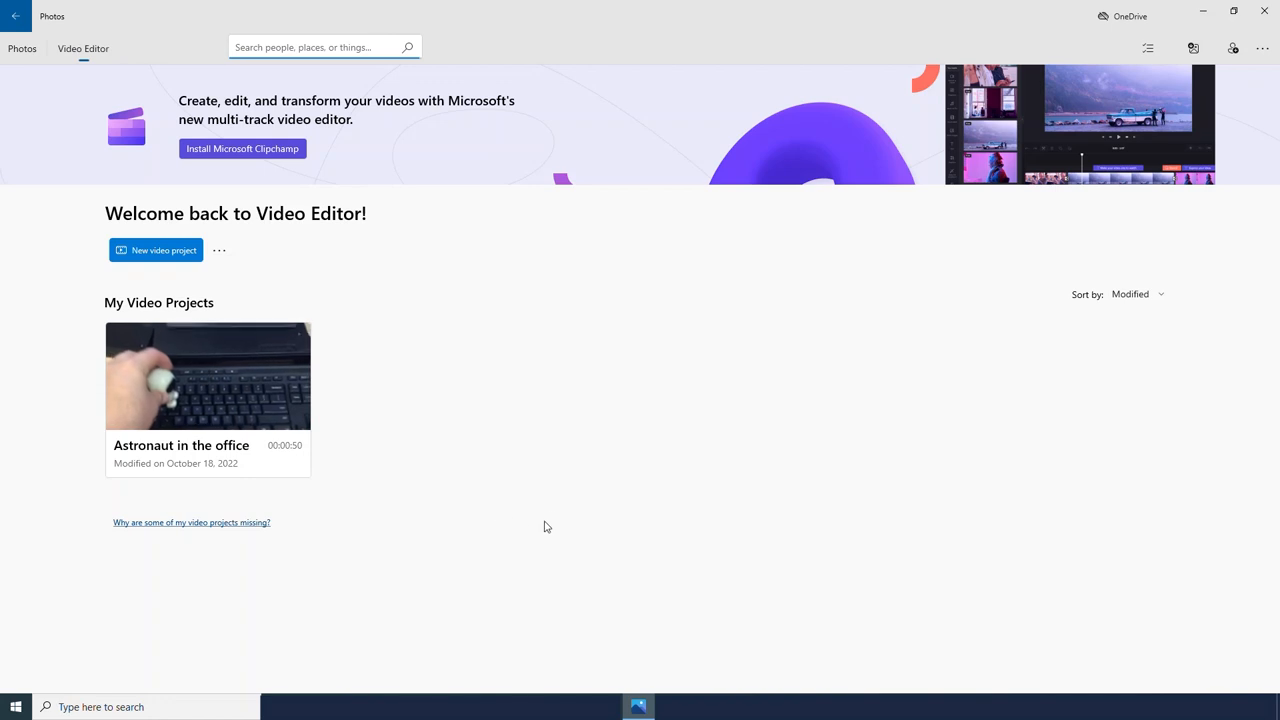
{"action": "mouse_move", "coordinate": [533, 418]}
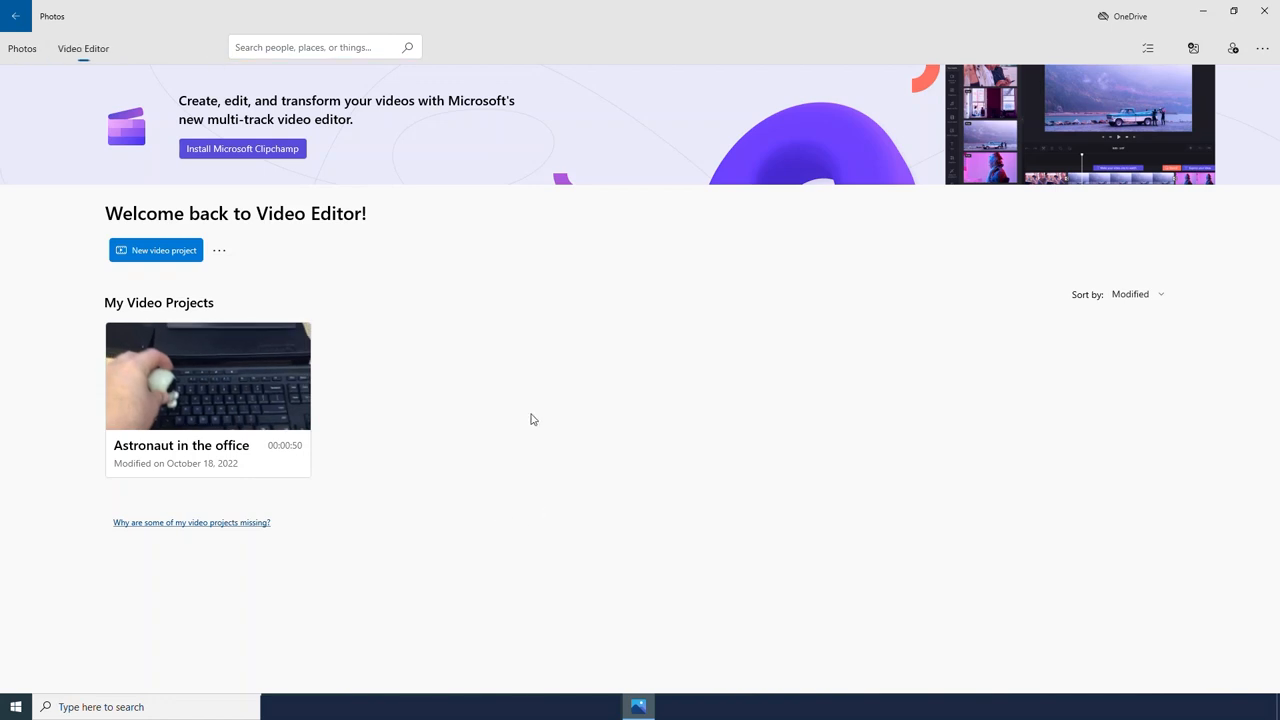